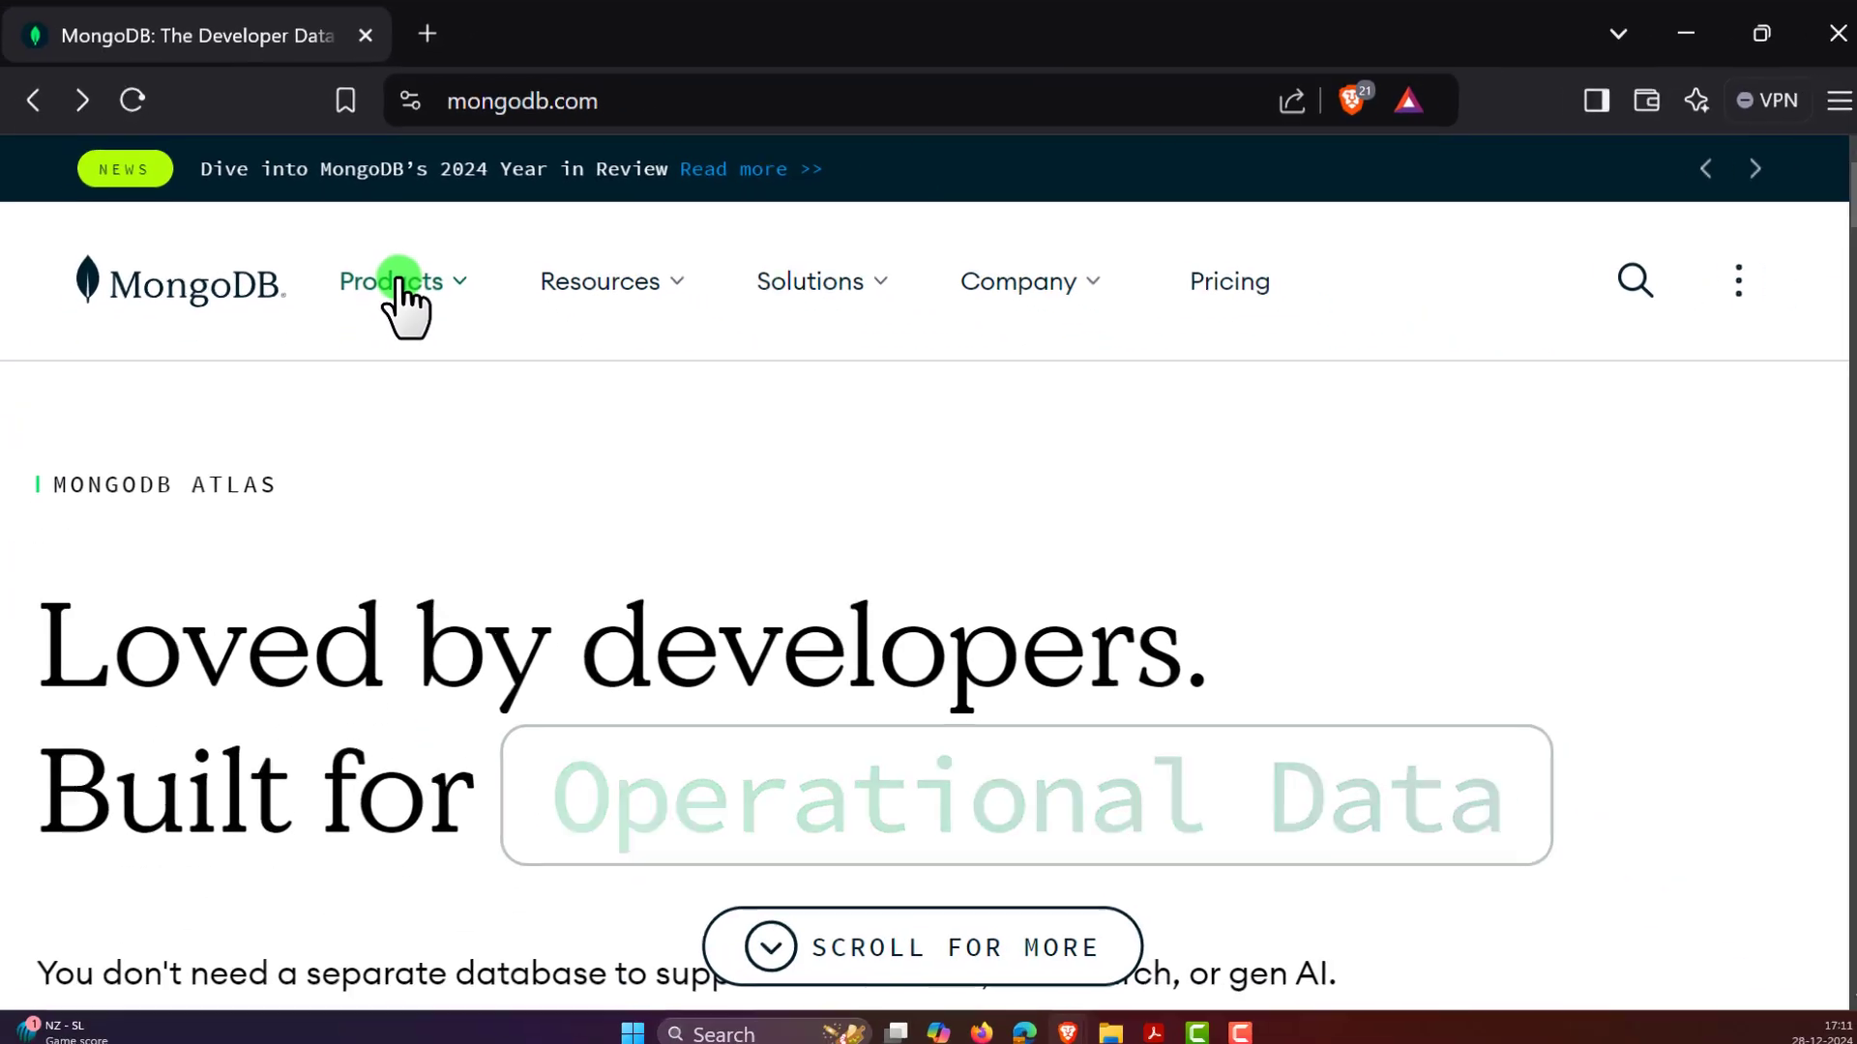
- Open the Products menu on mongodb.com to browse platform services, self-managed editions and tools
left_click(402, 281)
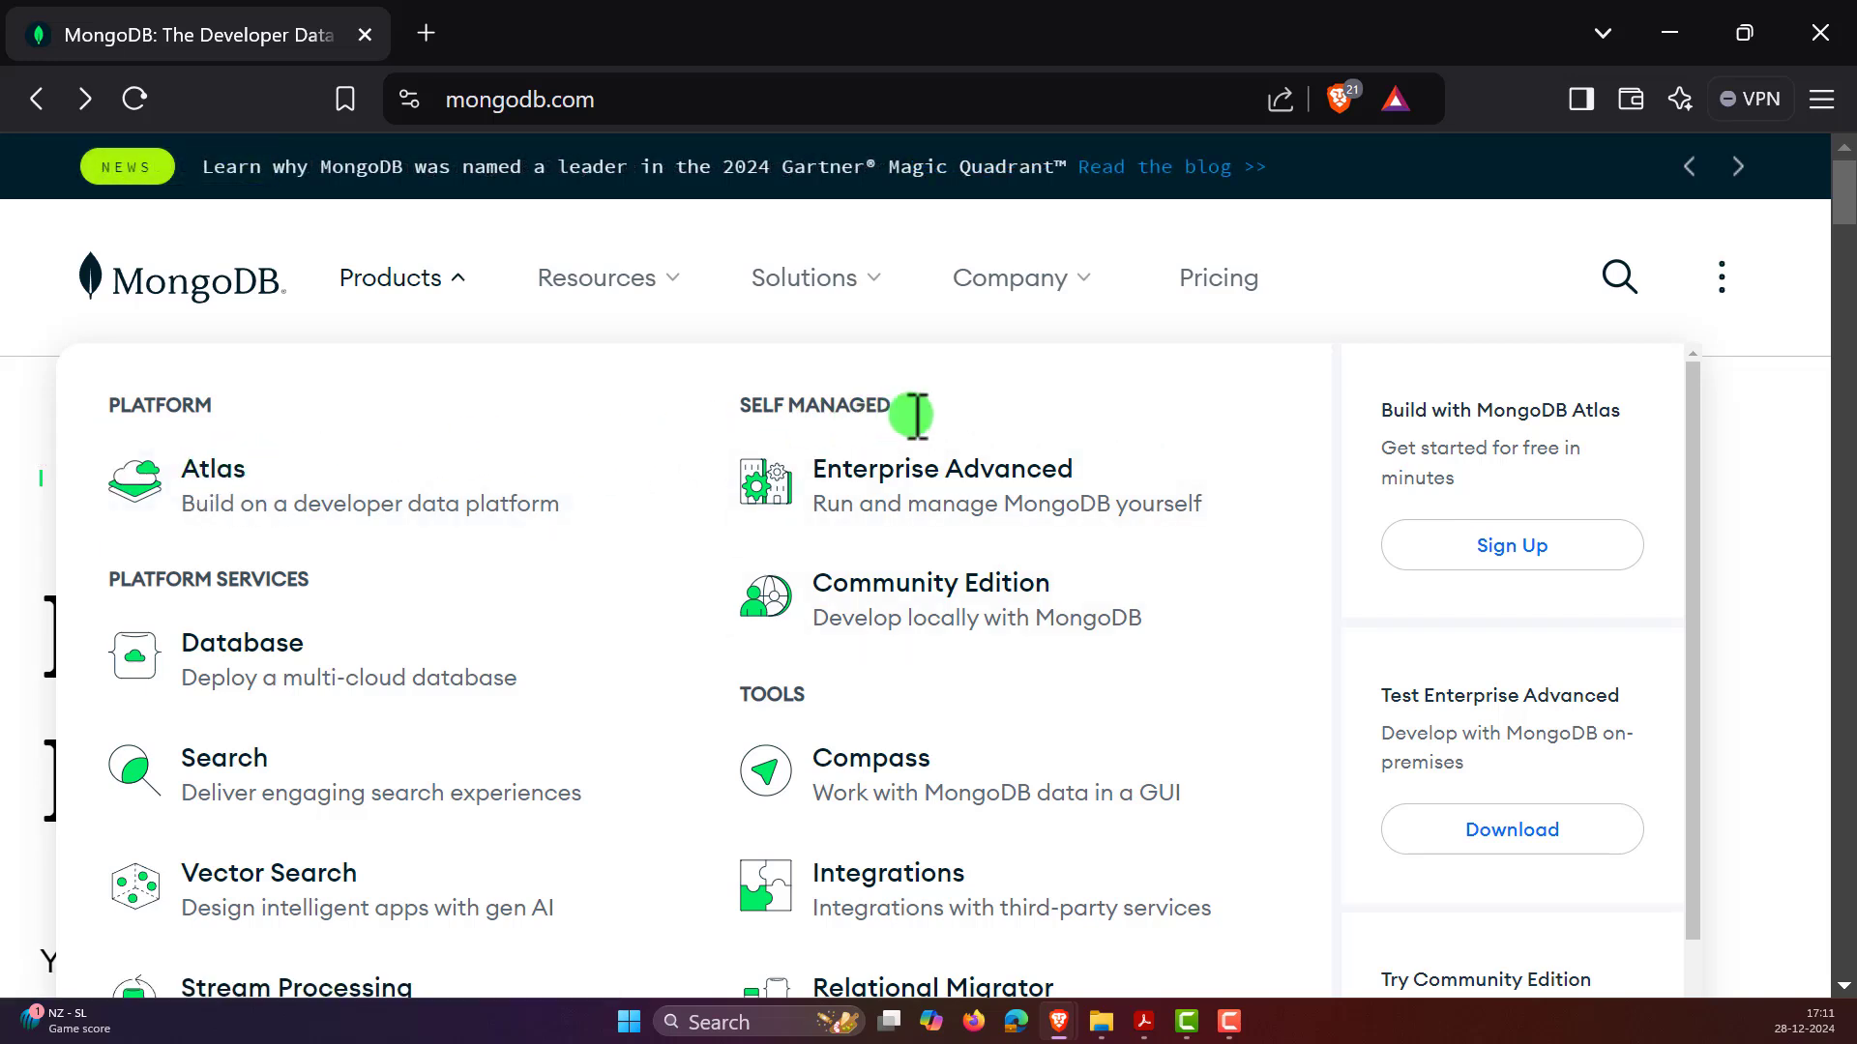
mouse_move(918, 439)
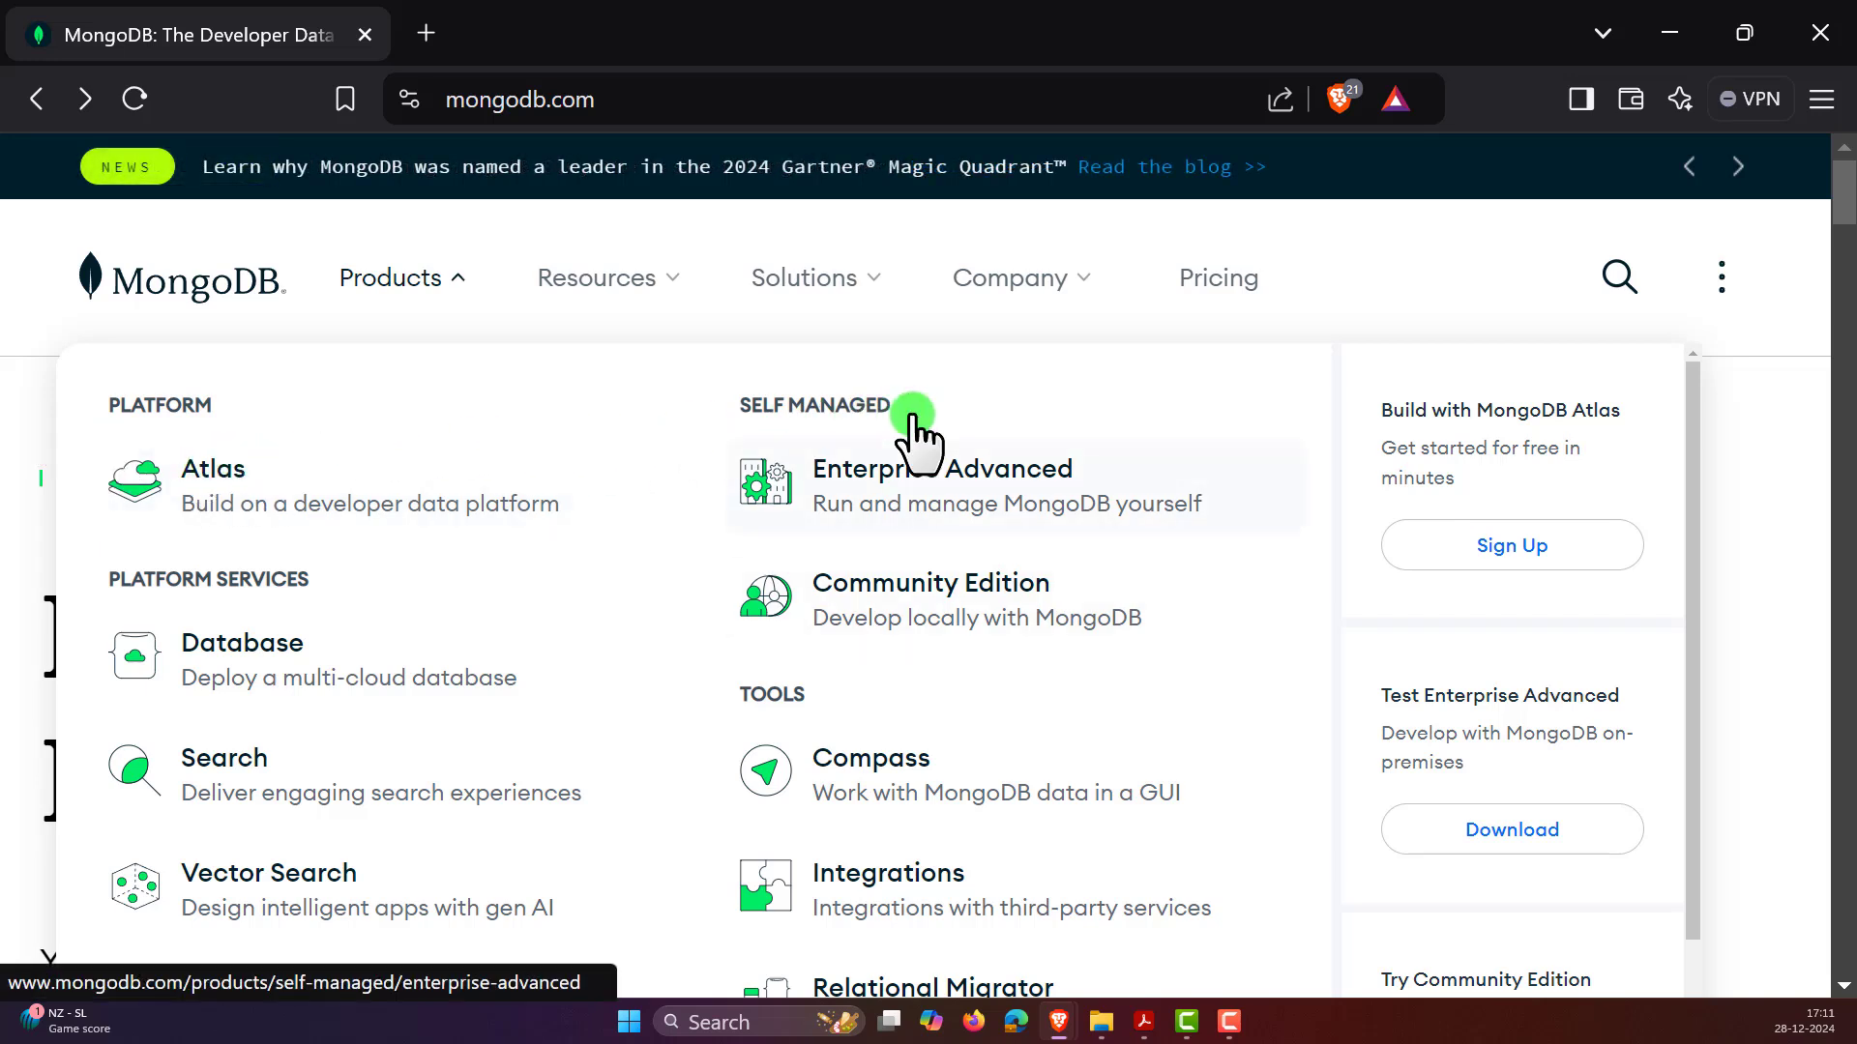
scroll("down", 3)
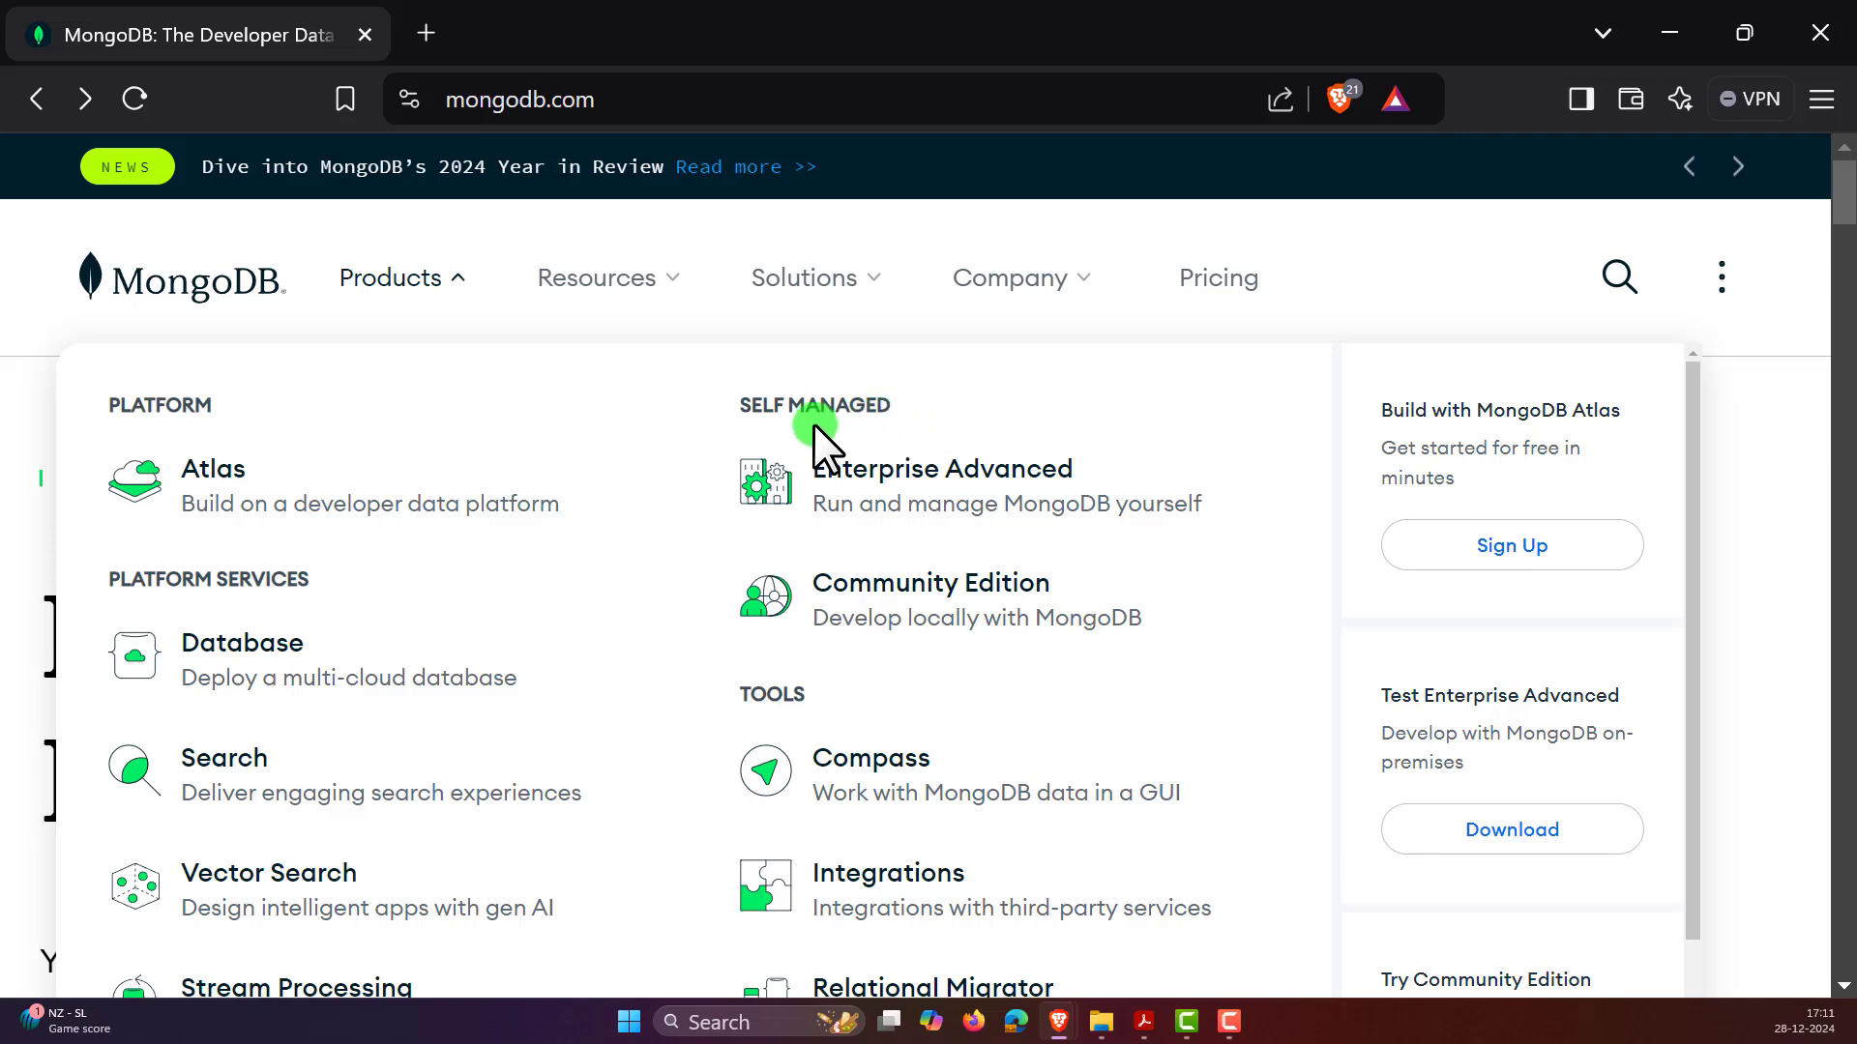
mouse_move(225, 497)
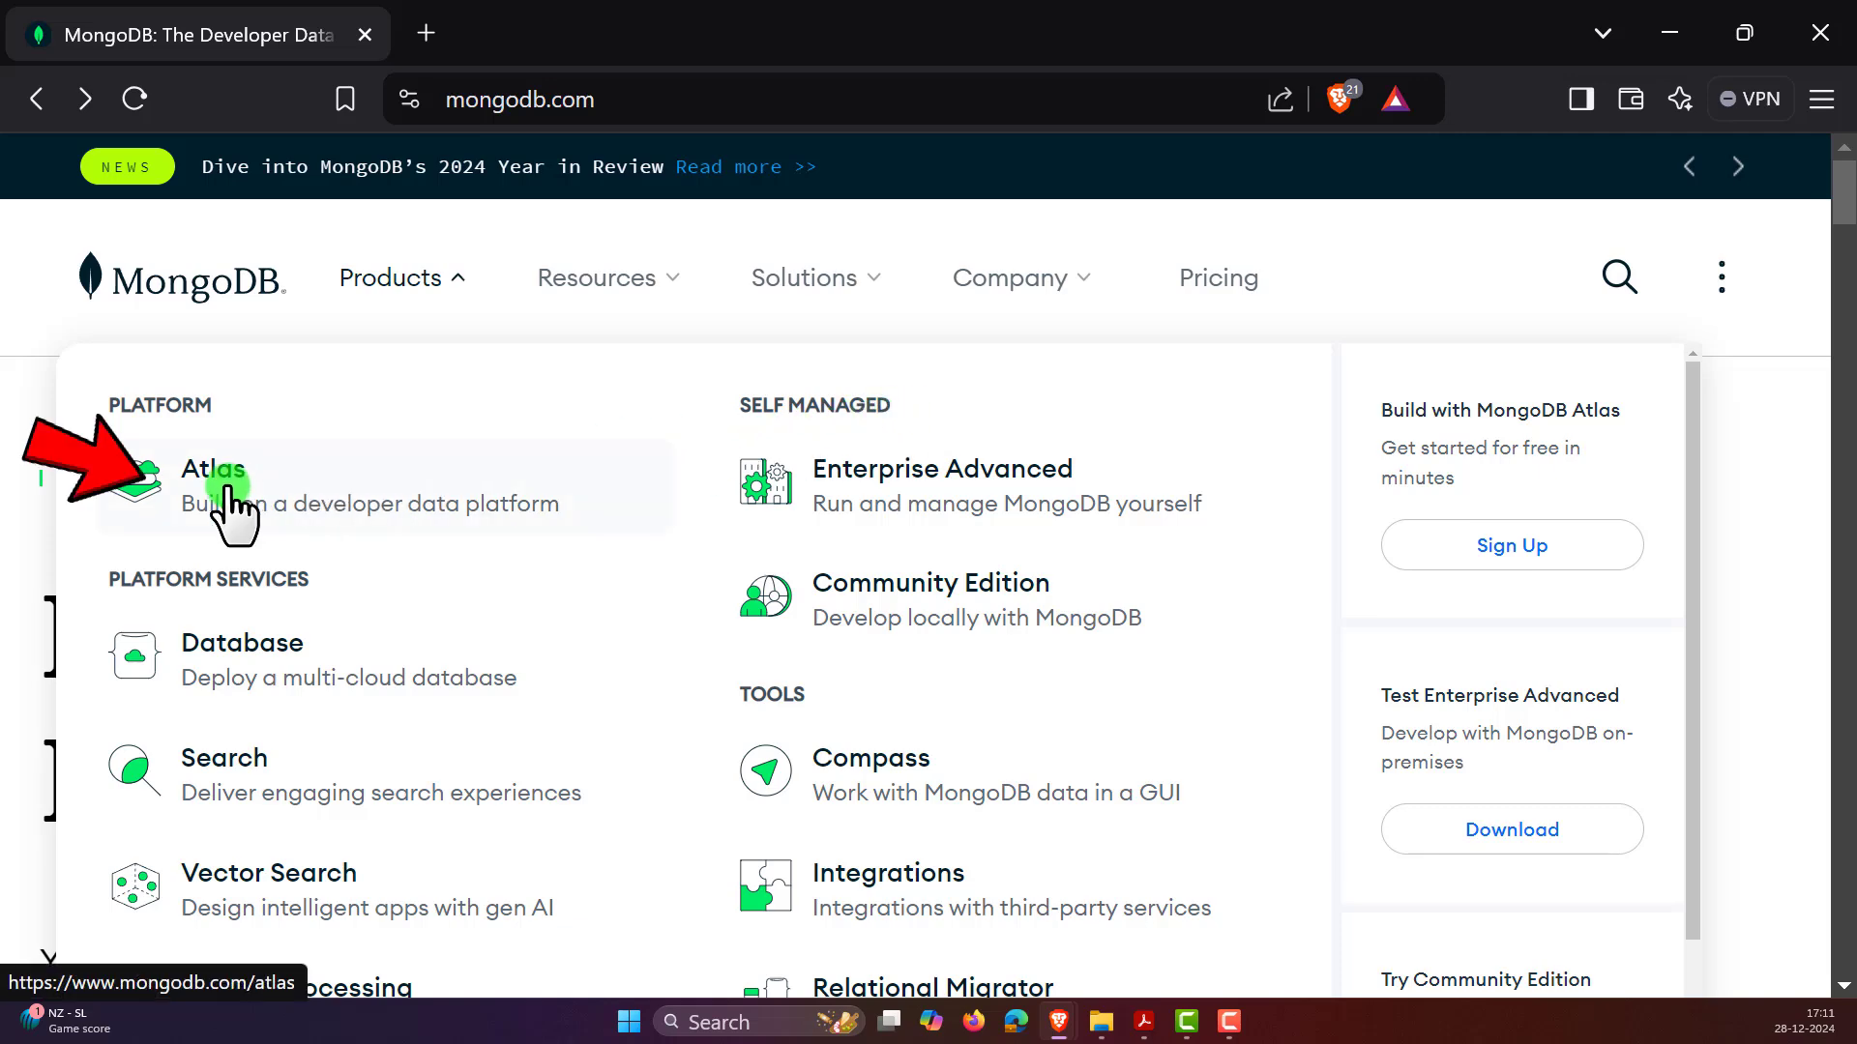
- Go to the MongoDB Atlas multi-cloud developer data platform page from Platform
left_click(215, 469)
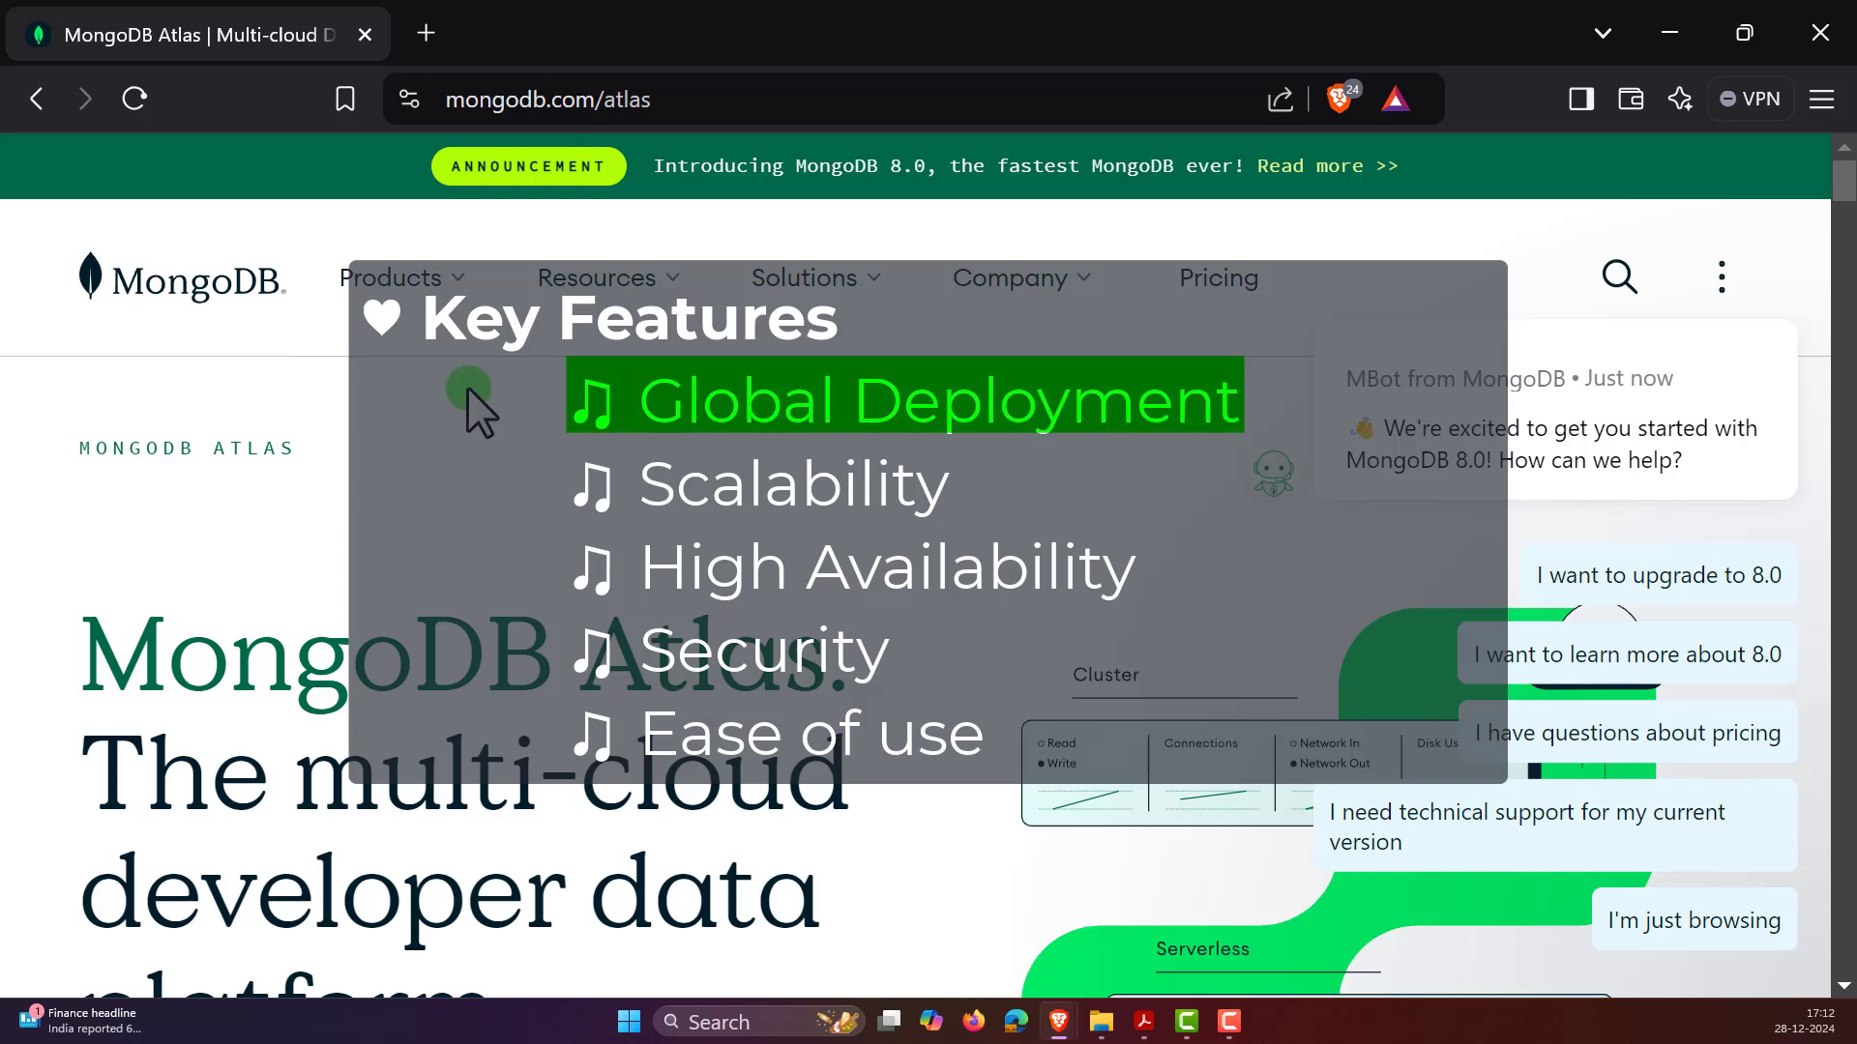
mouse_move(474, 421)
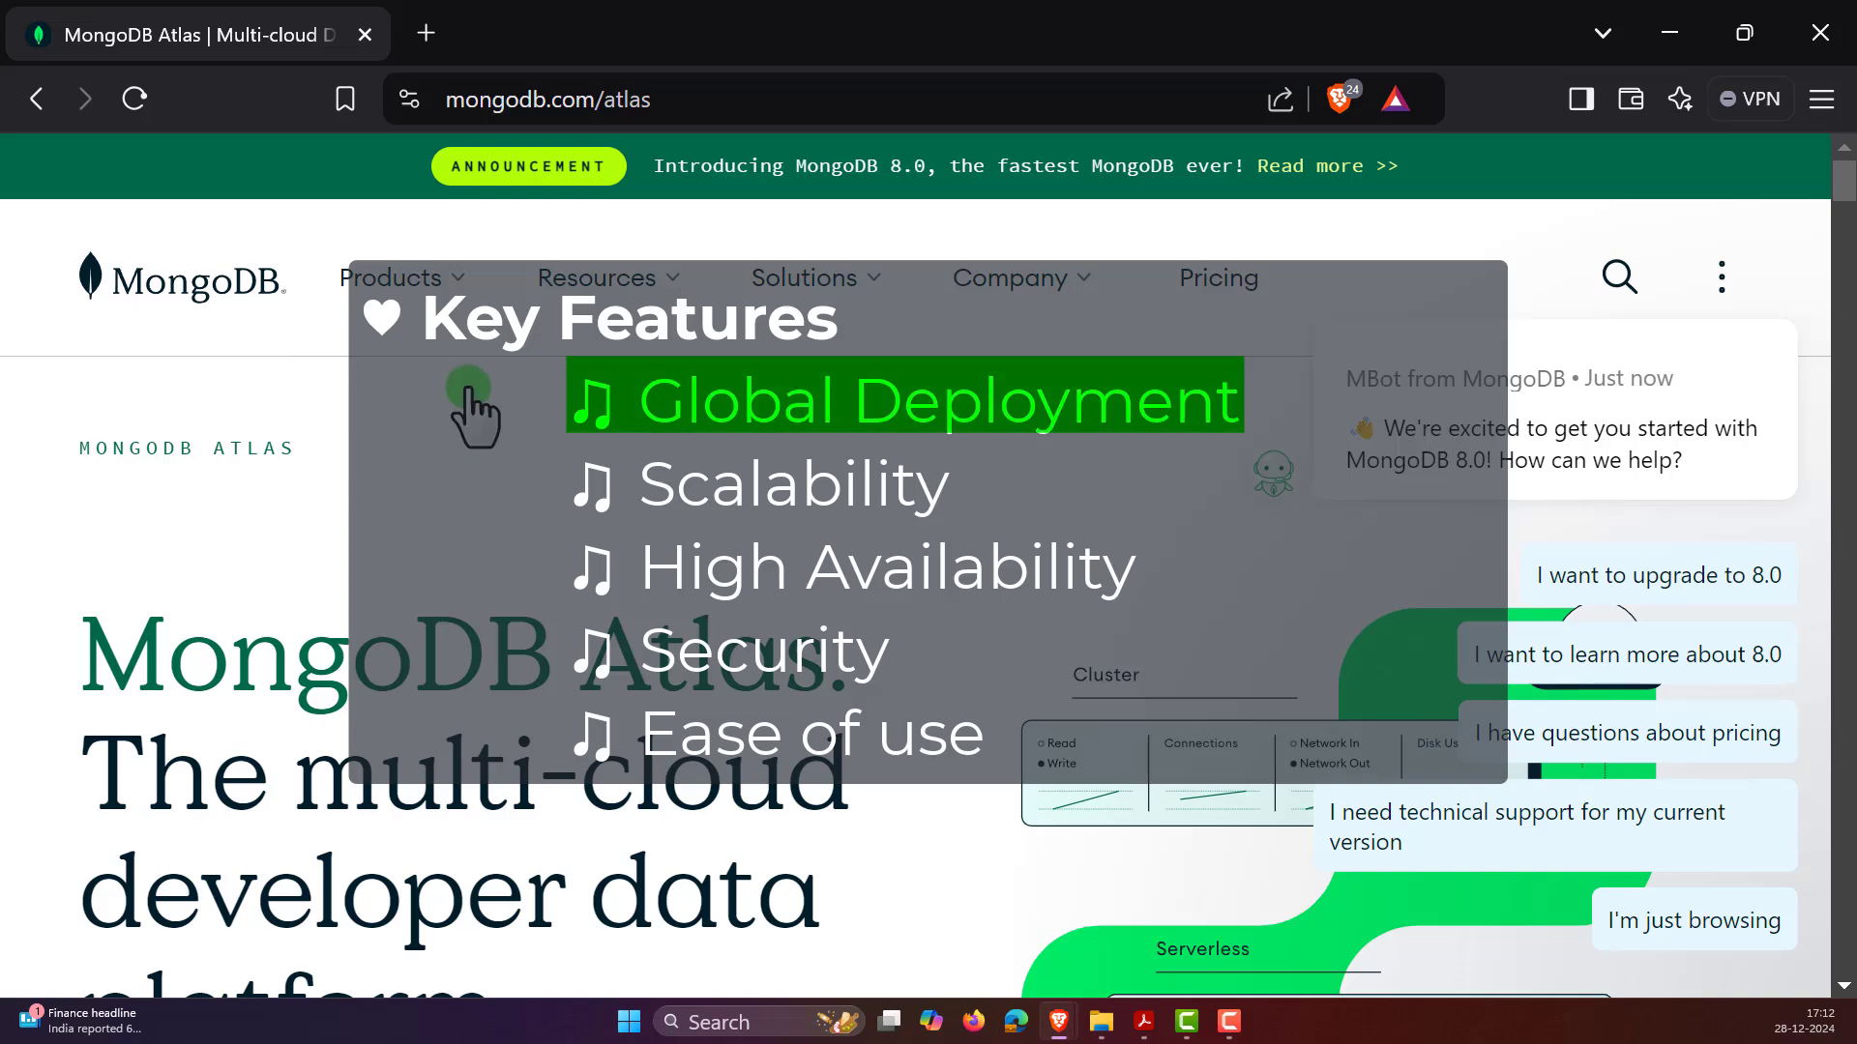
mouse_move(429, 409)
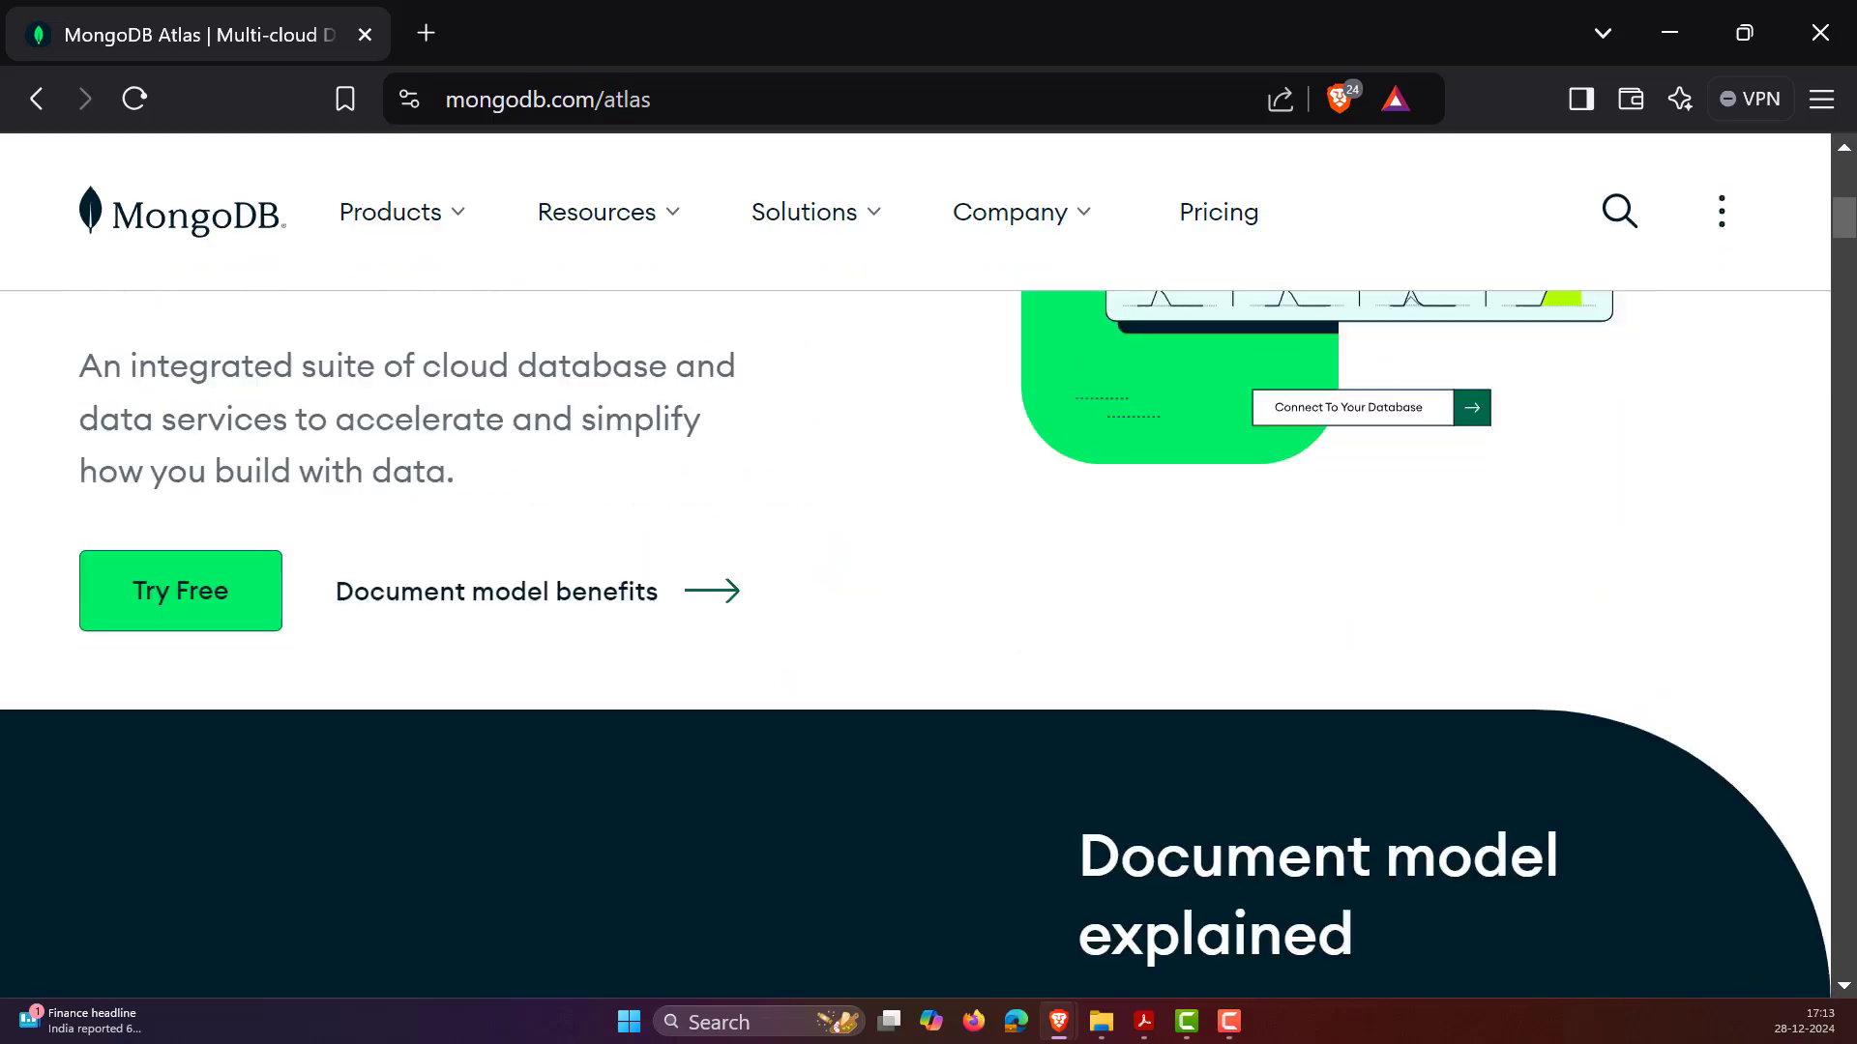
scroll("up", 3)
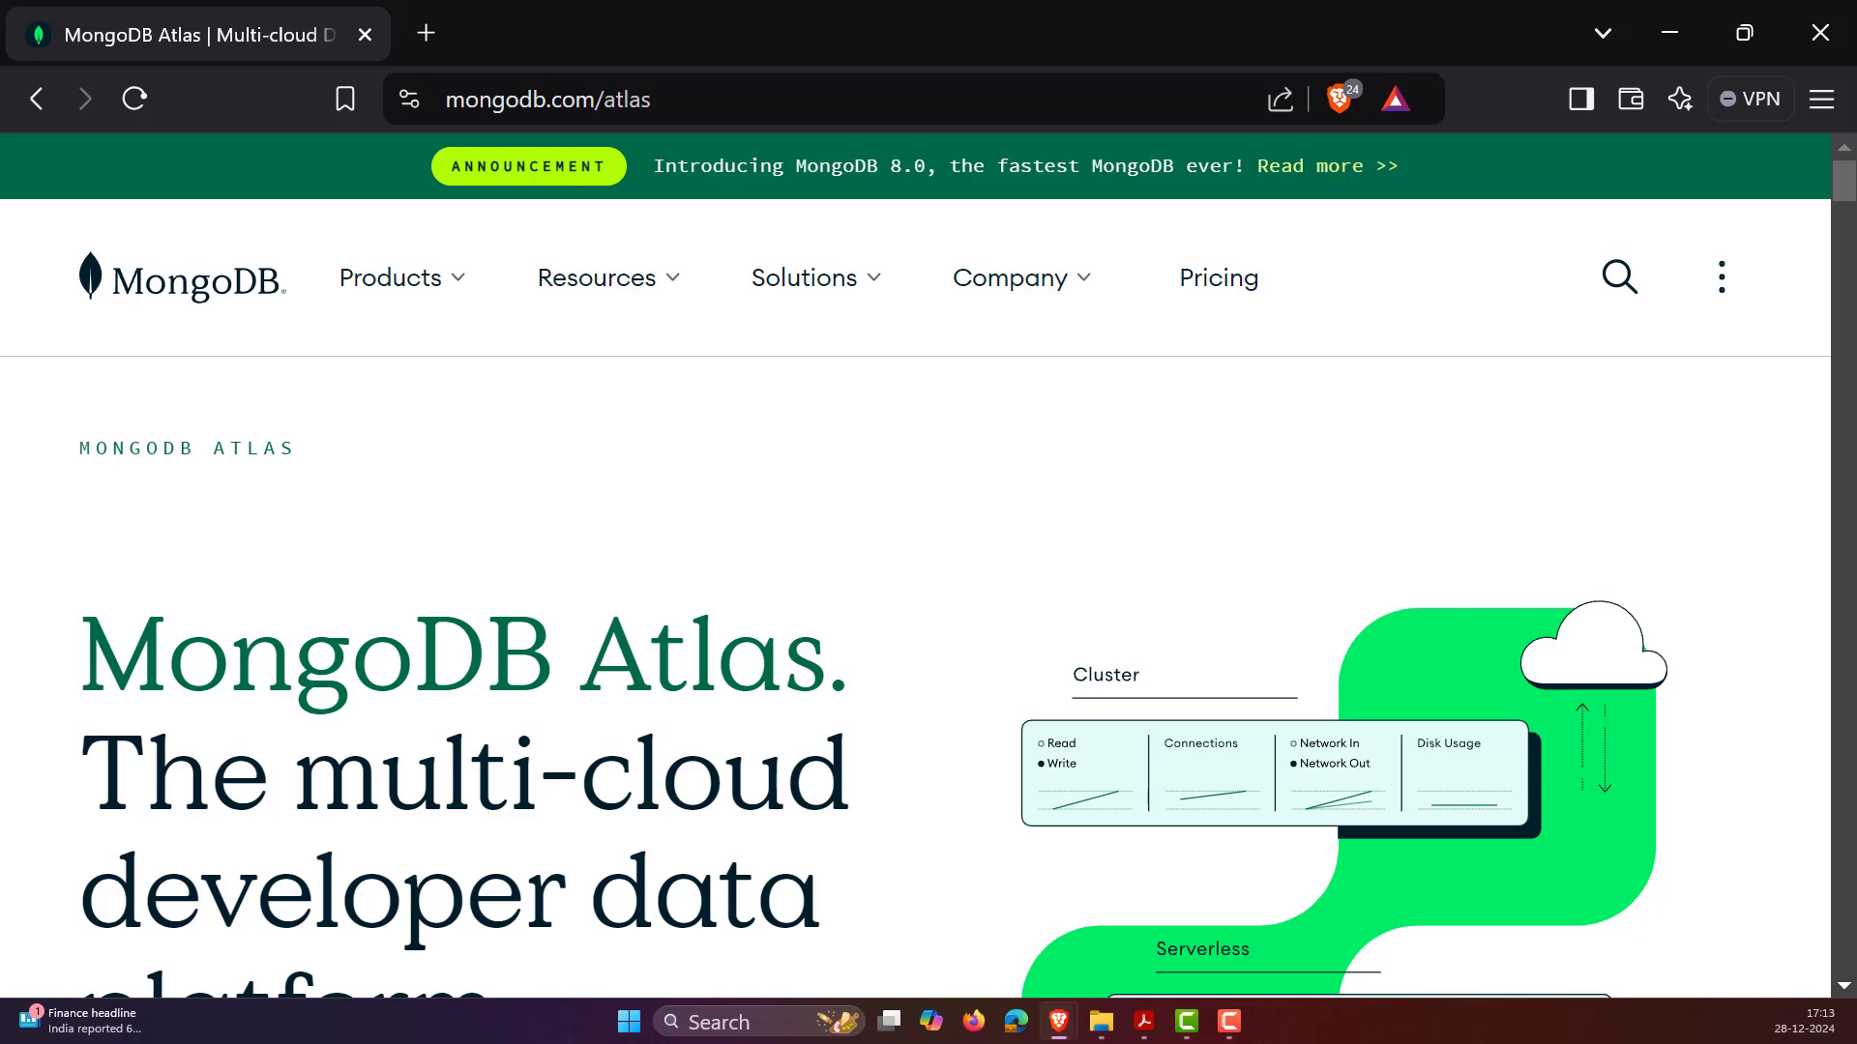
scroll("down", 3)
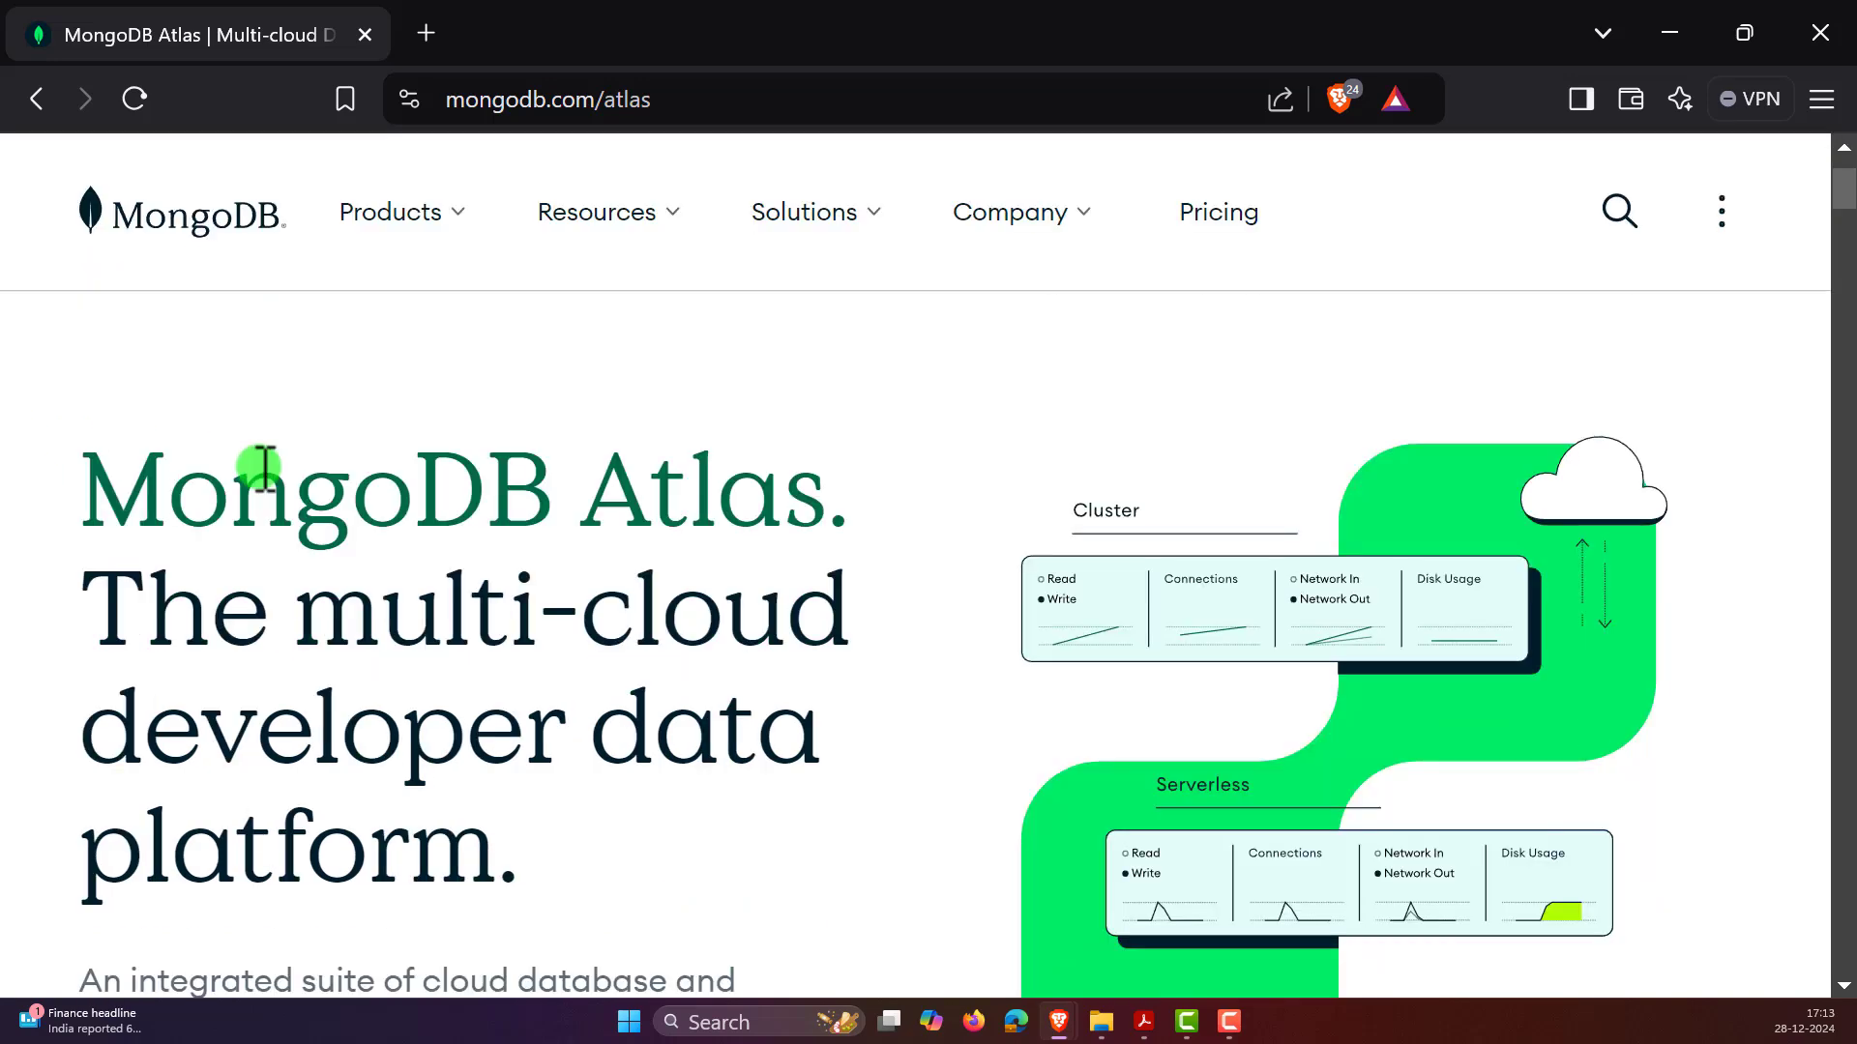
scroll("down", 3)
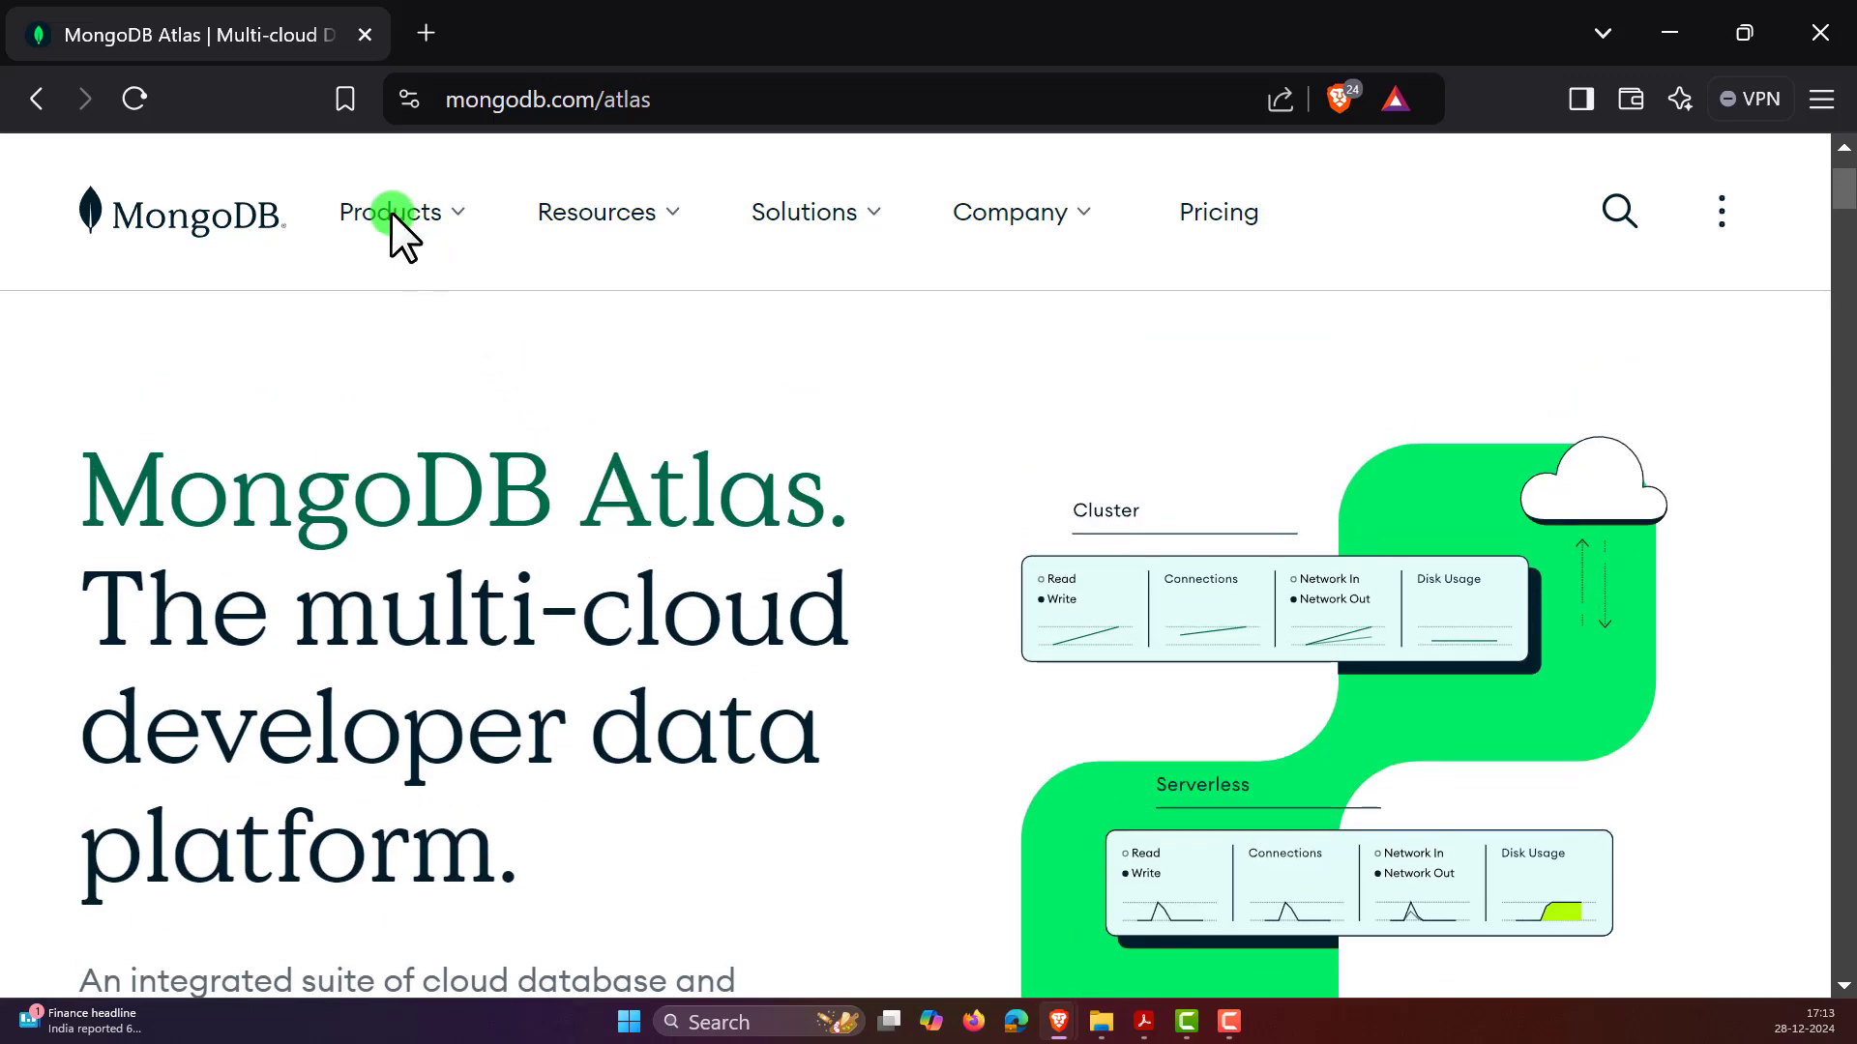
scroll("down", 3)
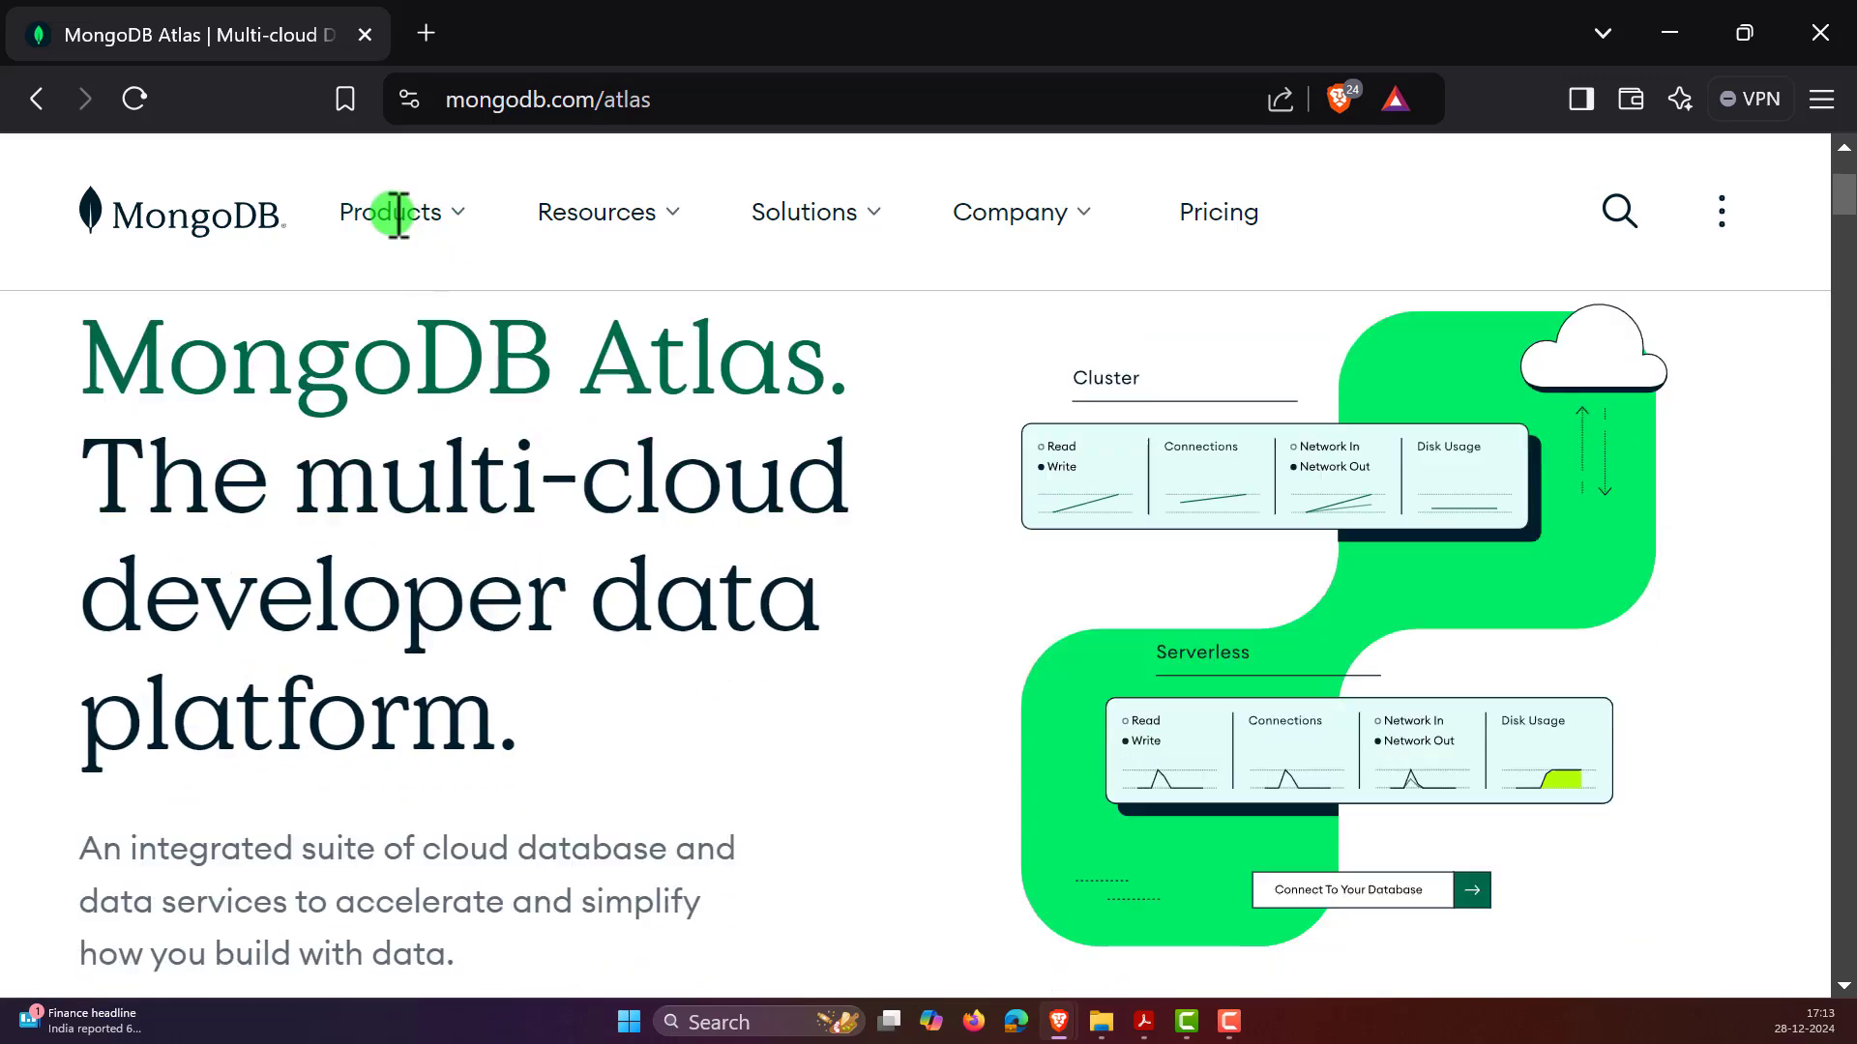
scroll("down", 3)
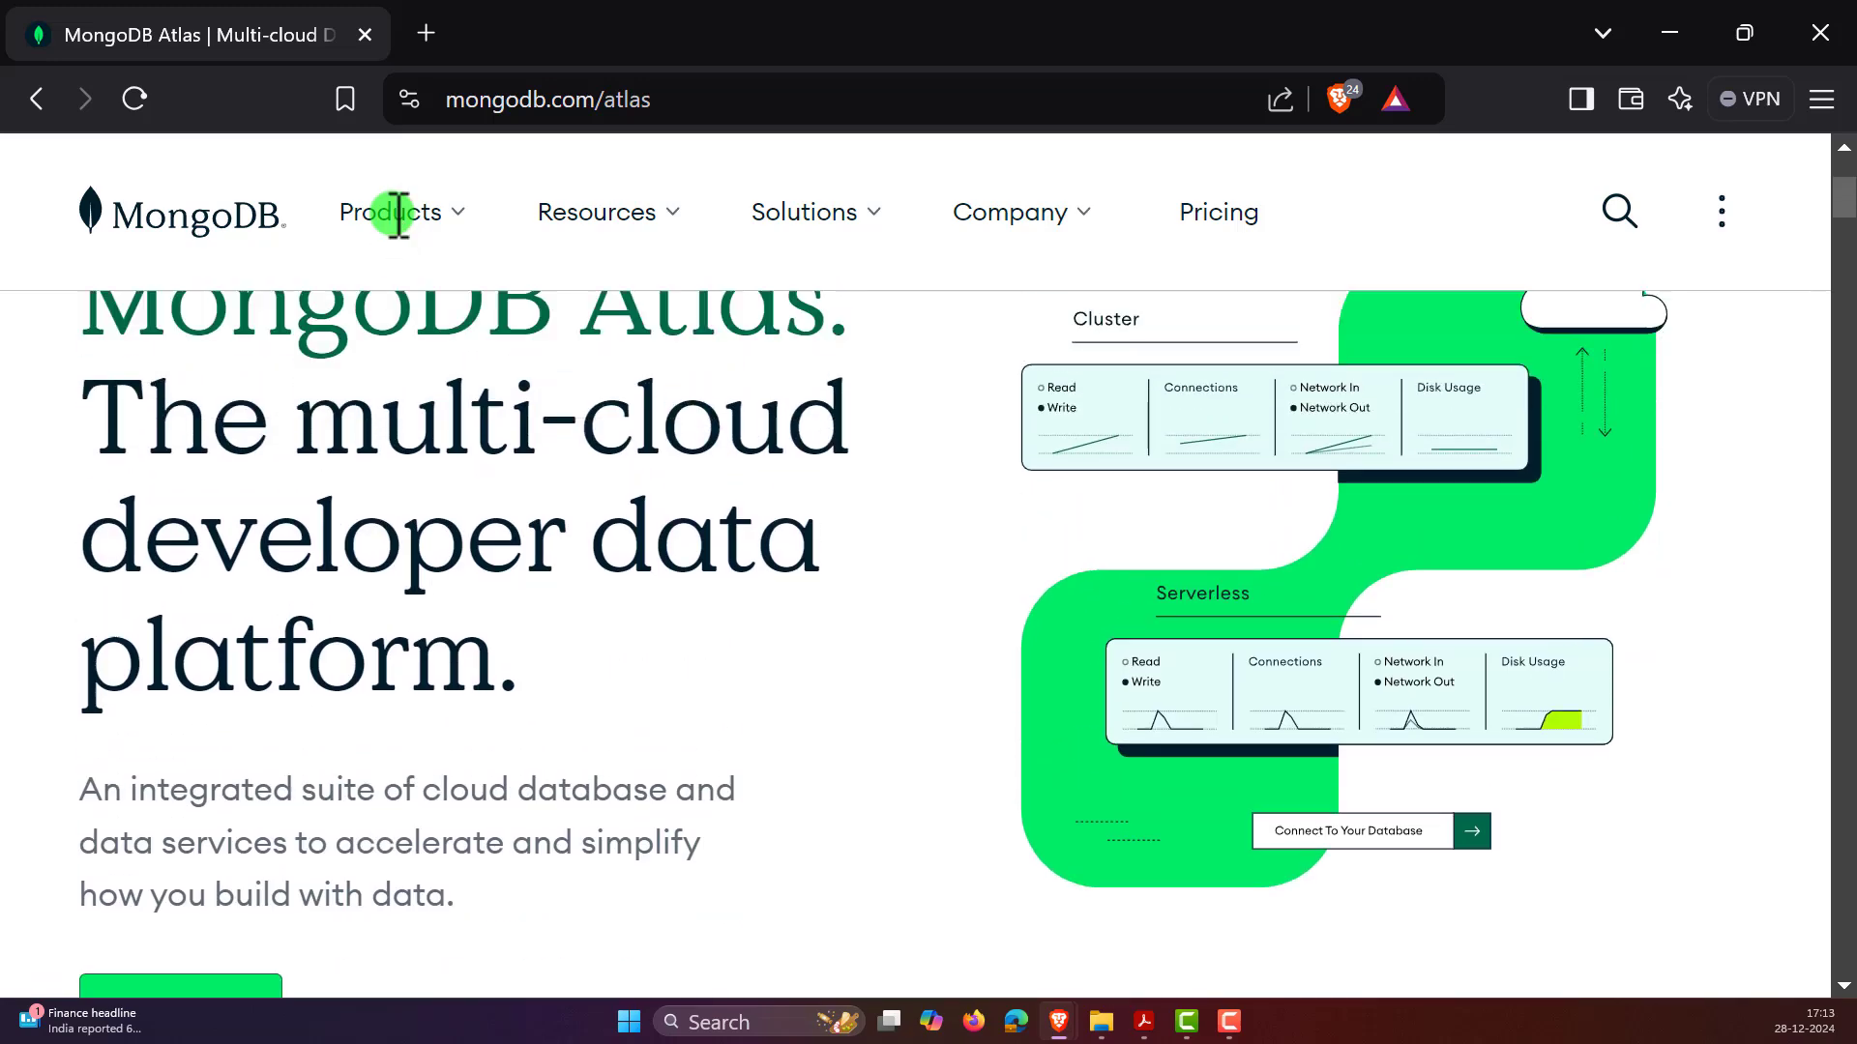
scroll("down", 3)
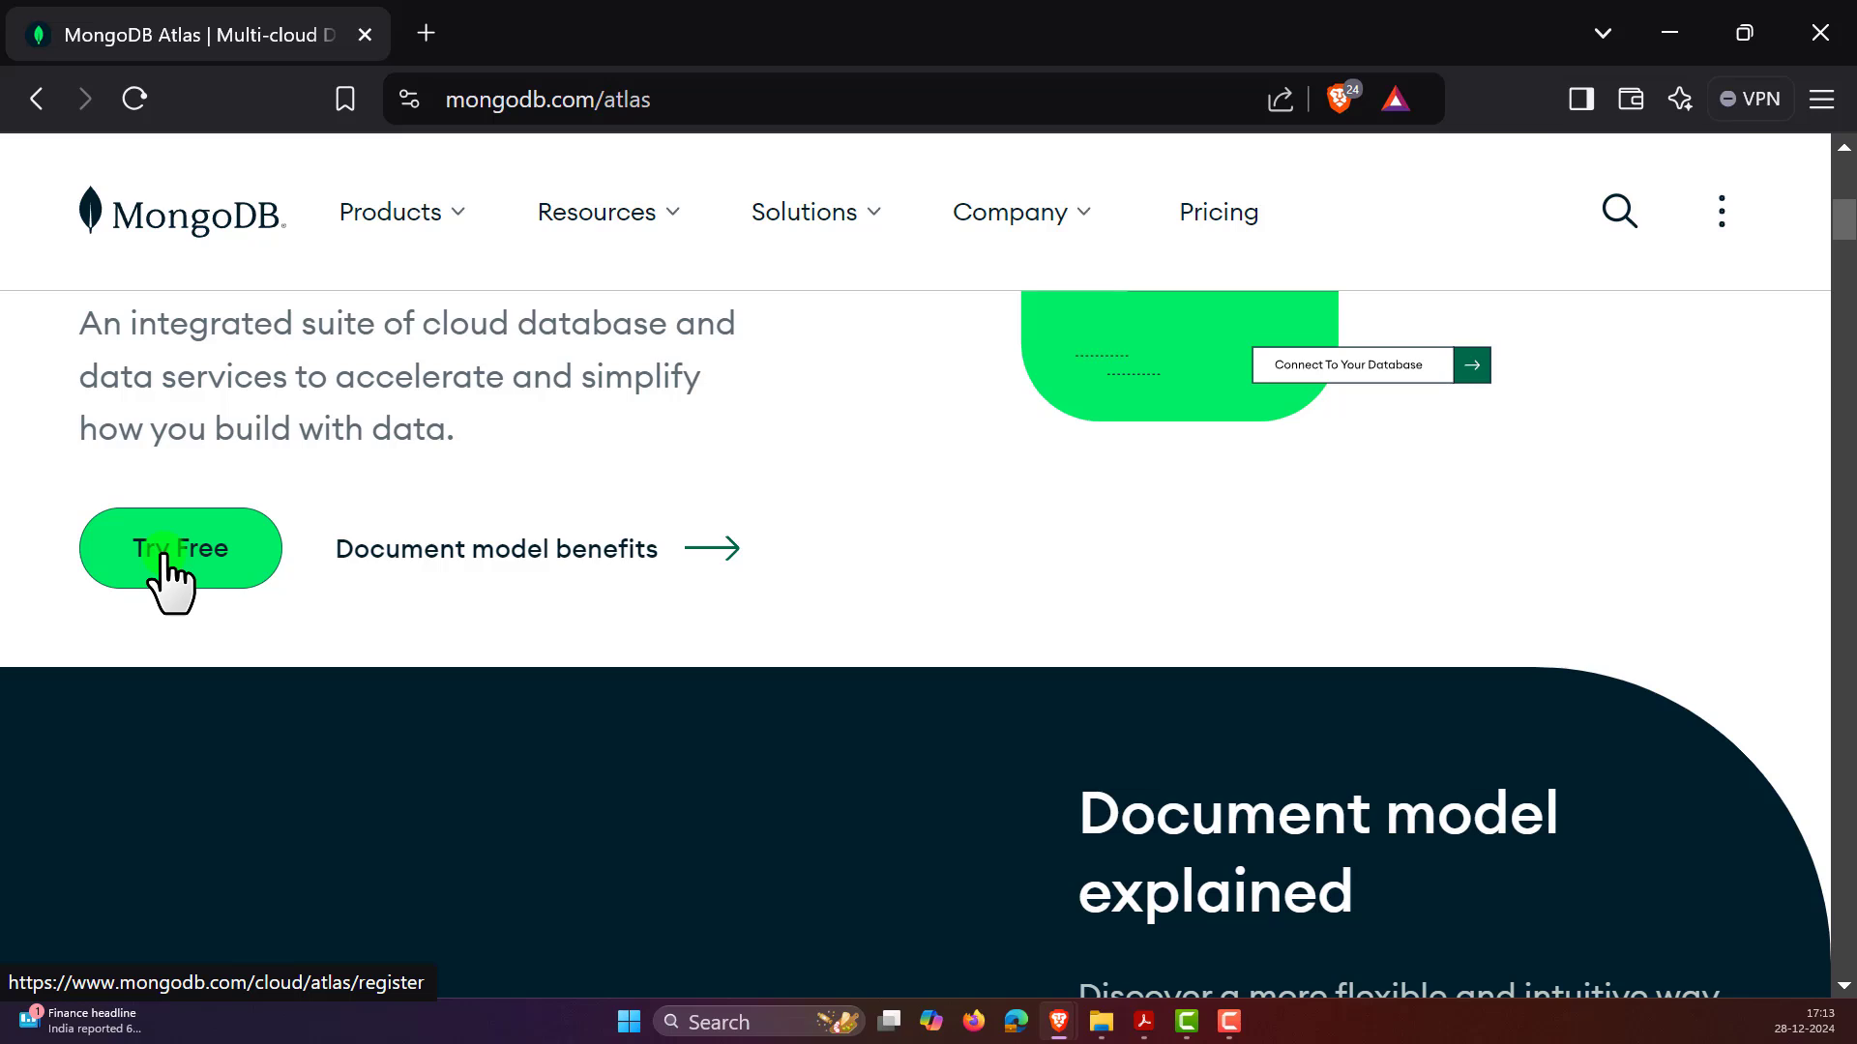
- Sign up free with name datascience anywhere, company datascience Anywhere, email and password
left_click(180, 548)
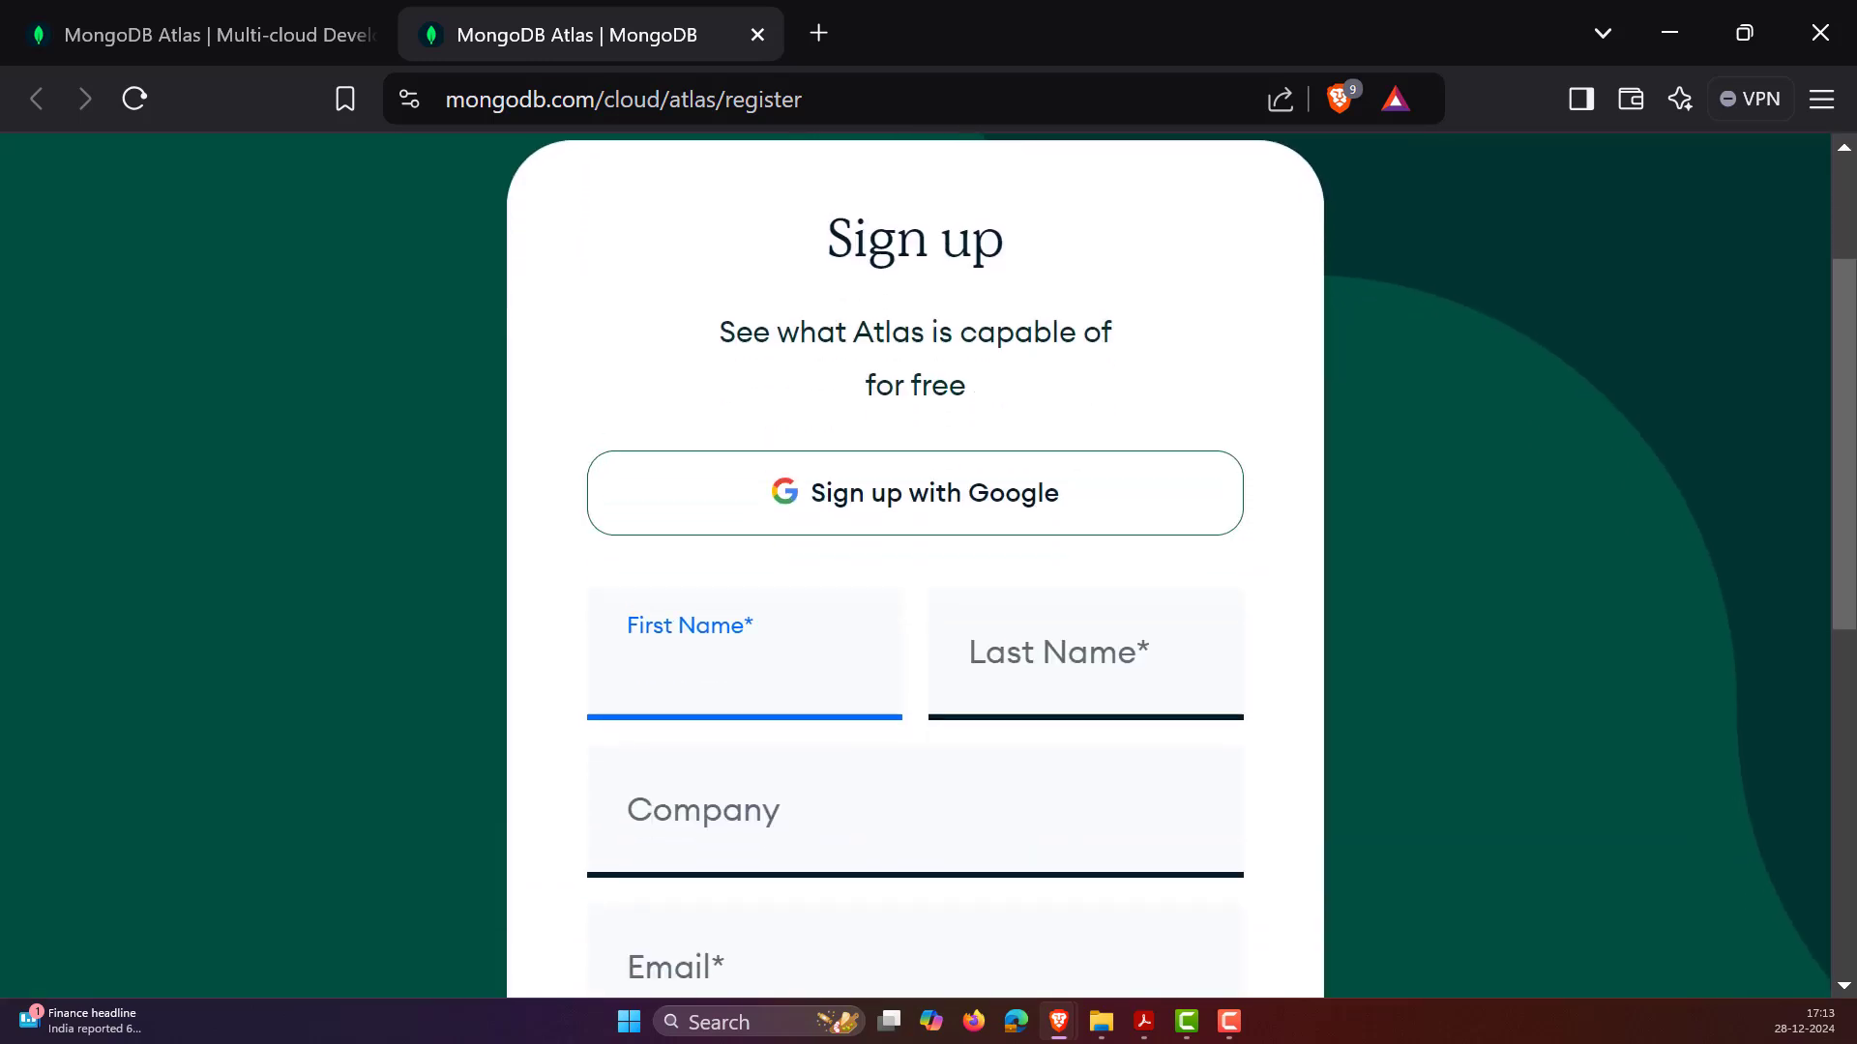
scroll("down", 3)
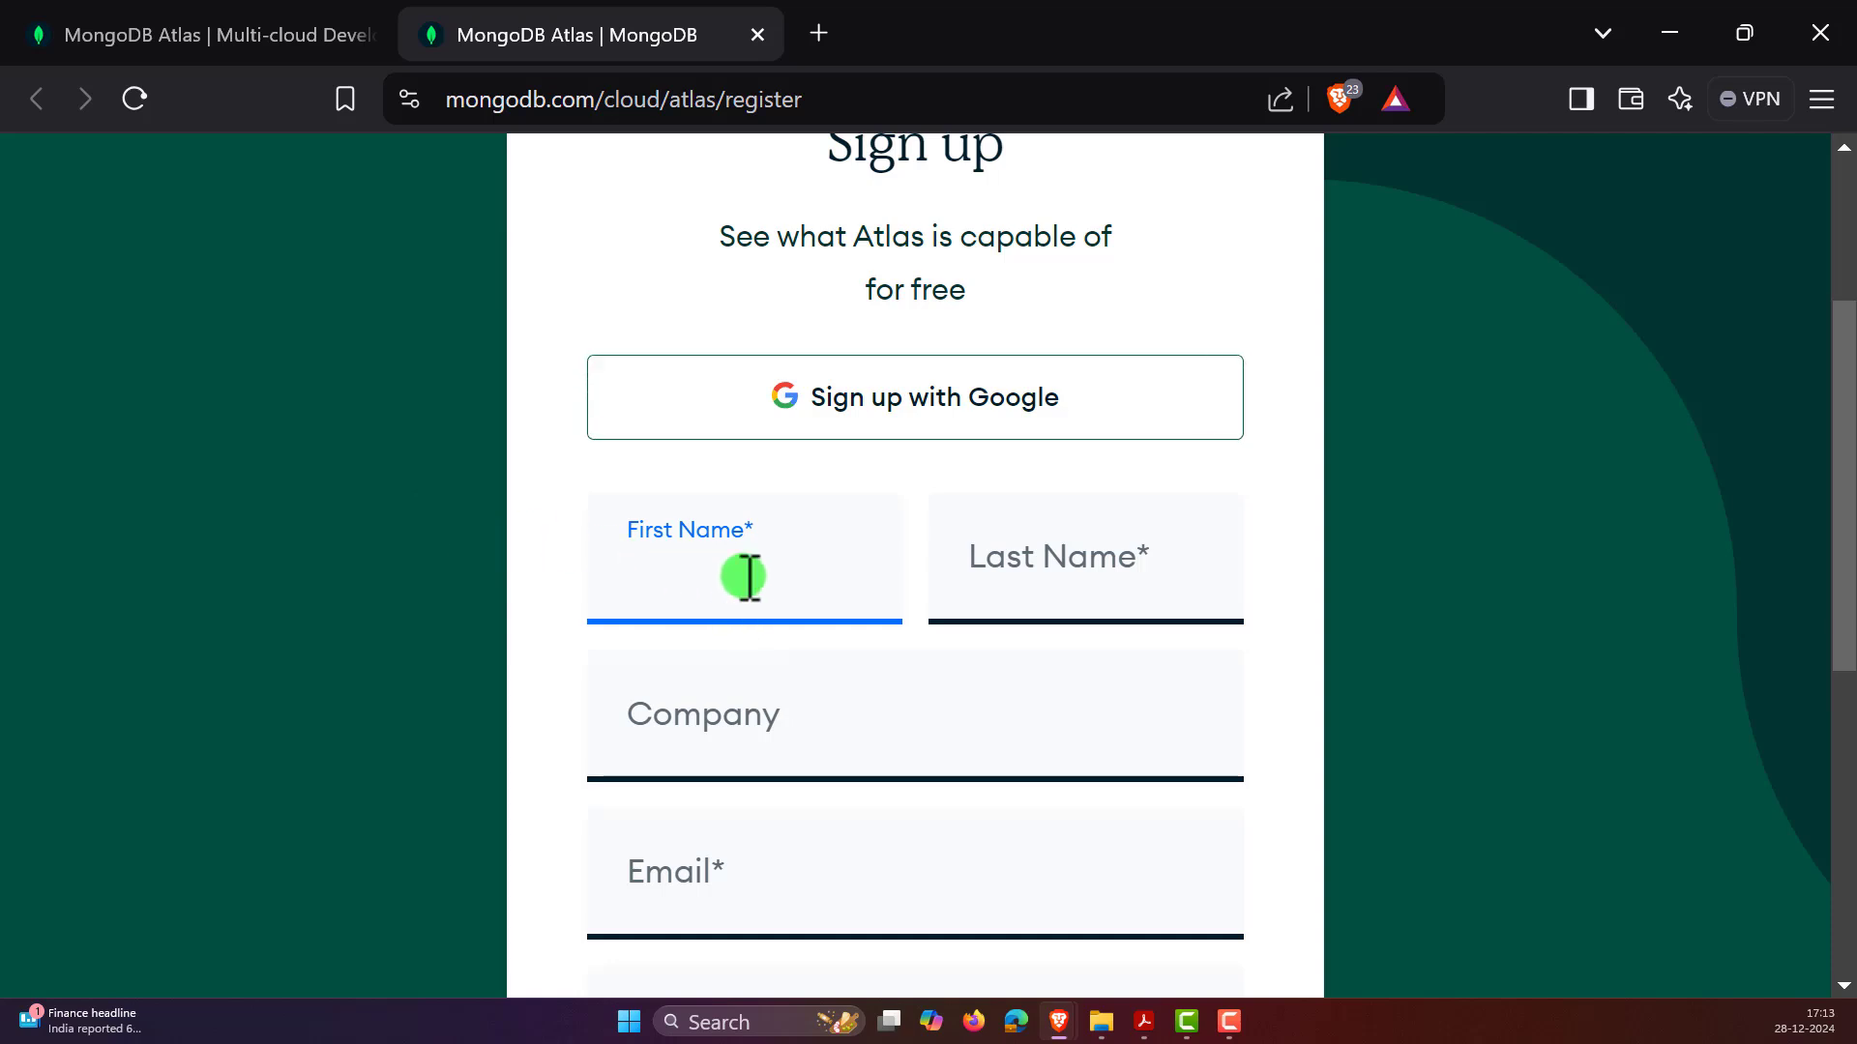
scroll("down", 3)
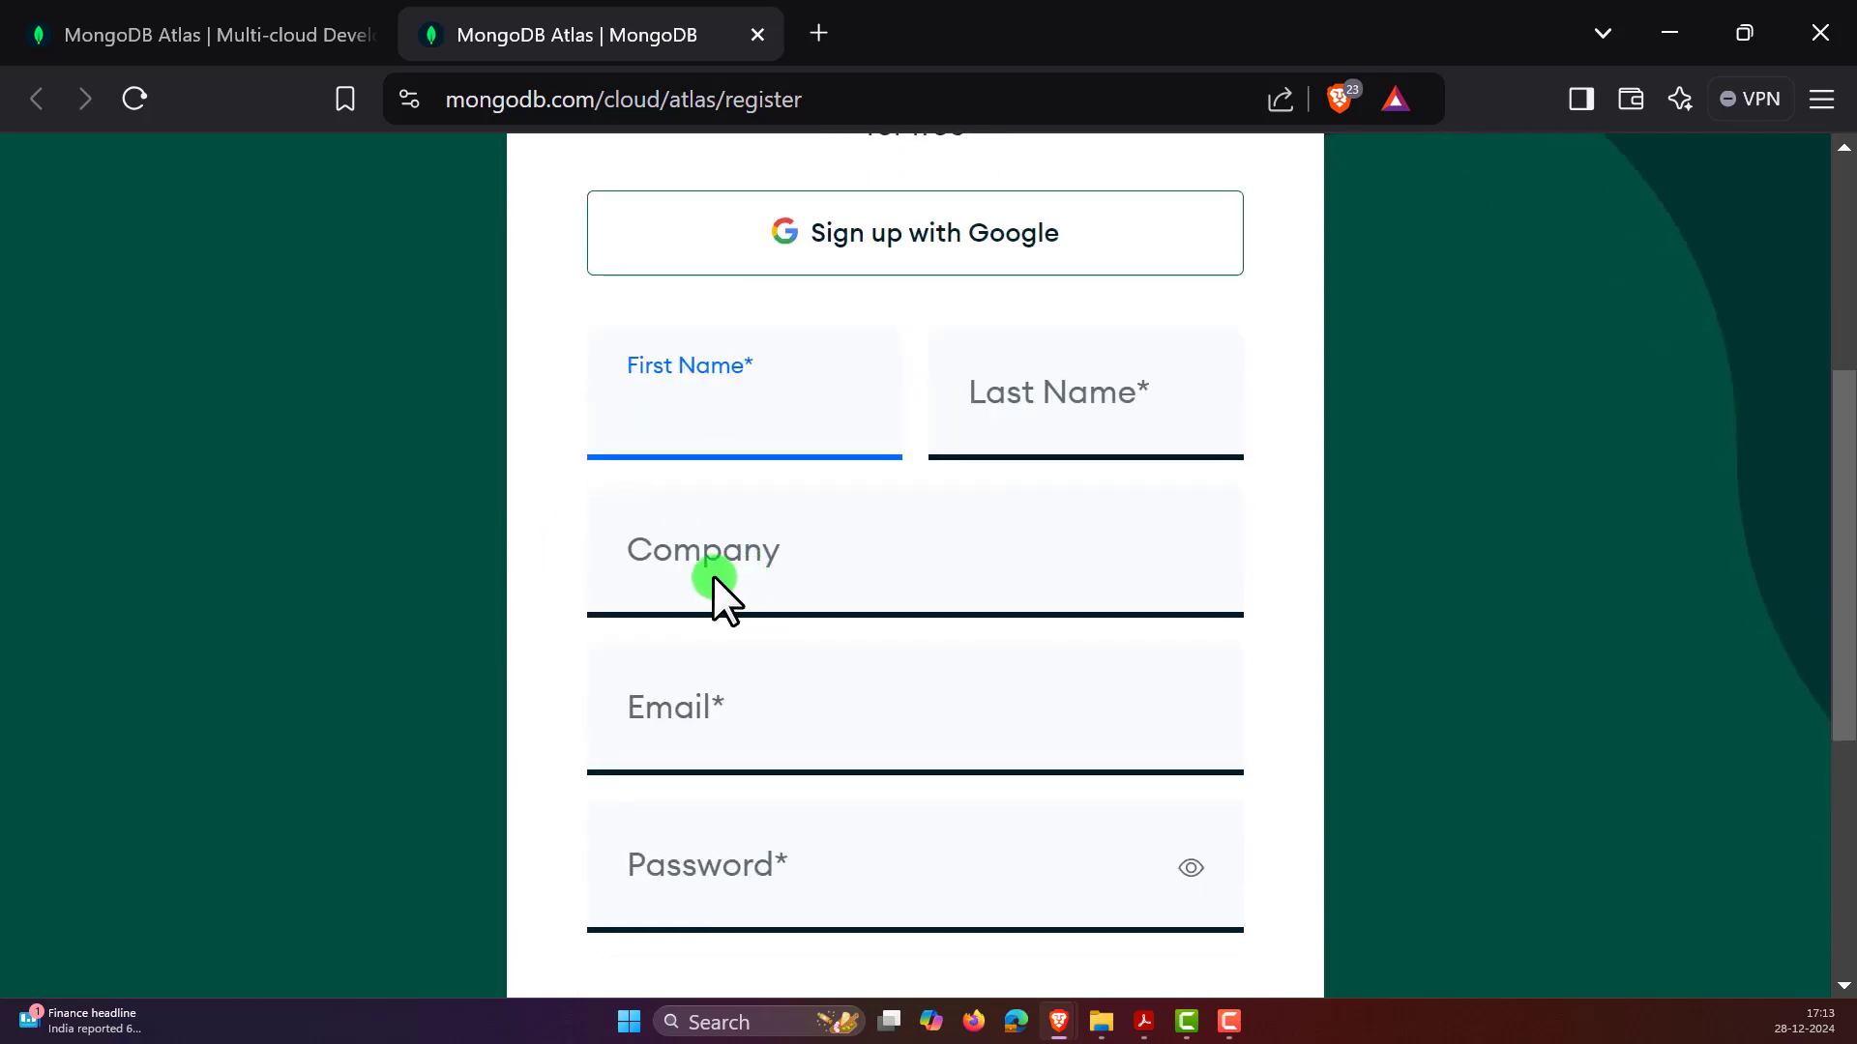
scroll("down", 3)
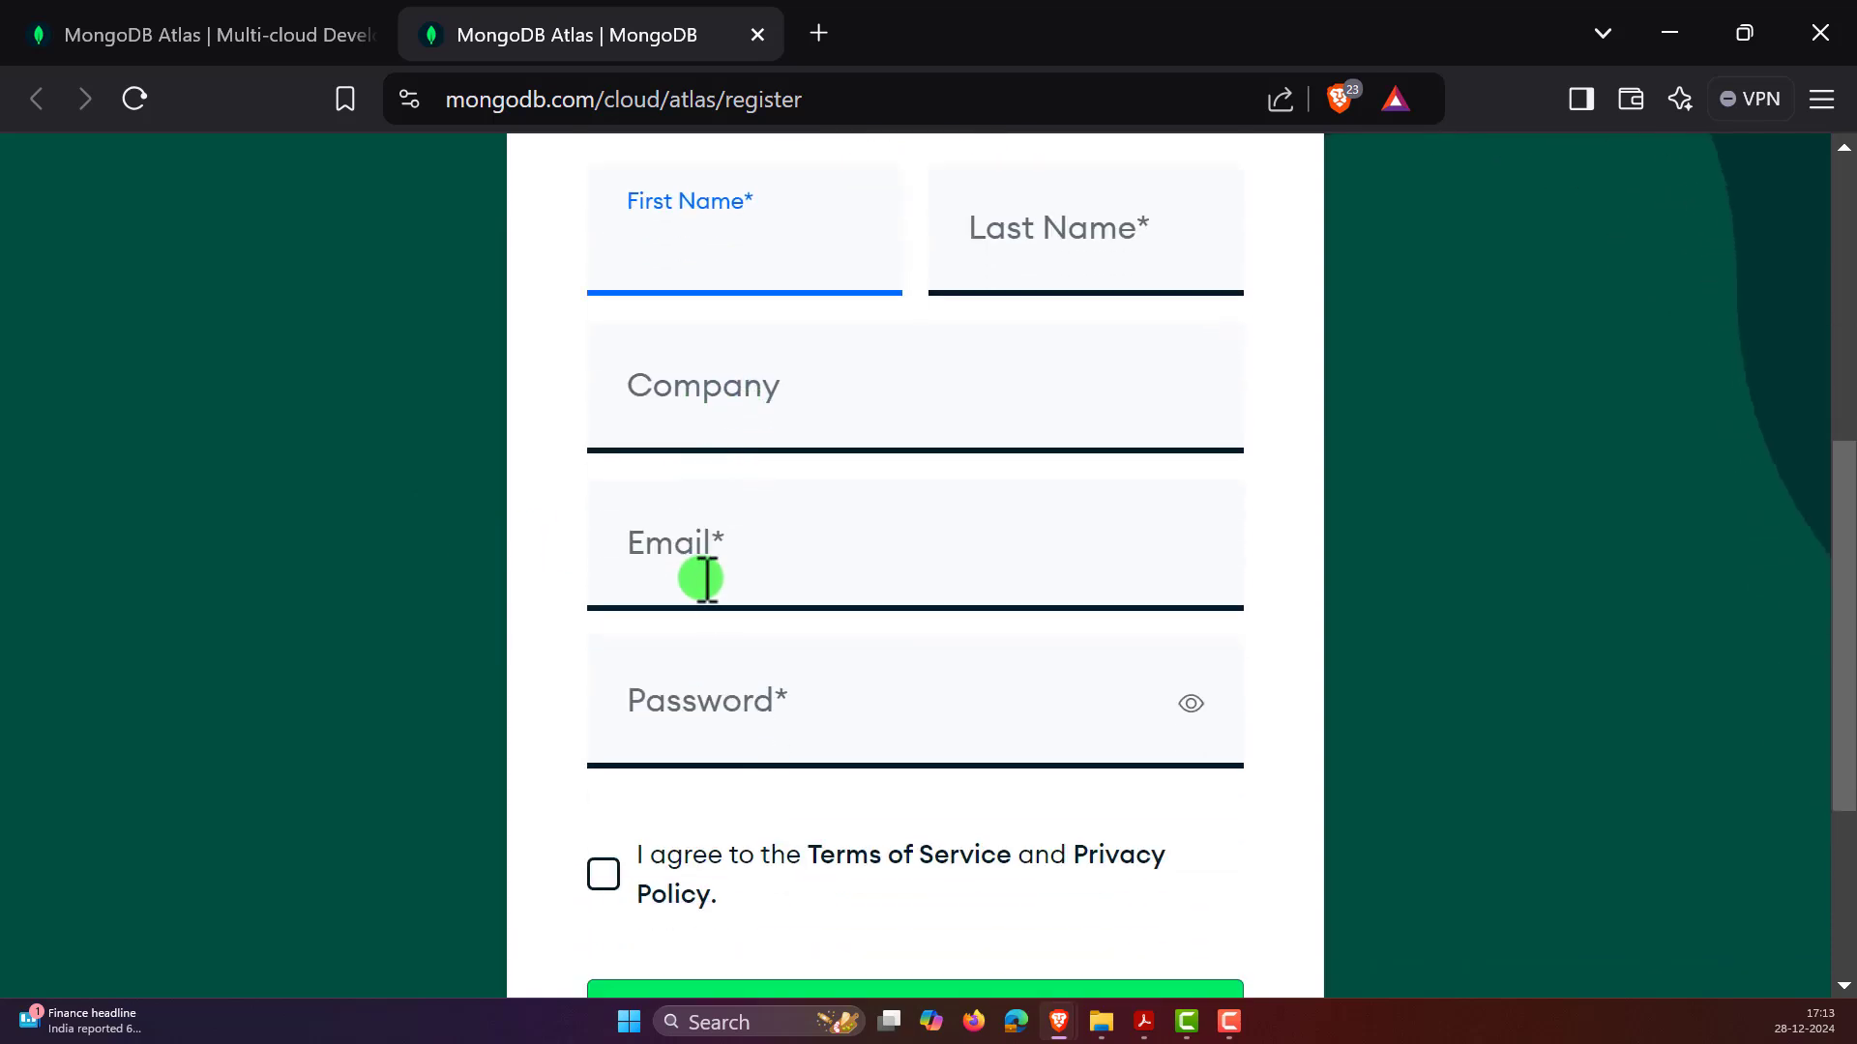
scroll("down", 3)
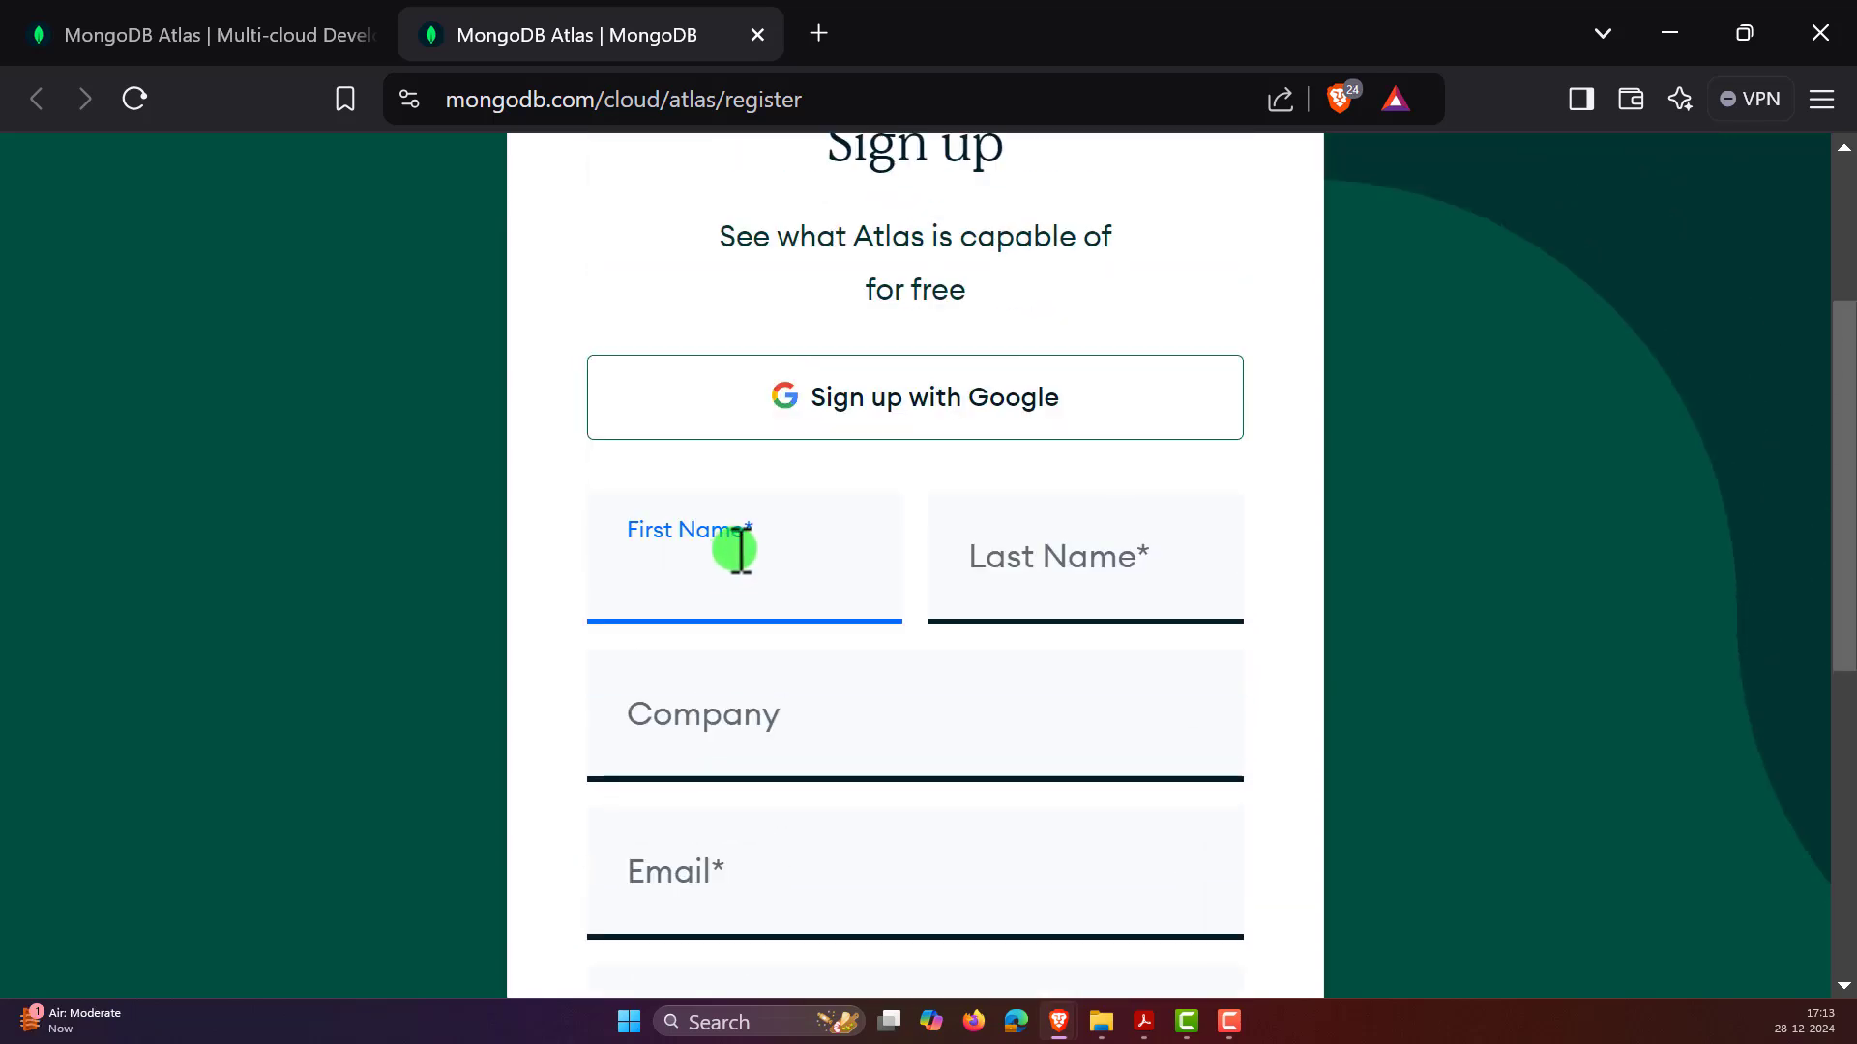
type("dataspience")
left_click(1086, 557)
type("anywh")
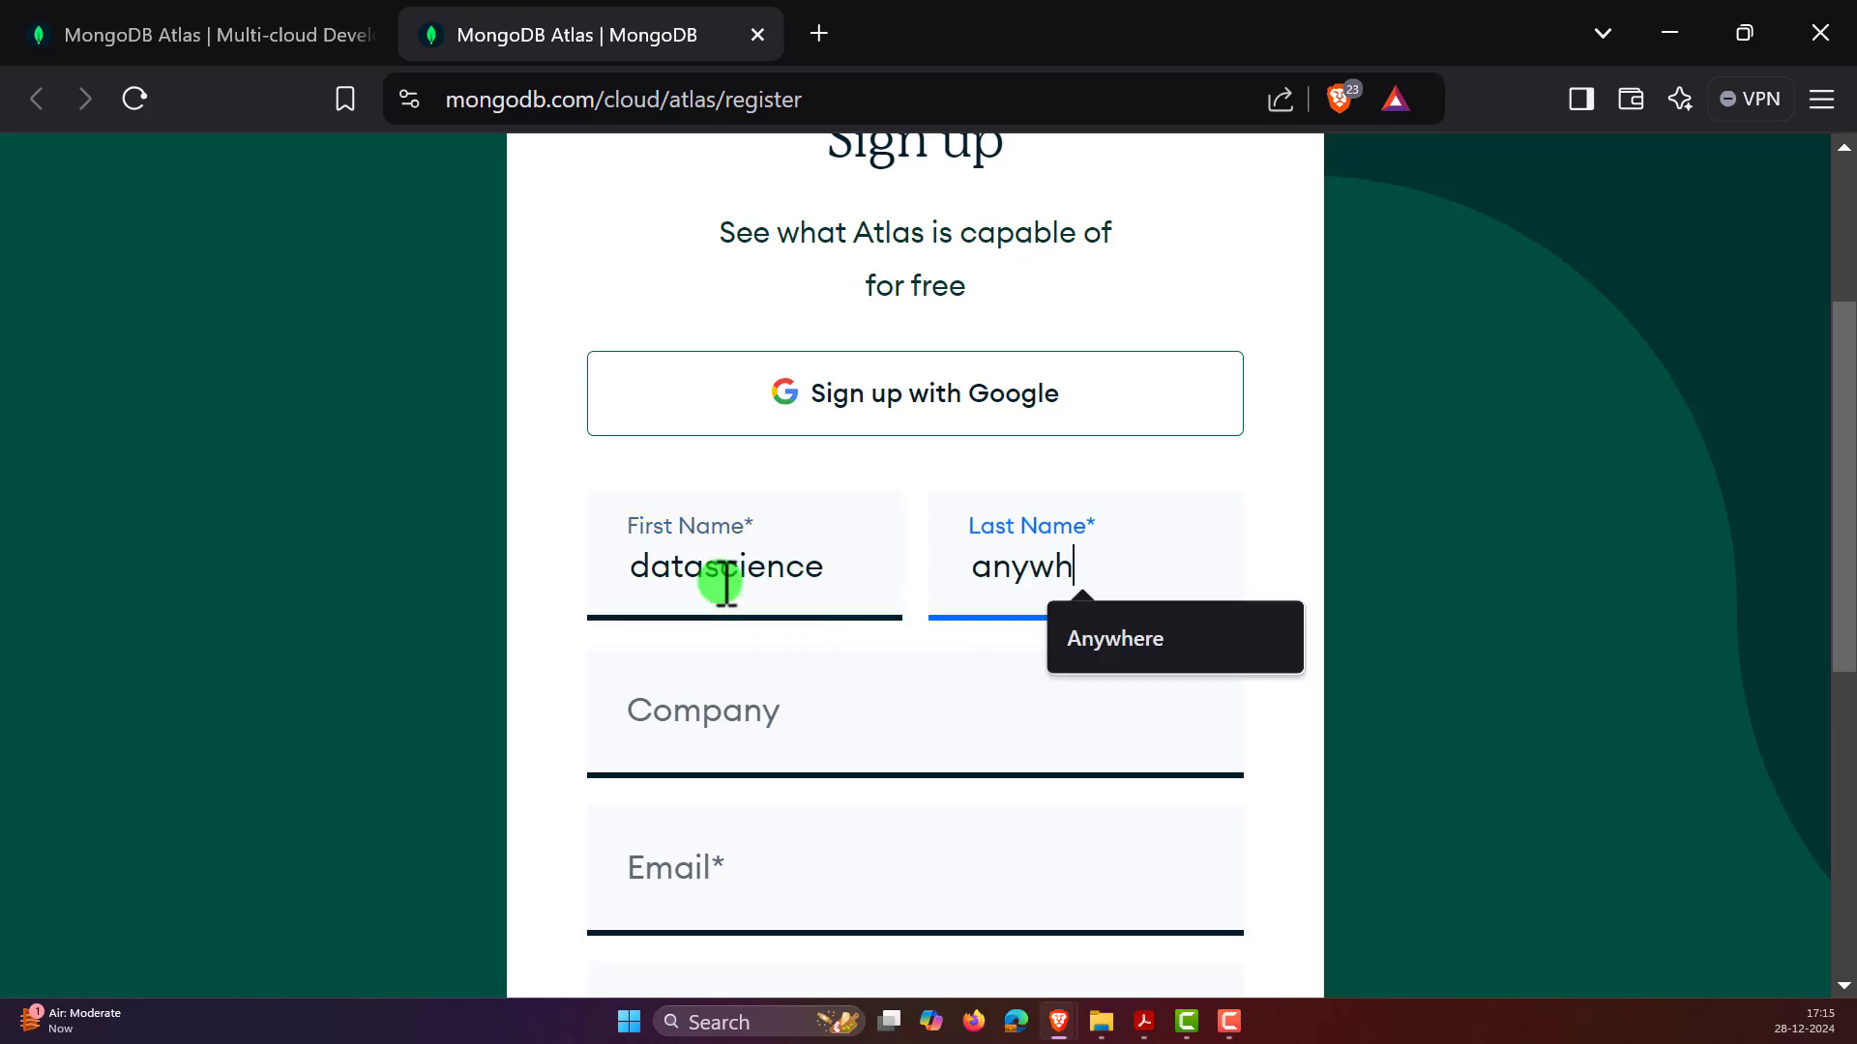
type("datascience Anywher")
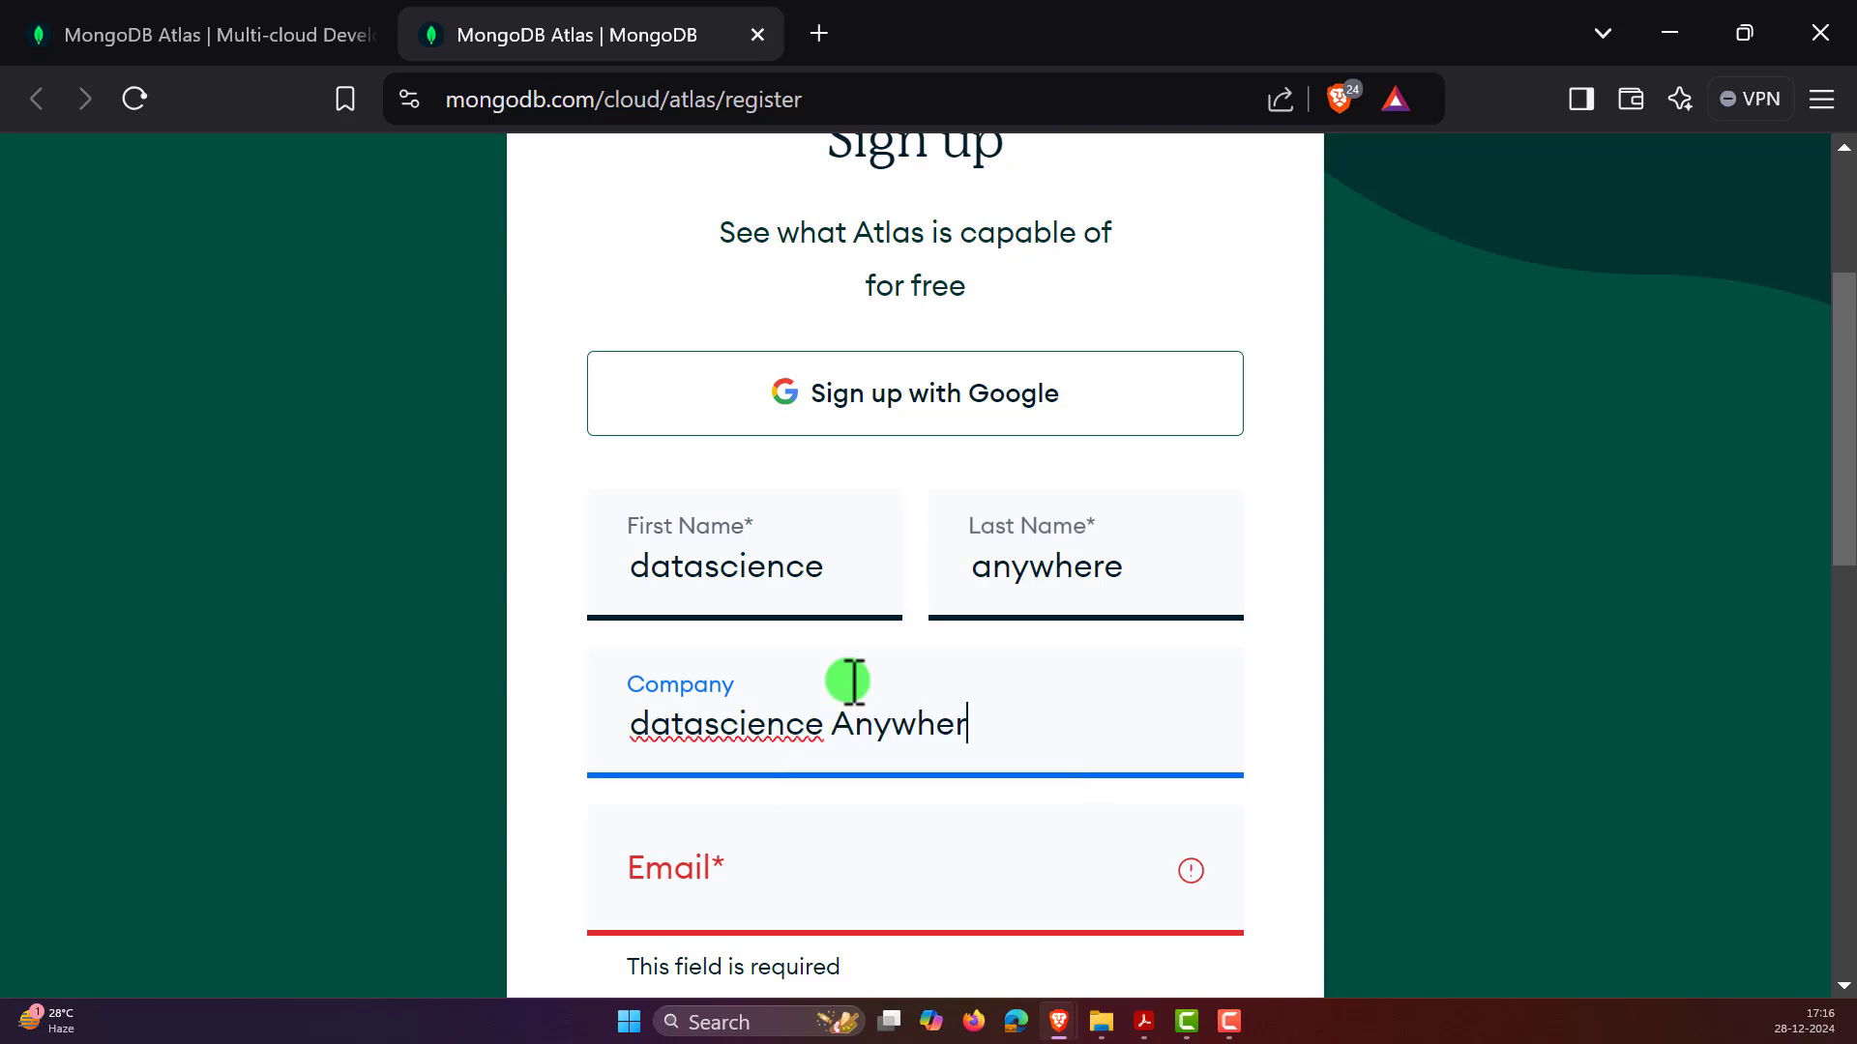
scroll("down", 3)
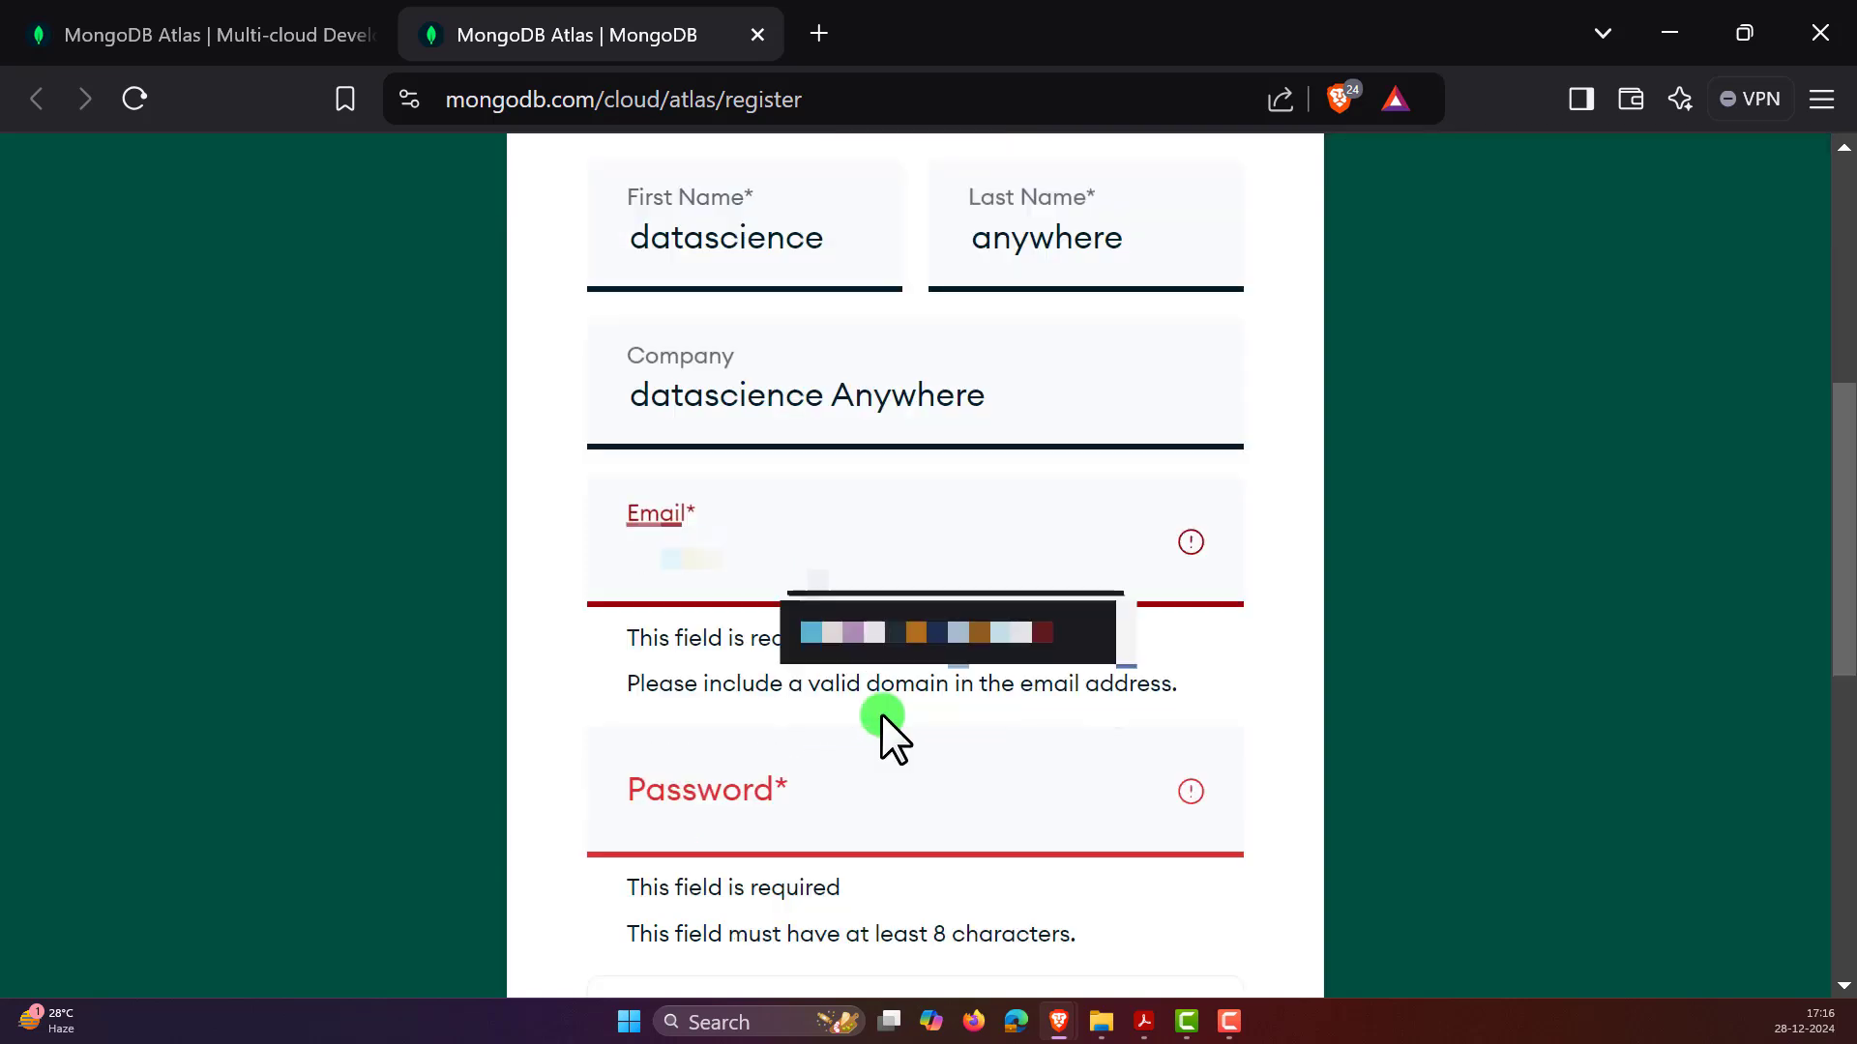
type("••••")
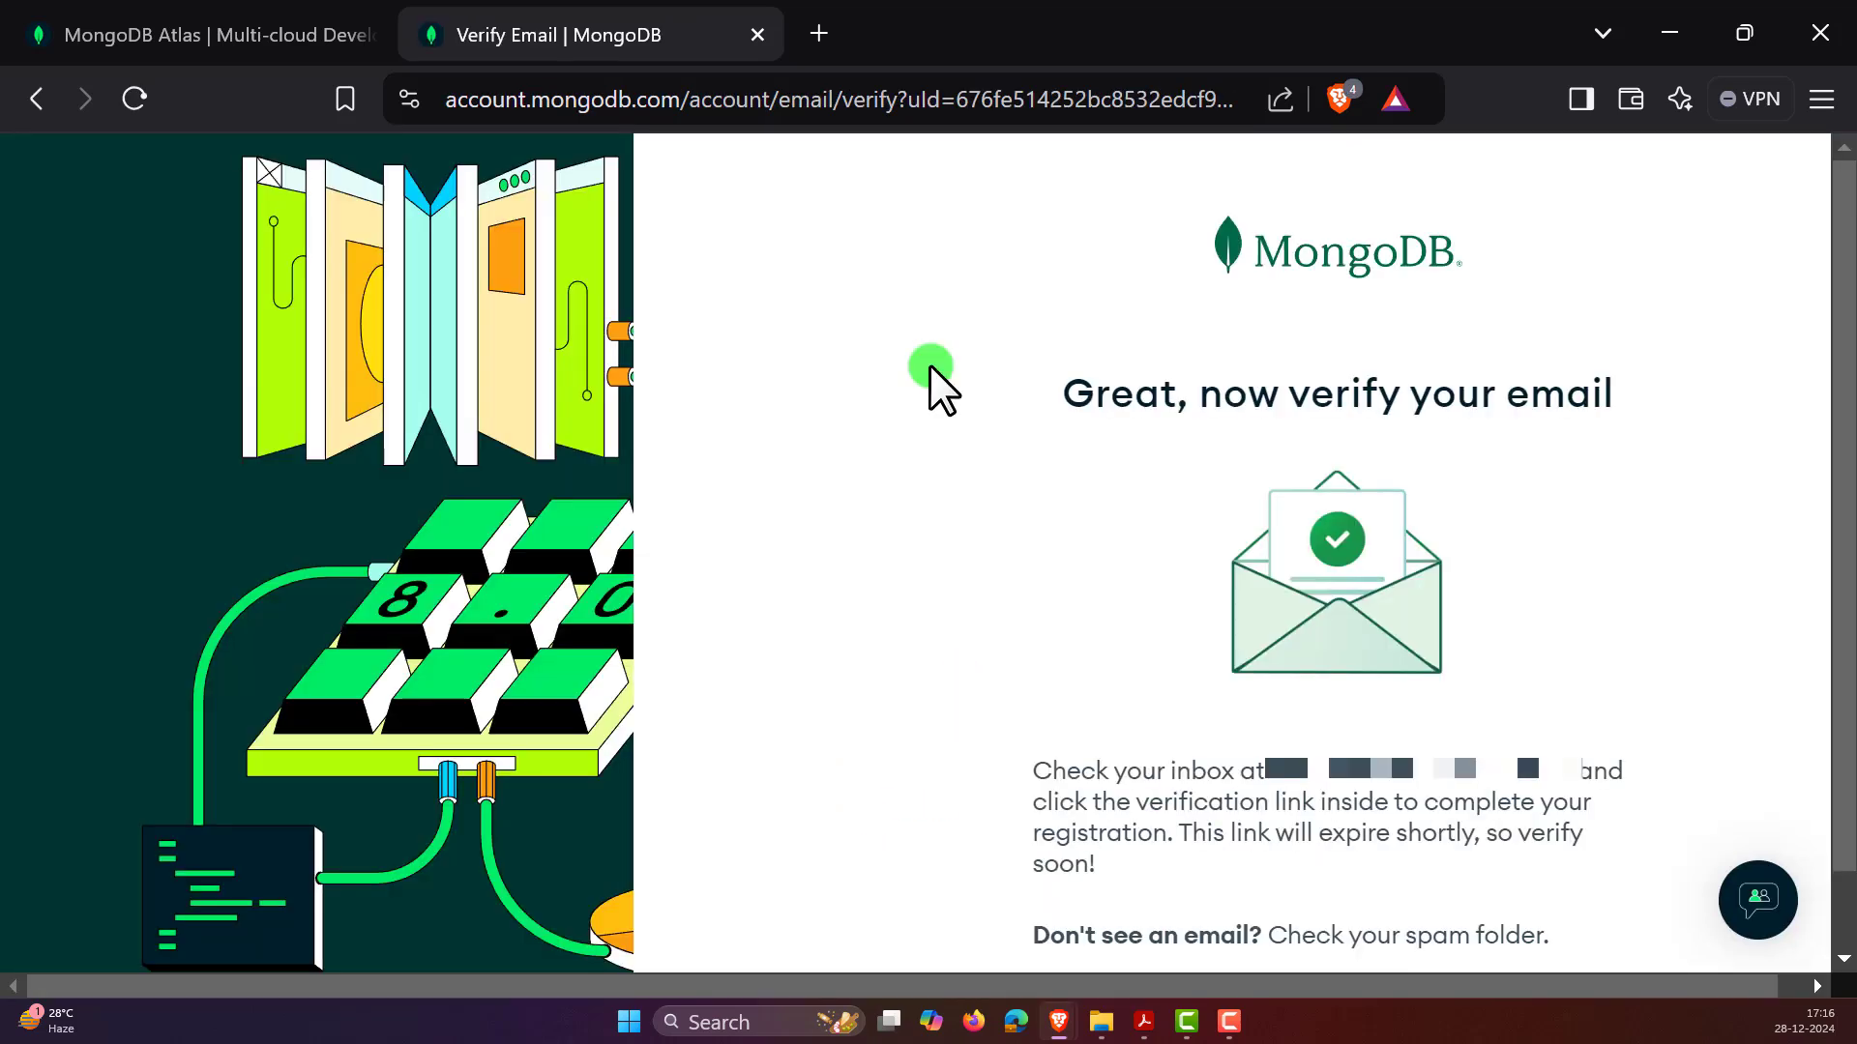
mouse_move(819, 30)
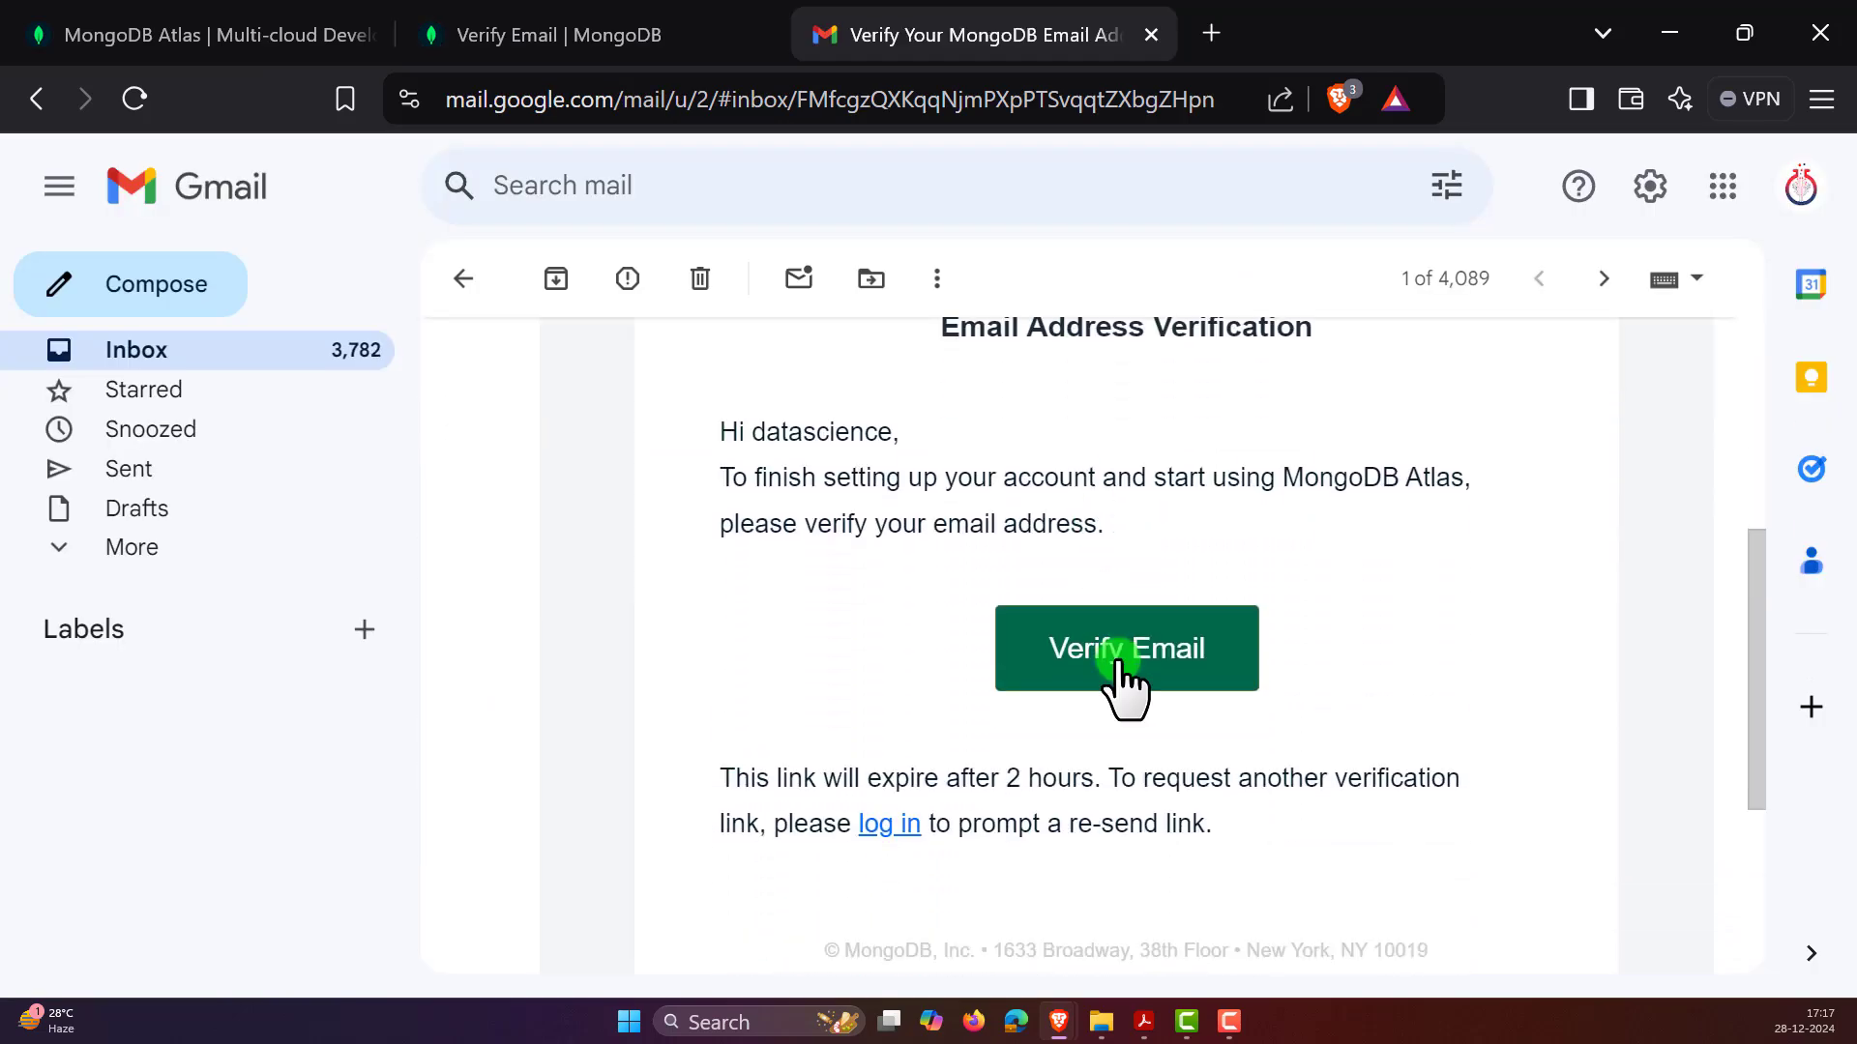
- Verify the new account's email address from the MongoDB message in Gmail
left_click(1125, 649)
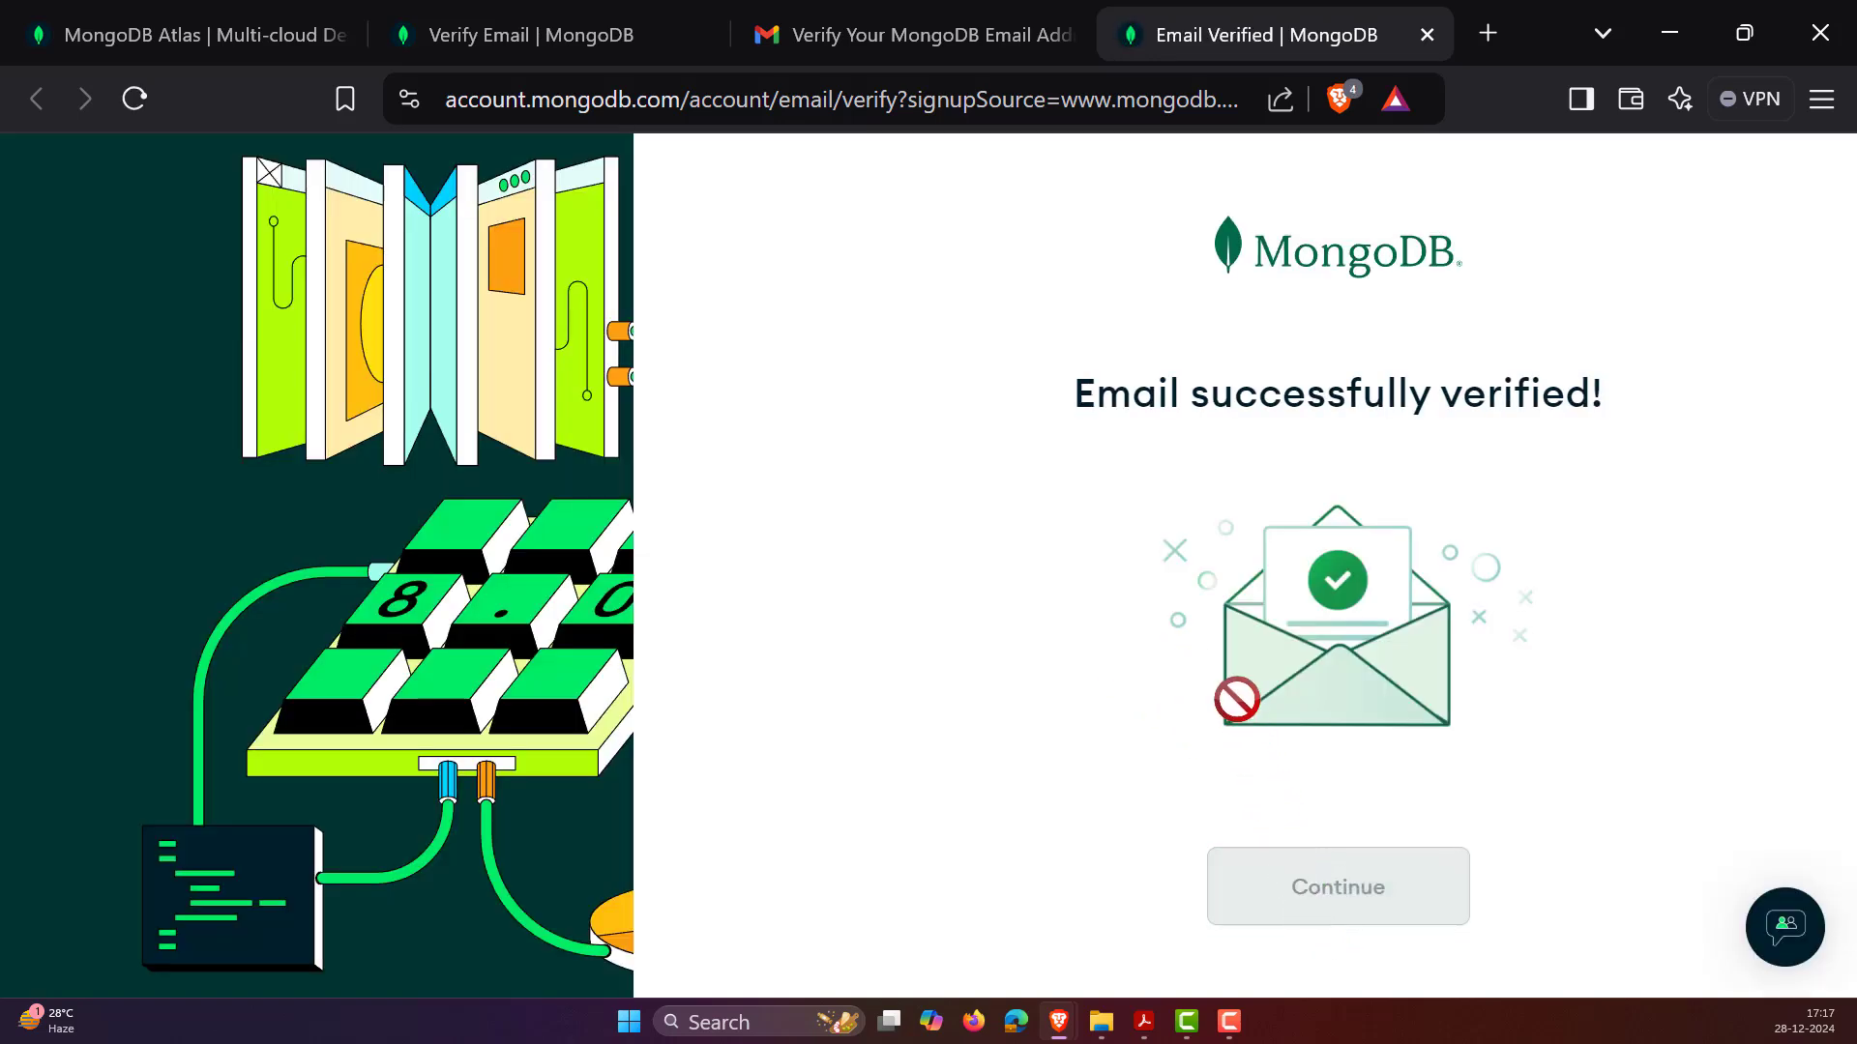
- Continue from Registration Success to the Atlas personalization questions
left_click(1336, 886)
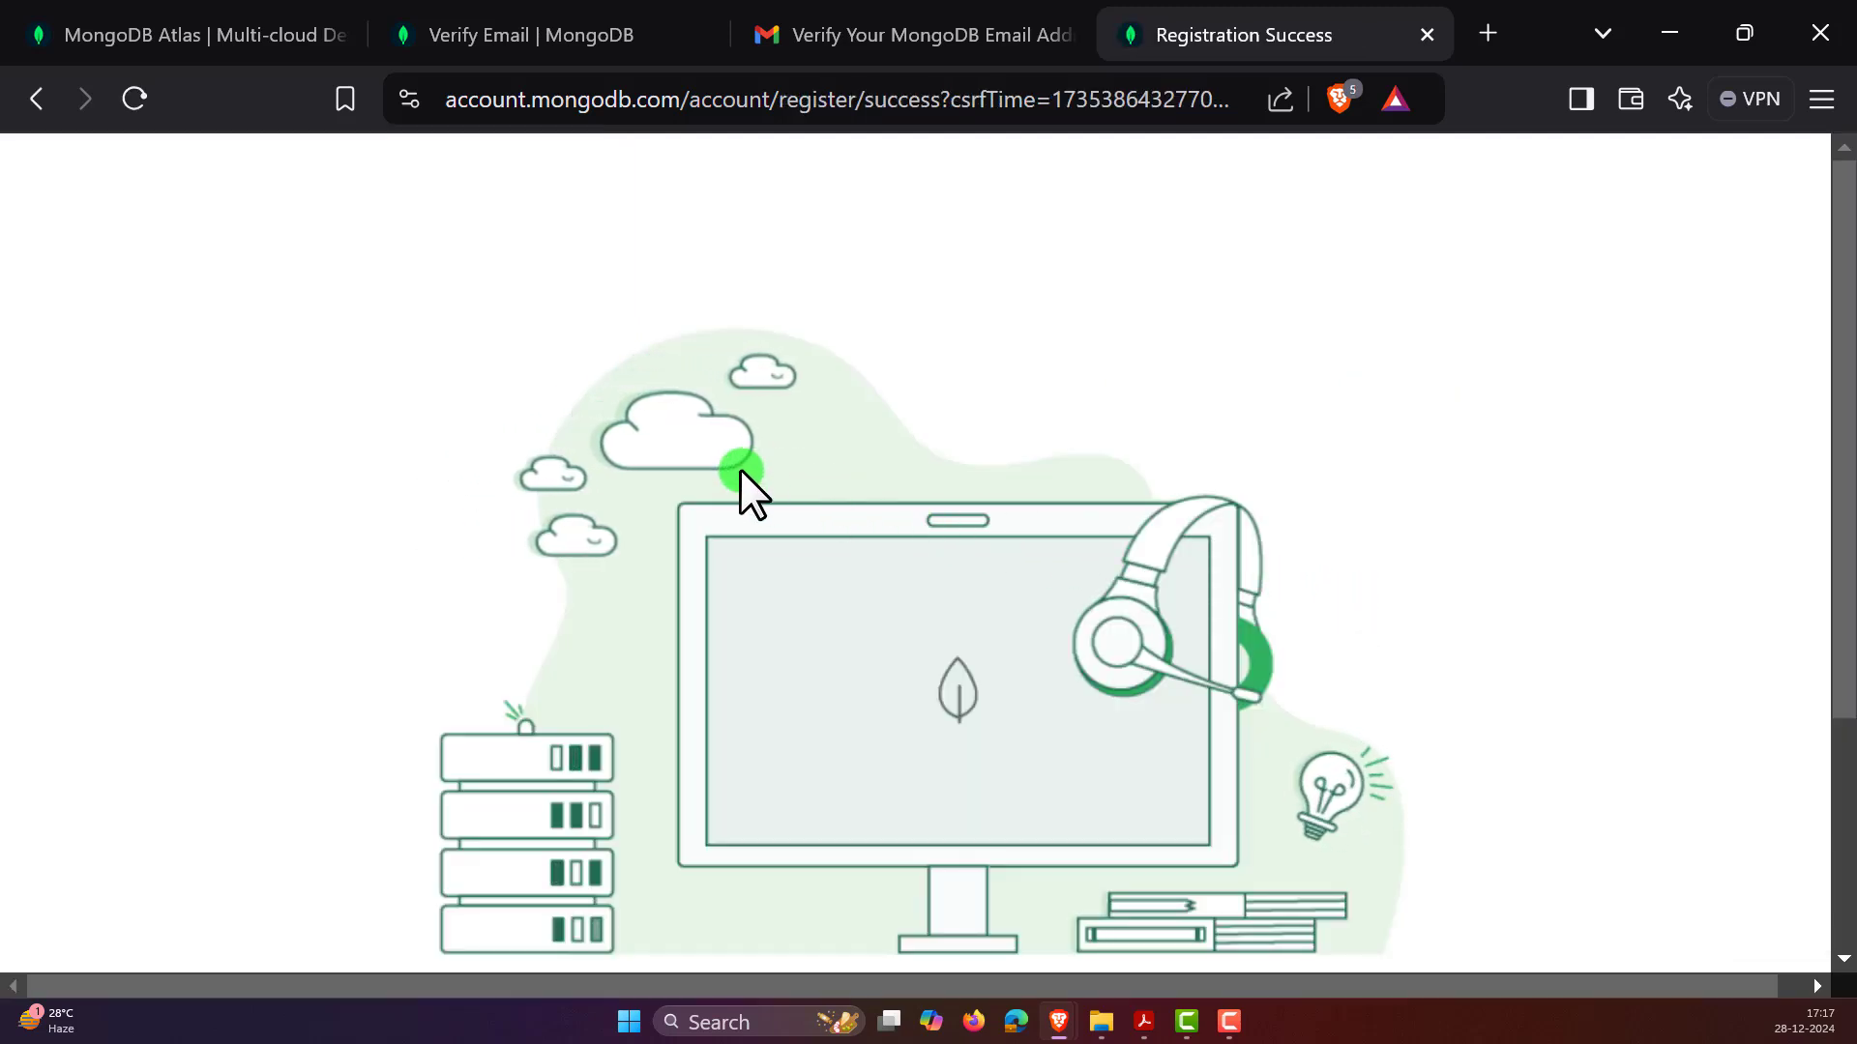
scroll("down", 3)
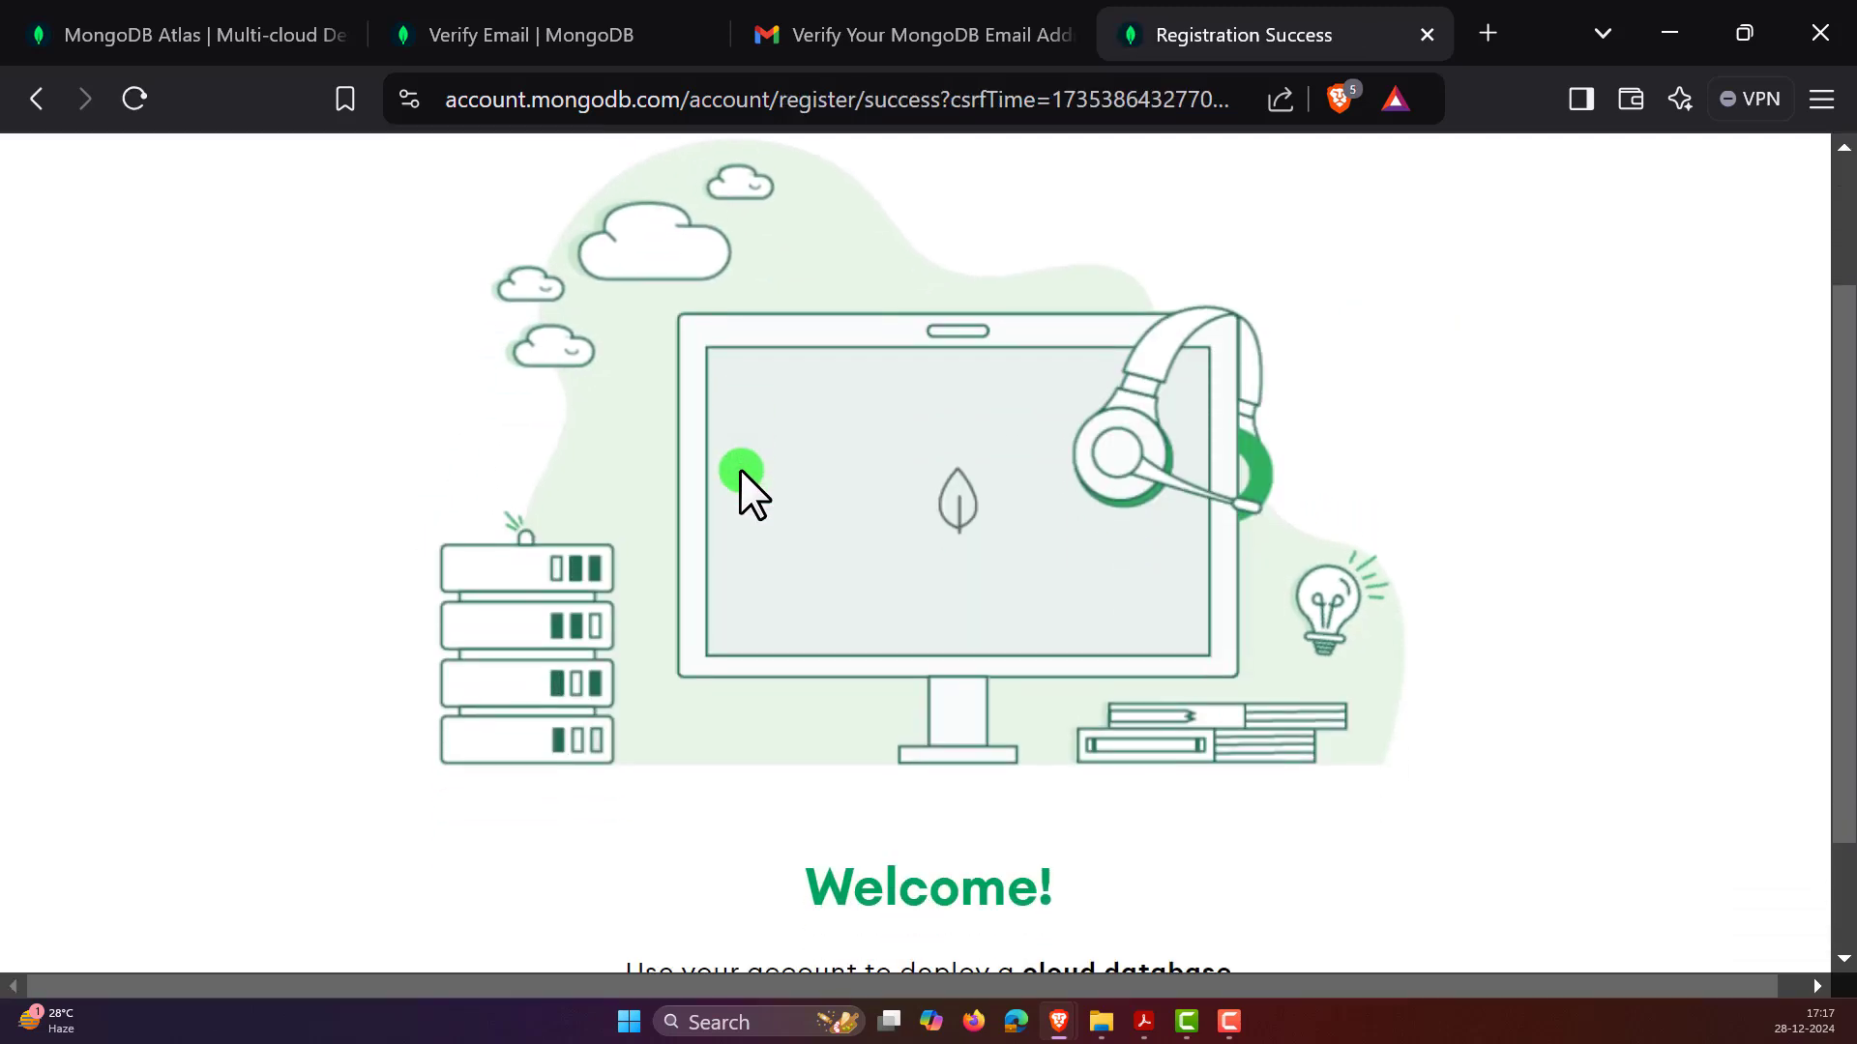
scroll("down", 3)
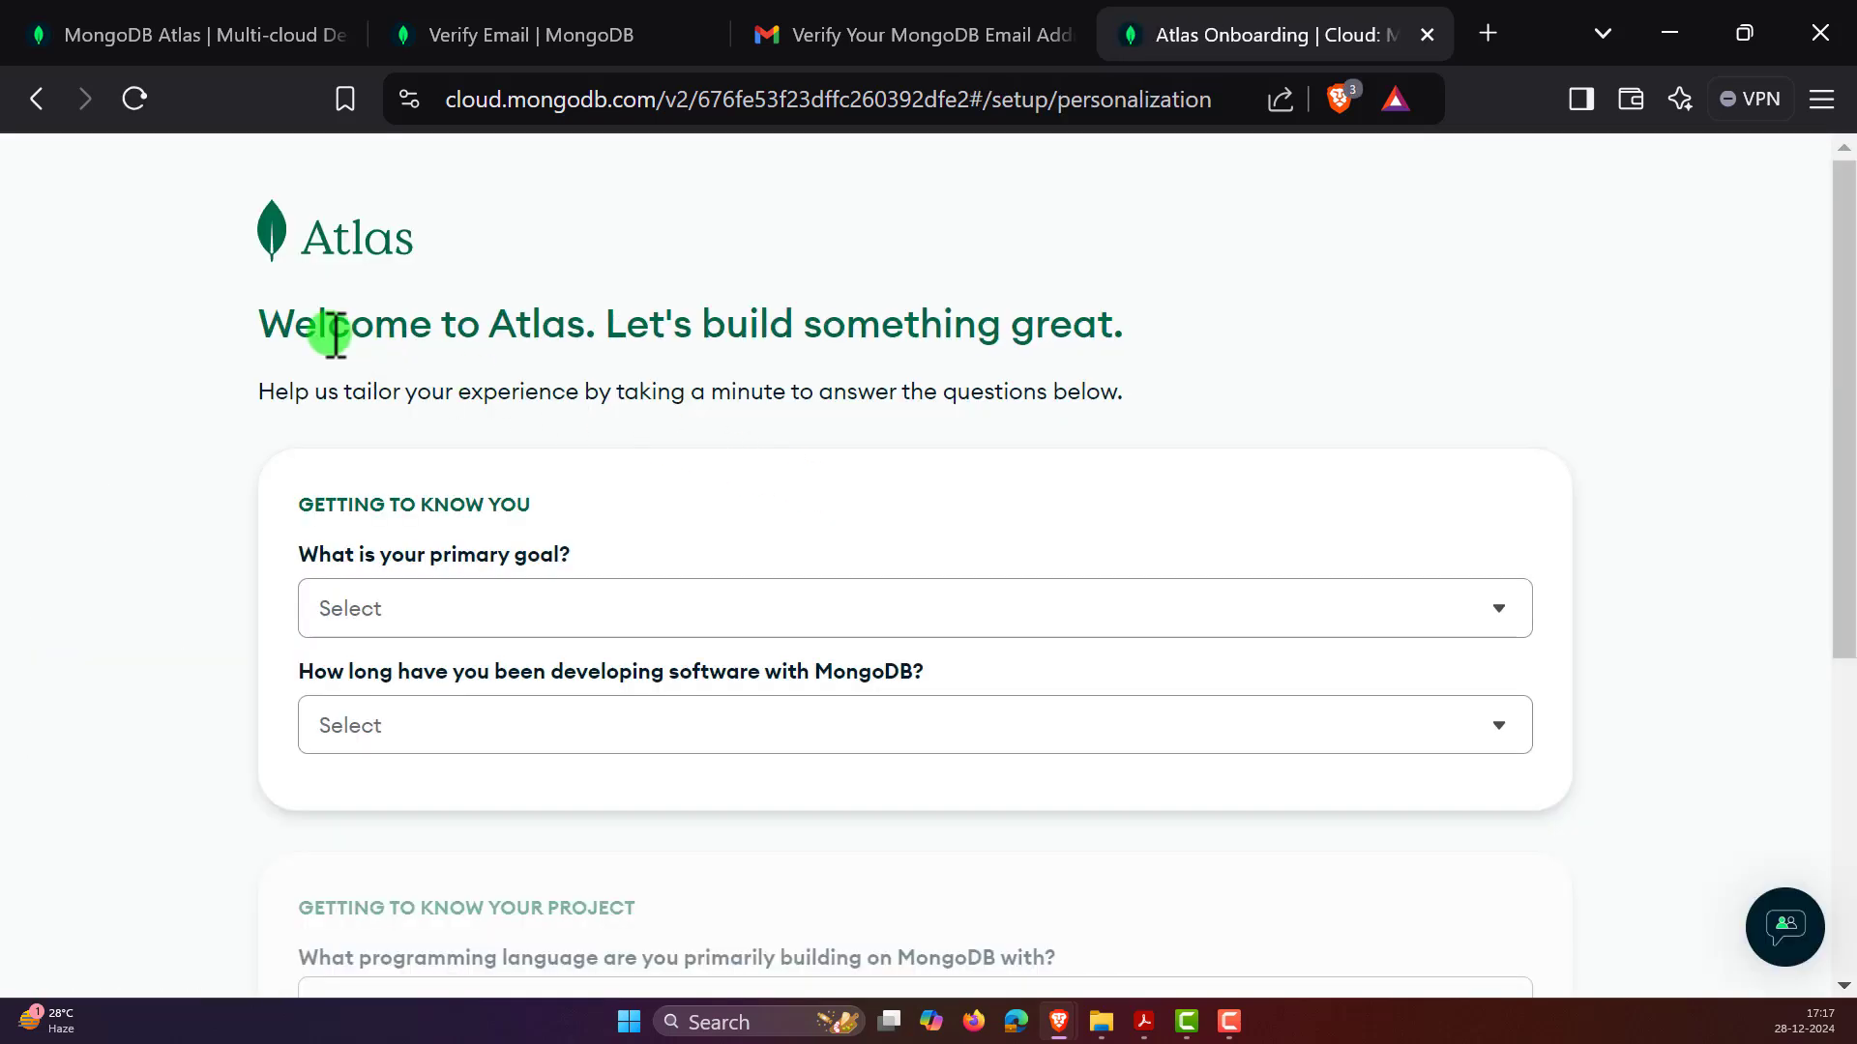
mouse_move(341, 354)
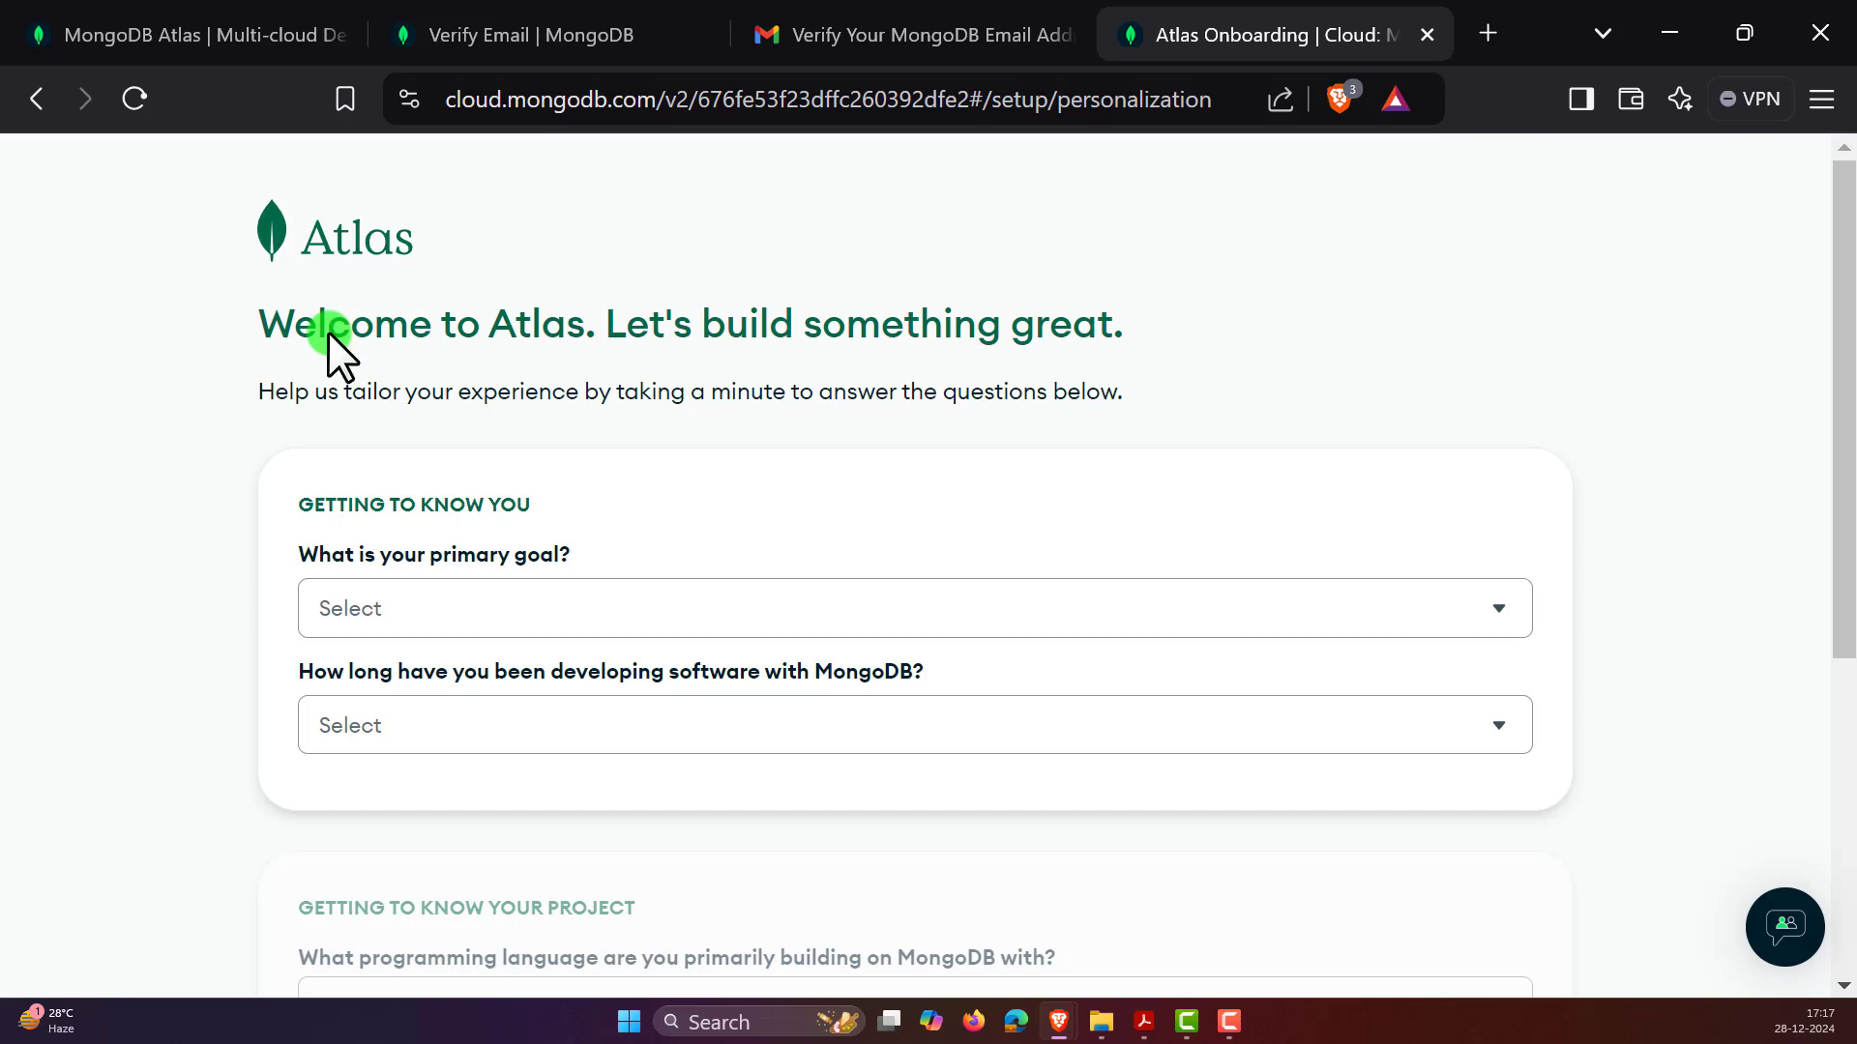
- Answer Learn MongoDB, never developed, Python, customer/user profile data, Not sure architecture, and finish
scroll("down", 3)
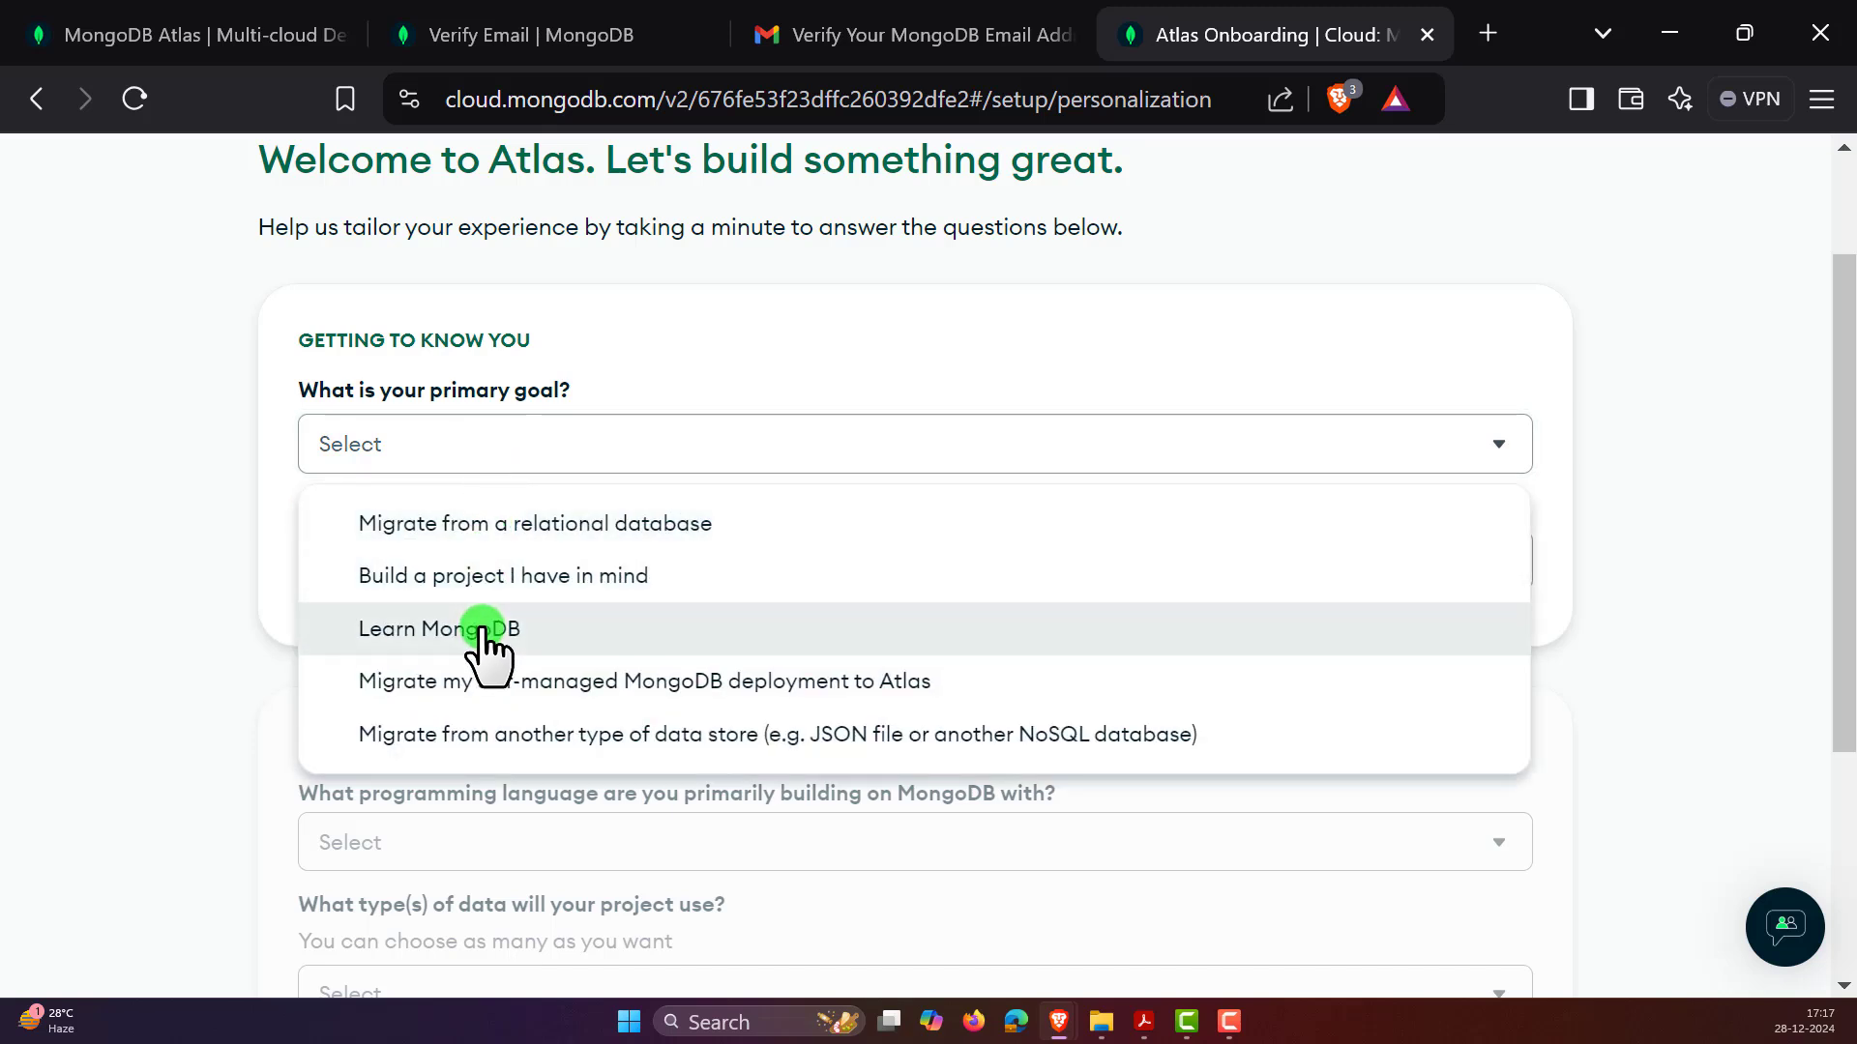
left_click(438, 629)
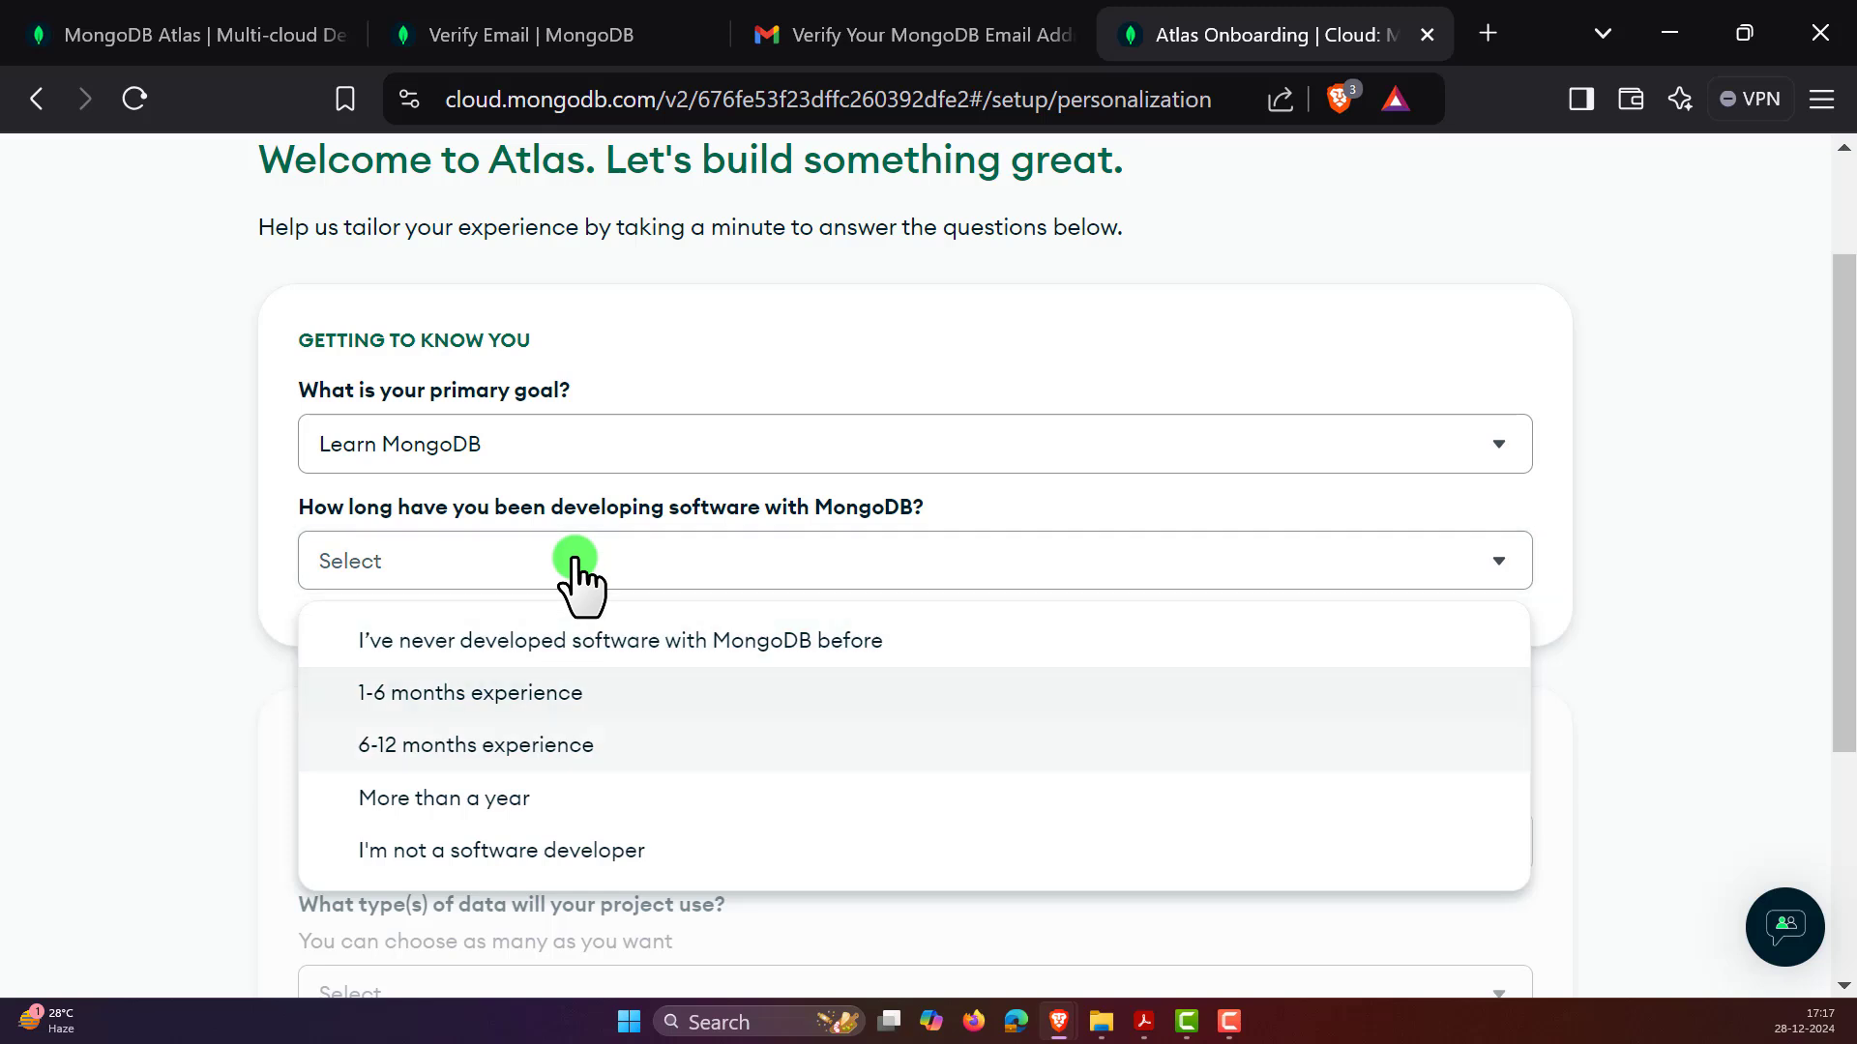
left_click(618, 640)
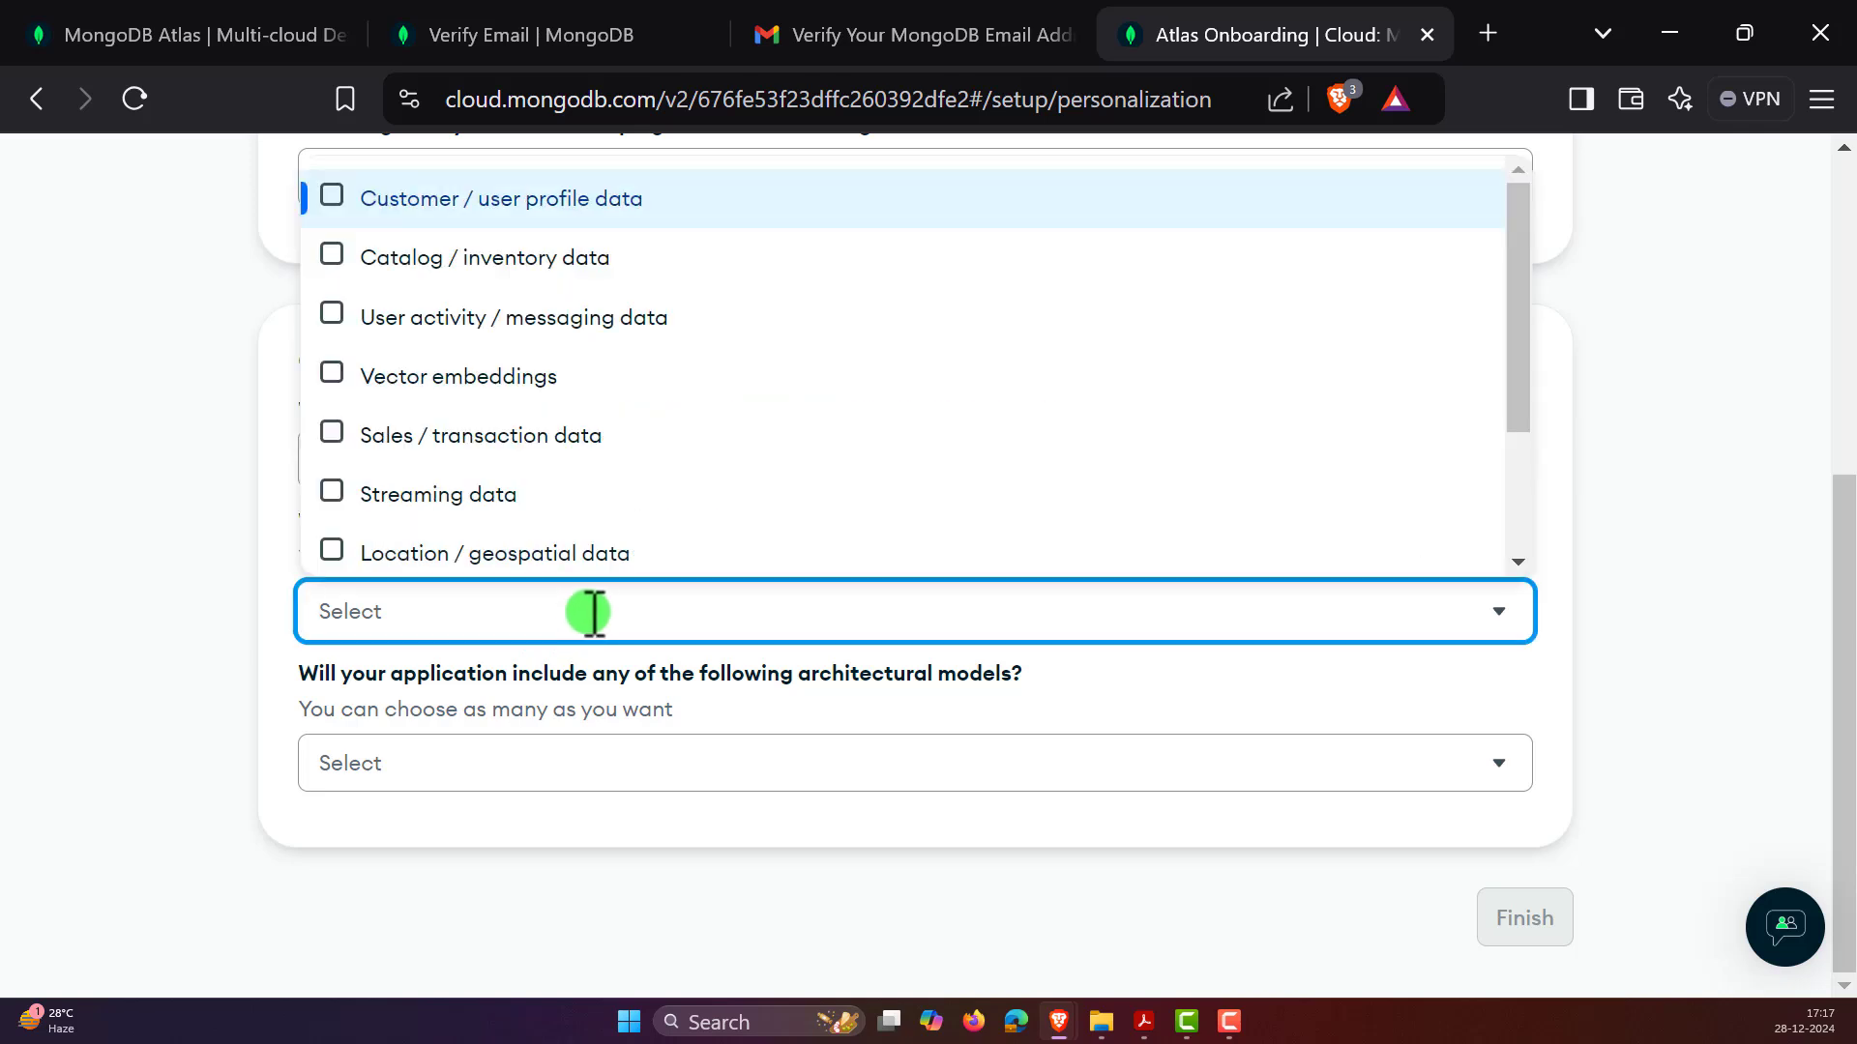
mouse_move(450, 449)
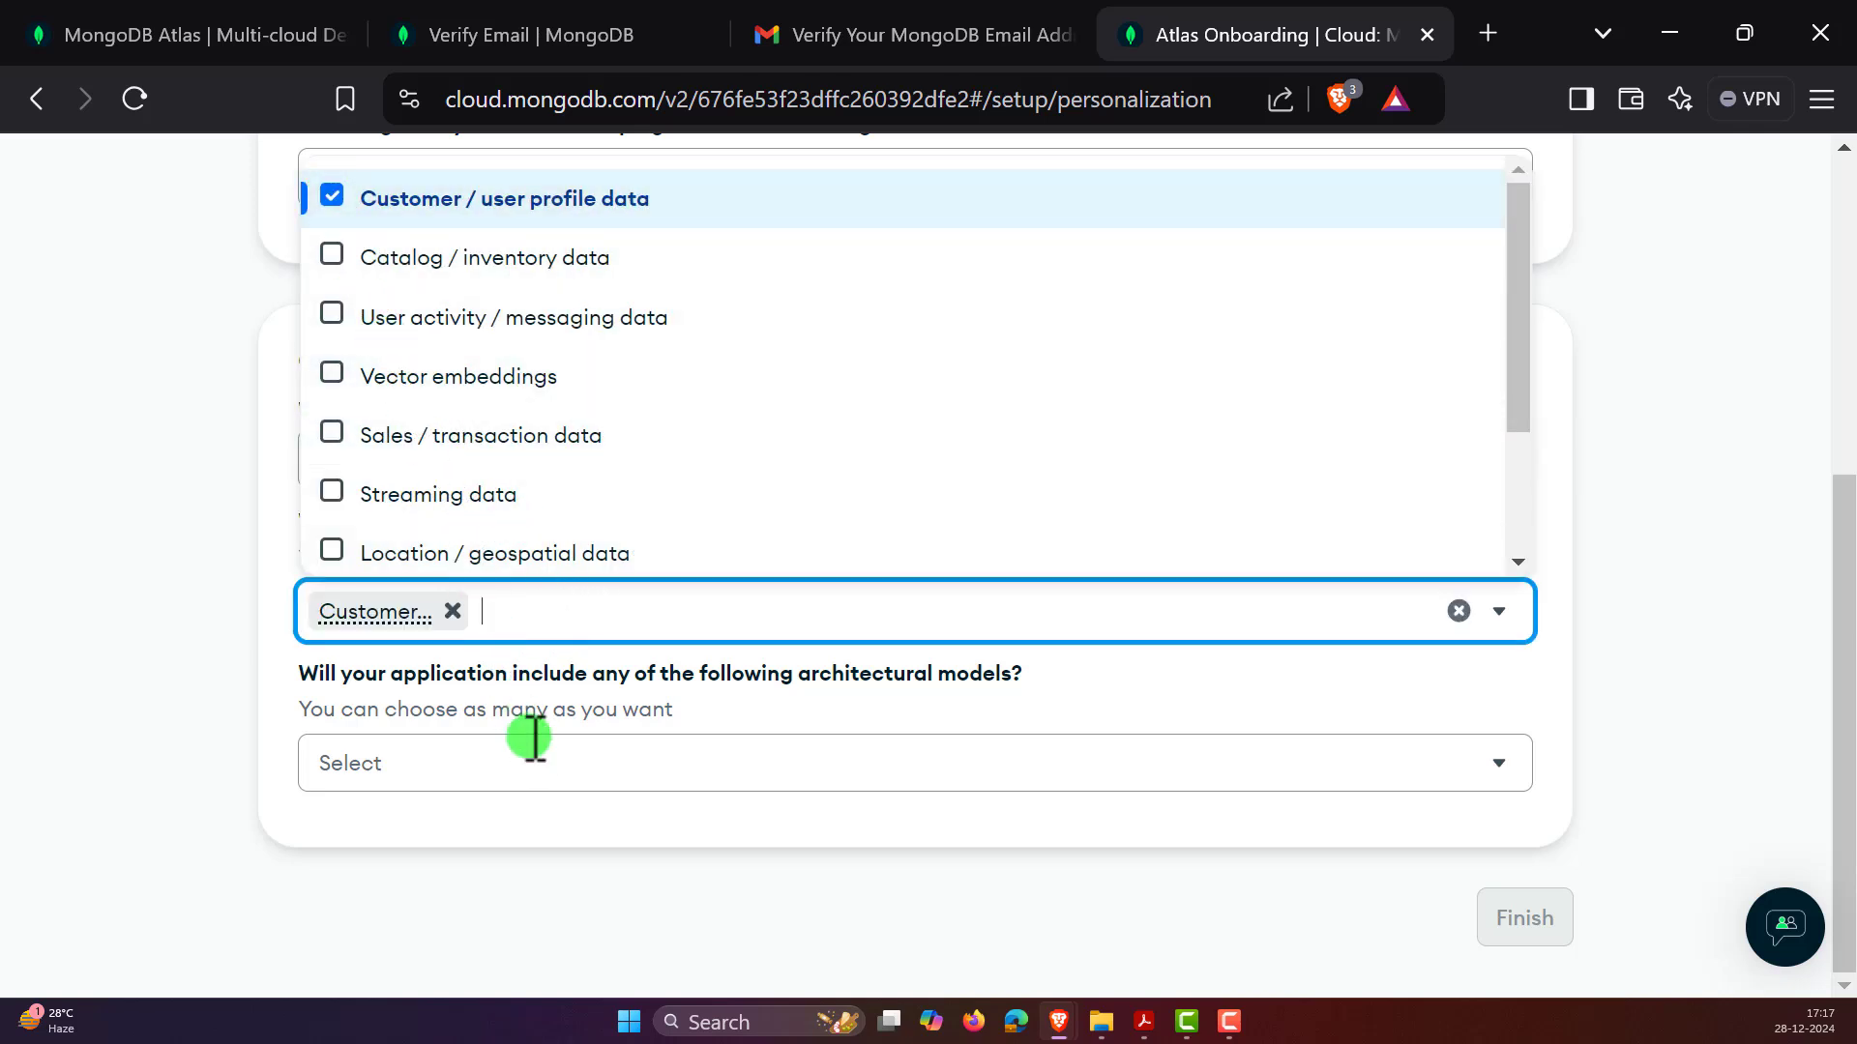
left_click(914, 763)
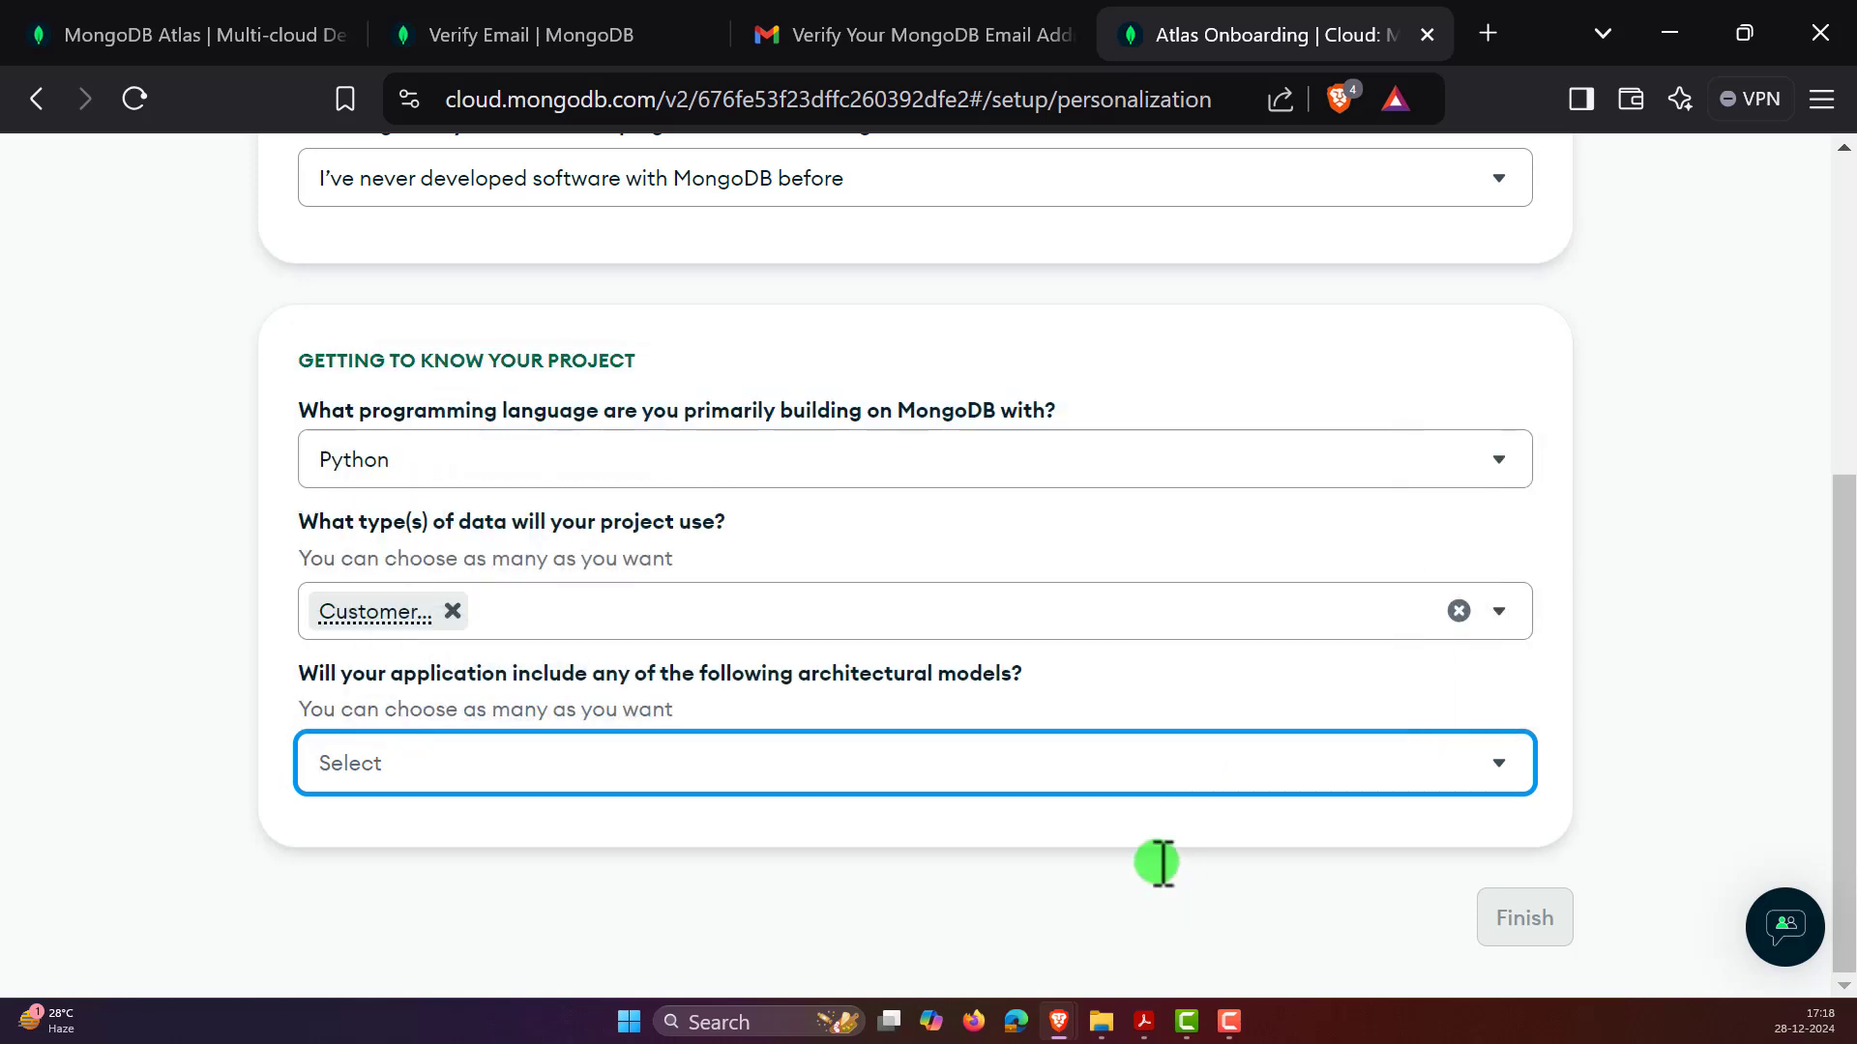
left_click(913, 763)
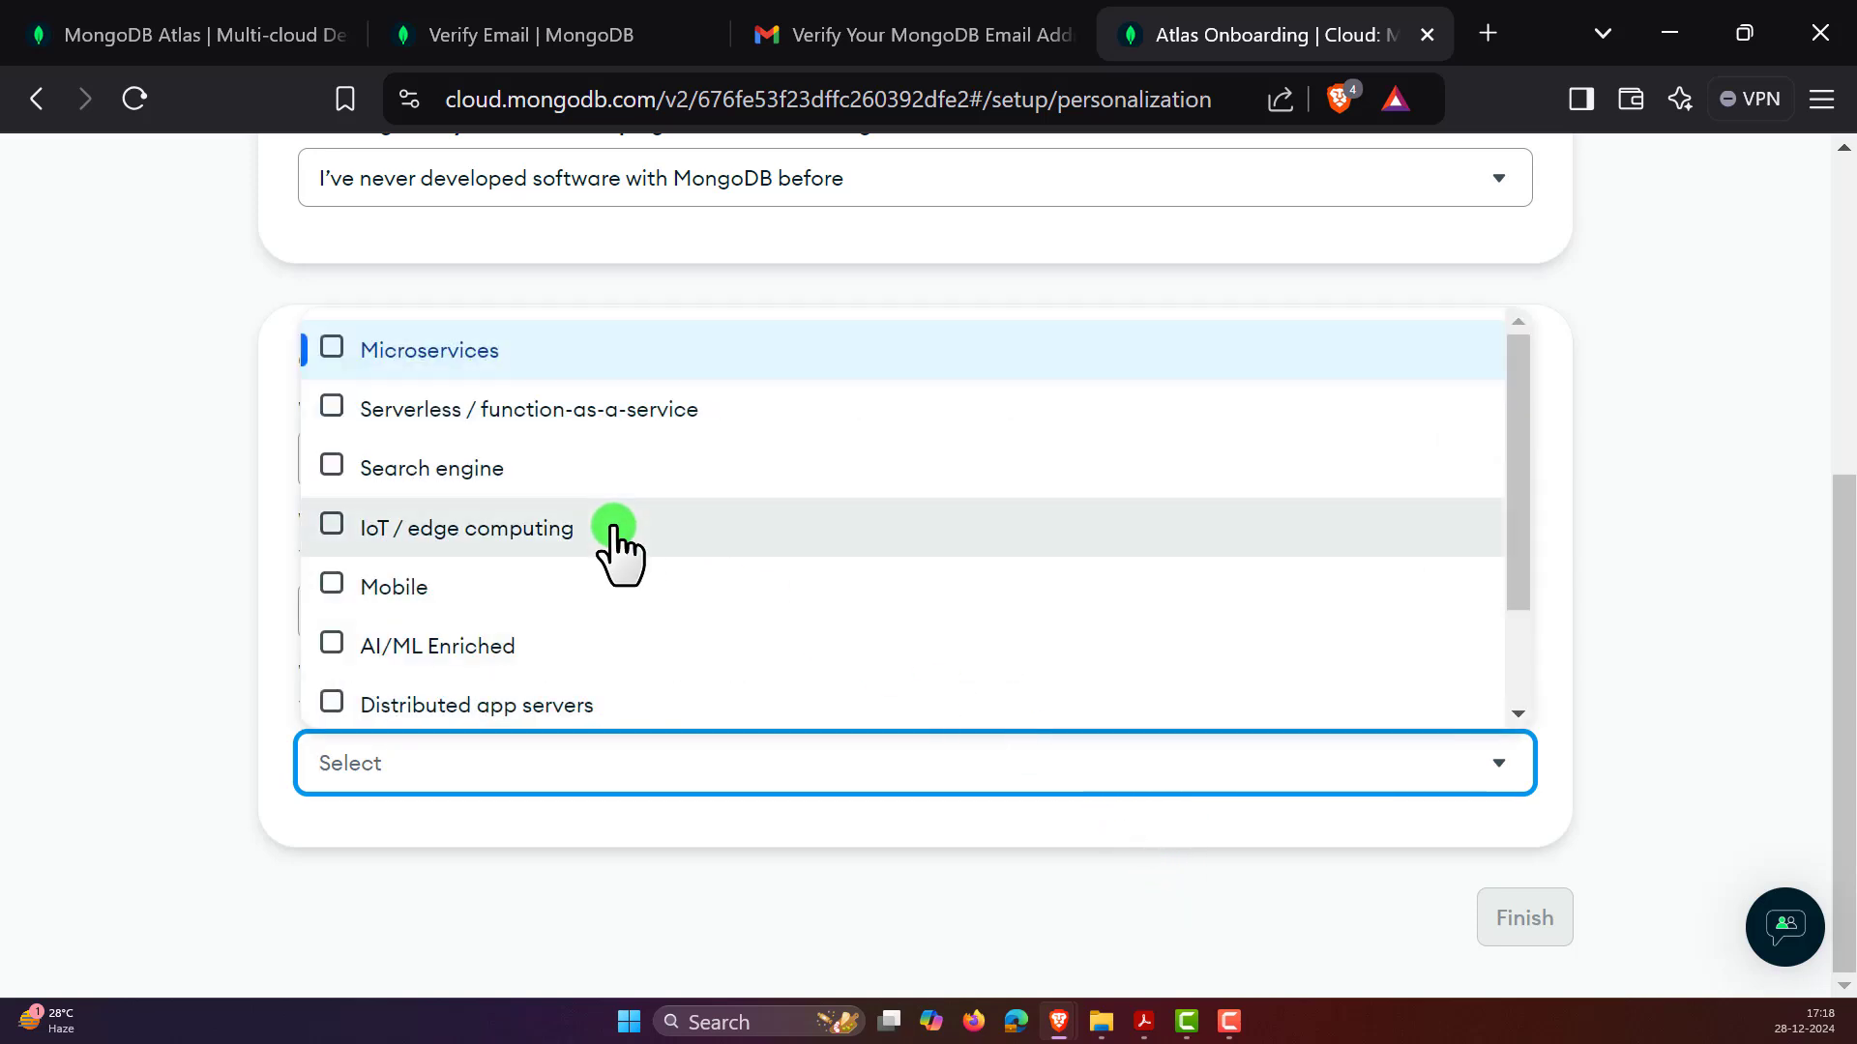
scroll("down", 3)
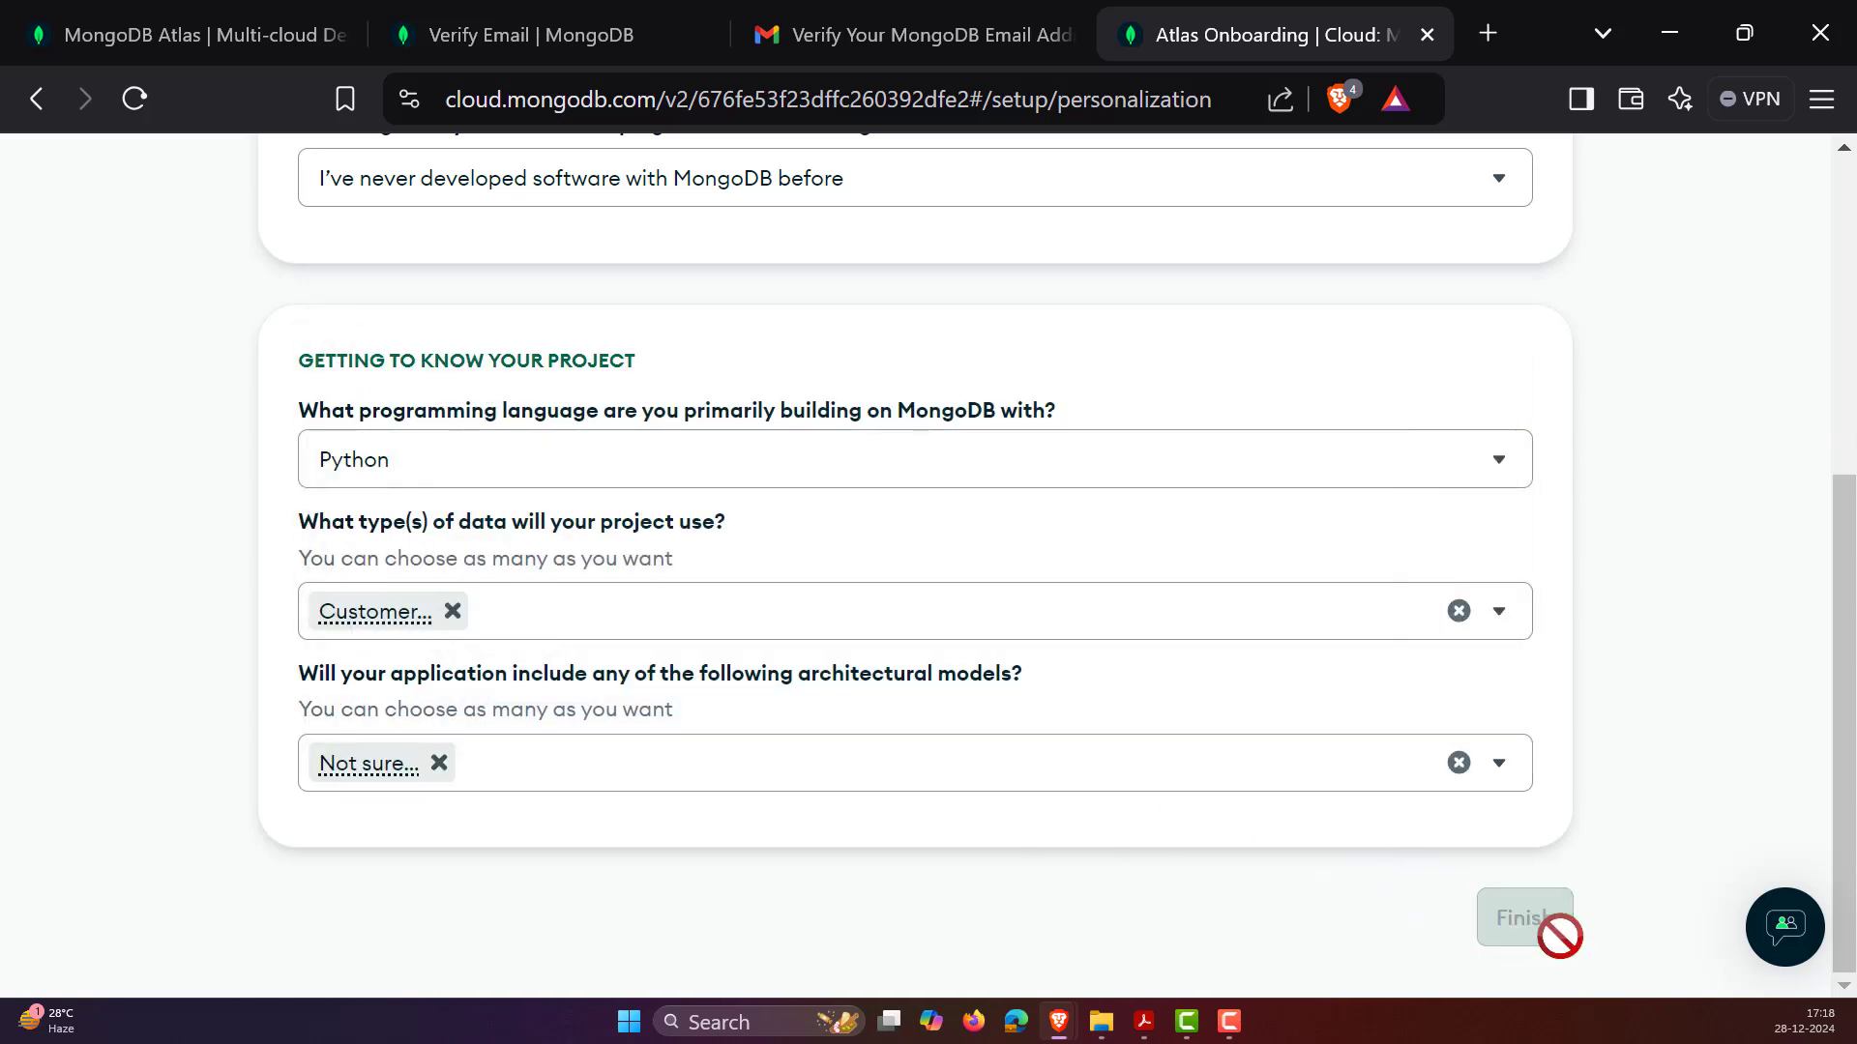
left_click(1524, 917)
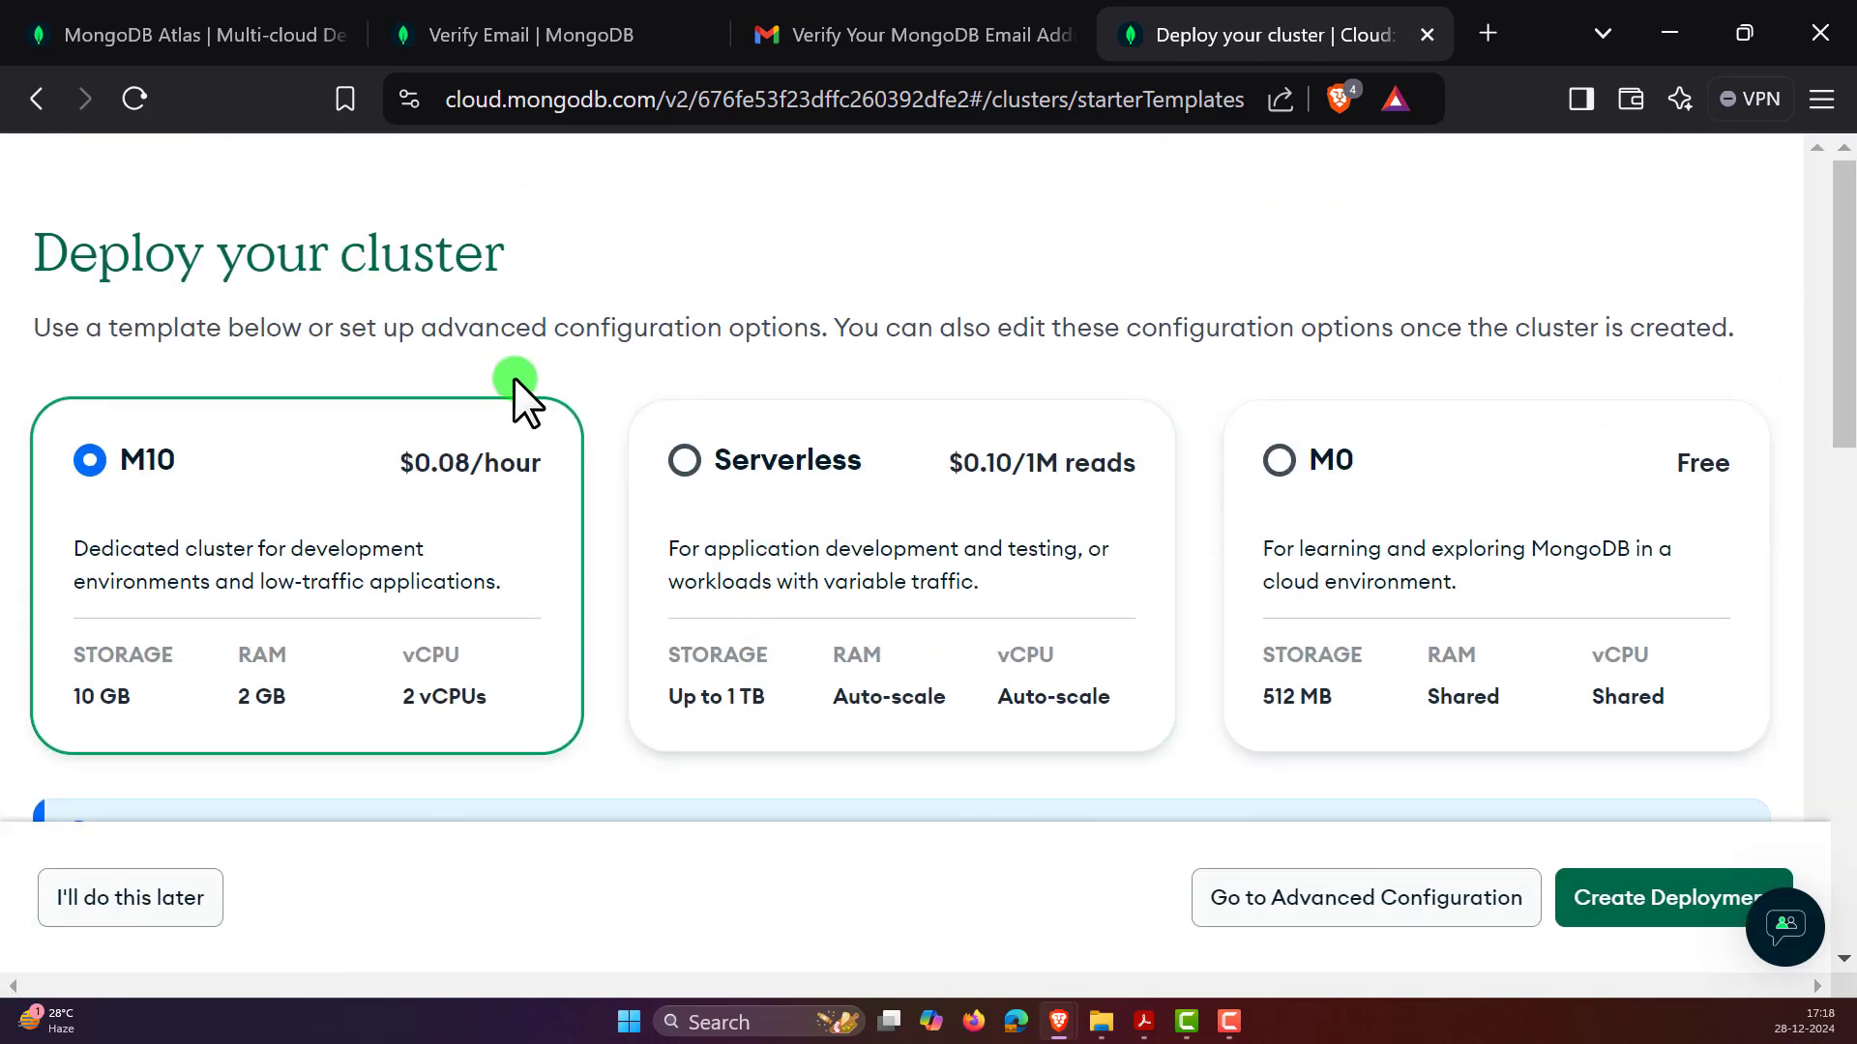
mouse_move(189, 480)
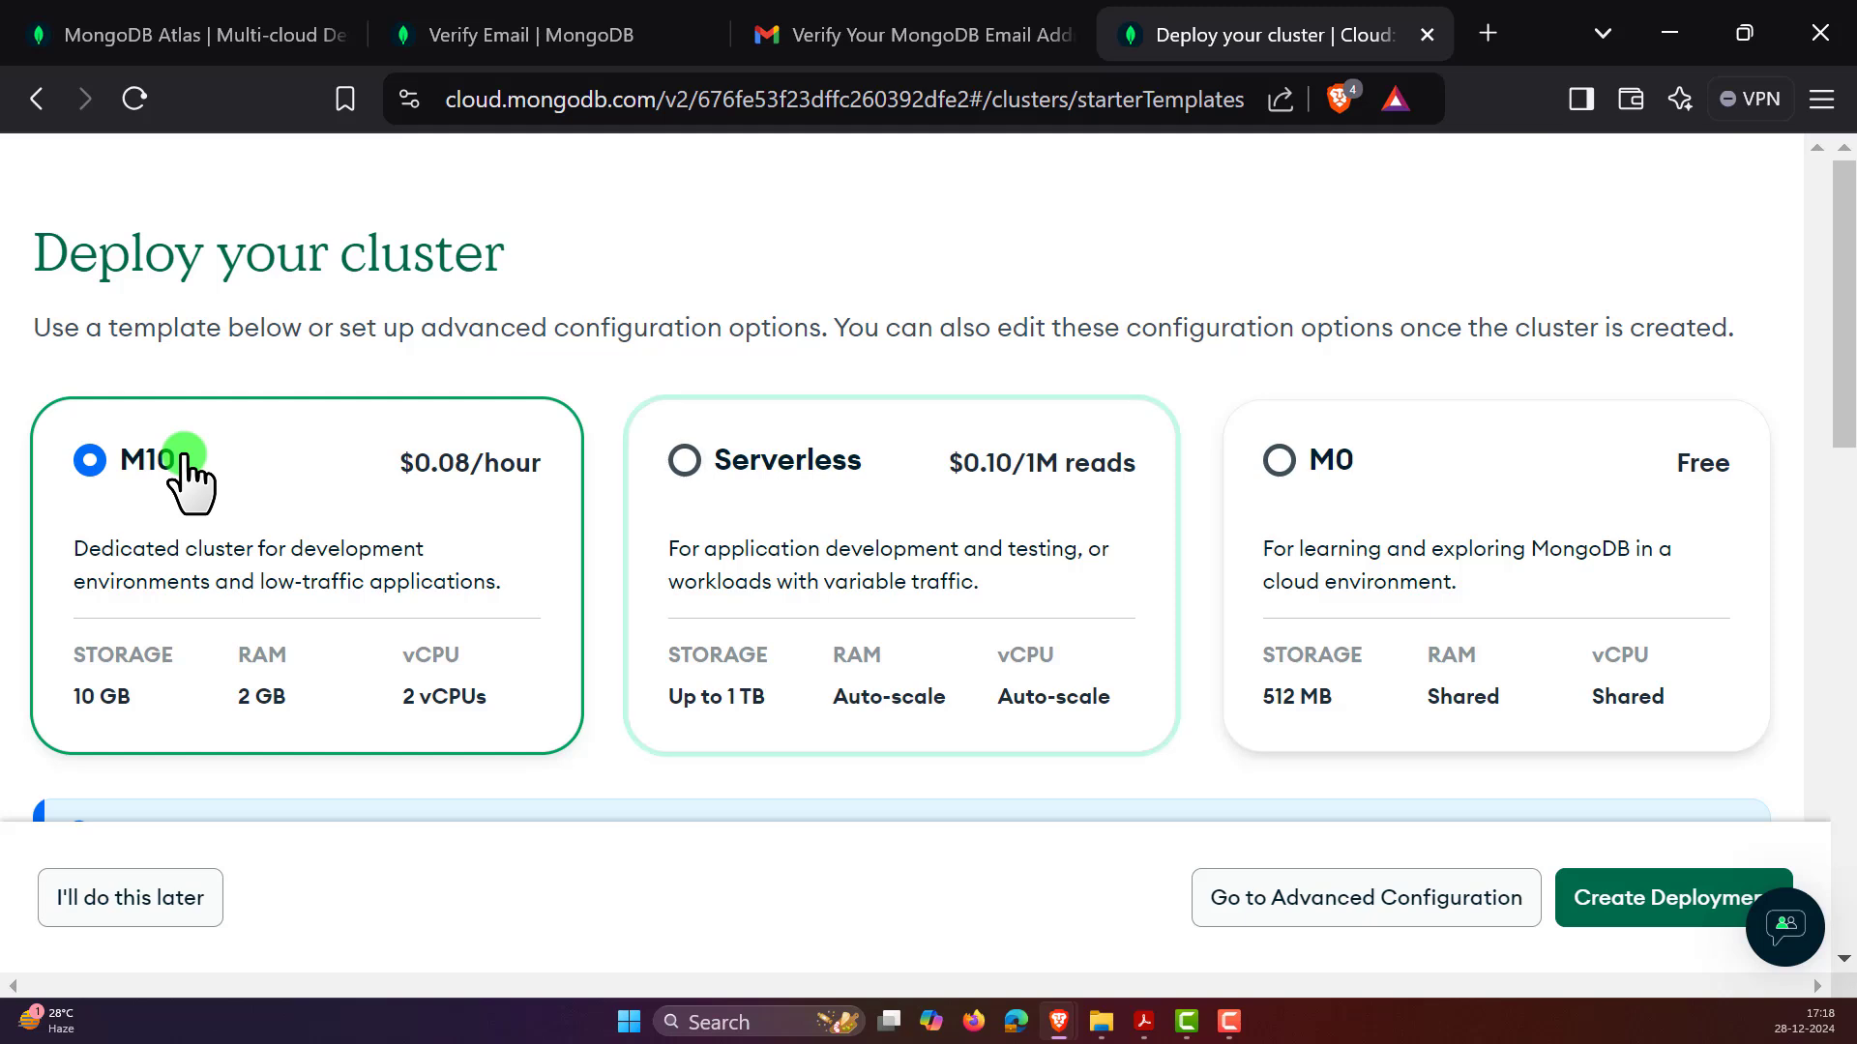
mouse_move(1042, 486)
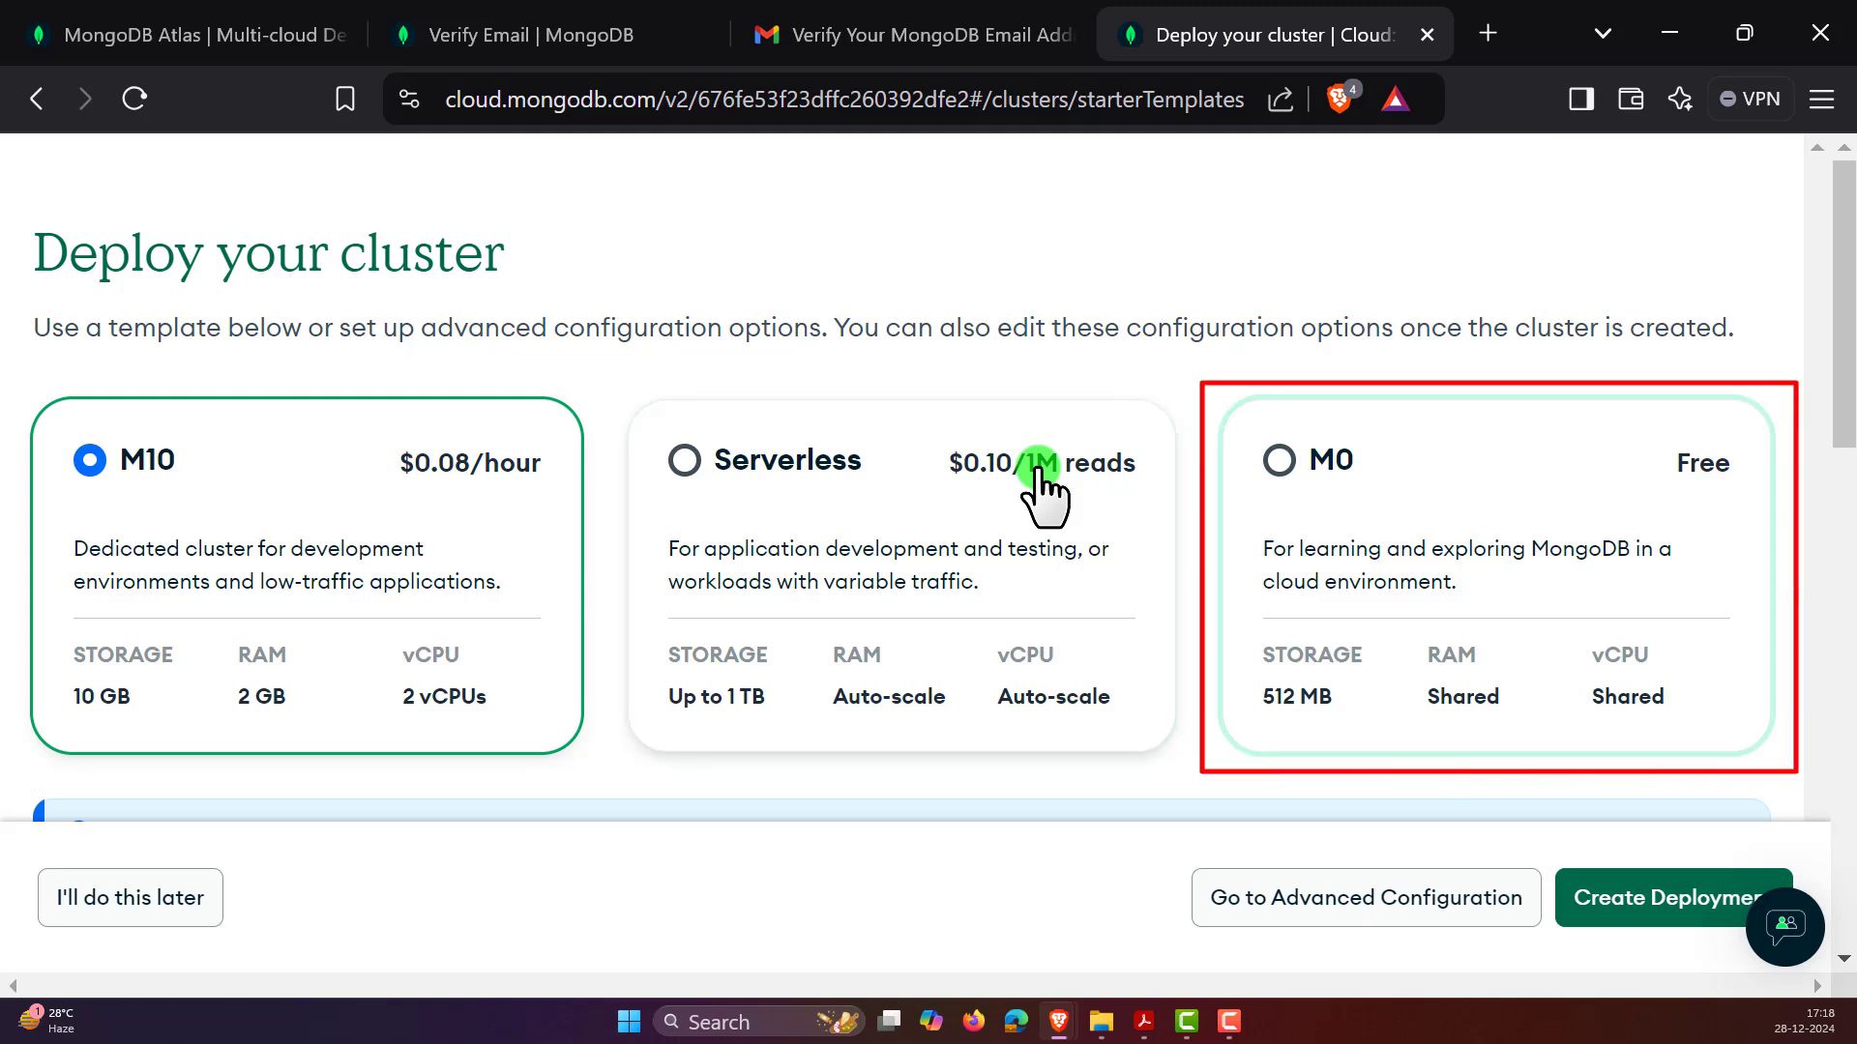
- Select the M0 Free tier, showing Cluster0 on AWS in Mumbai
scroll("down", 3)
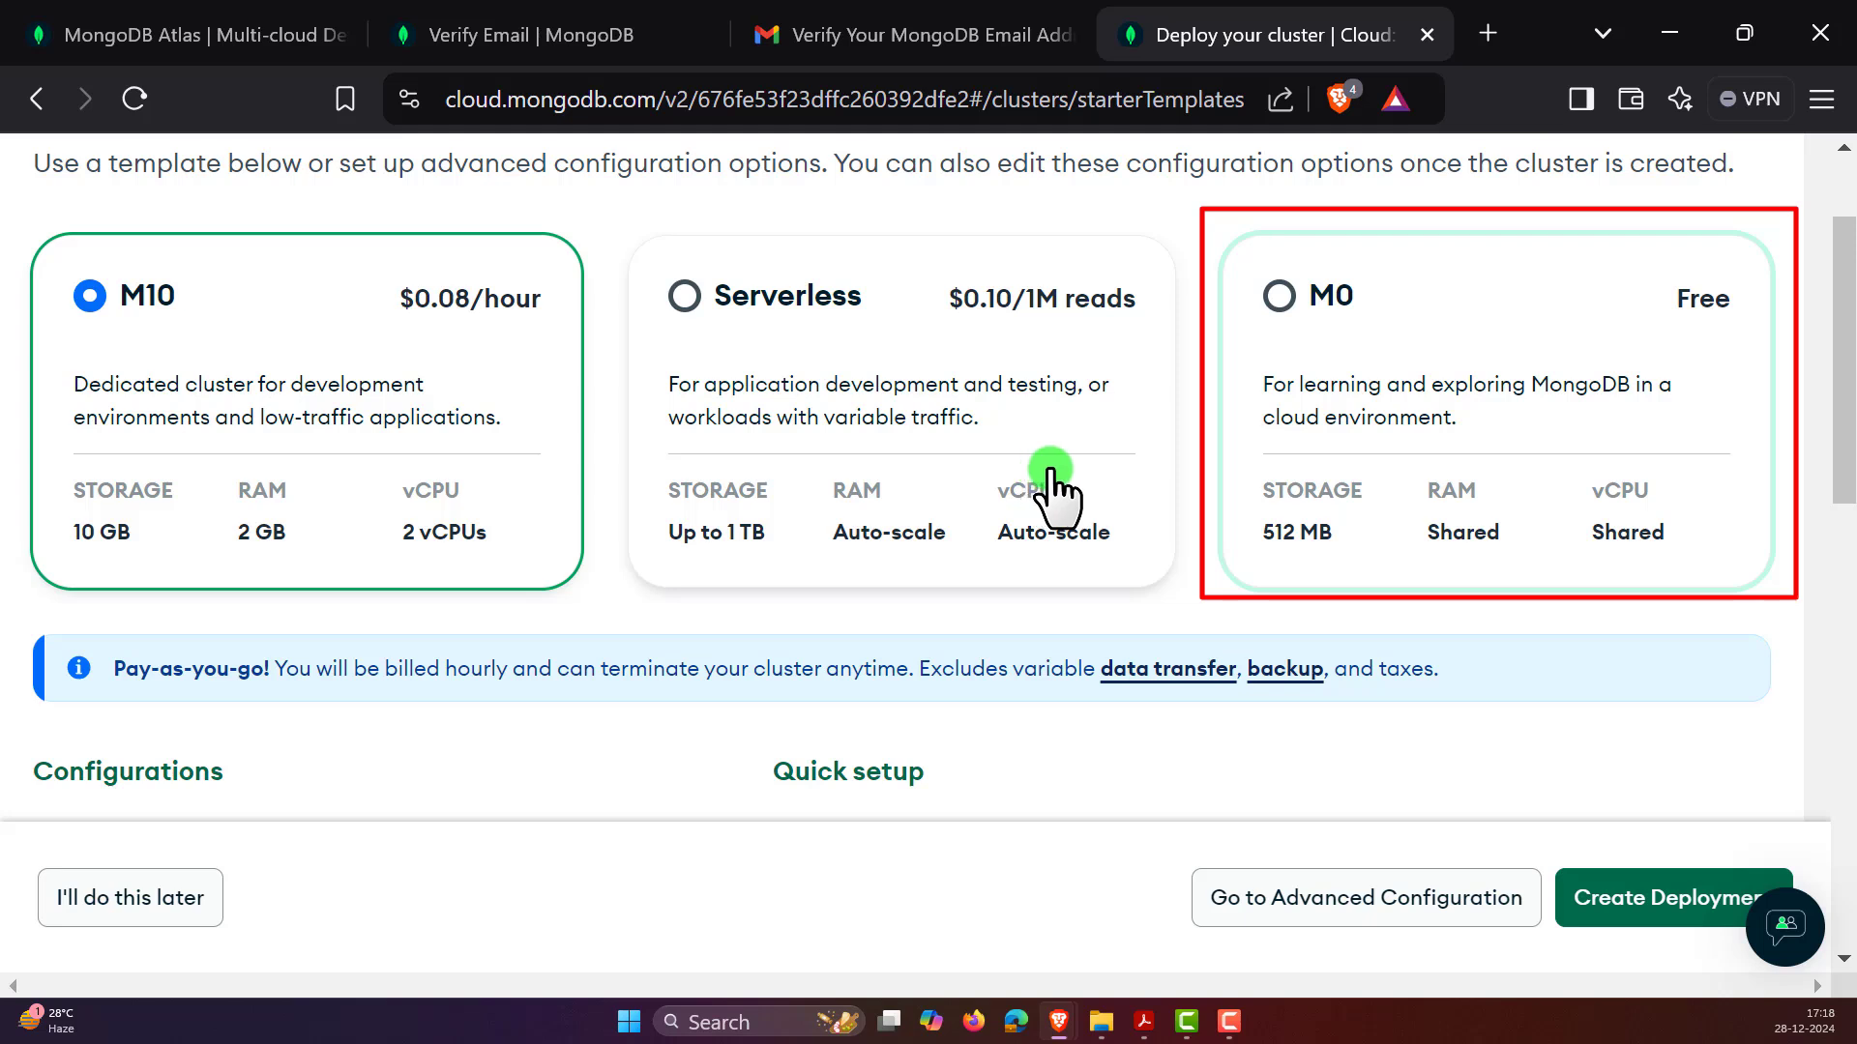
mouse_move(1664, 550)
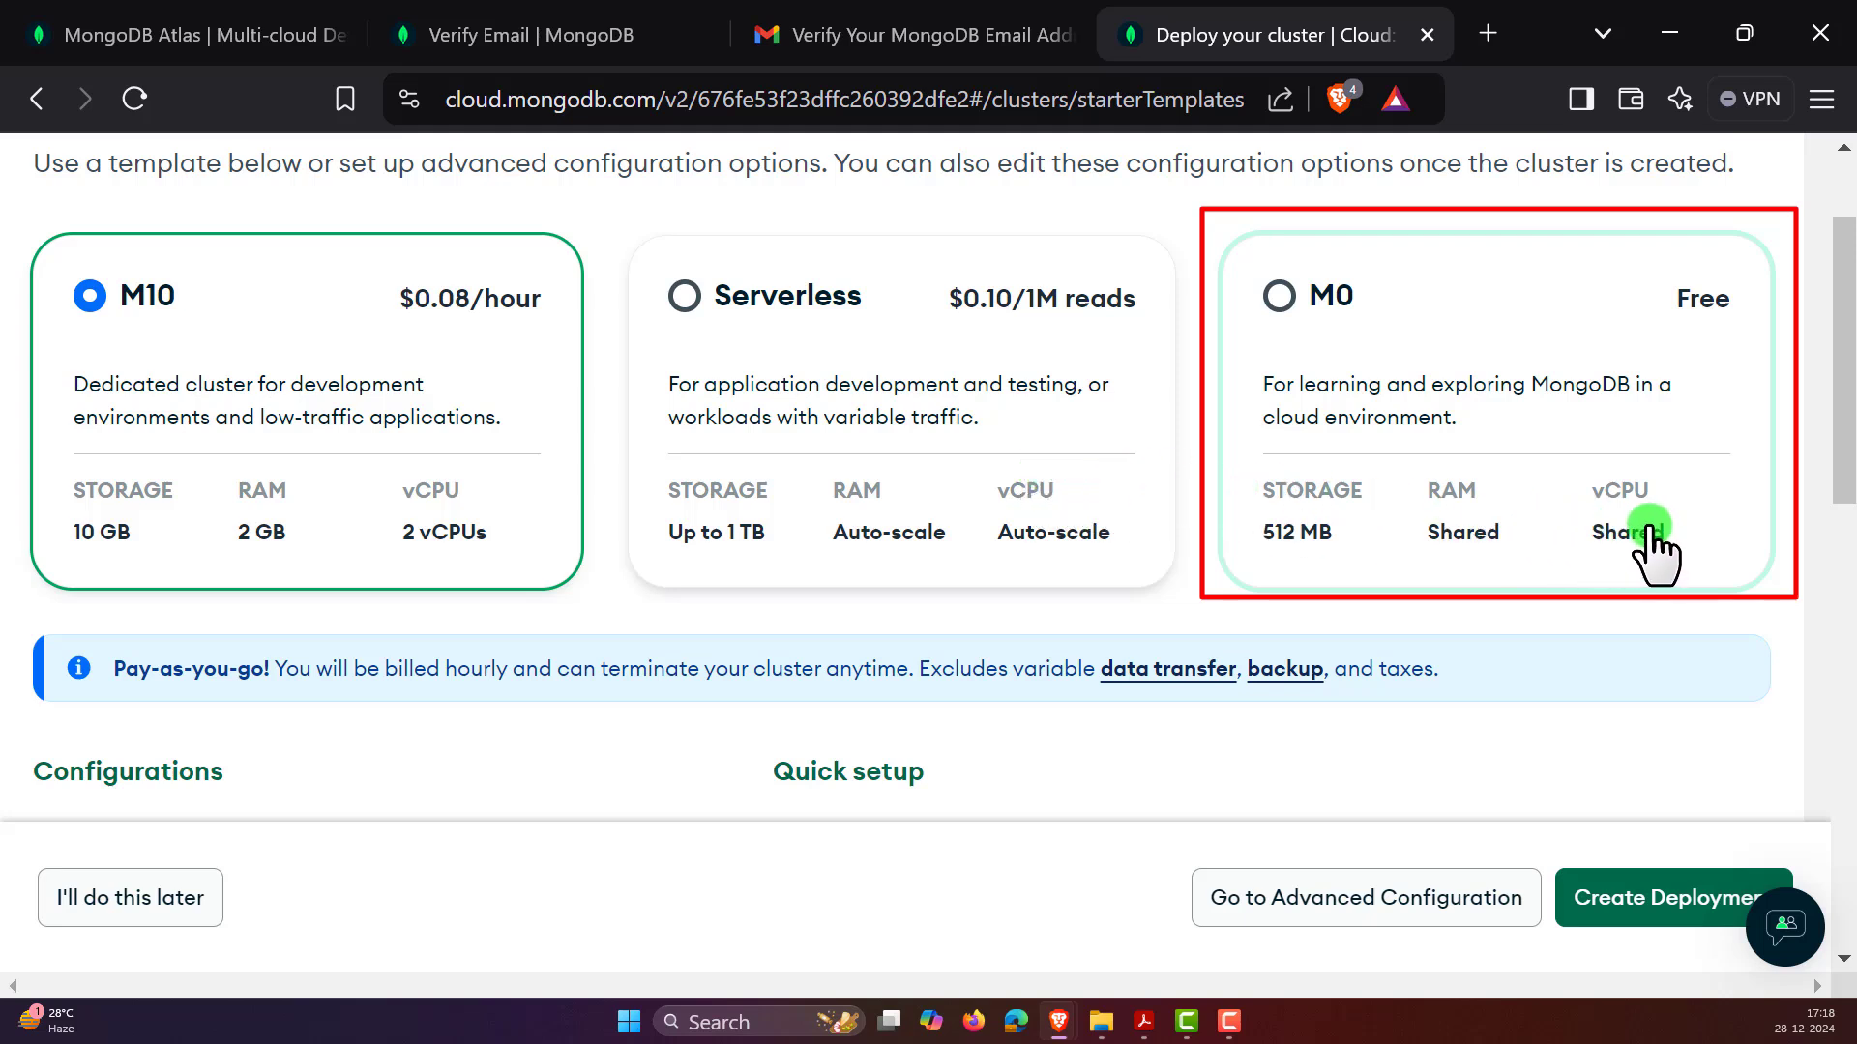
left_click(1278, 296)
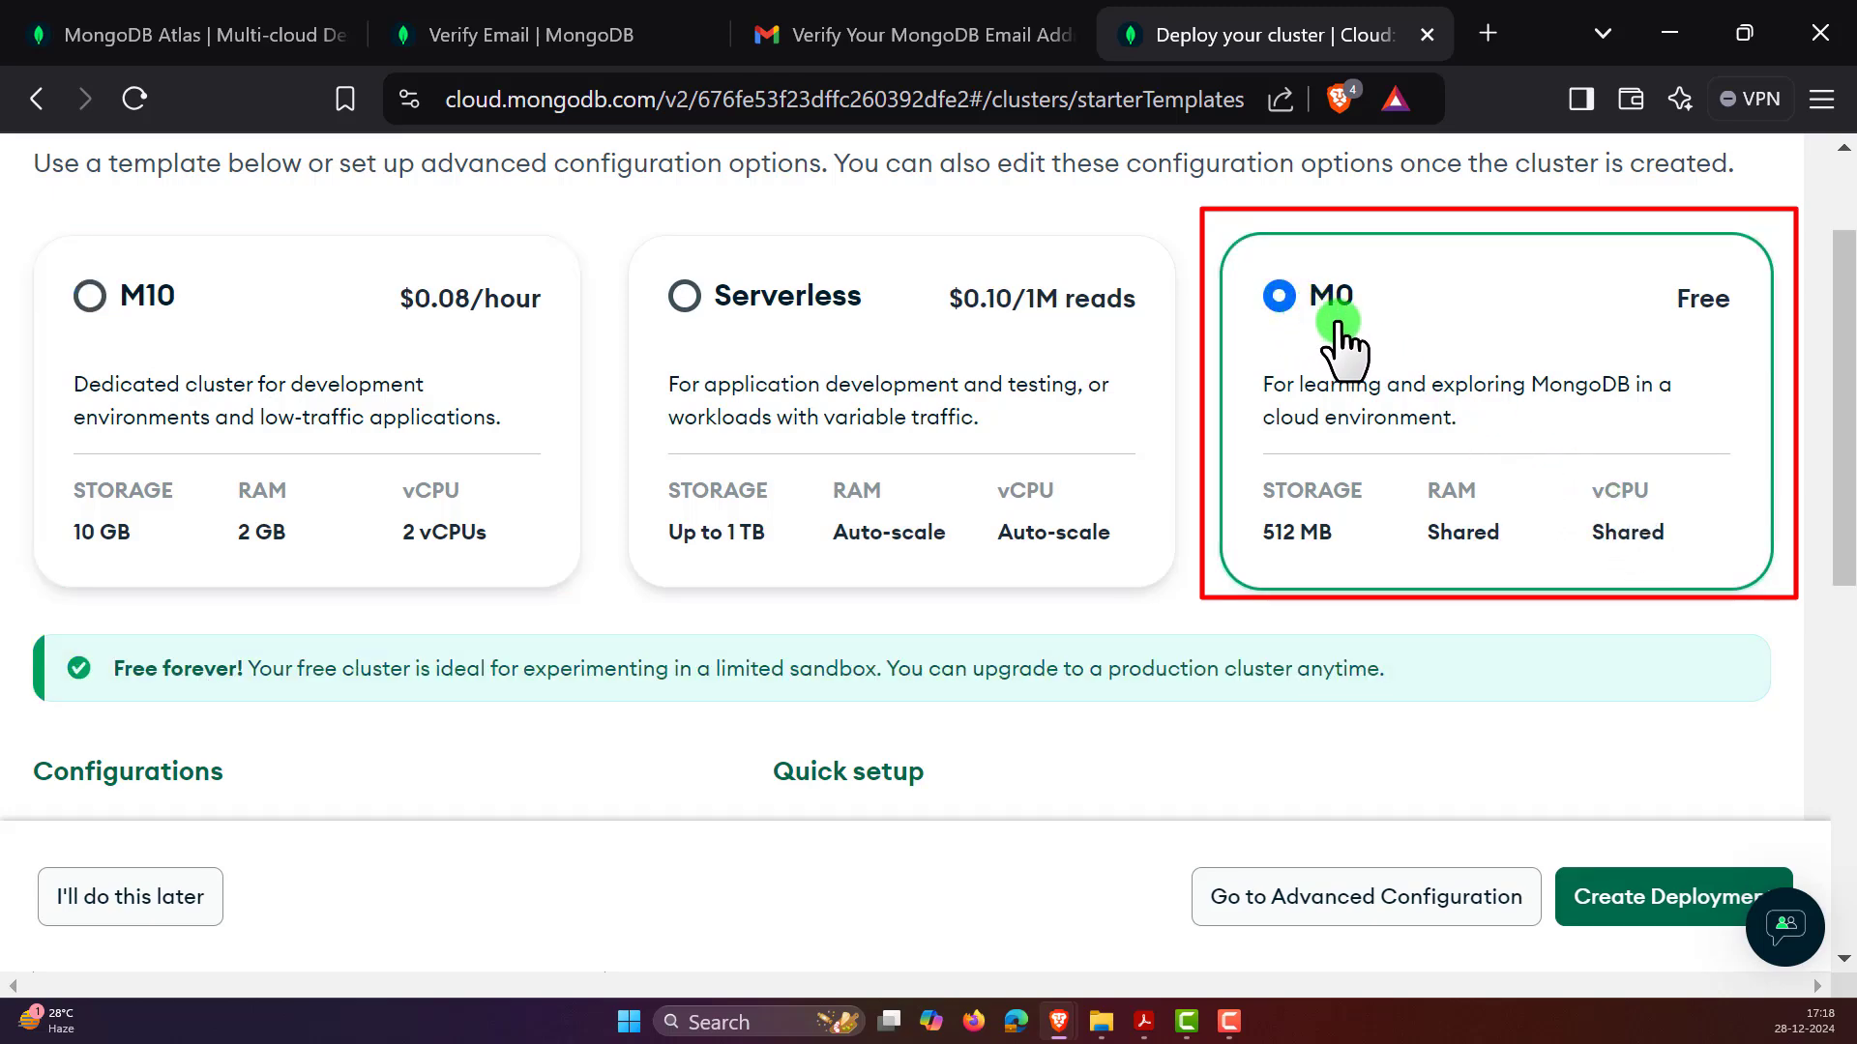
scroll("down", 3)
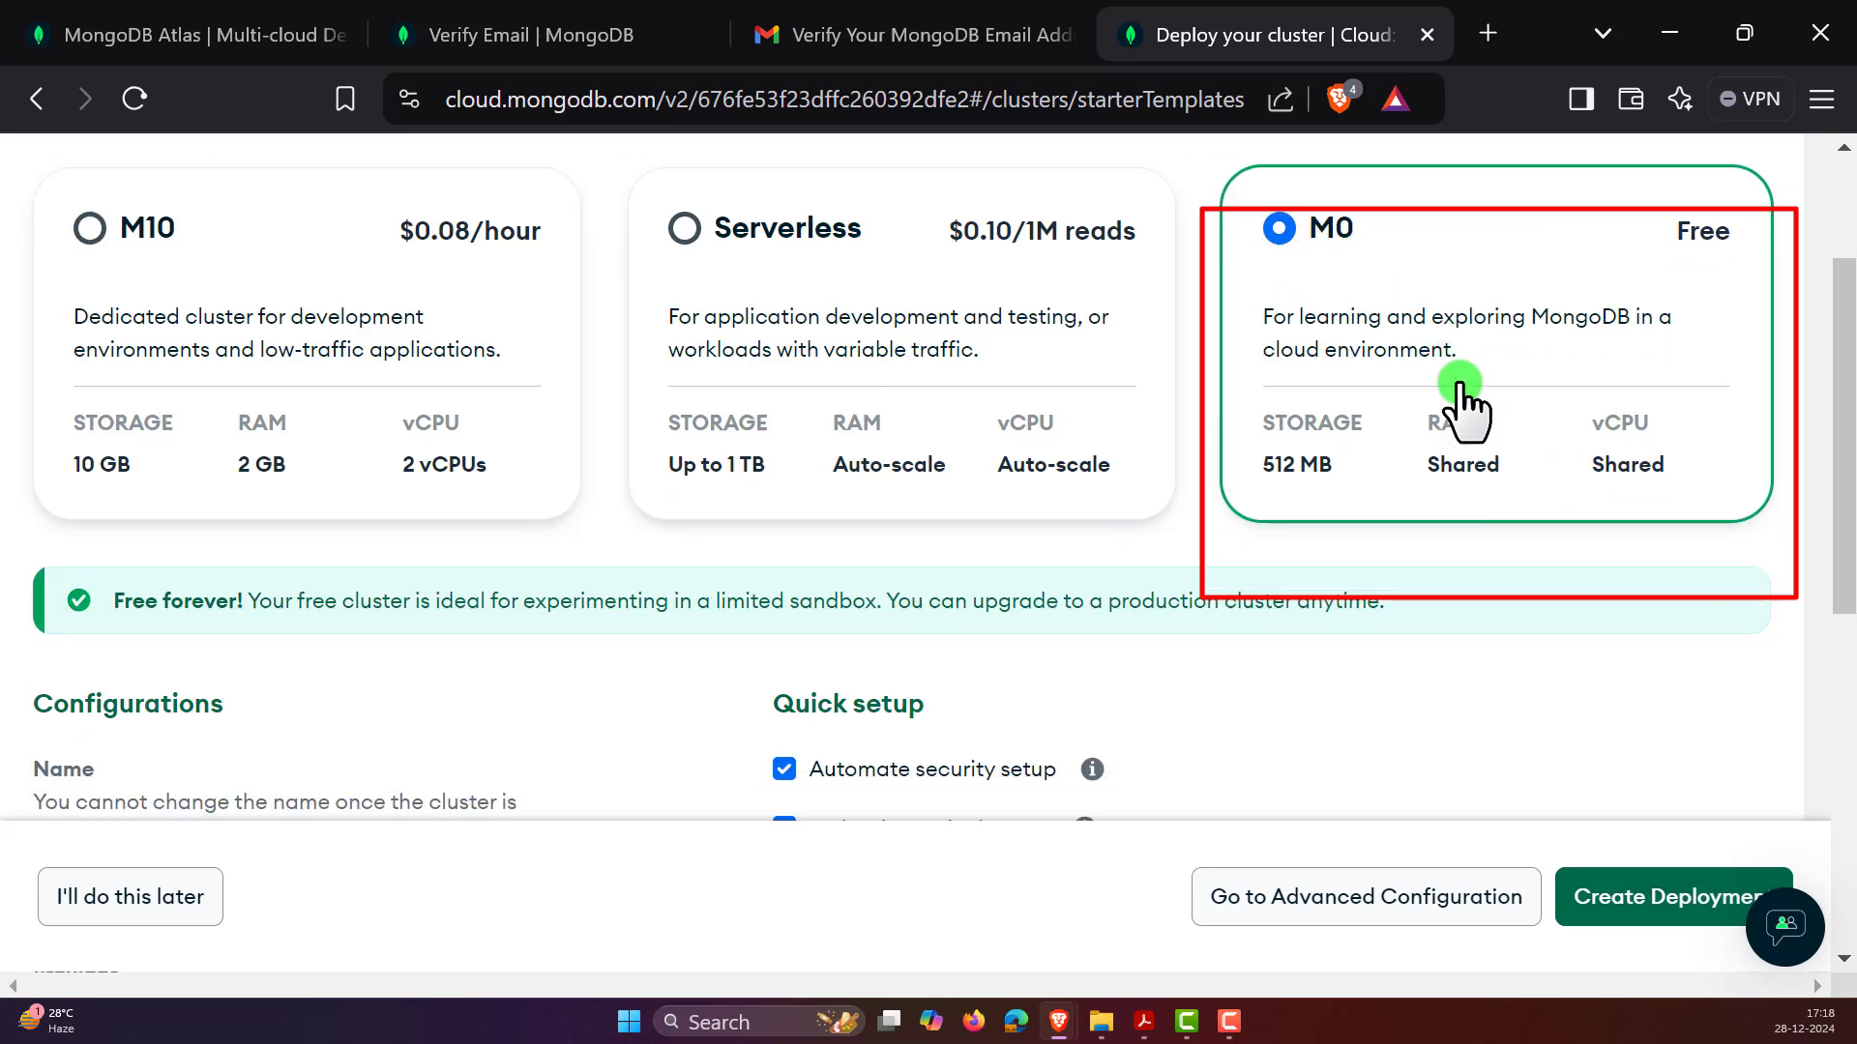
scroll("down", 3)
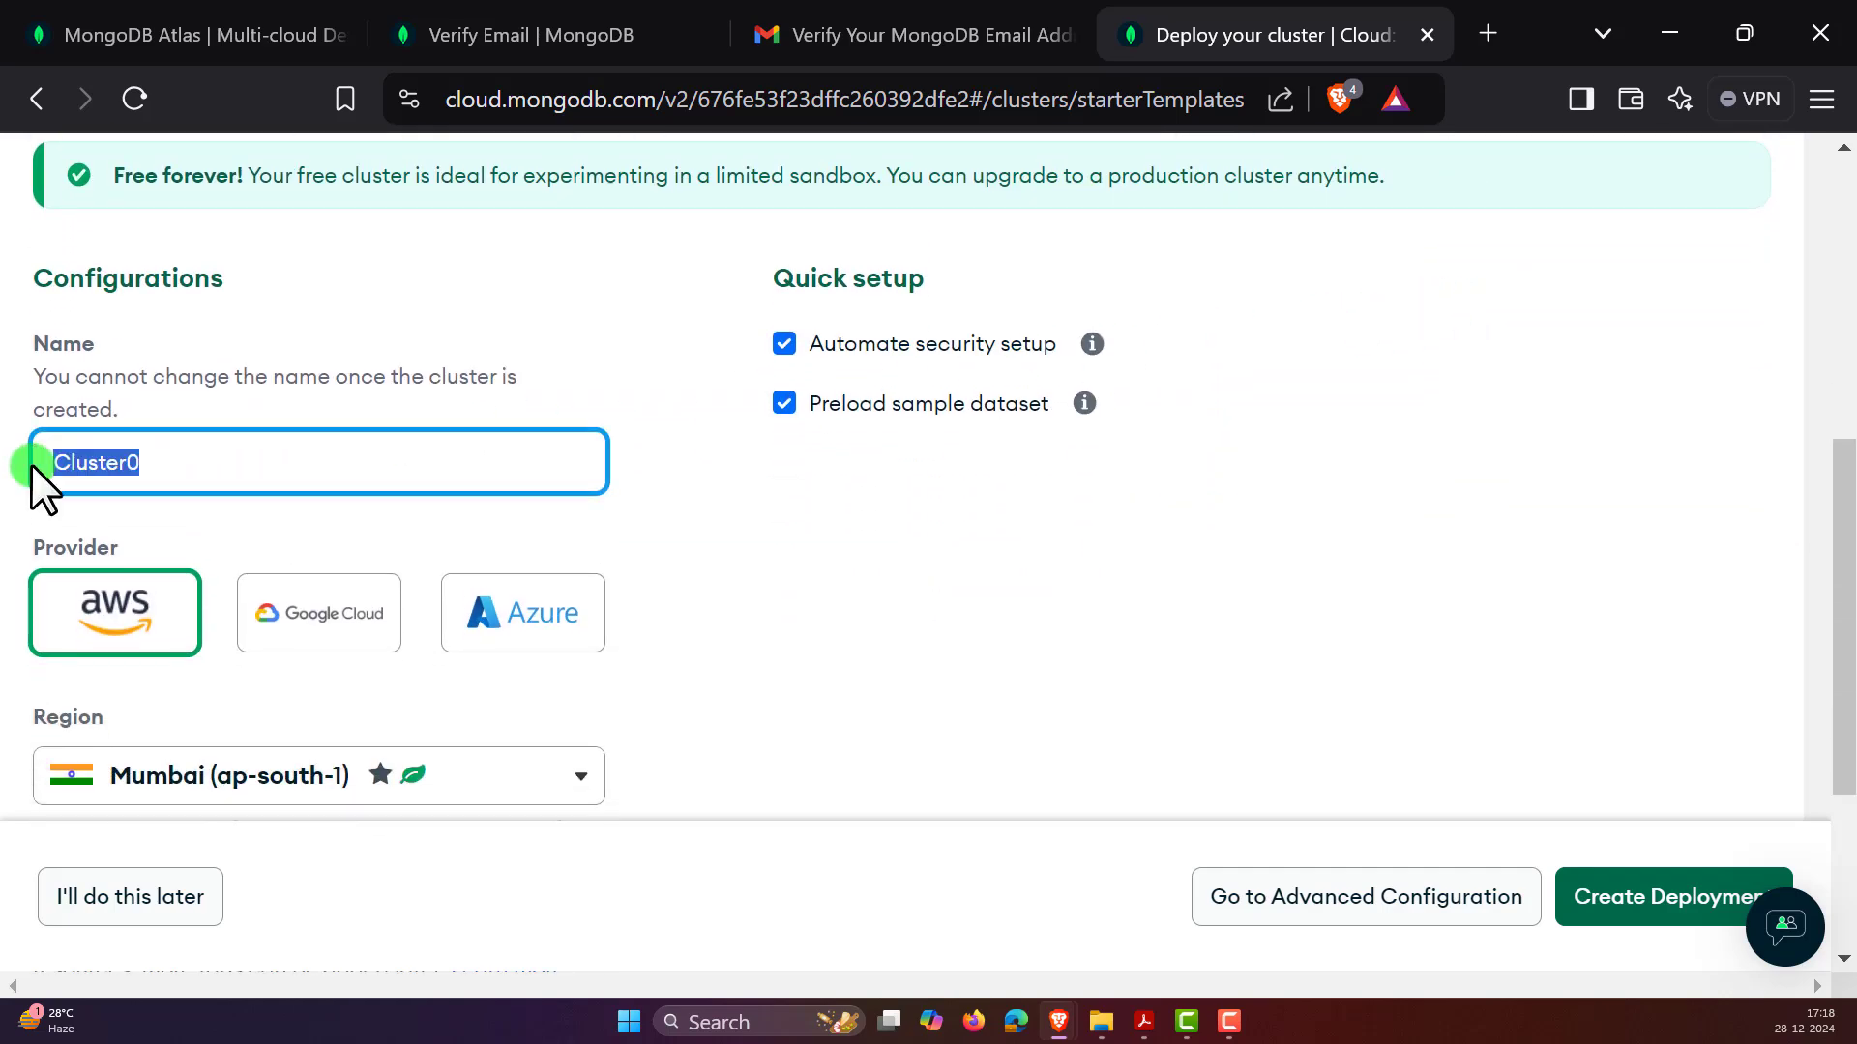
- Rename the cluster from Cluster0 to datascienceAnywhere
type("d")
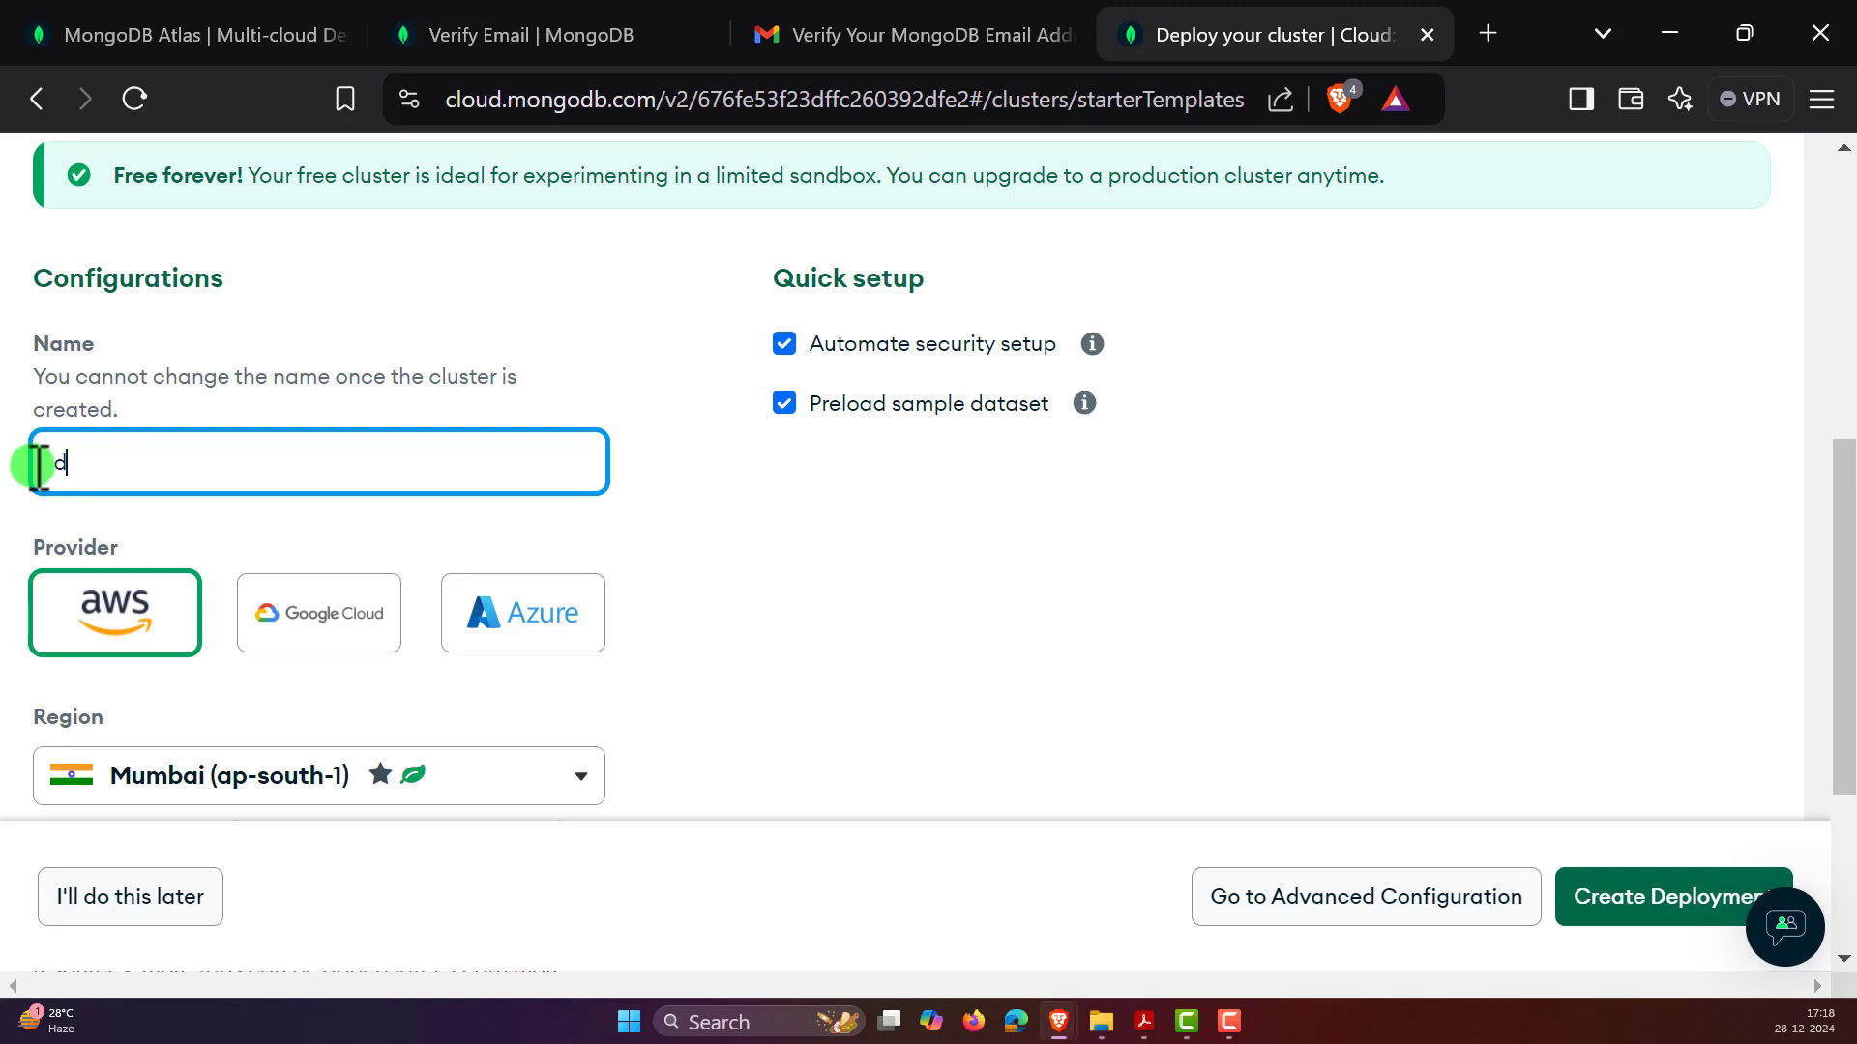
type("atascience")
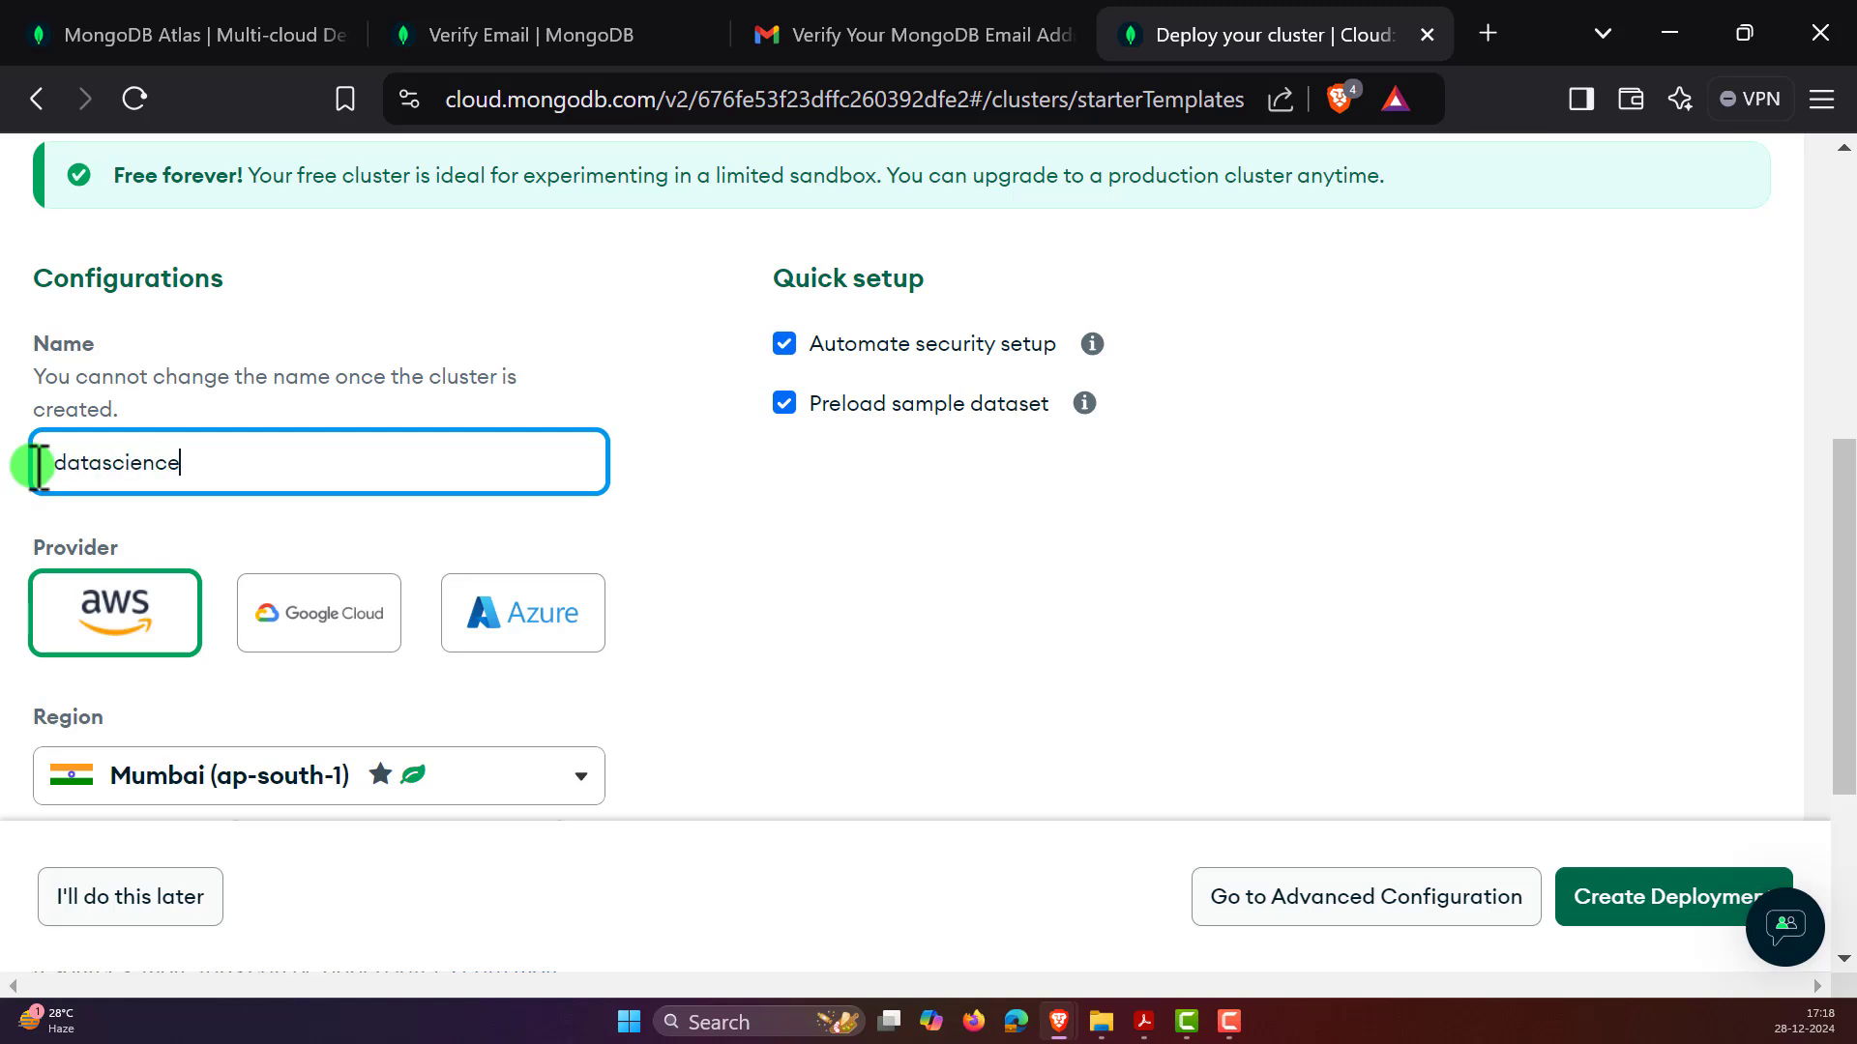
type("Anywhere")
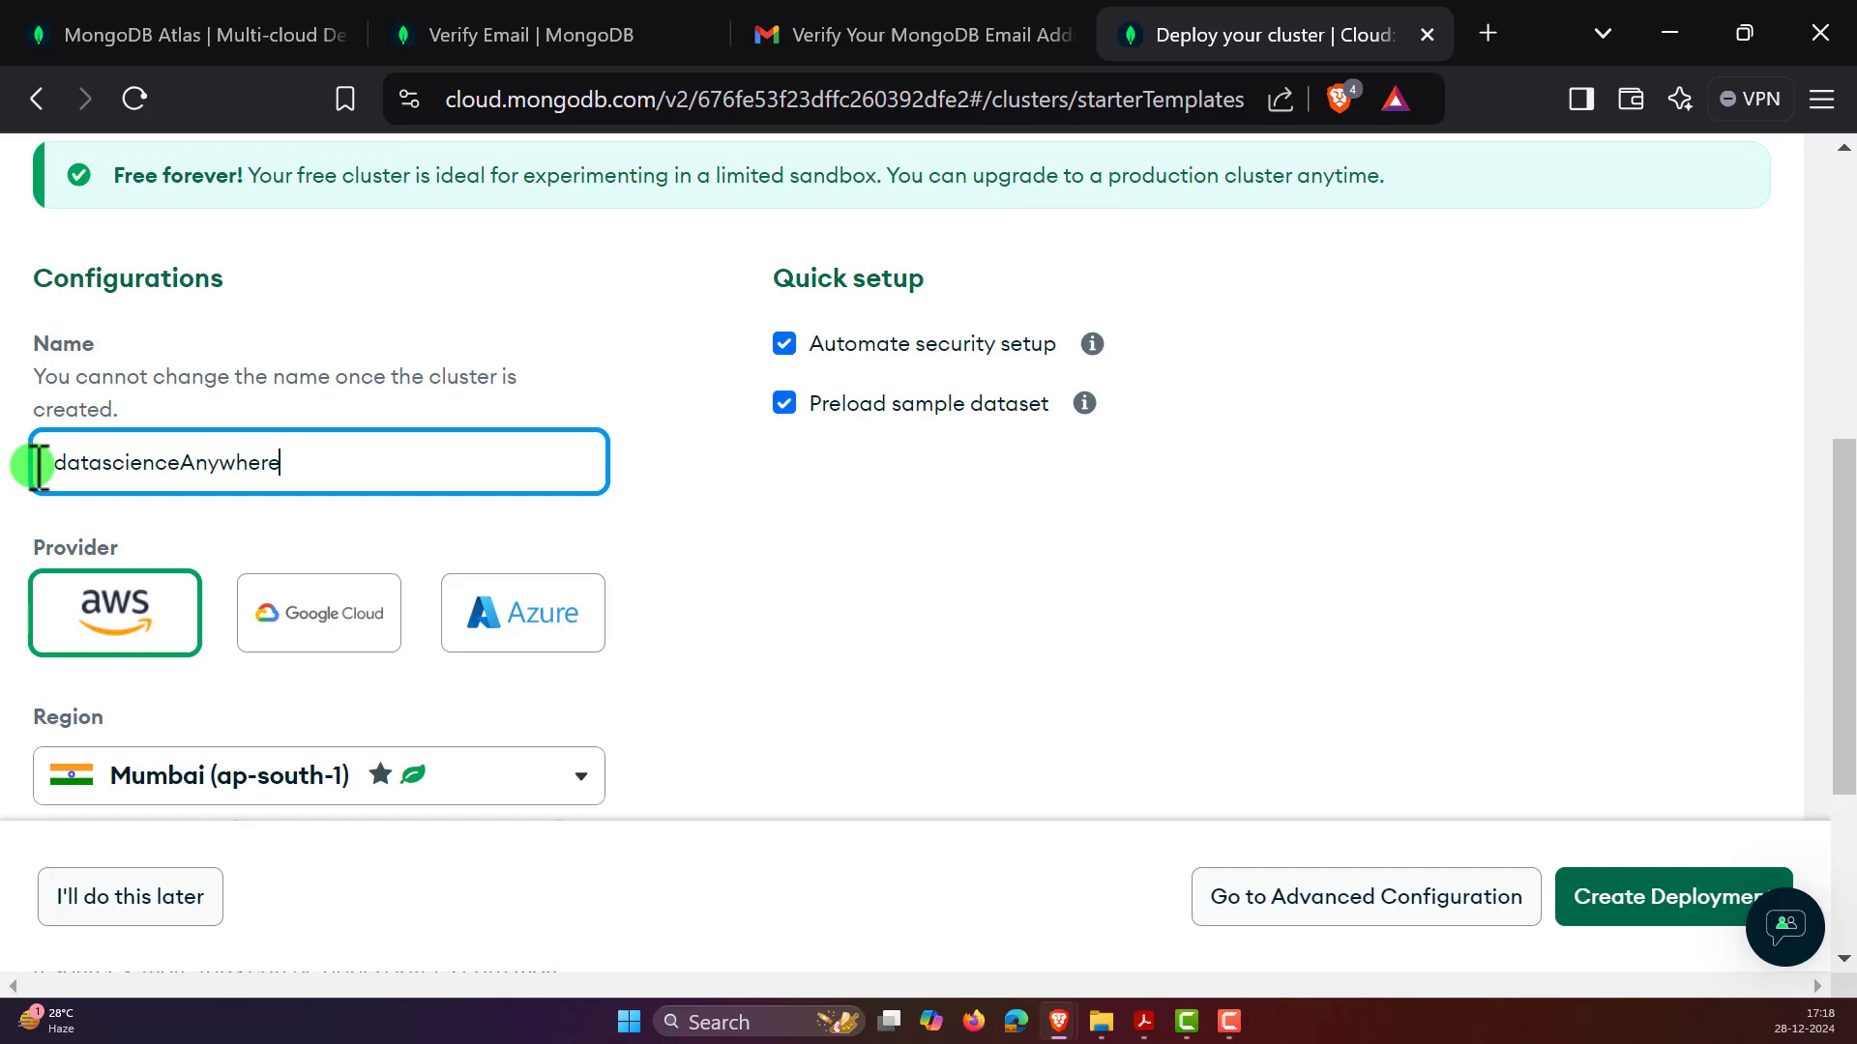
- Keep AWS Mumbai (ap-south-1) as the region and create the deployment
scroll("down", 3)
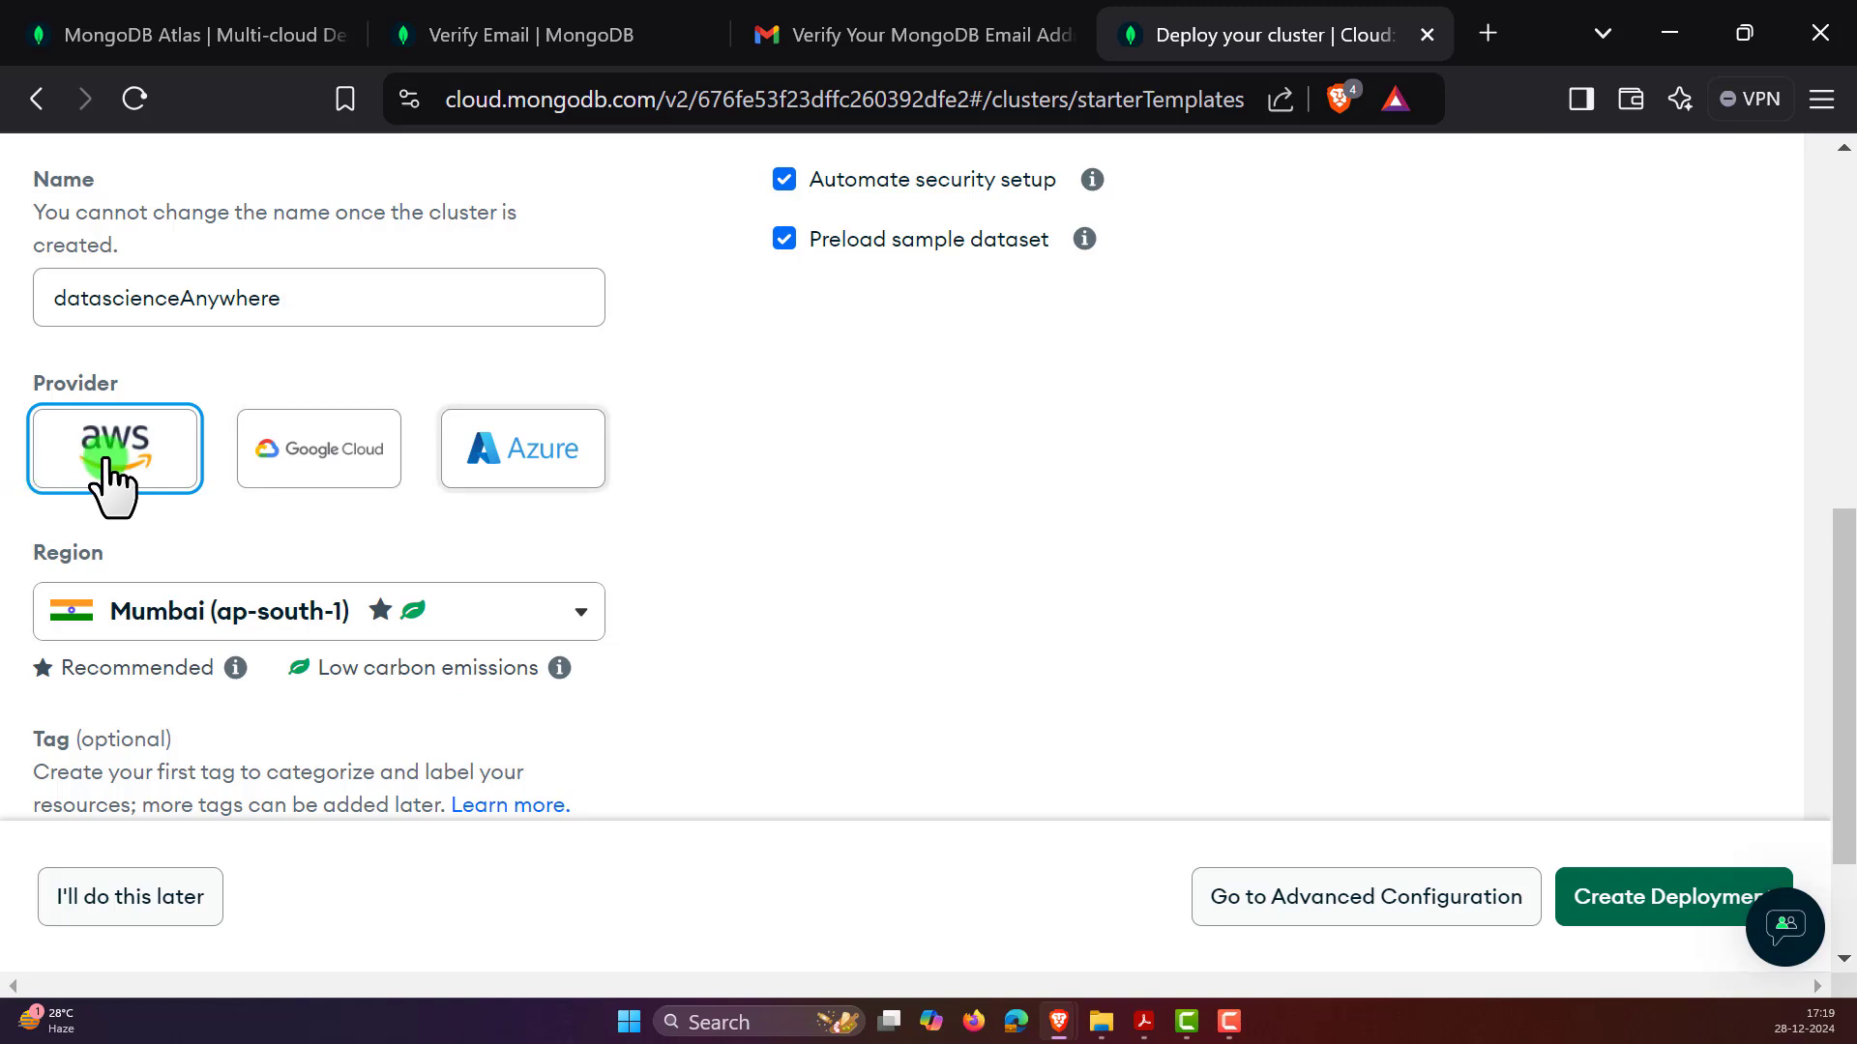
scroll("down", 3)
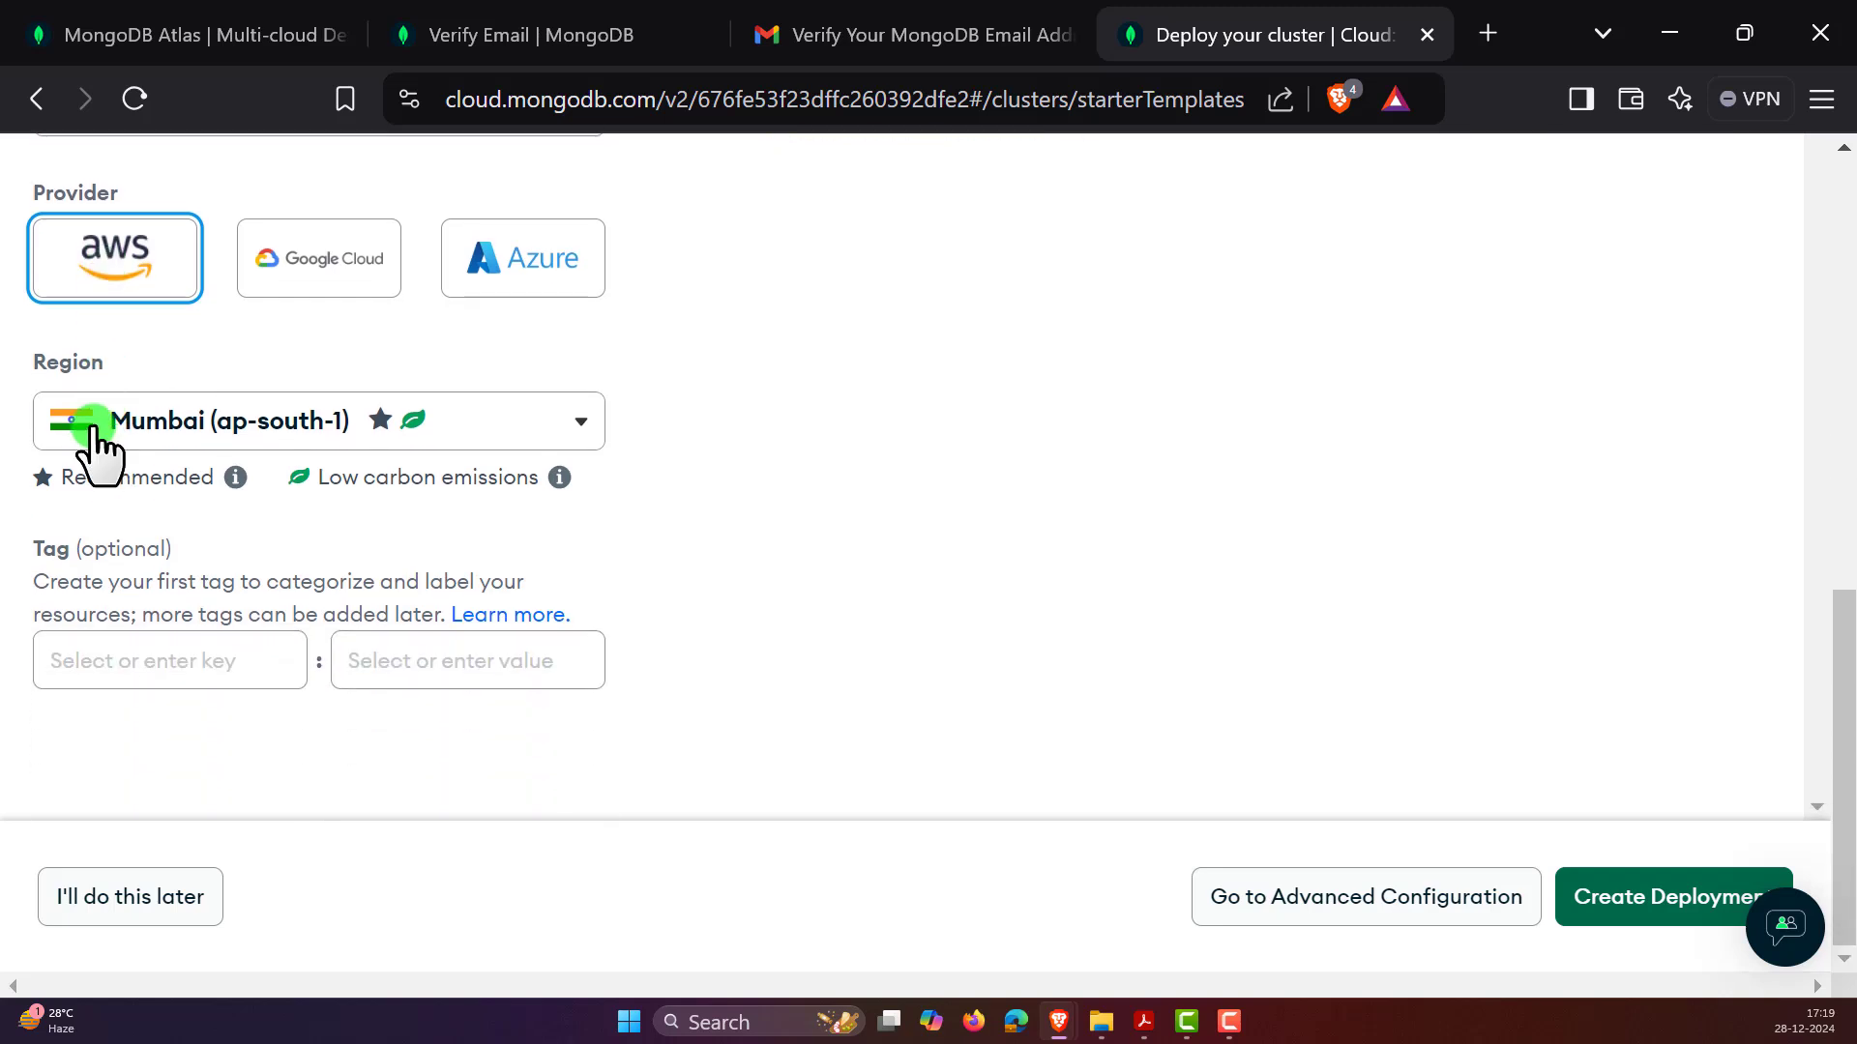
left_click(318, 420)
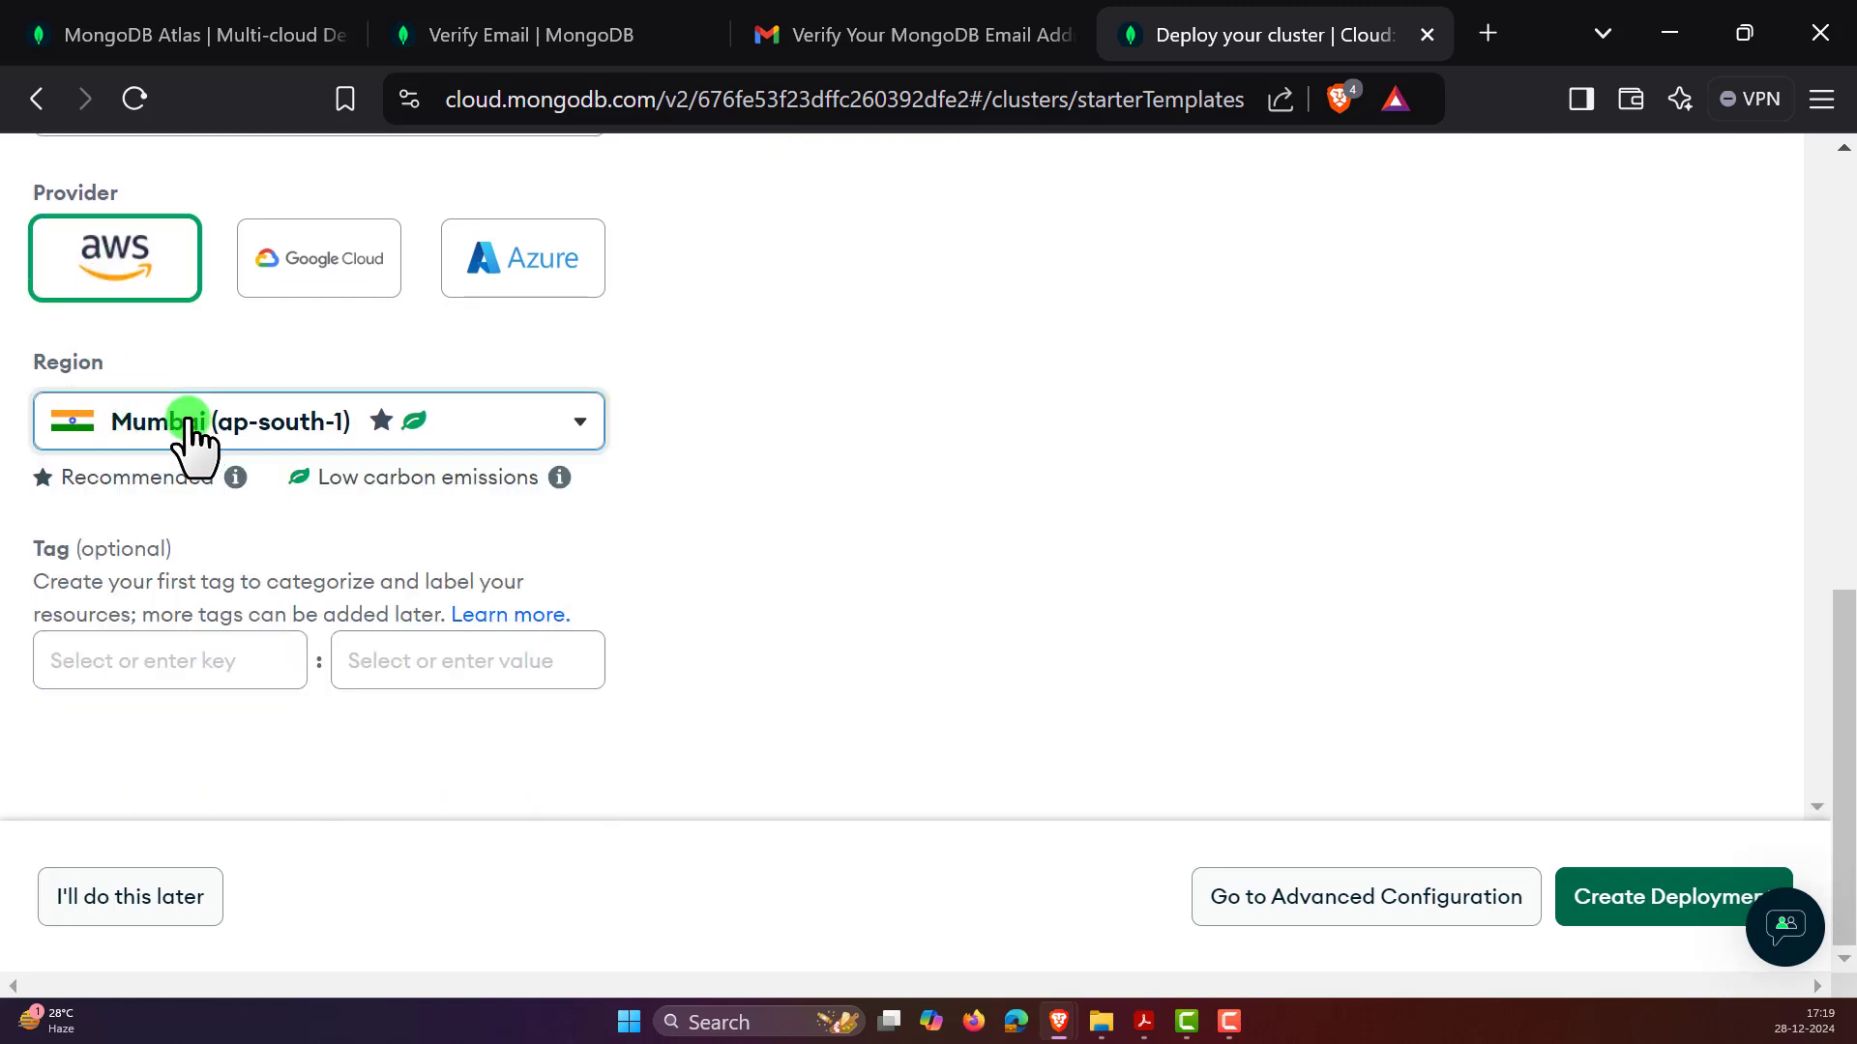
left_click(317, 422)
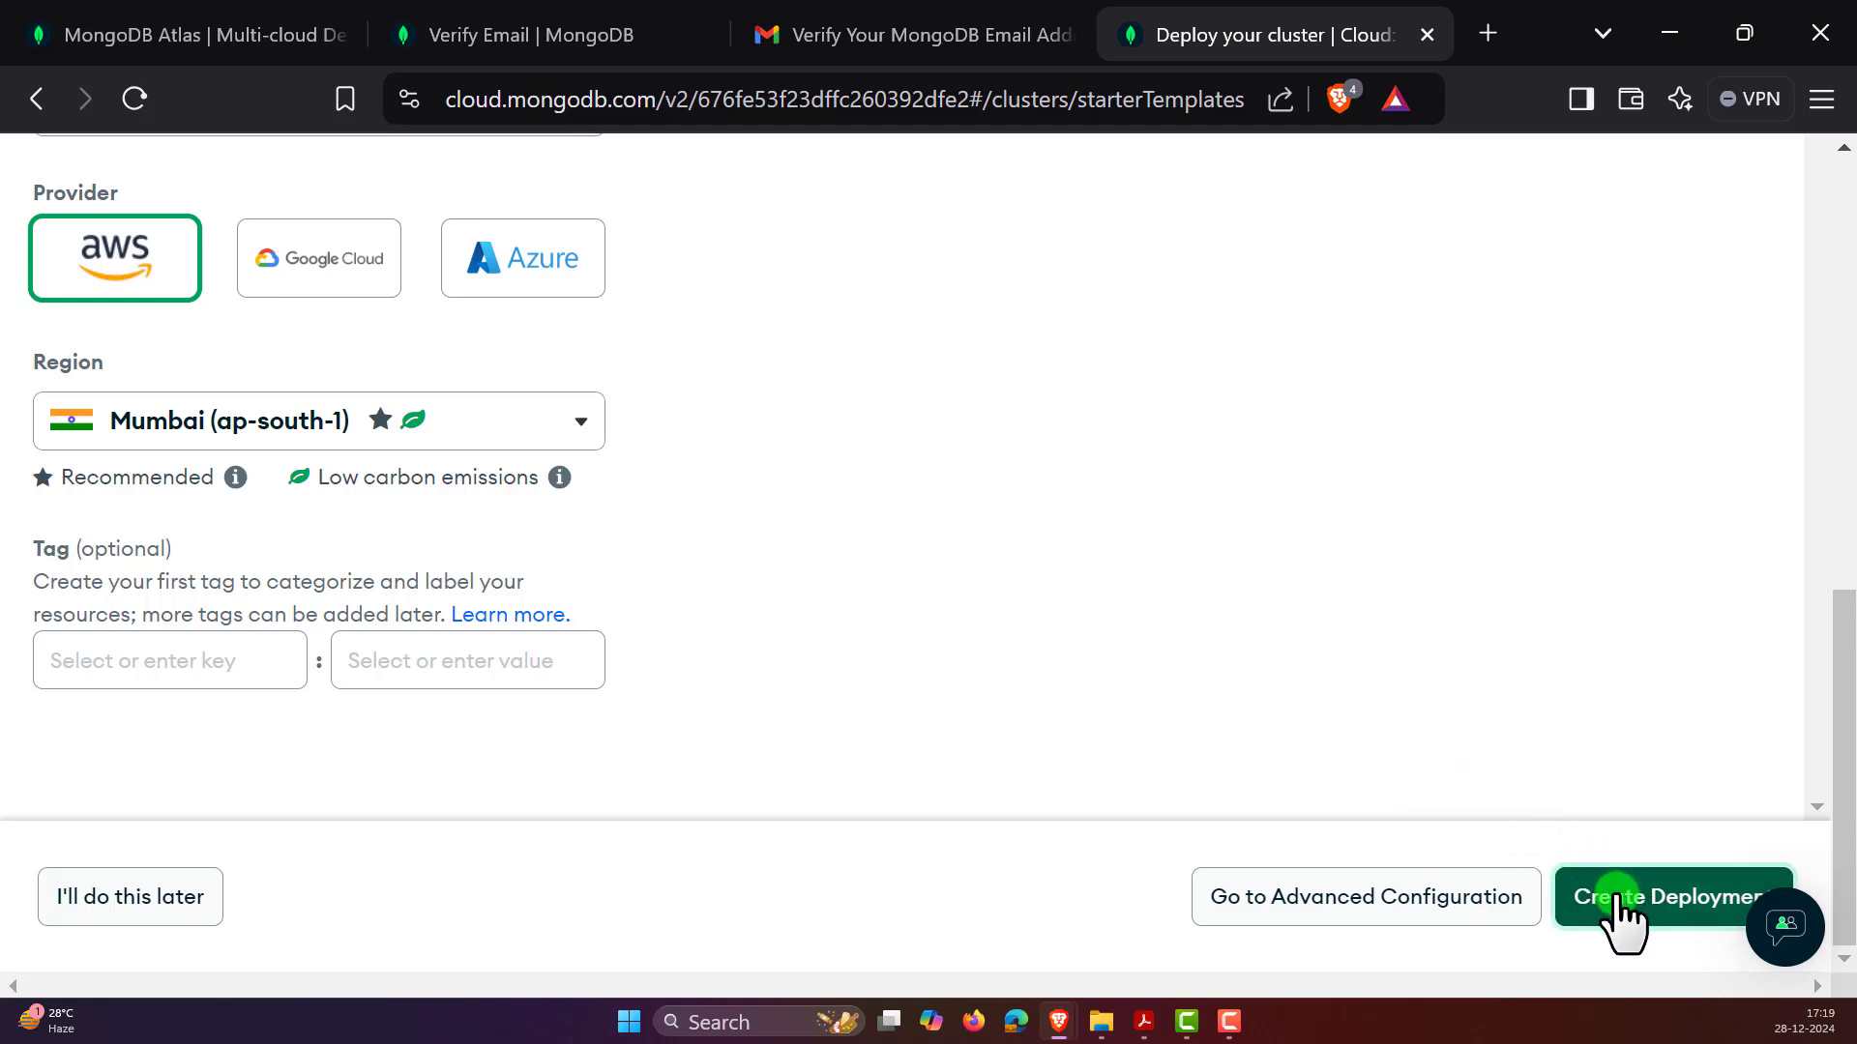
left_click(1670, 896)
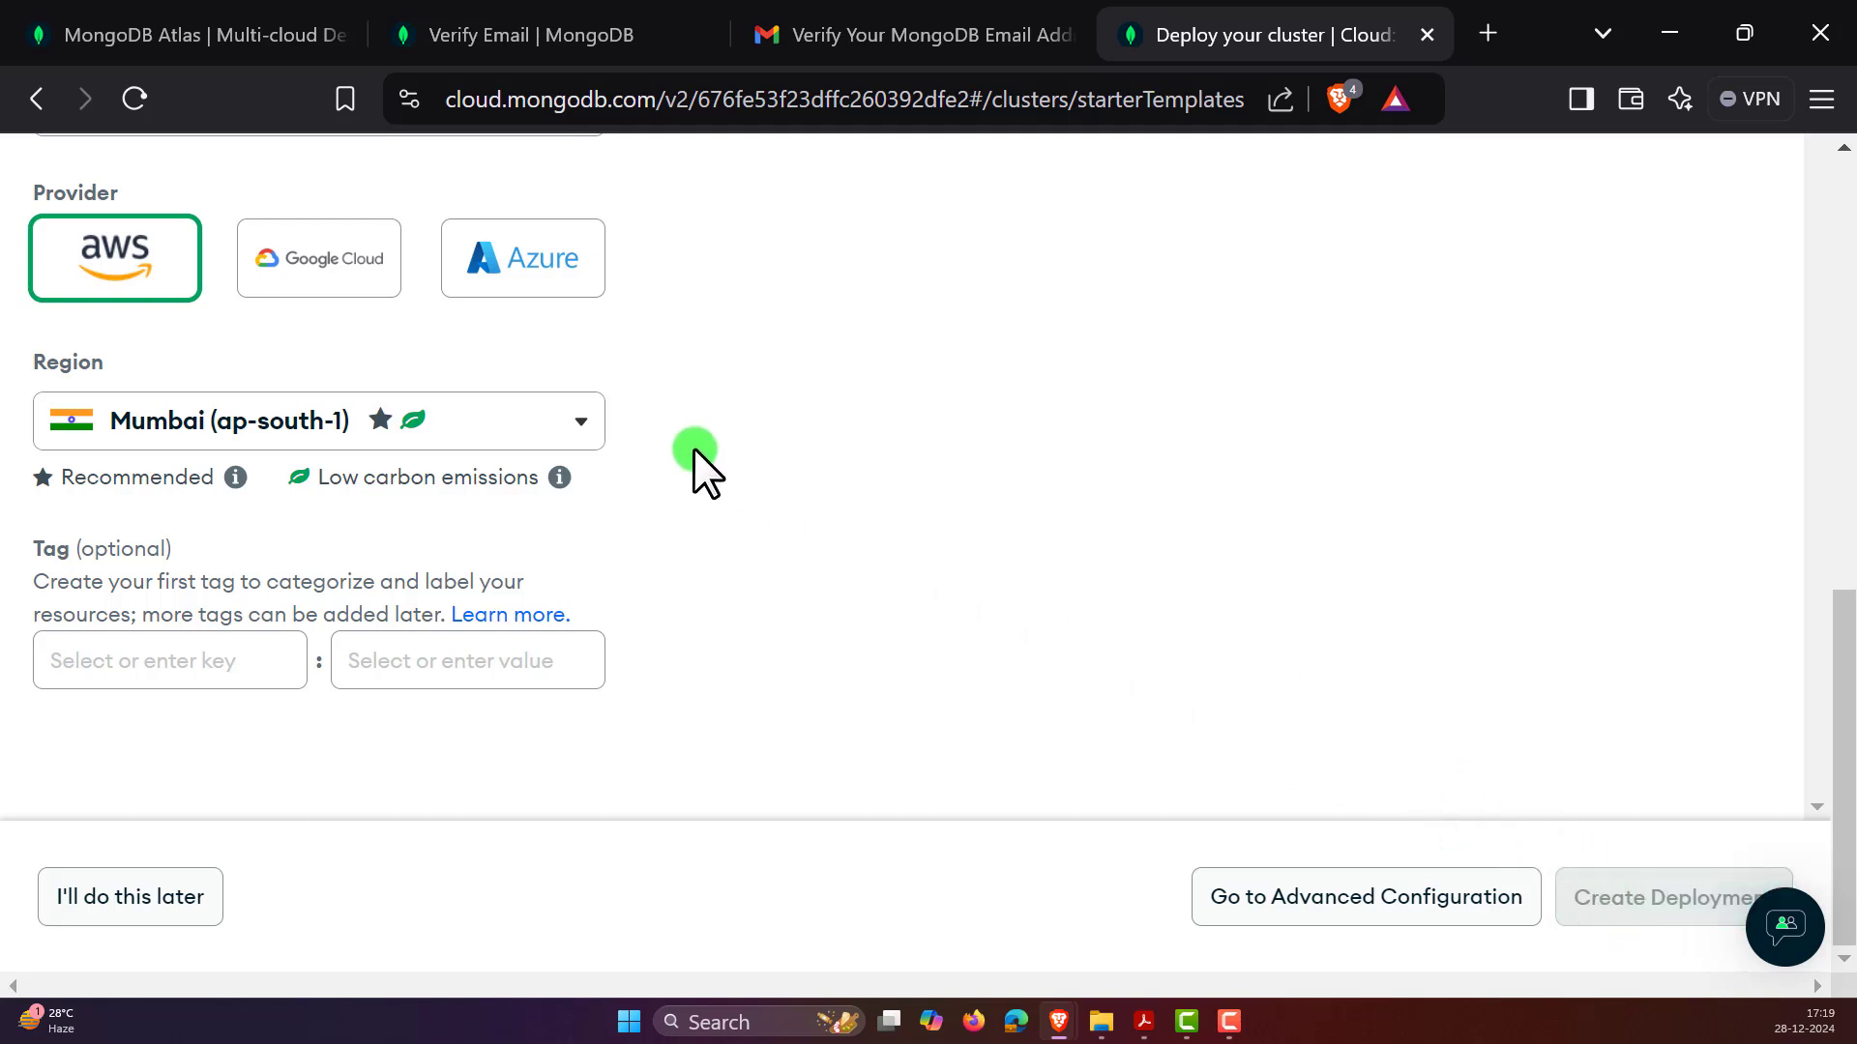
left_click(1670, 896)
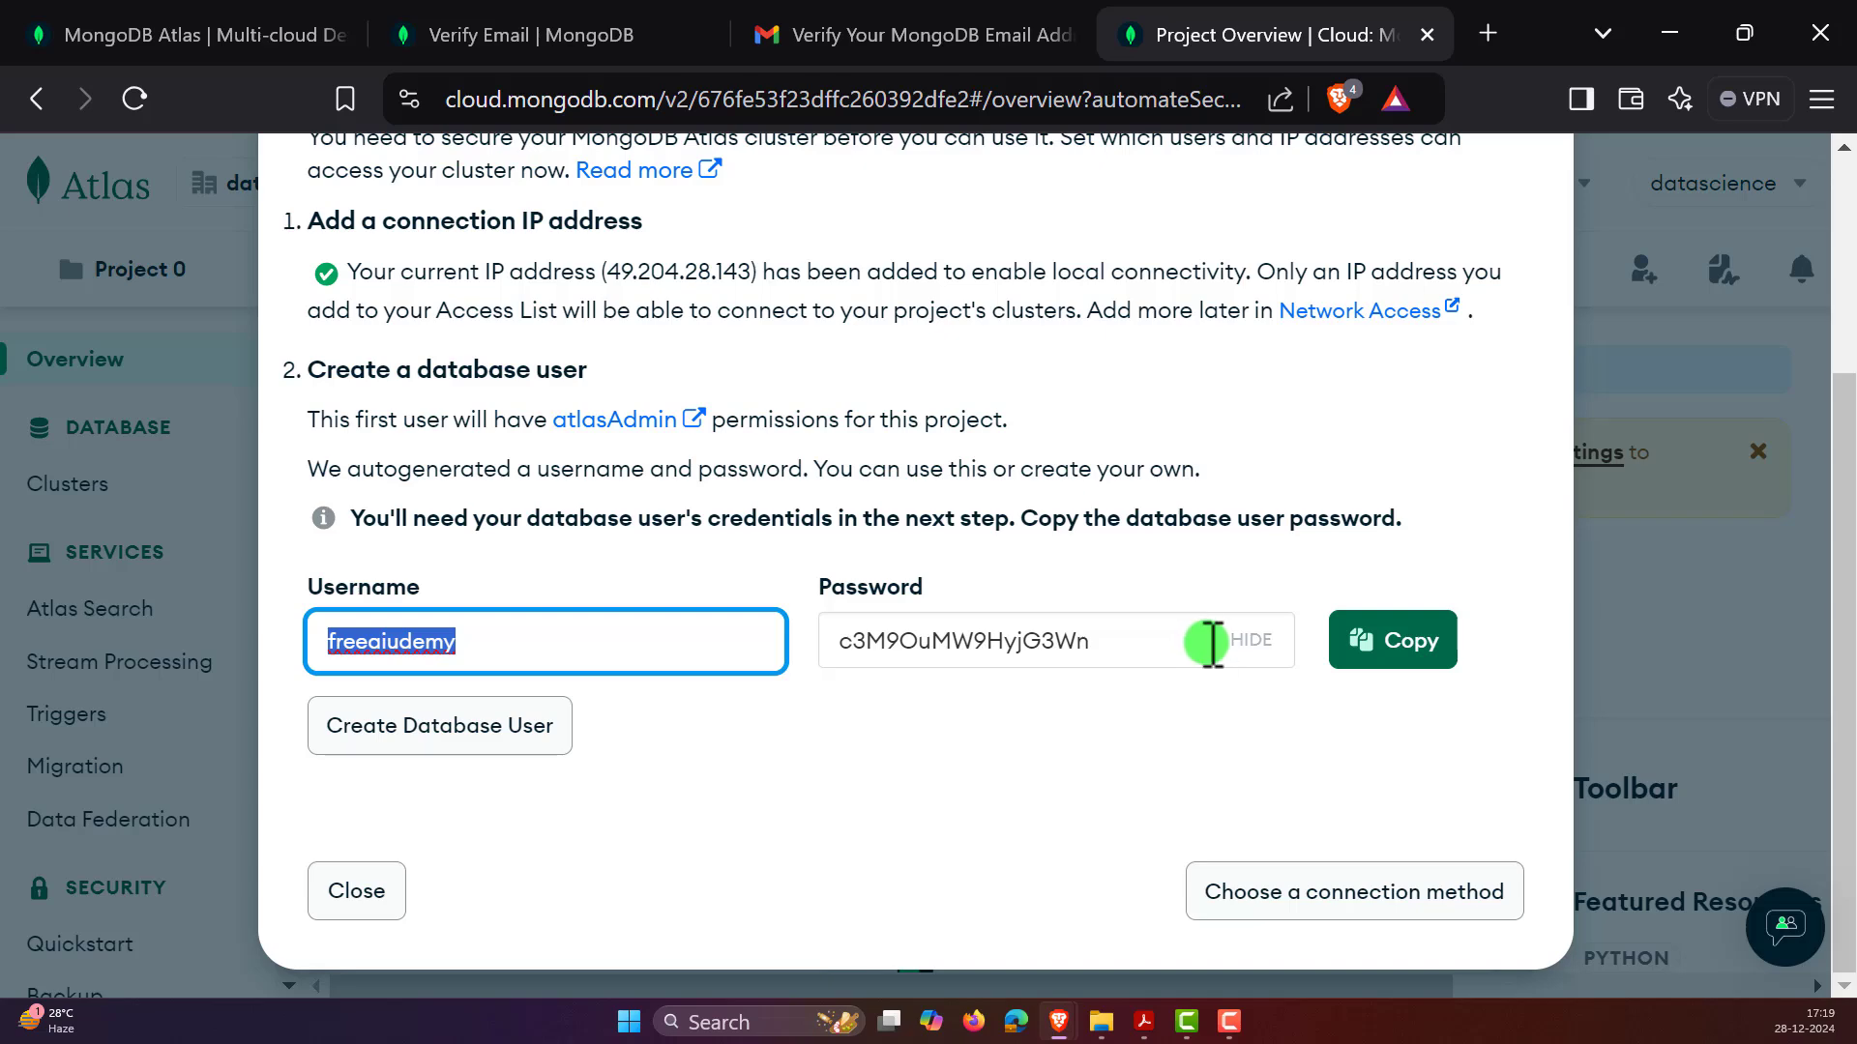
mouse_move(1219, 665)
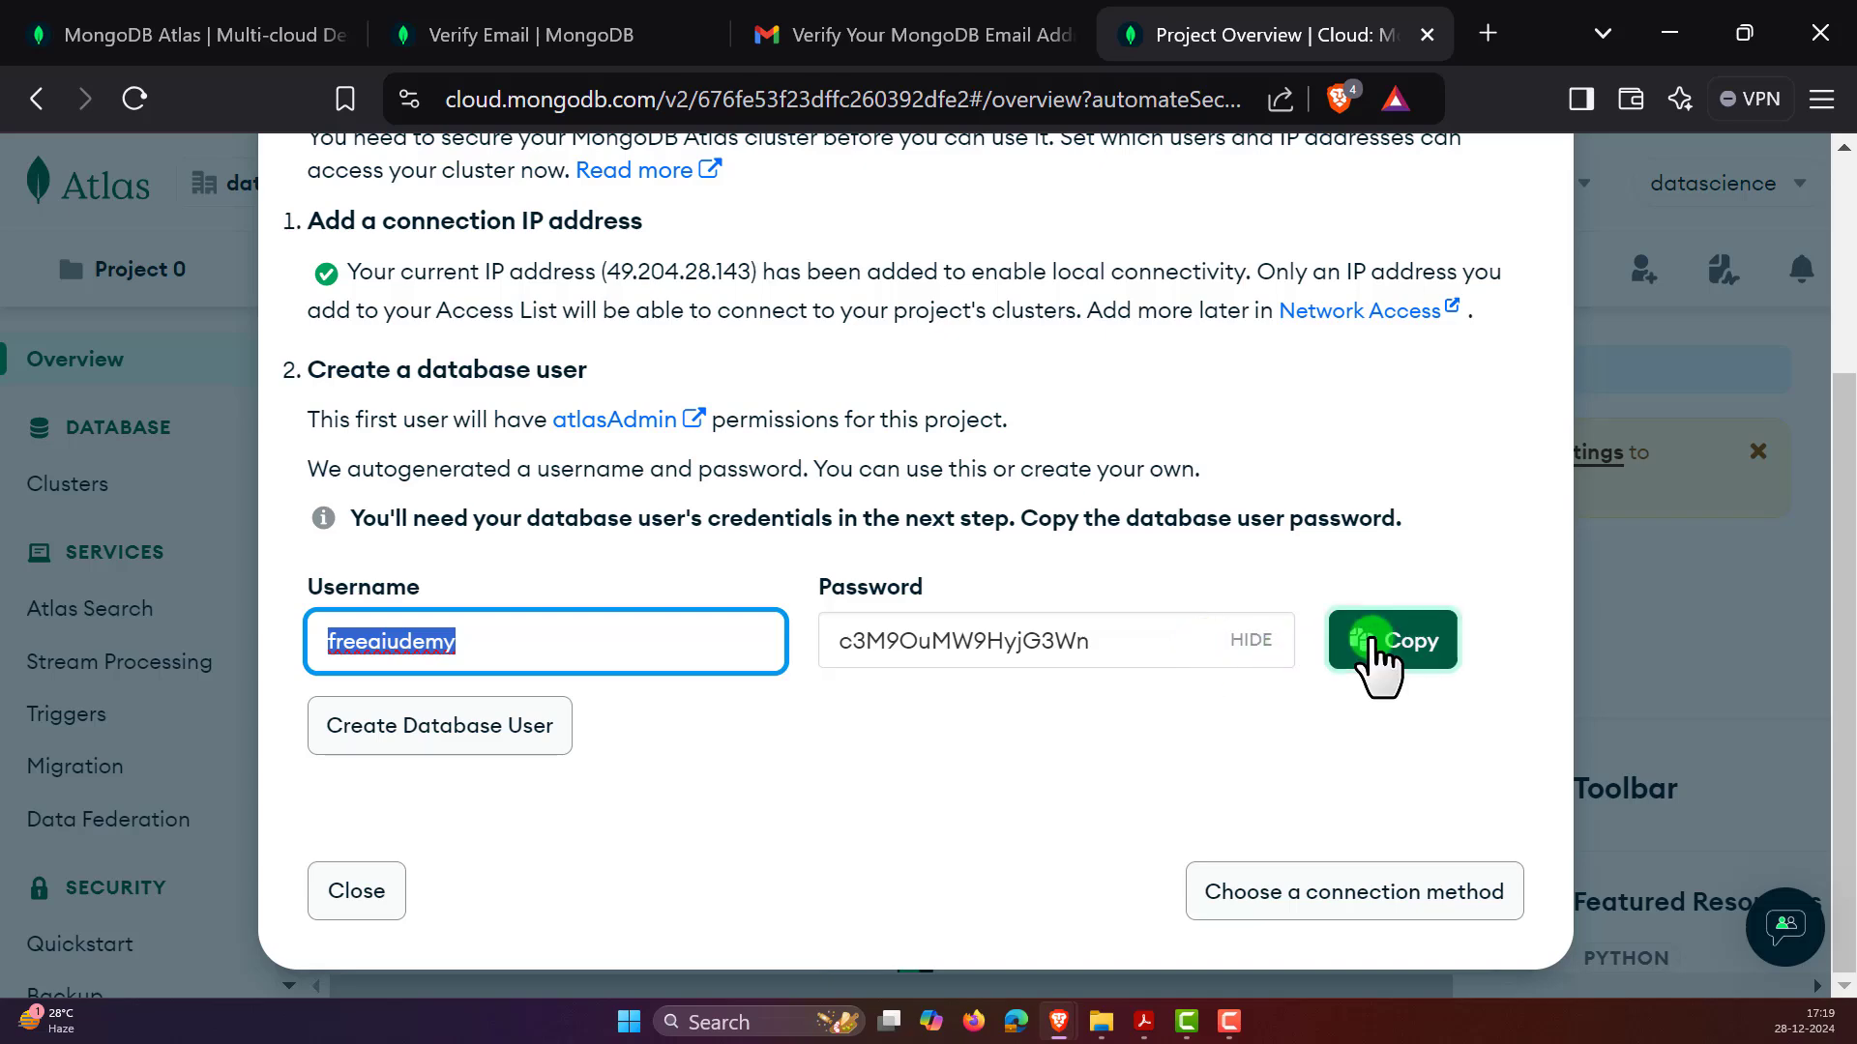
- Copy the autogenerated database user password and dismiss the Security Quickstart
left_click(1392, 639)
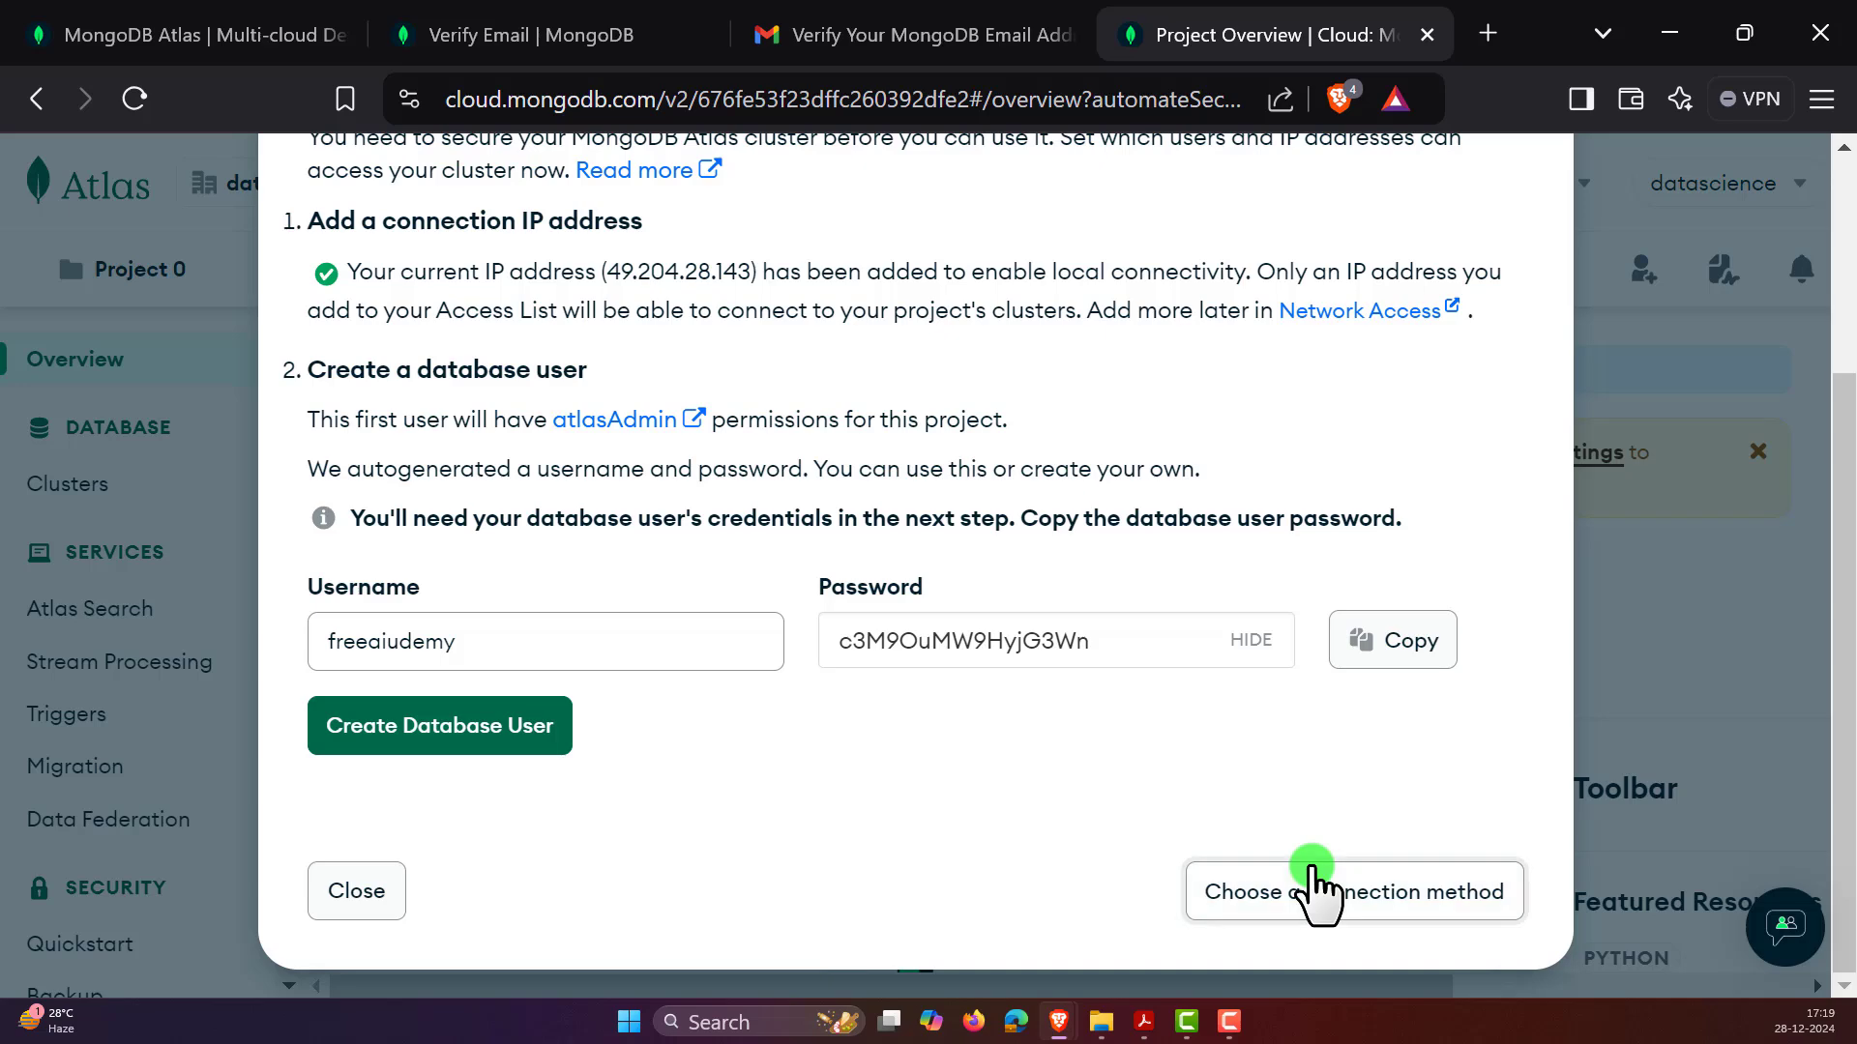
mouse_move(355, 891)
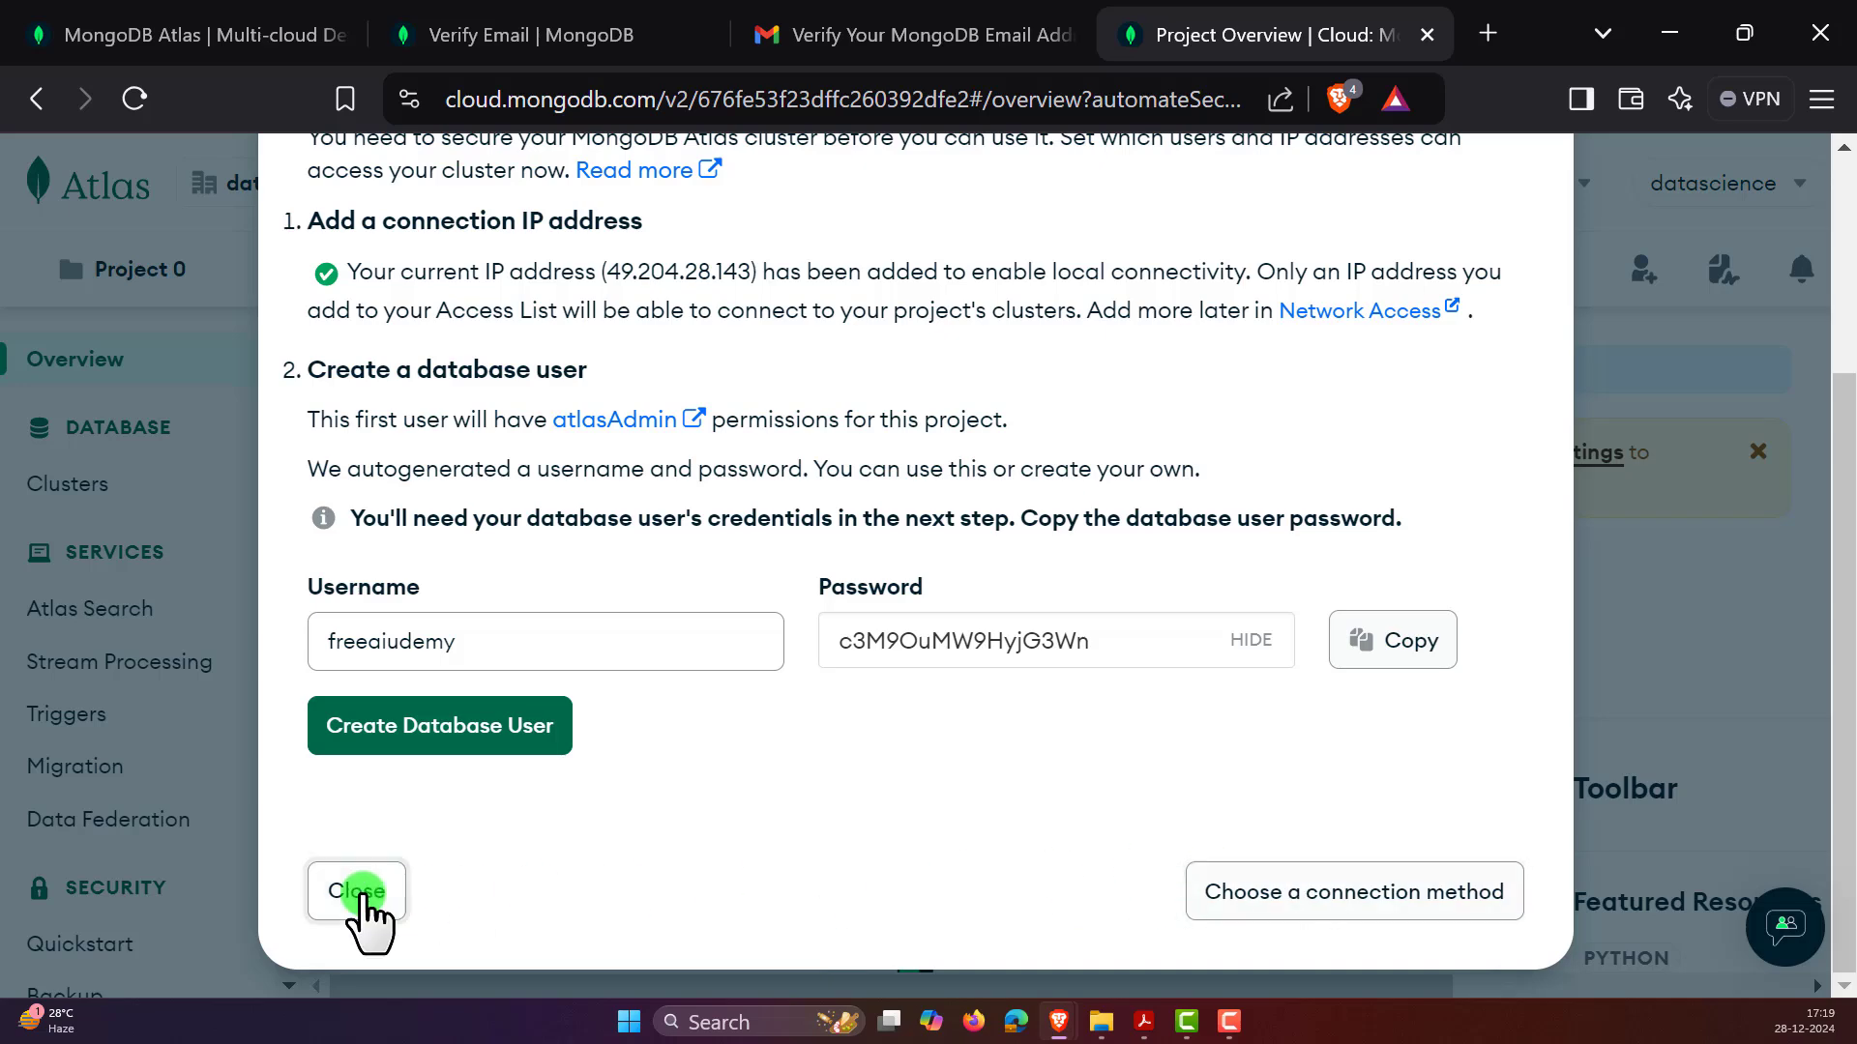
left_click(357, 891)
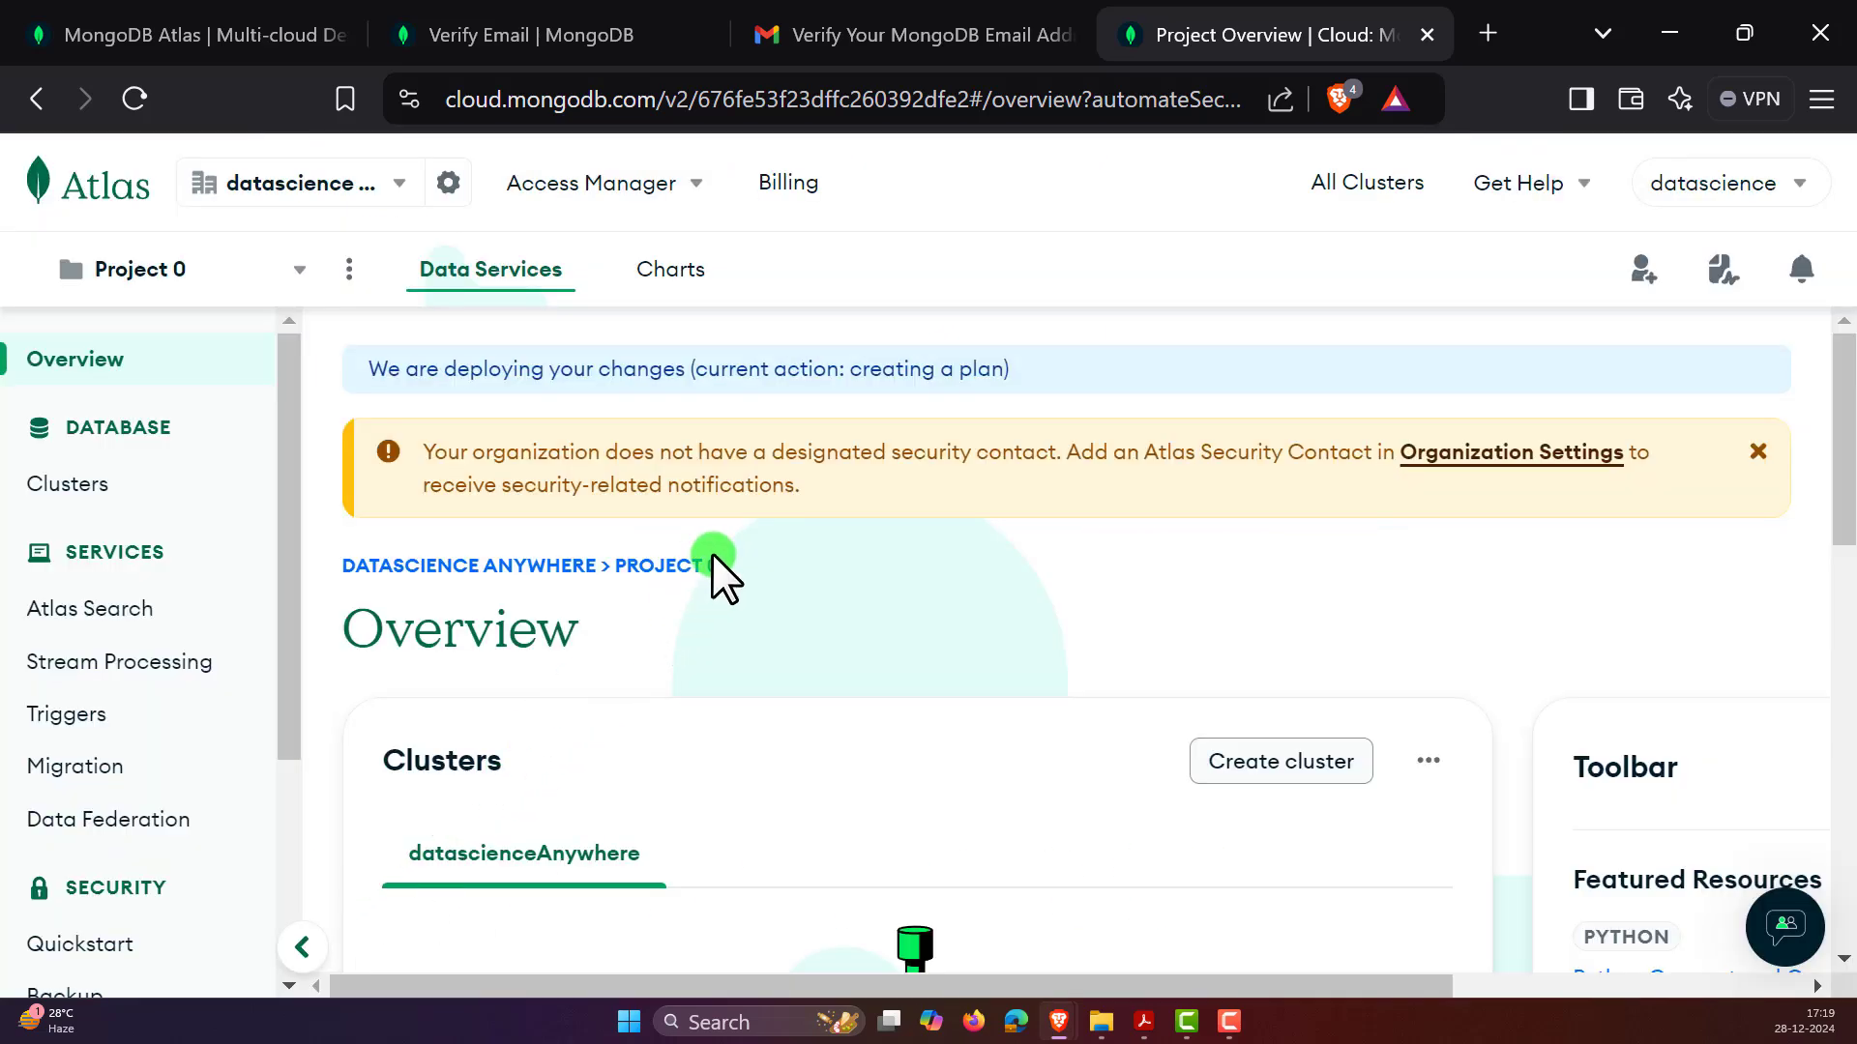
- View the Clusters page with datascienceAnywhere being created as free M0 on AWS Mumbai
scroll("down", 3)
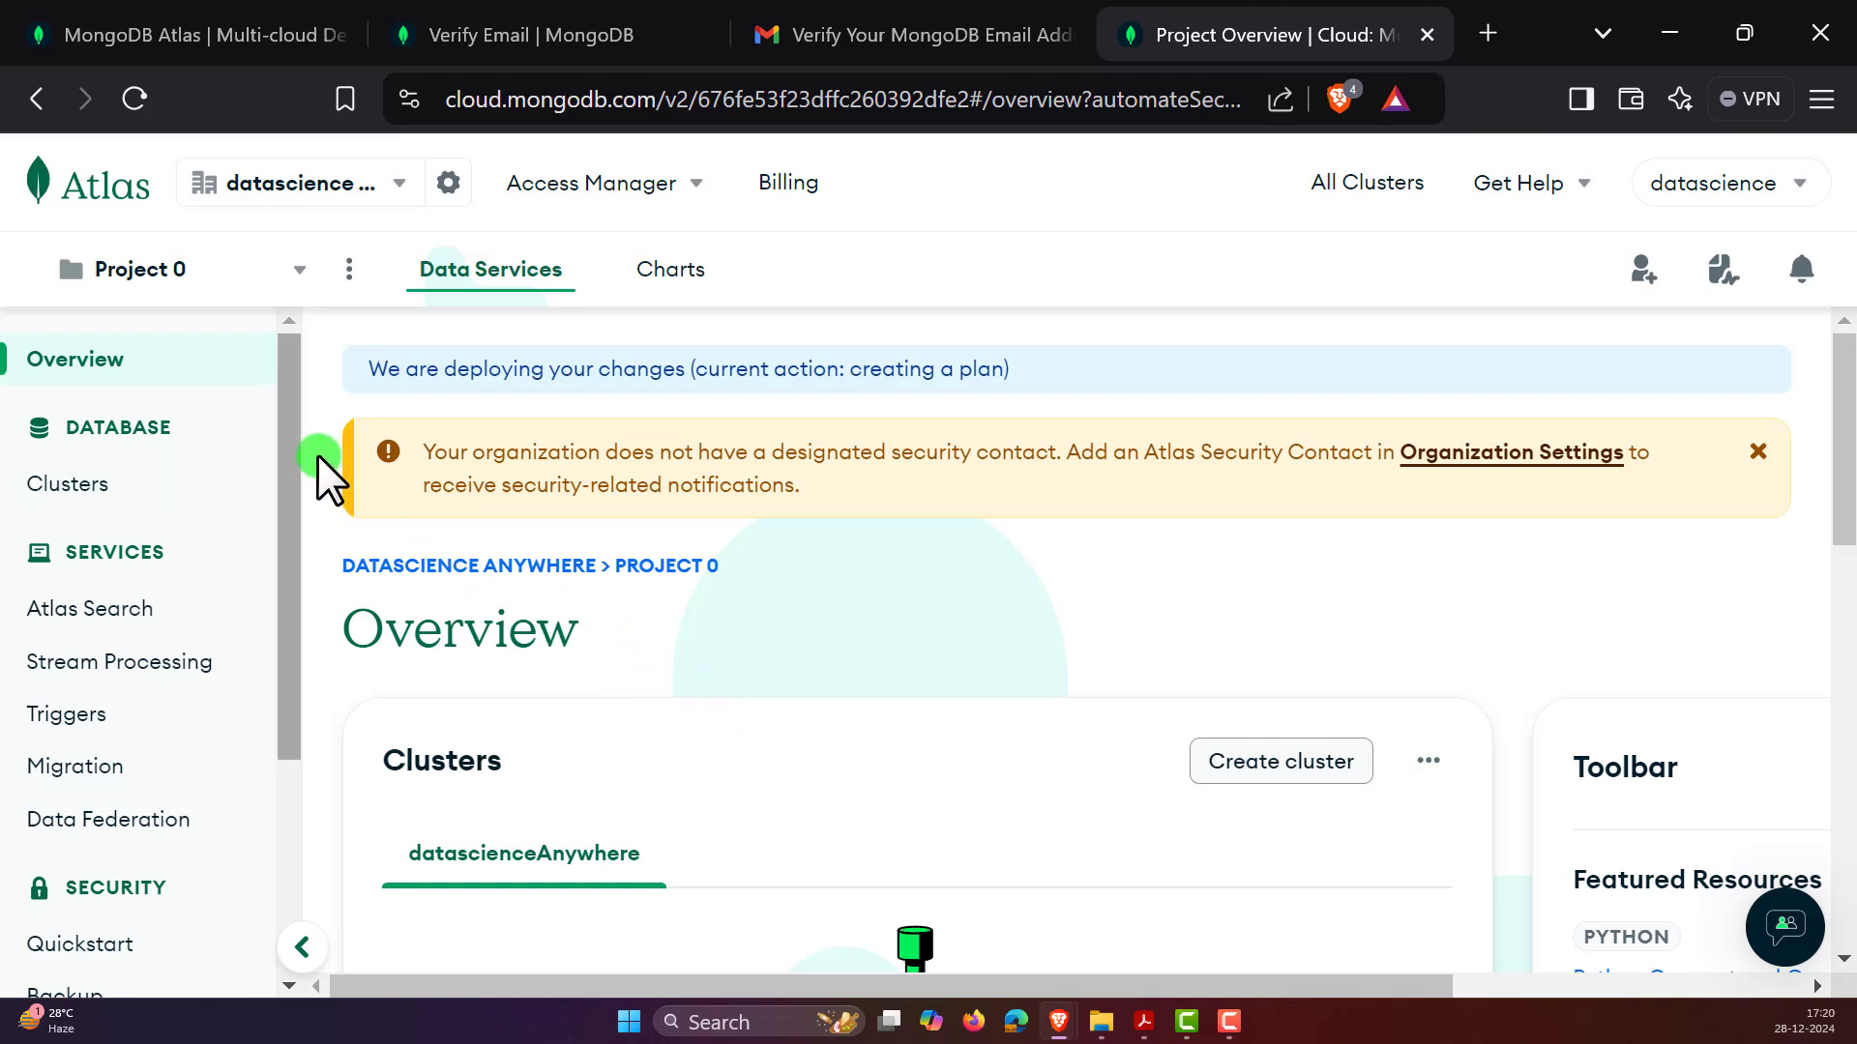
mouse_move(118, 473)
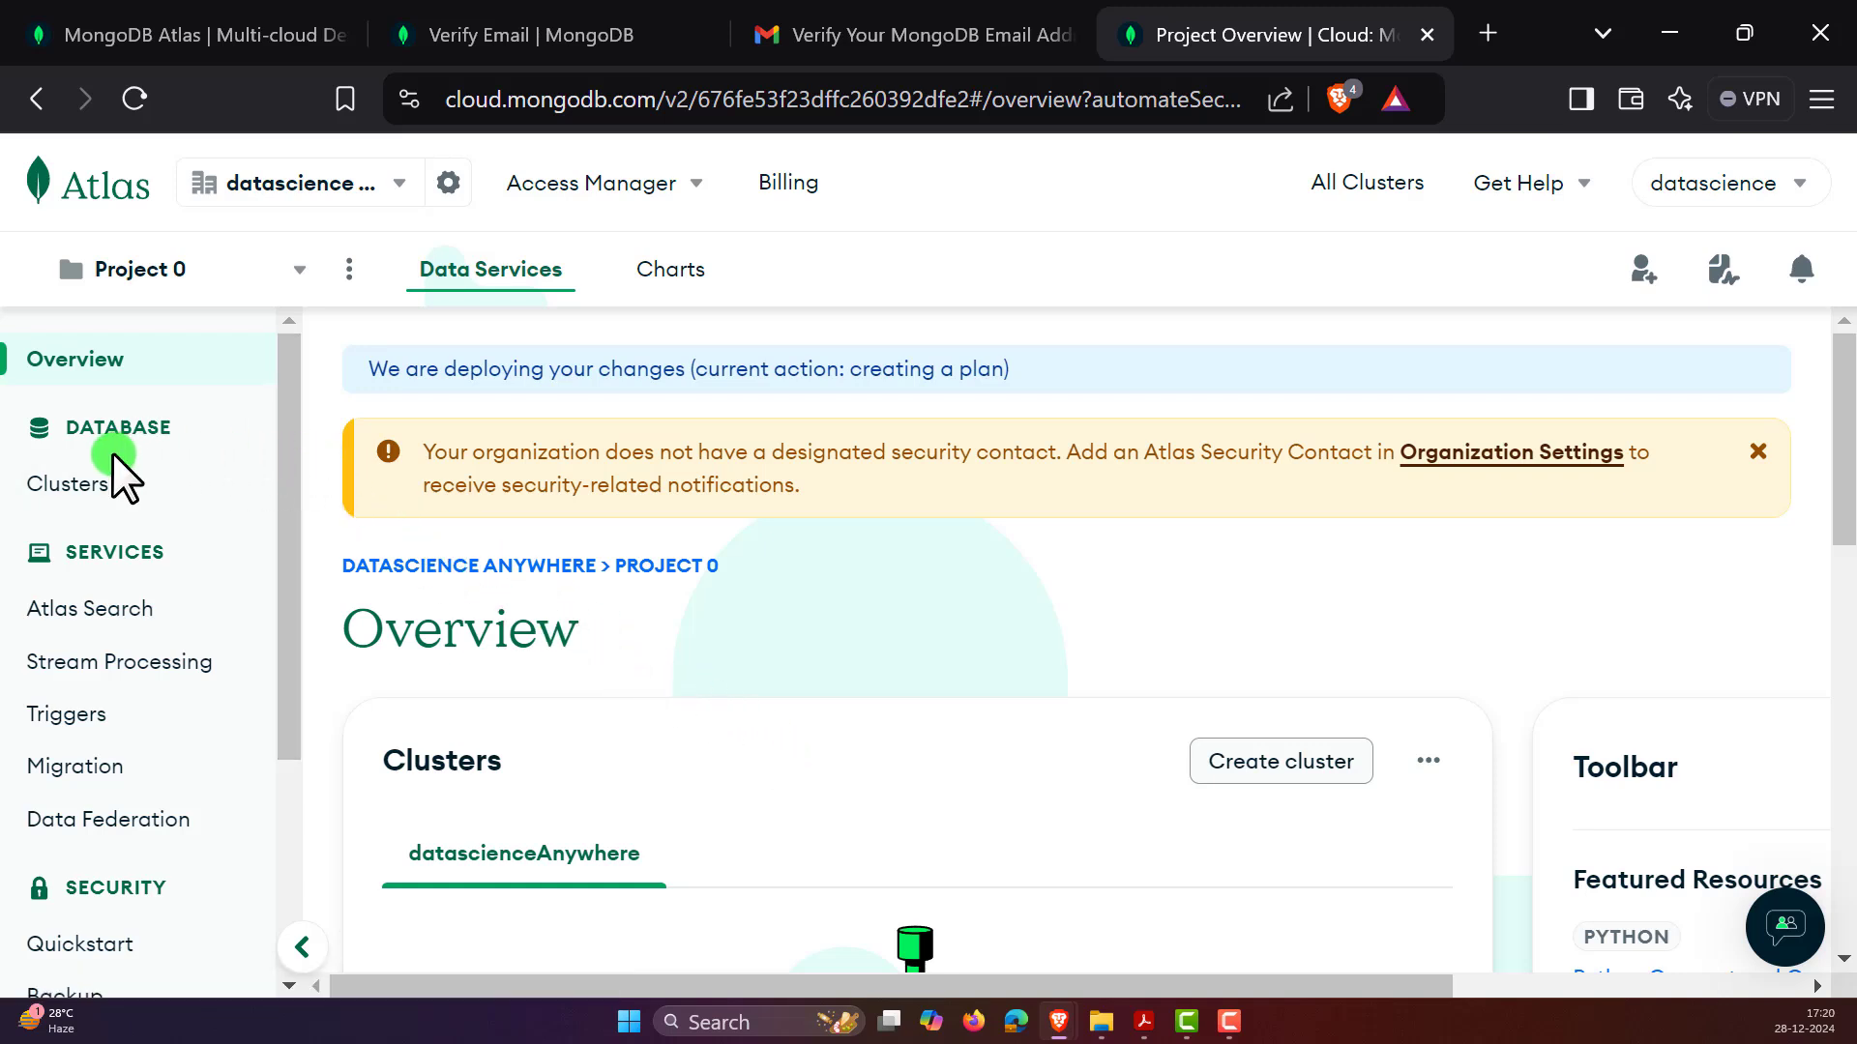
left_click(69, 484)
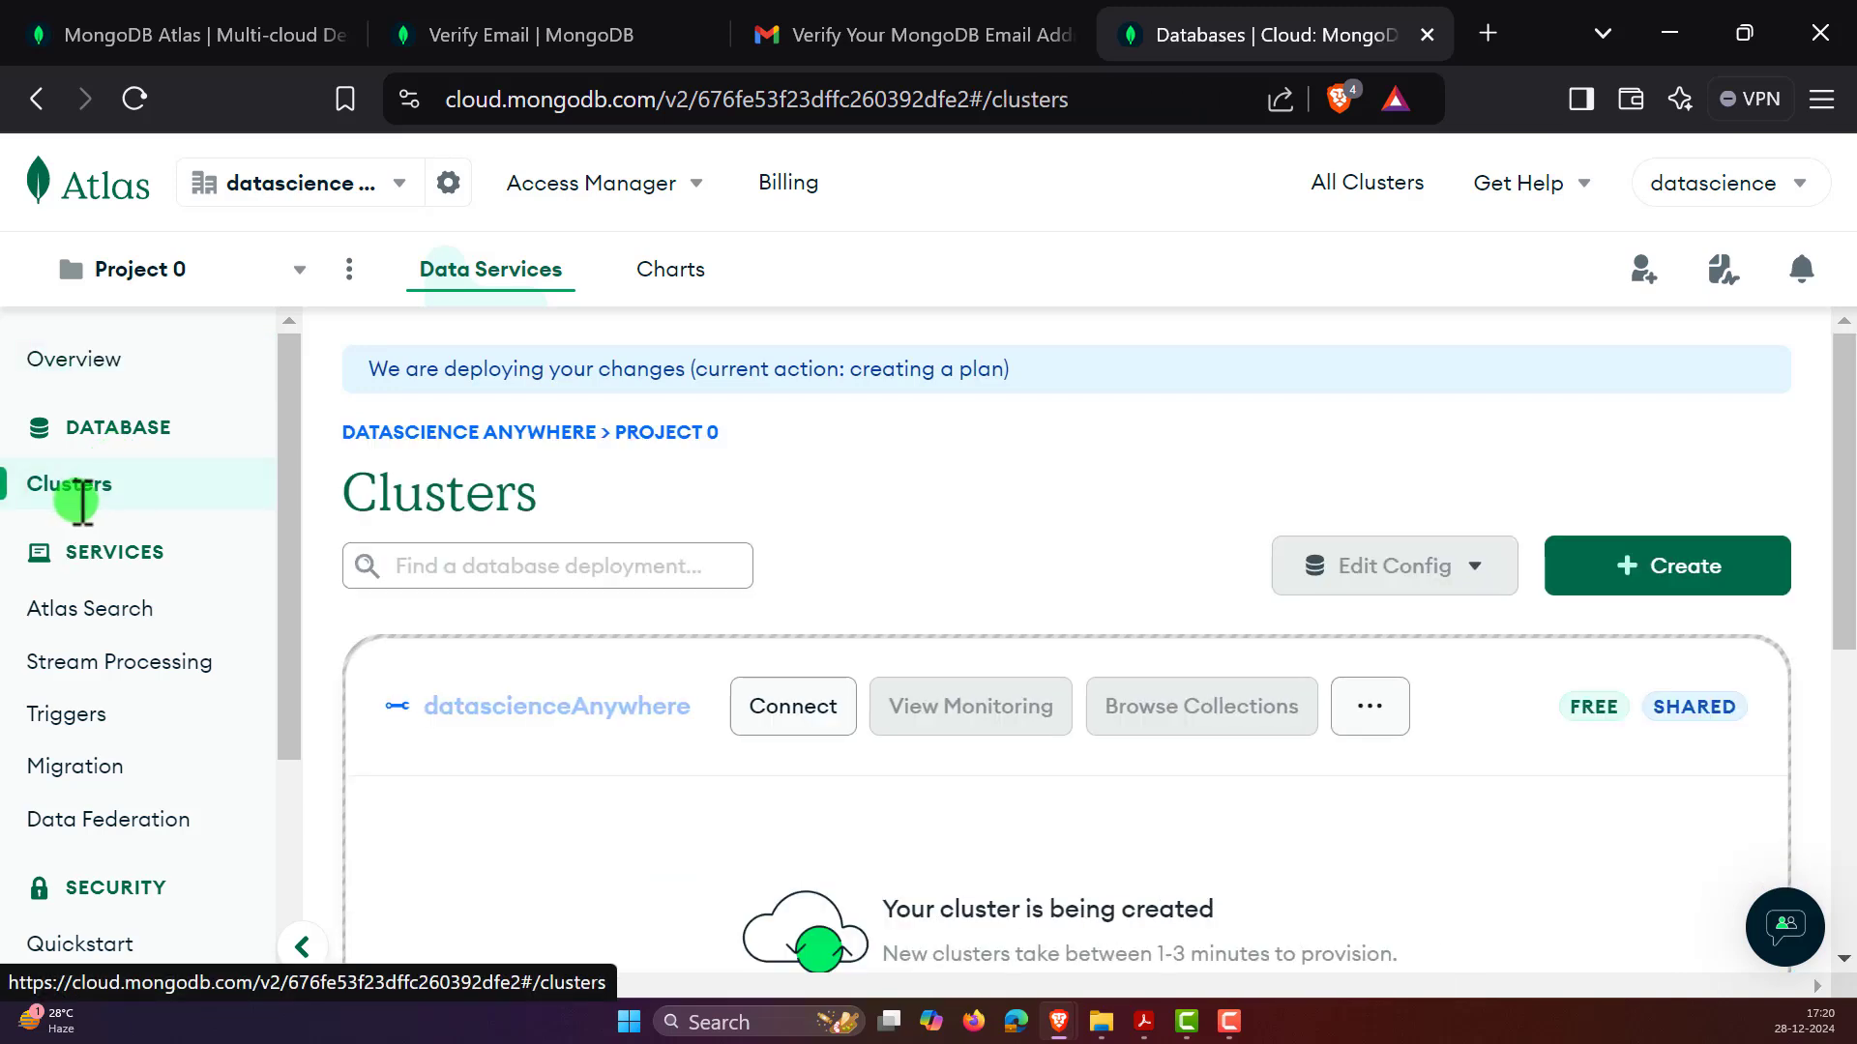
scroll("down", 3)
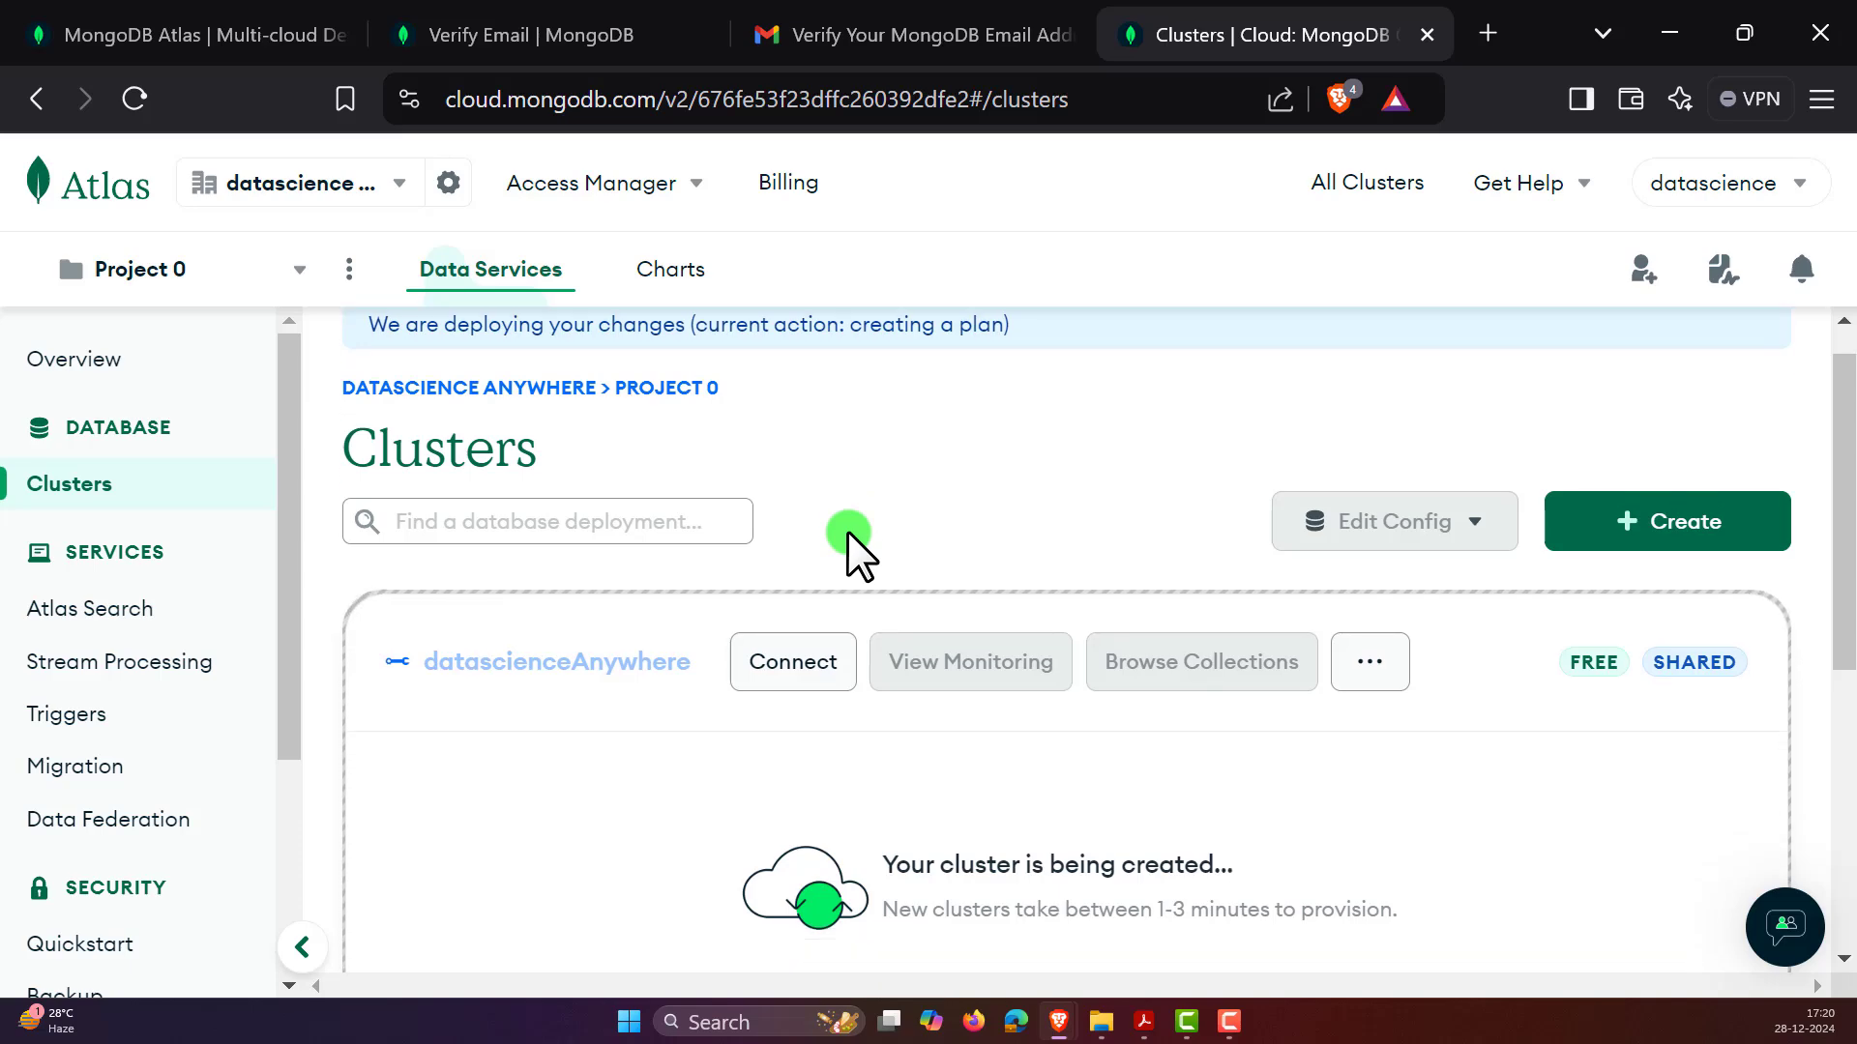
scroll("down", 3)
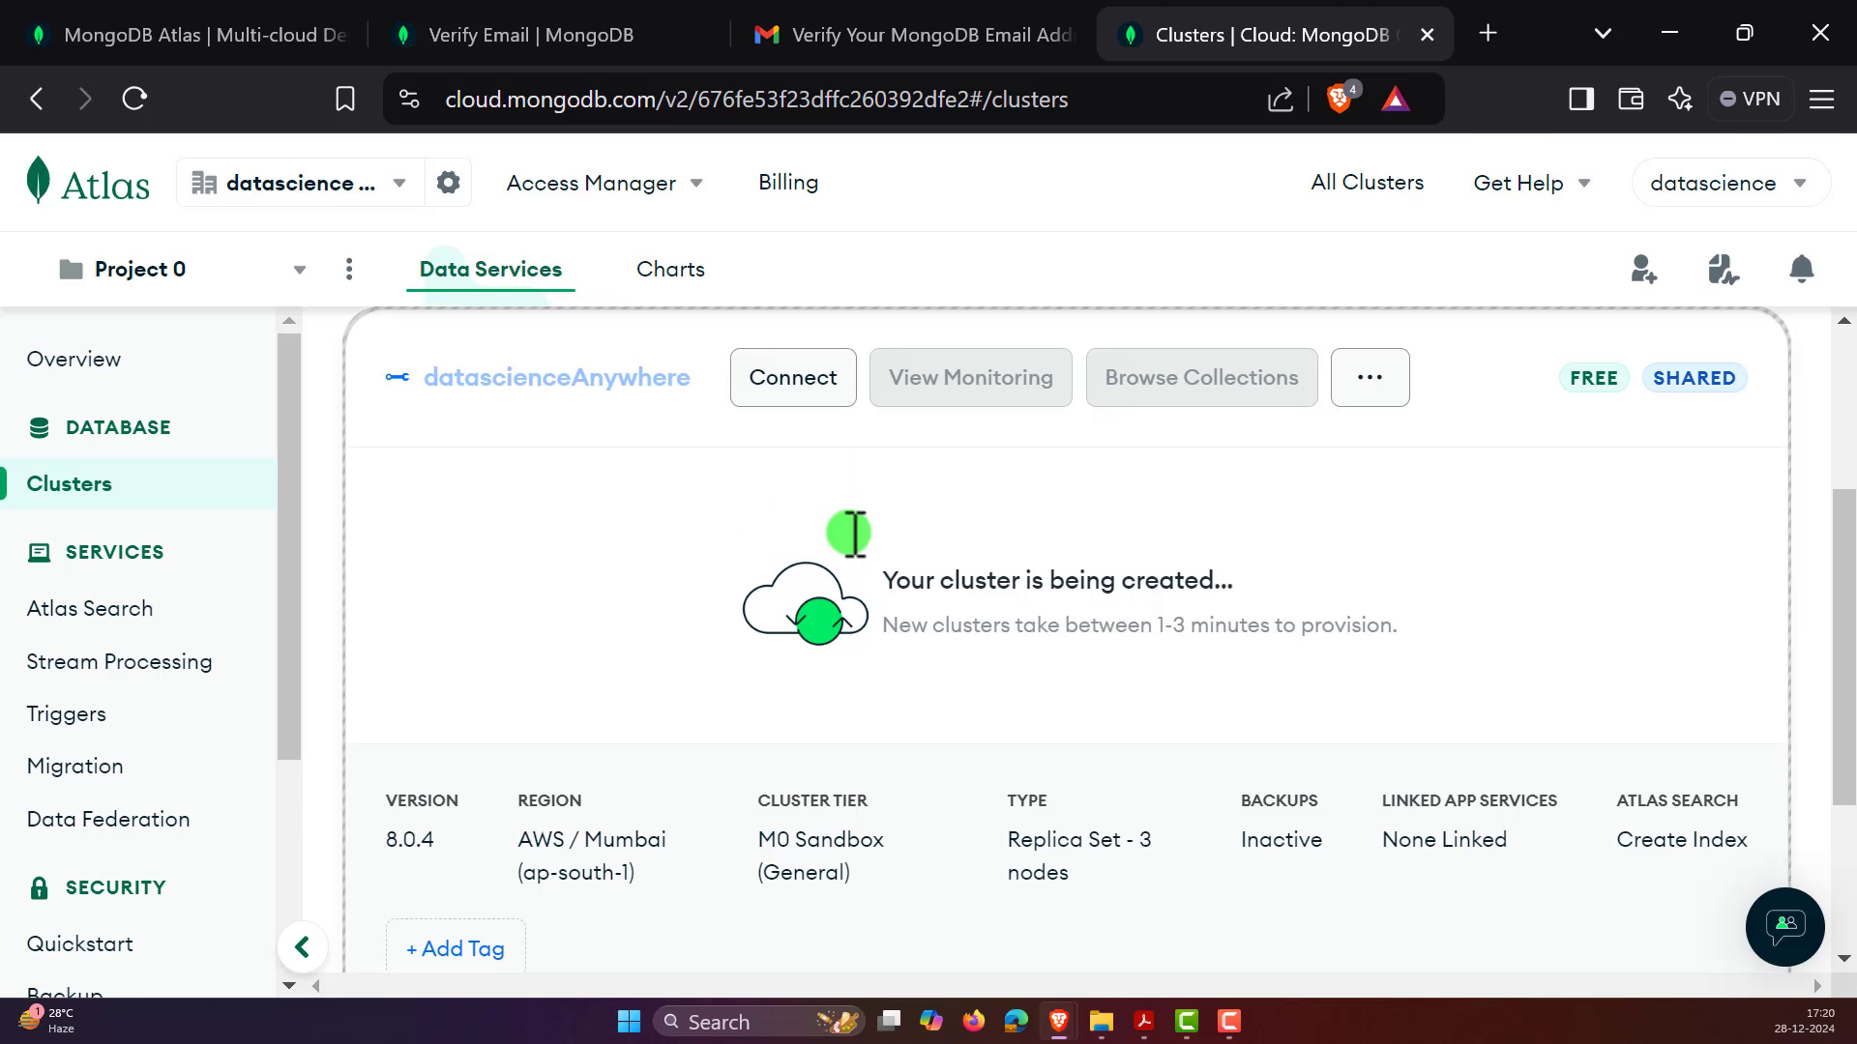
mouse_move(864, 557)
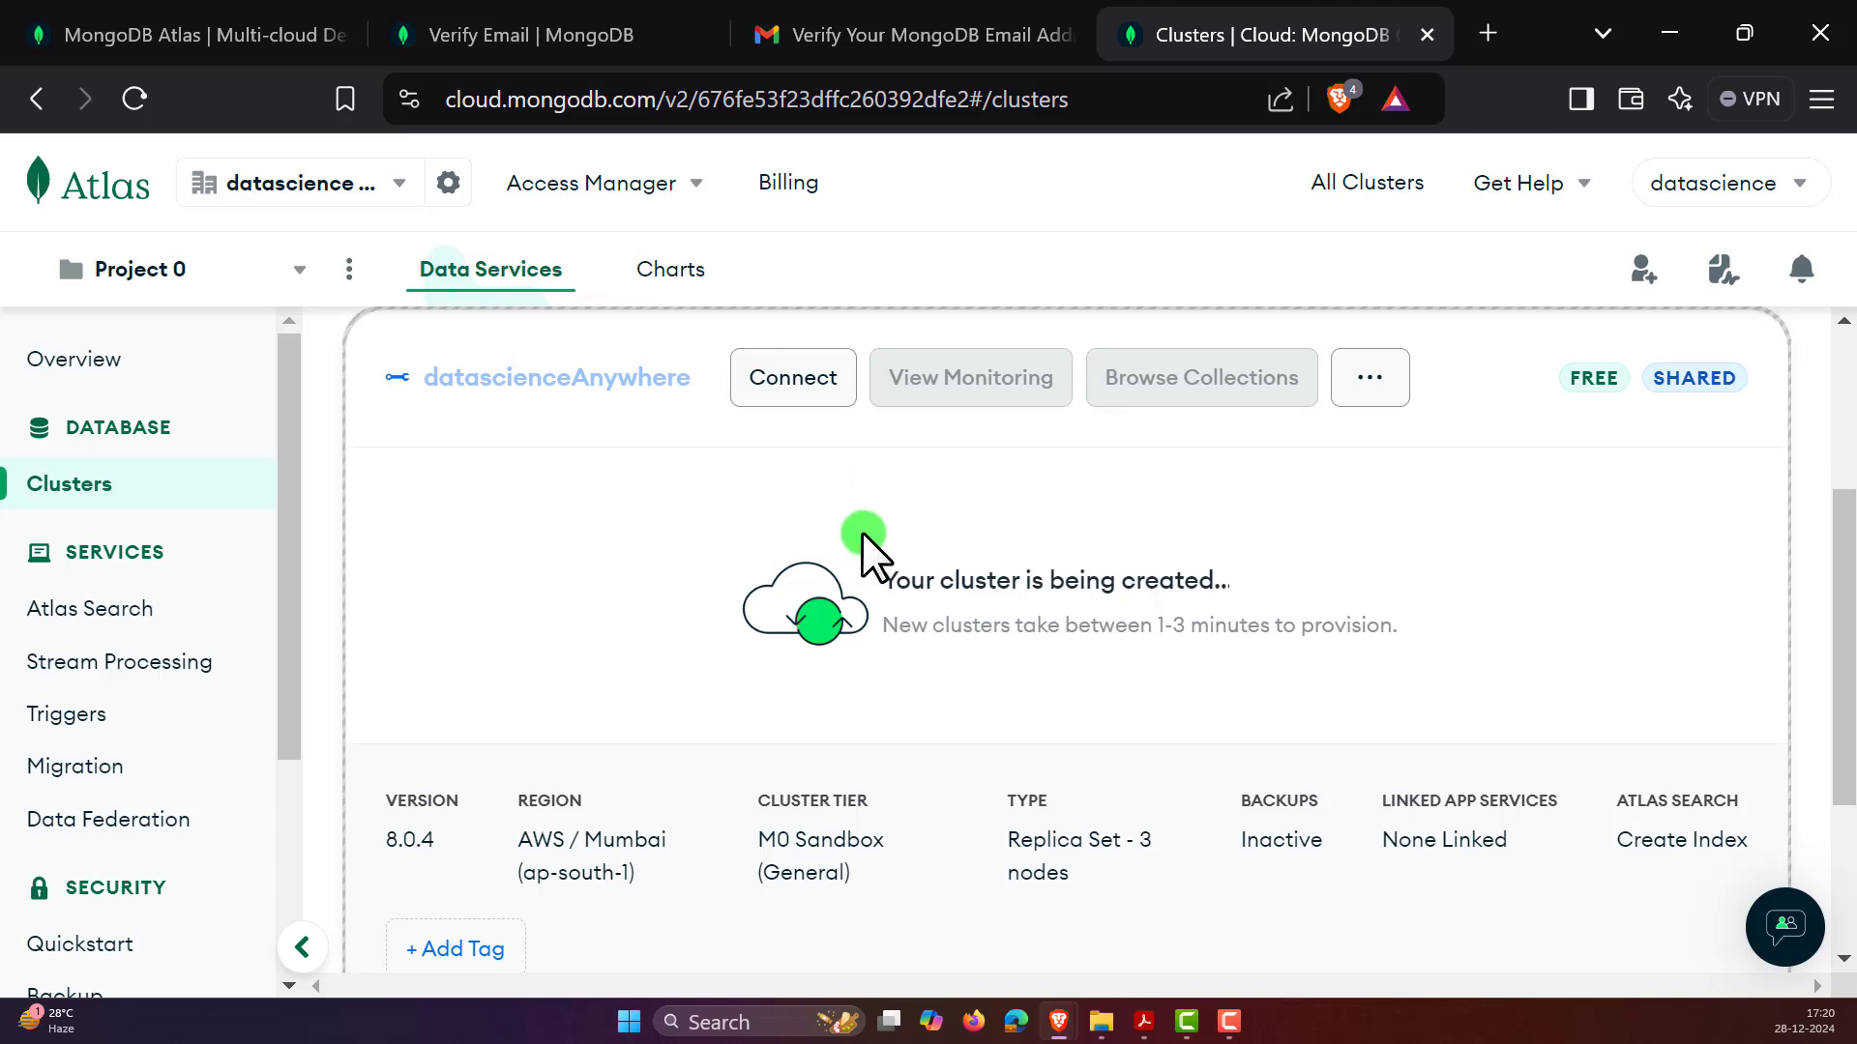
mouse_move(1206, 610)
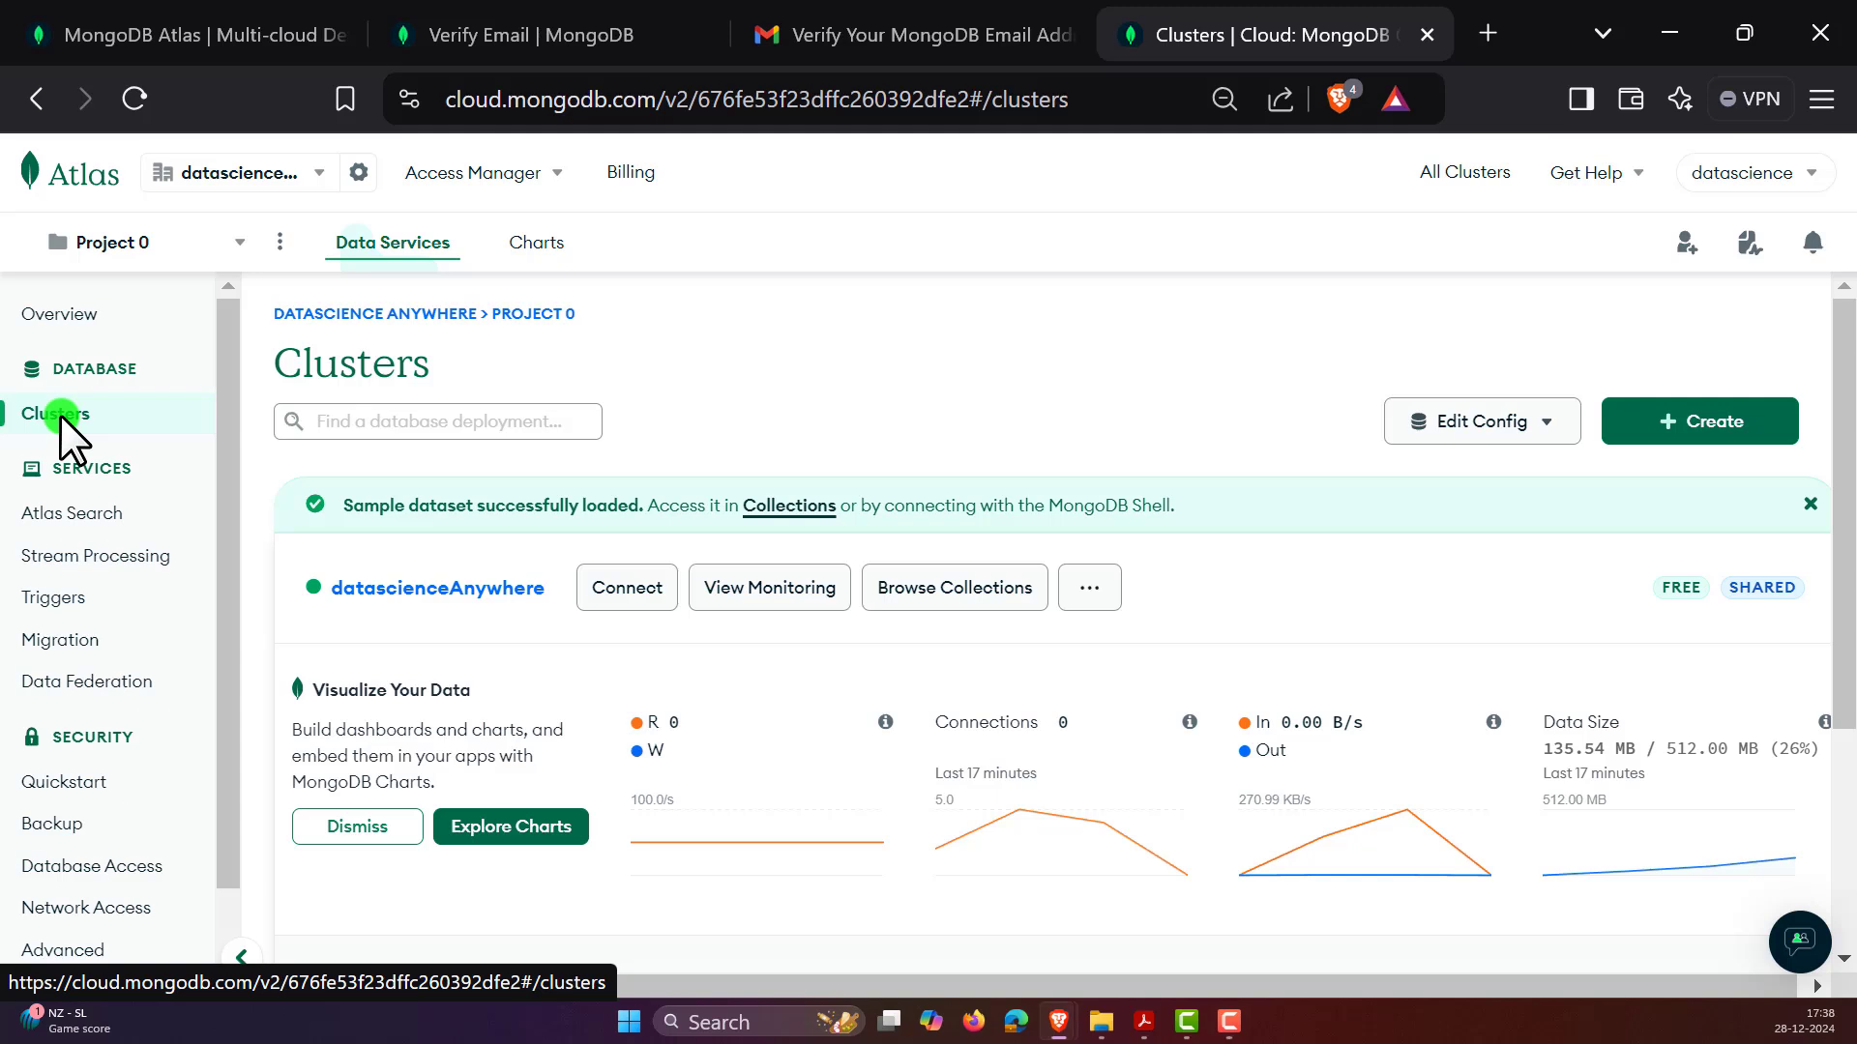
- Scroll down the Clusters page and browse datascienceAnywhere's collections
scroll("down", 3)
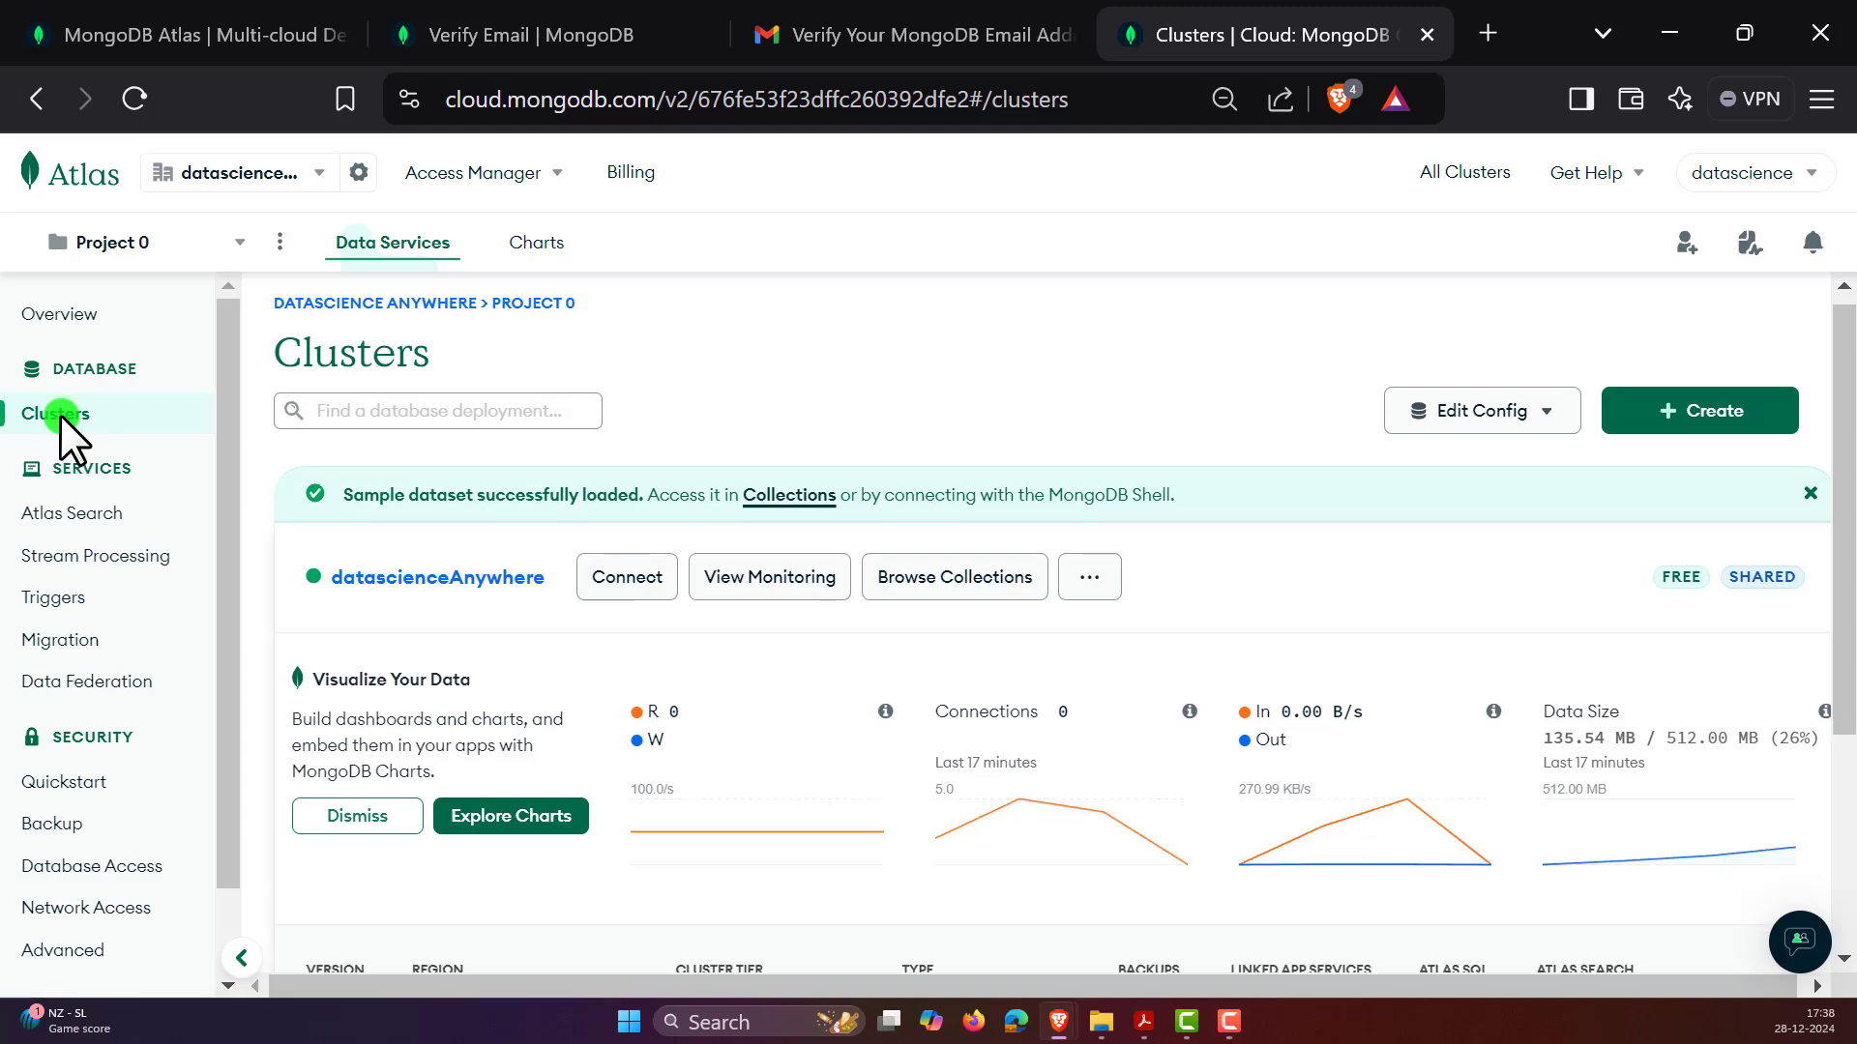
scroll("down", 3)
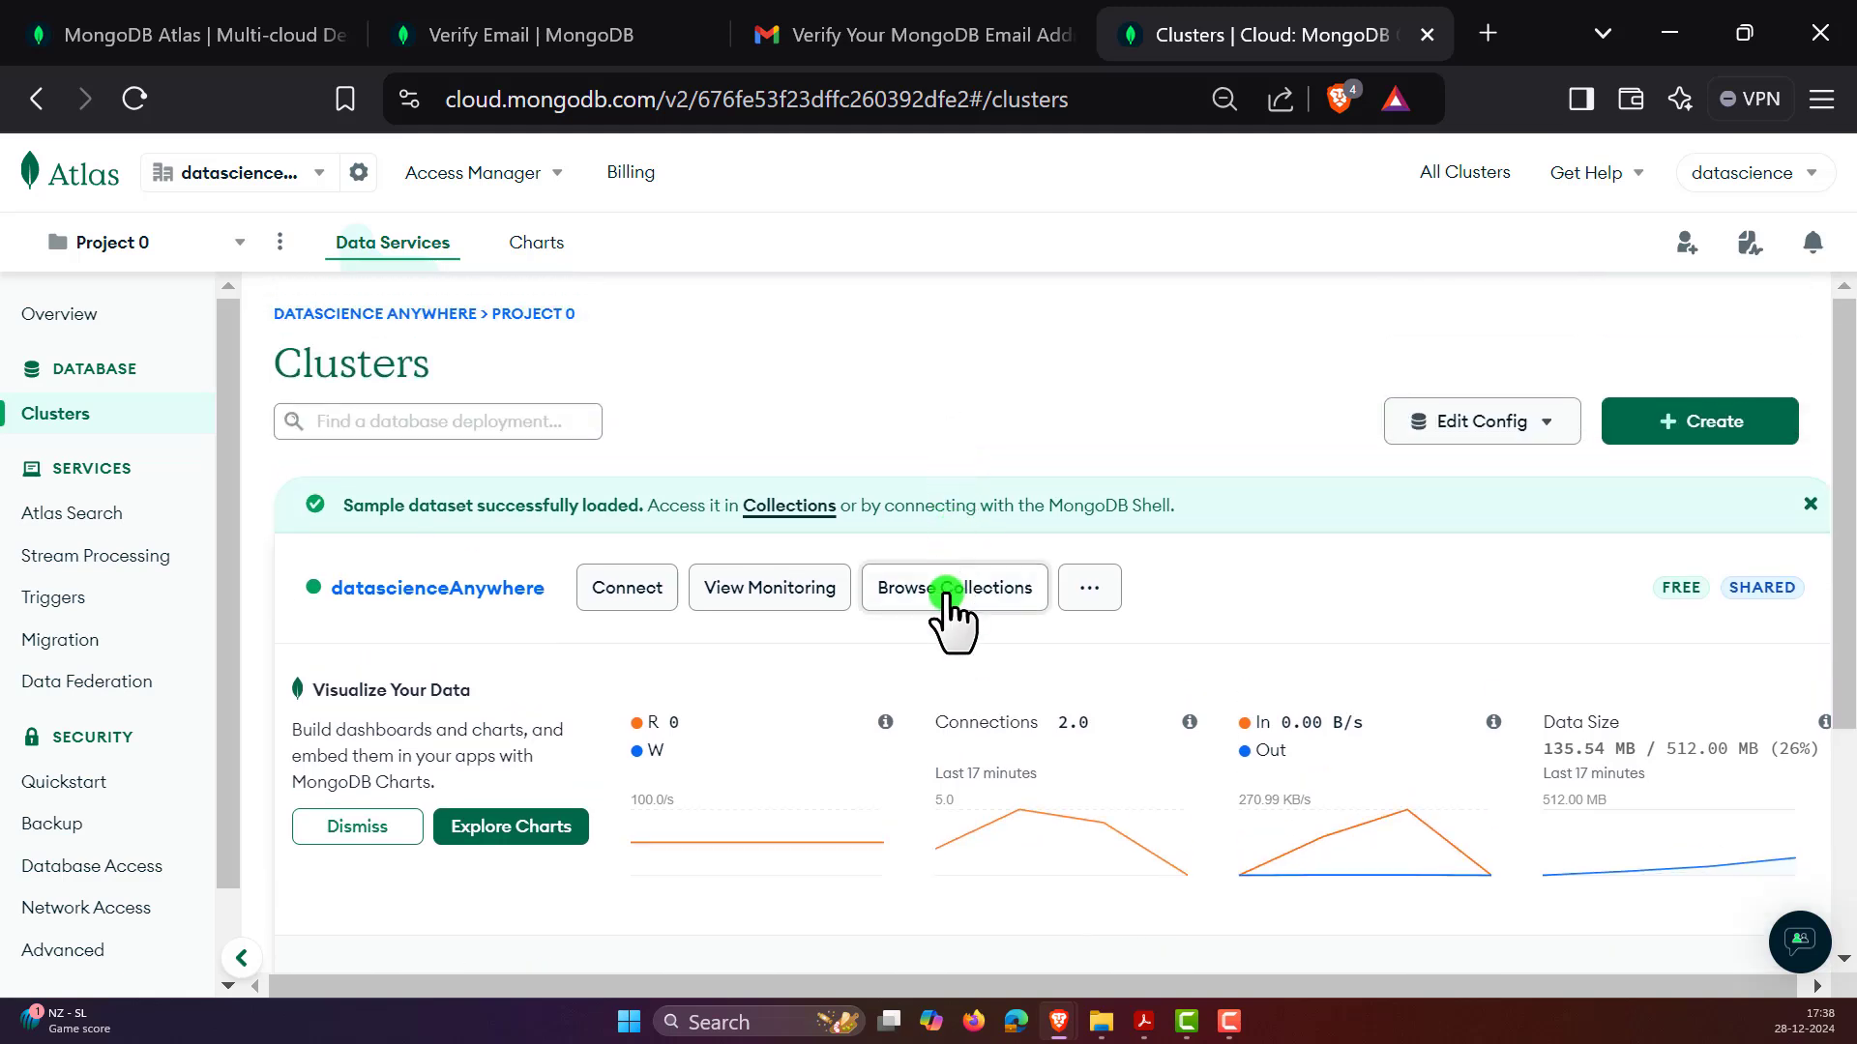
left_click(767, 587)
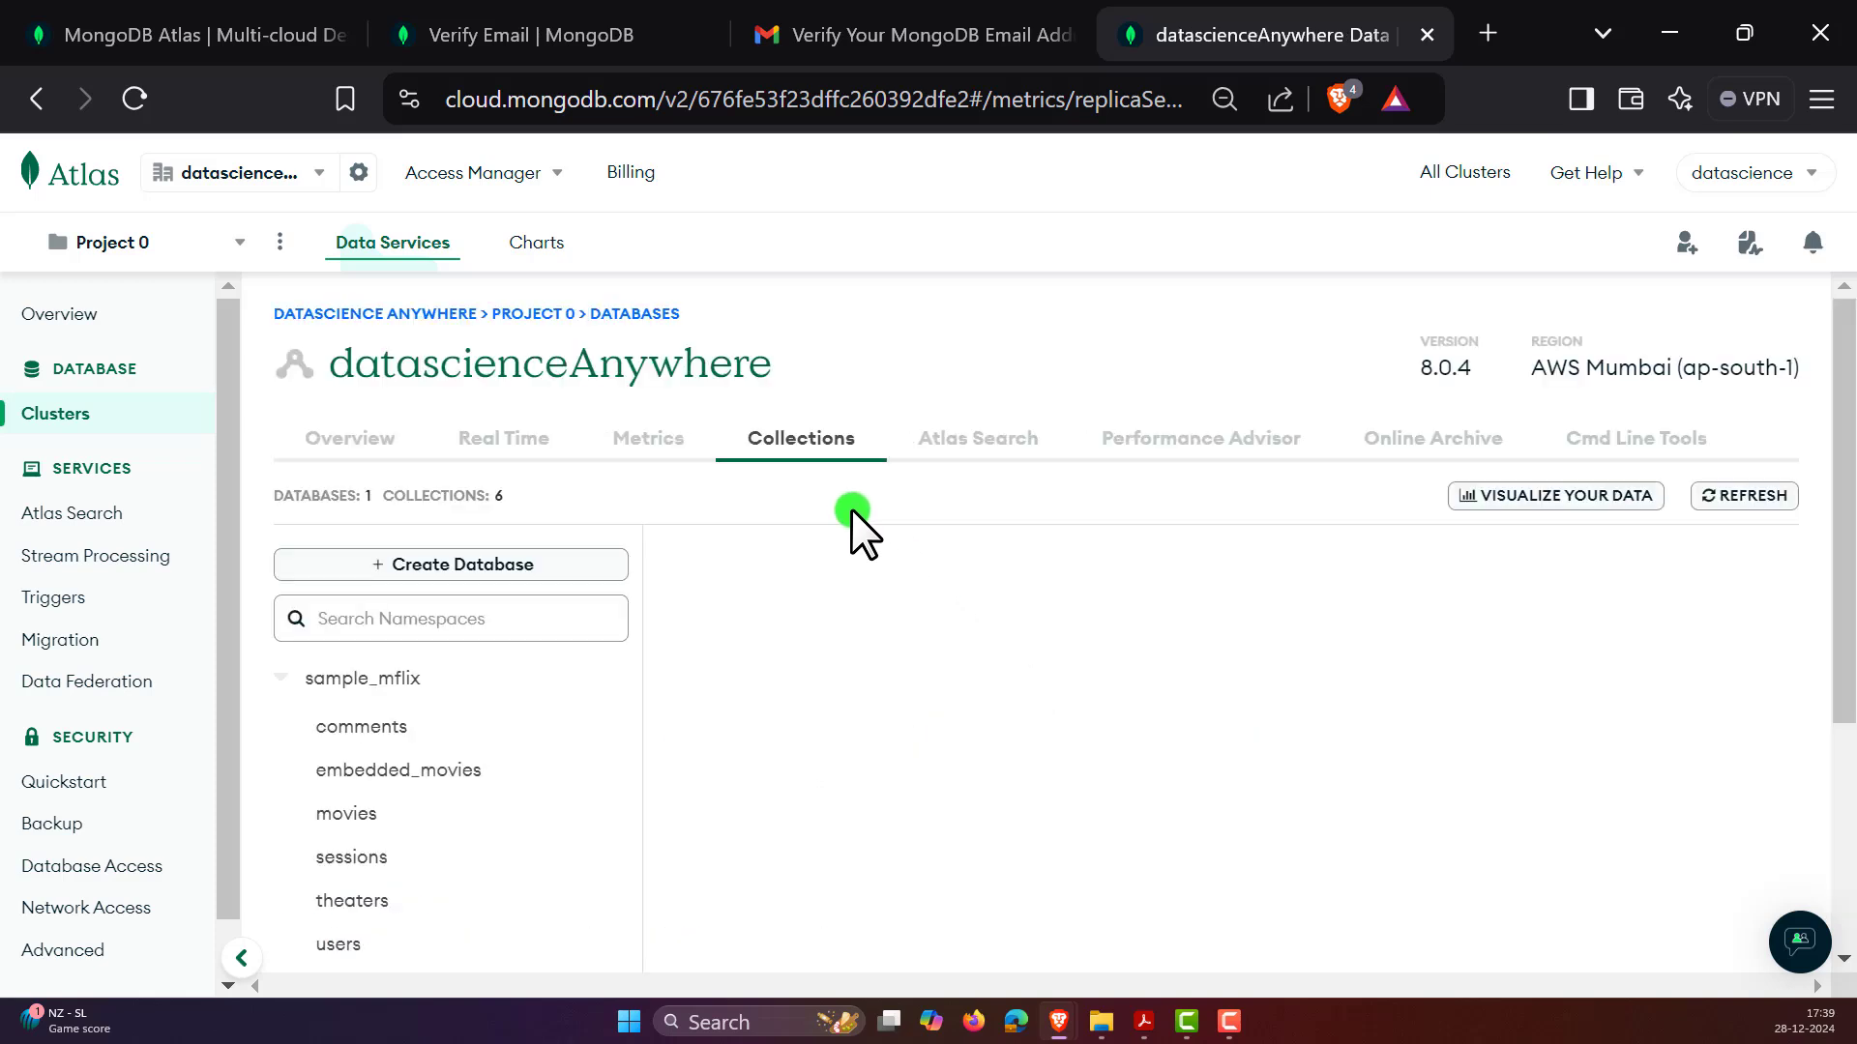
- View the comments and users collections, ending on movies with 21,349 documents
left_click(361, 727)
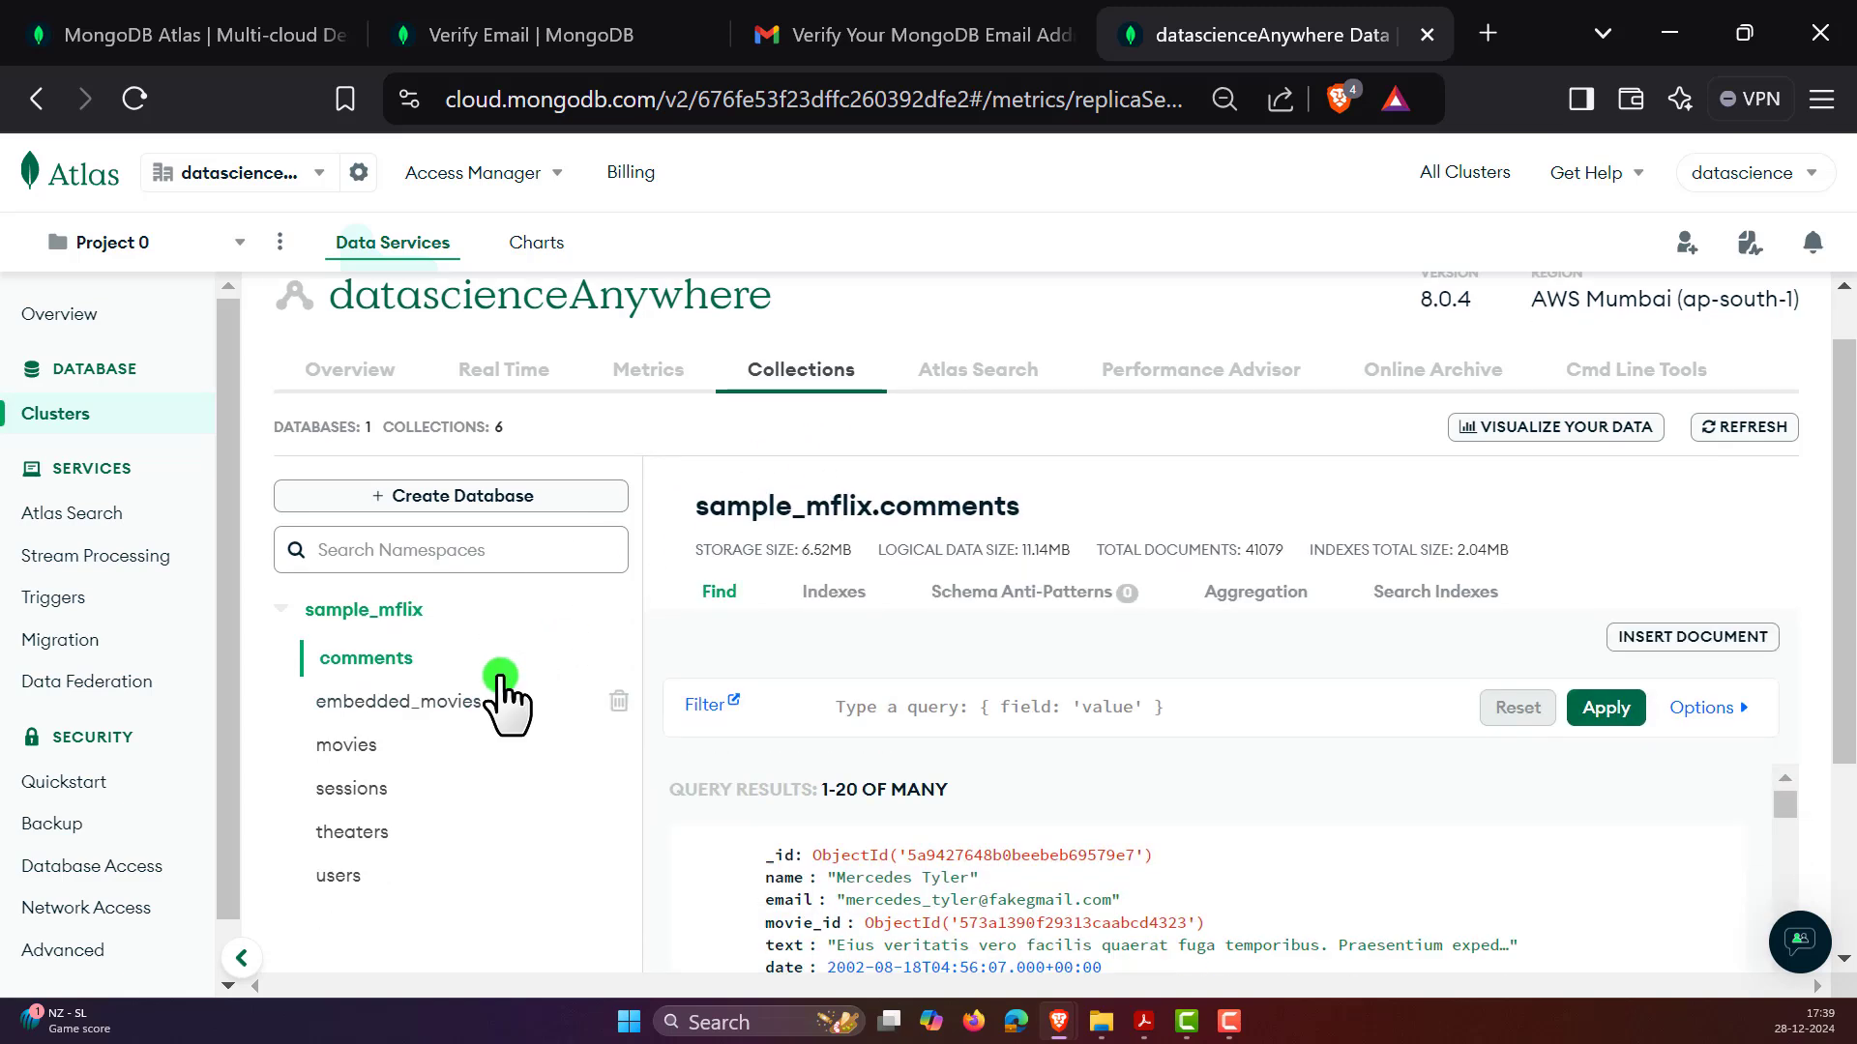
scroll("down", 3)
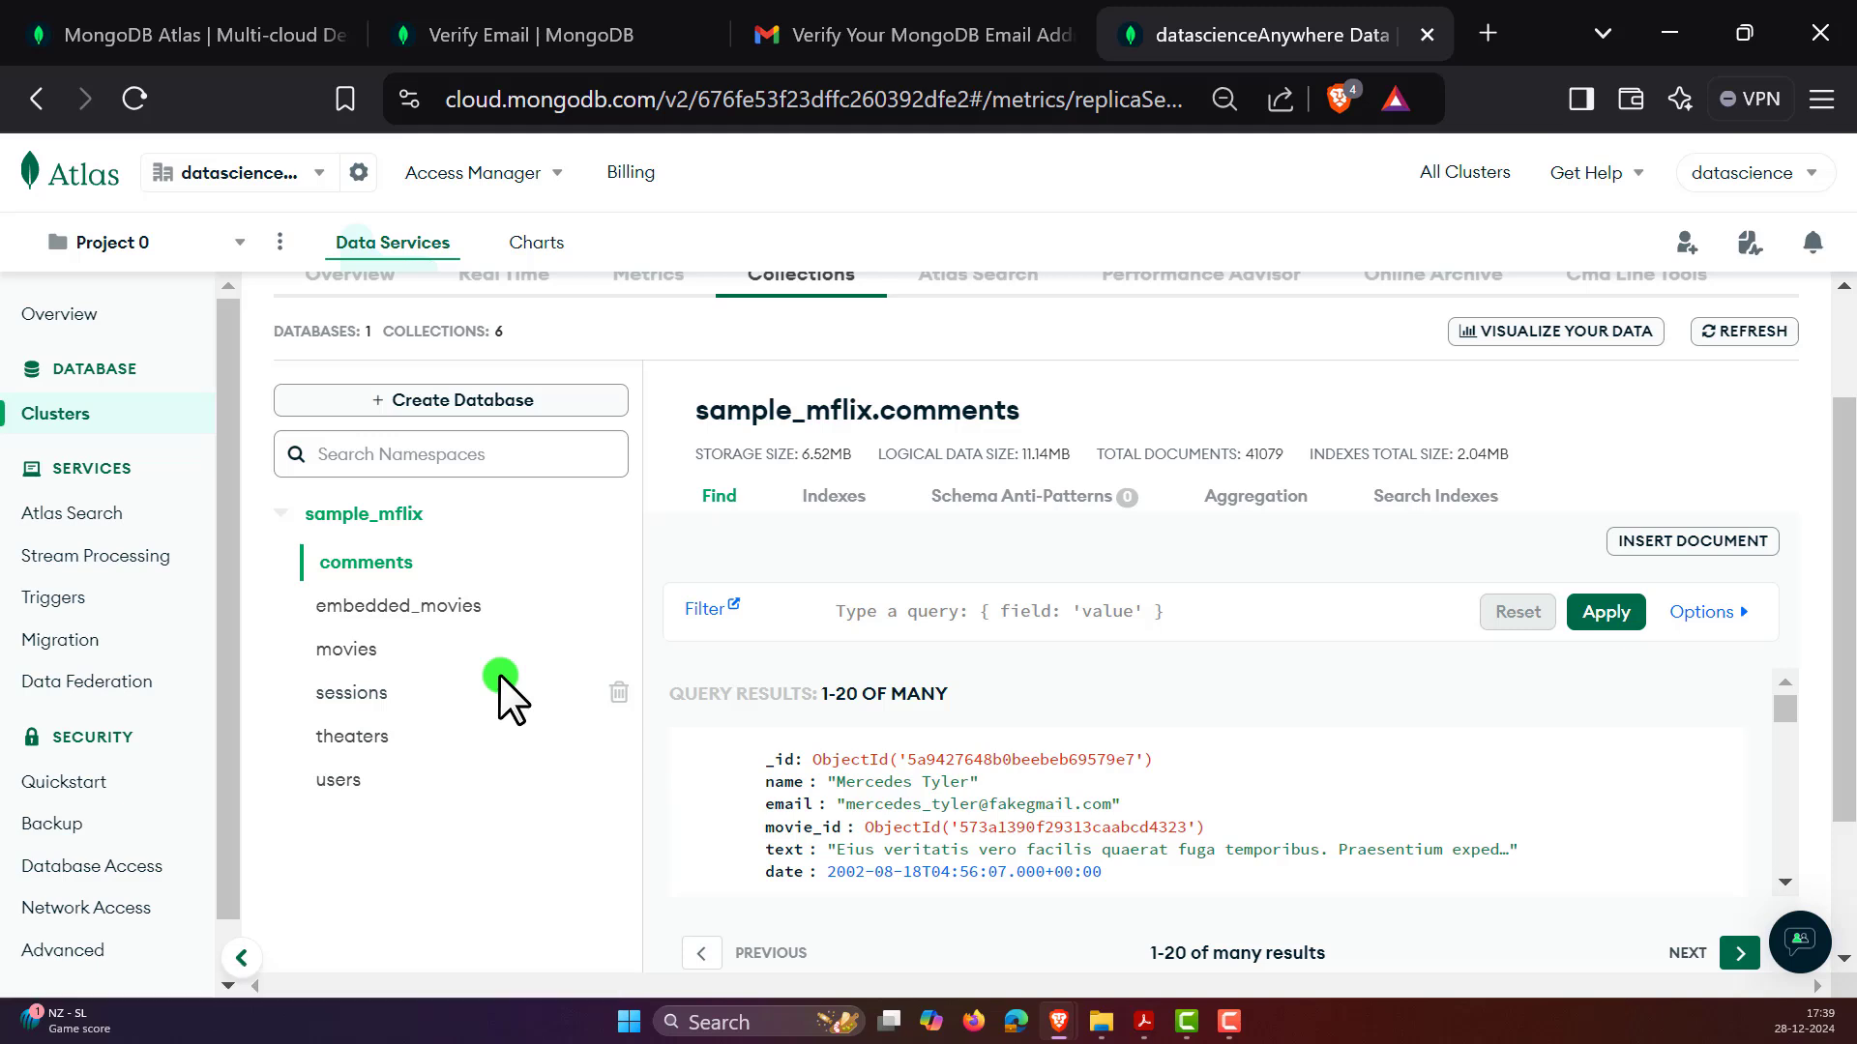
mouse_move(355, 657)
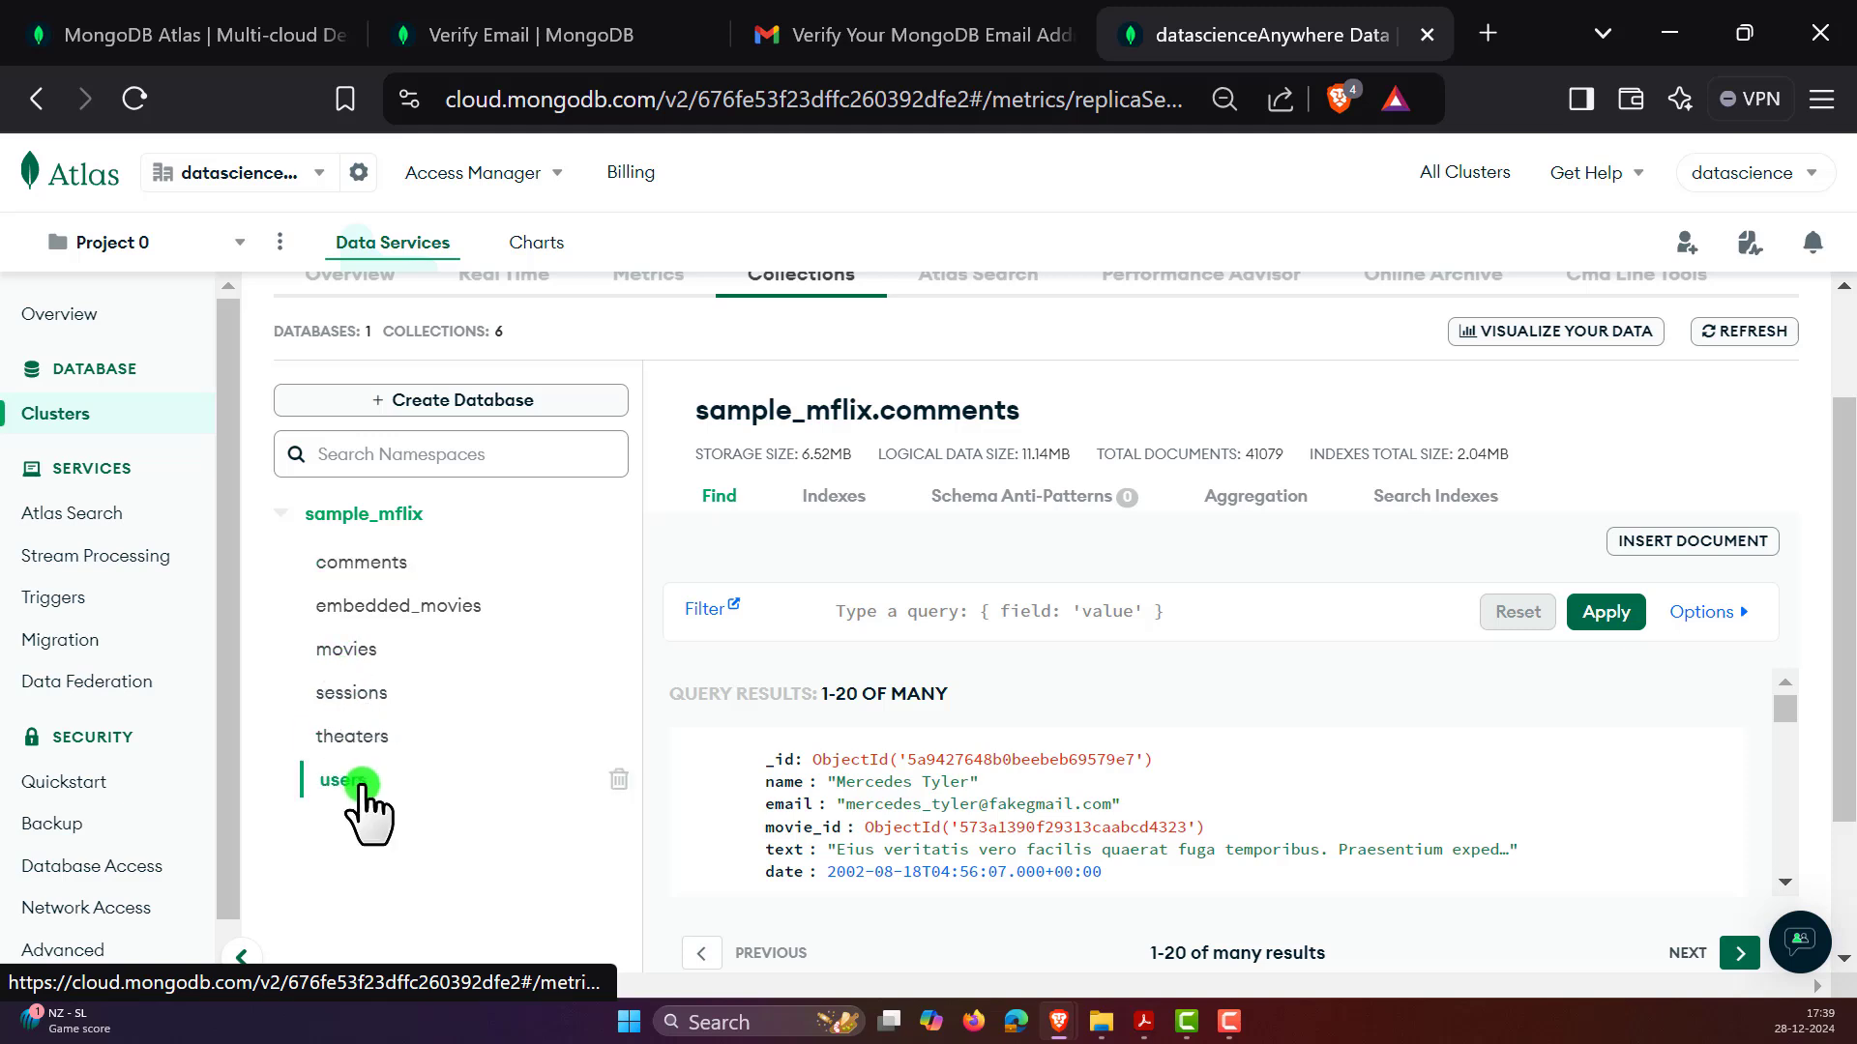
left_click(341, 780)
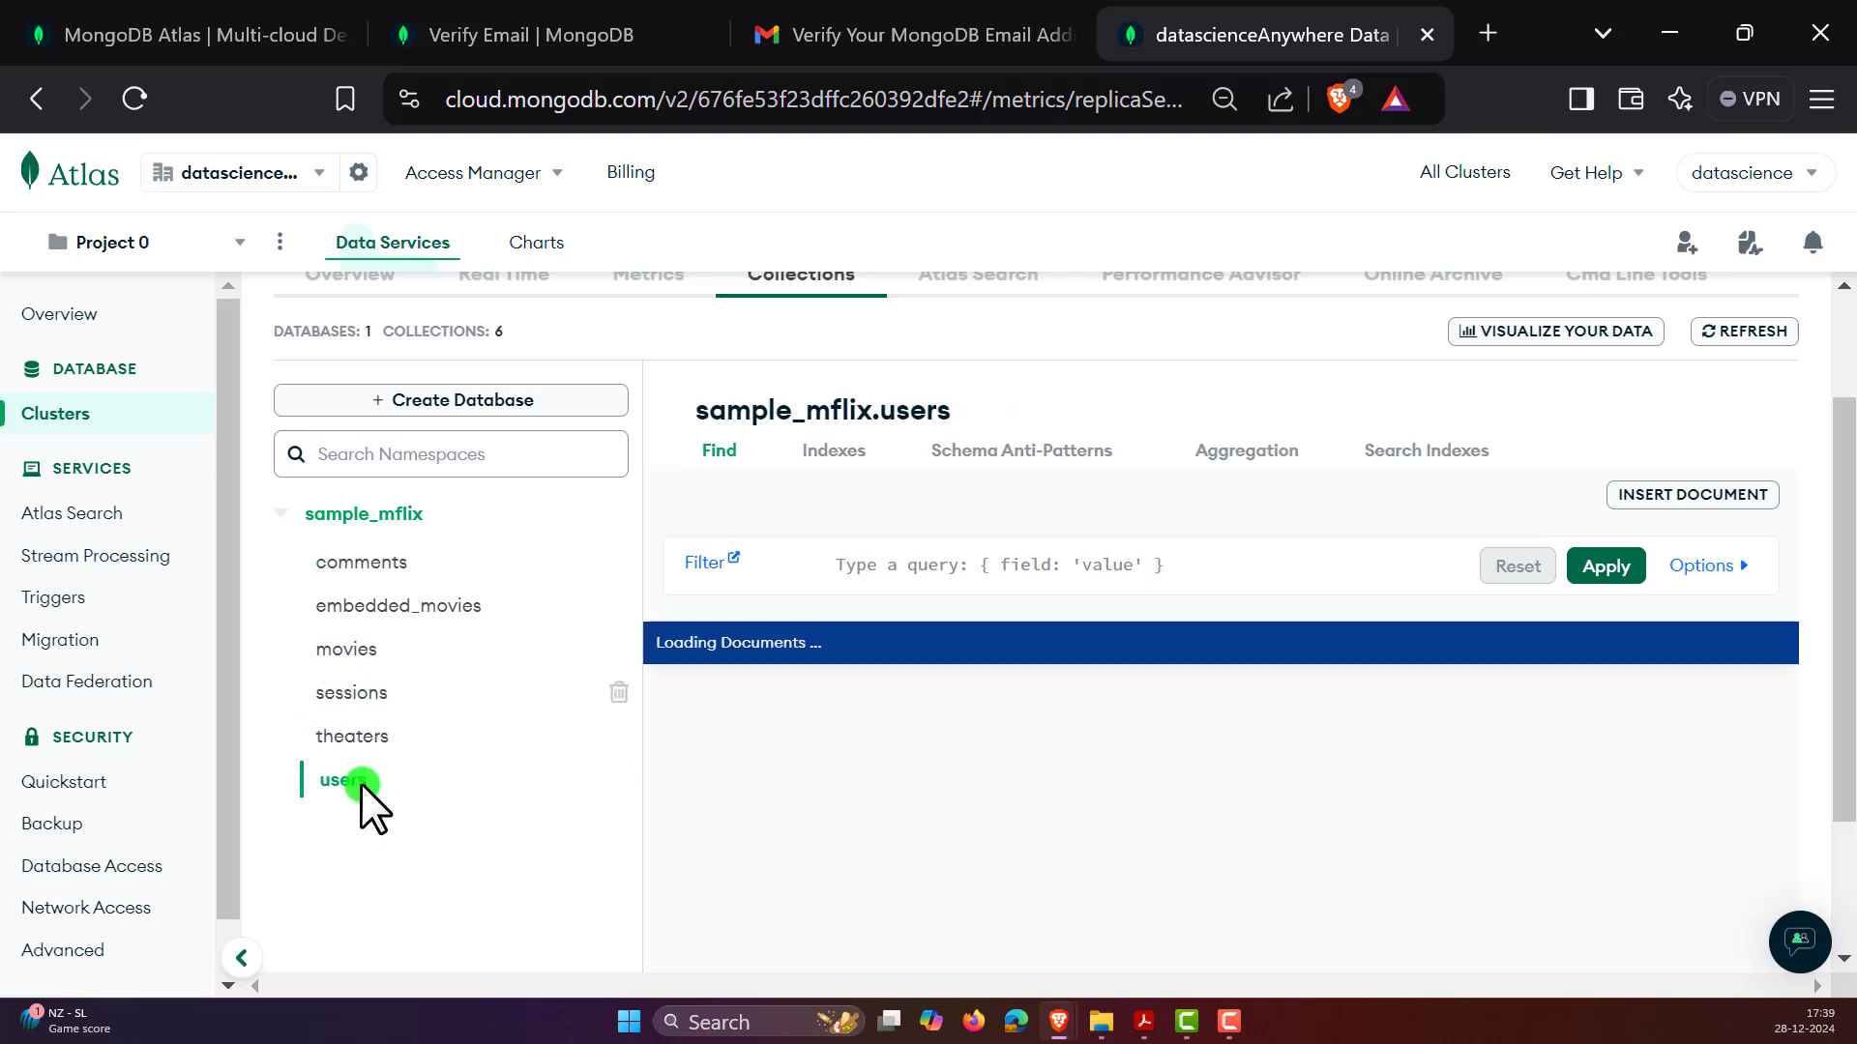
left_click(342, 779)
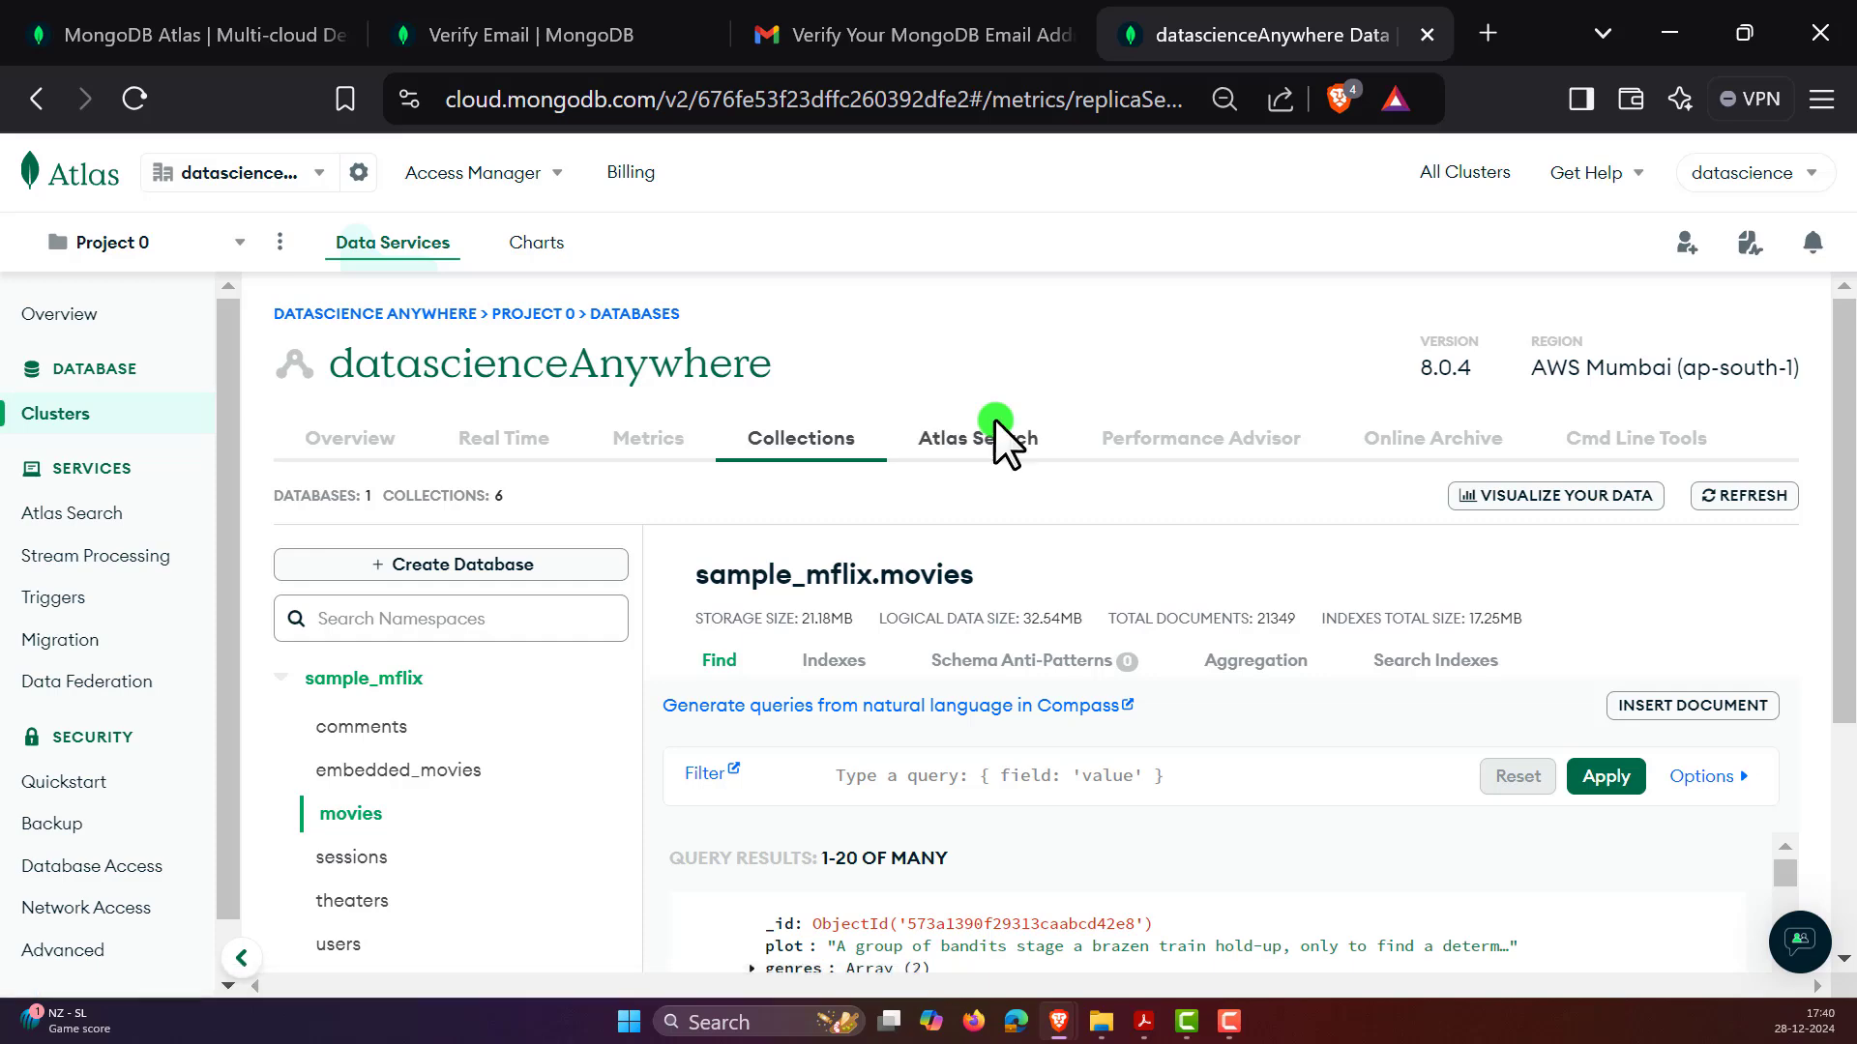
scroll("down", 3)
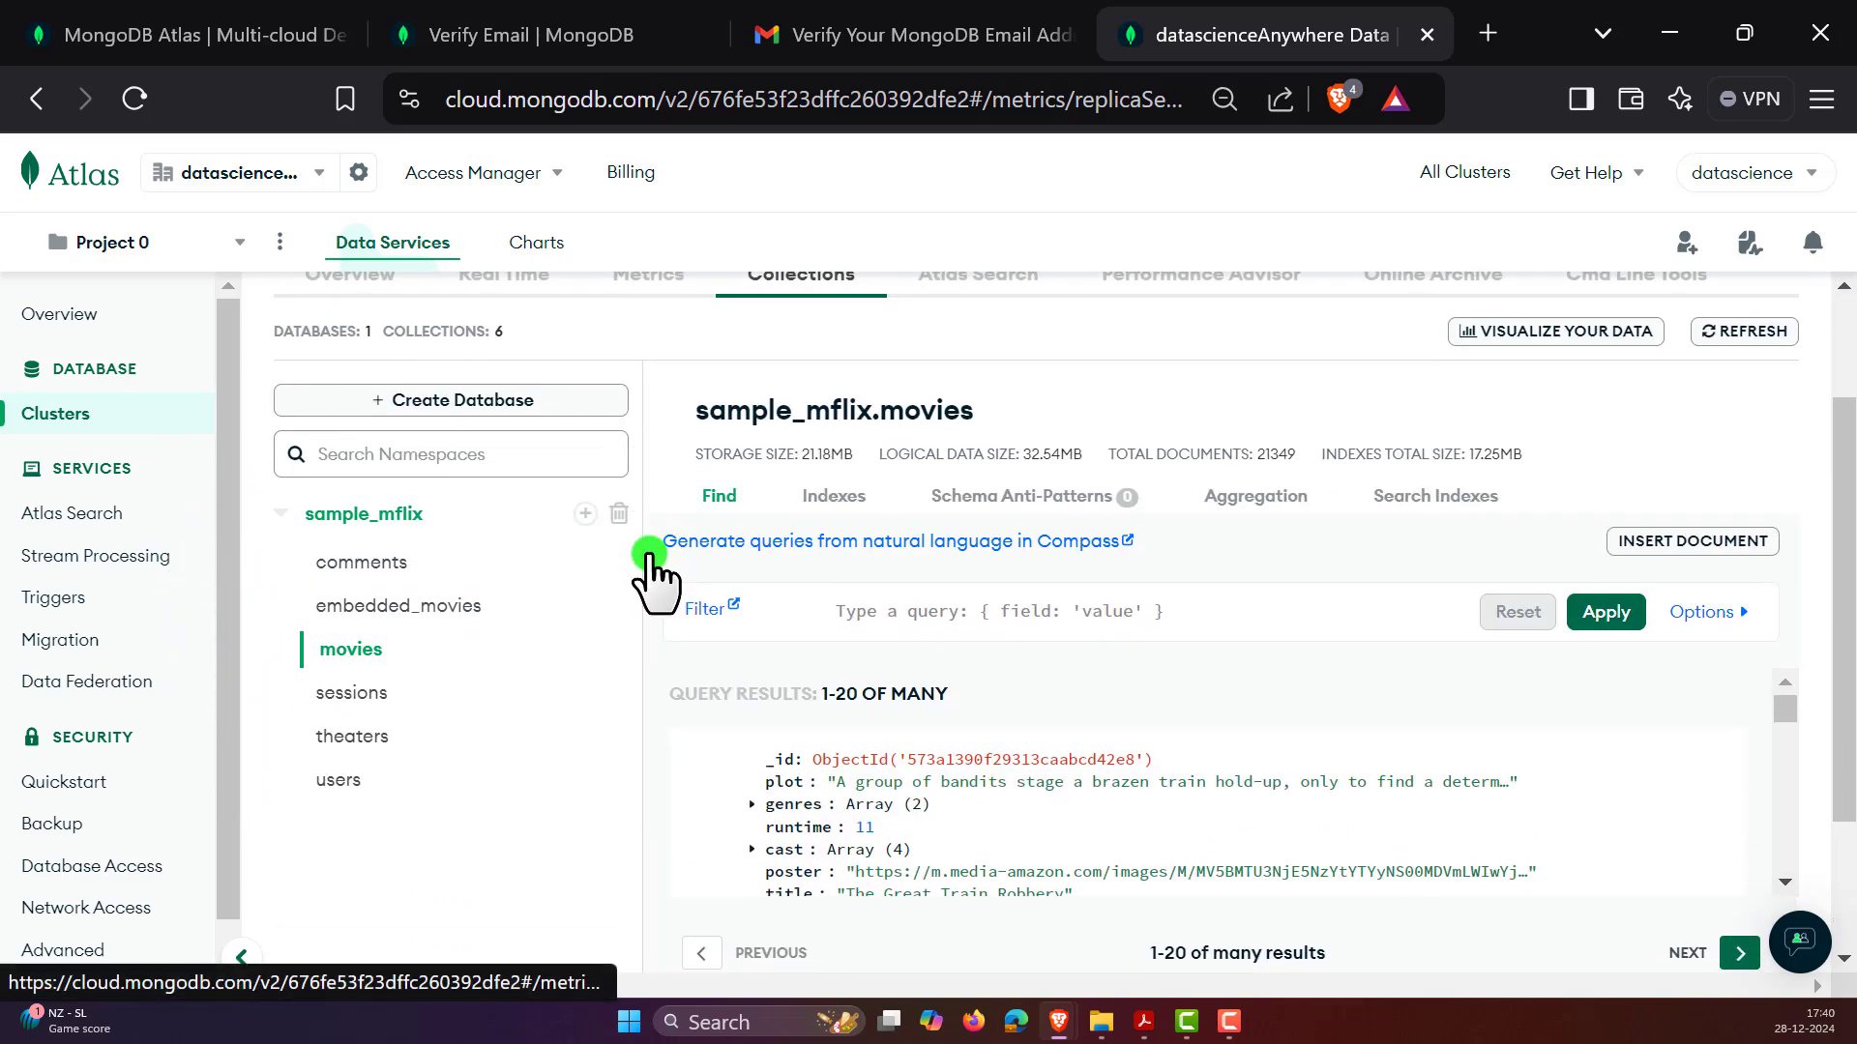
left_click(350, 693)
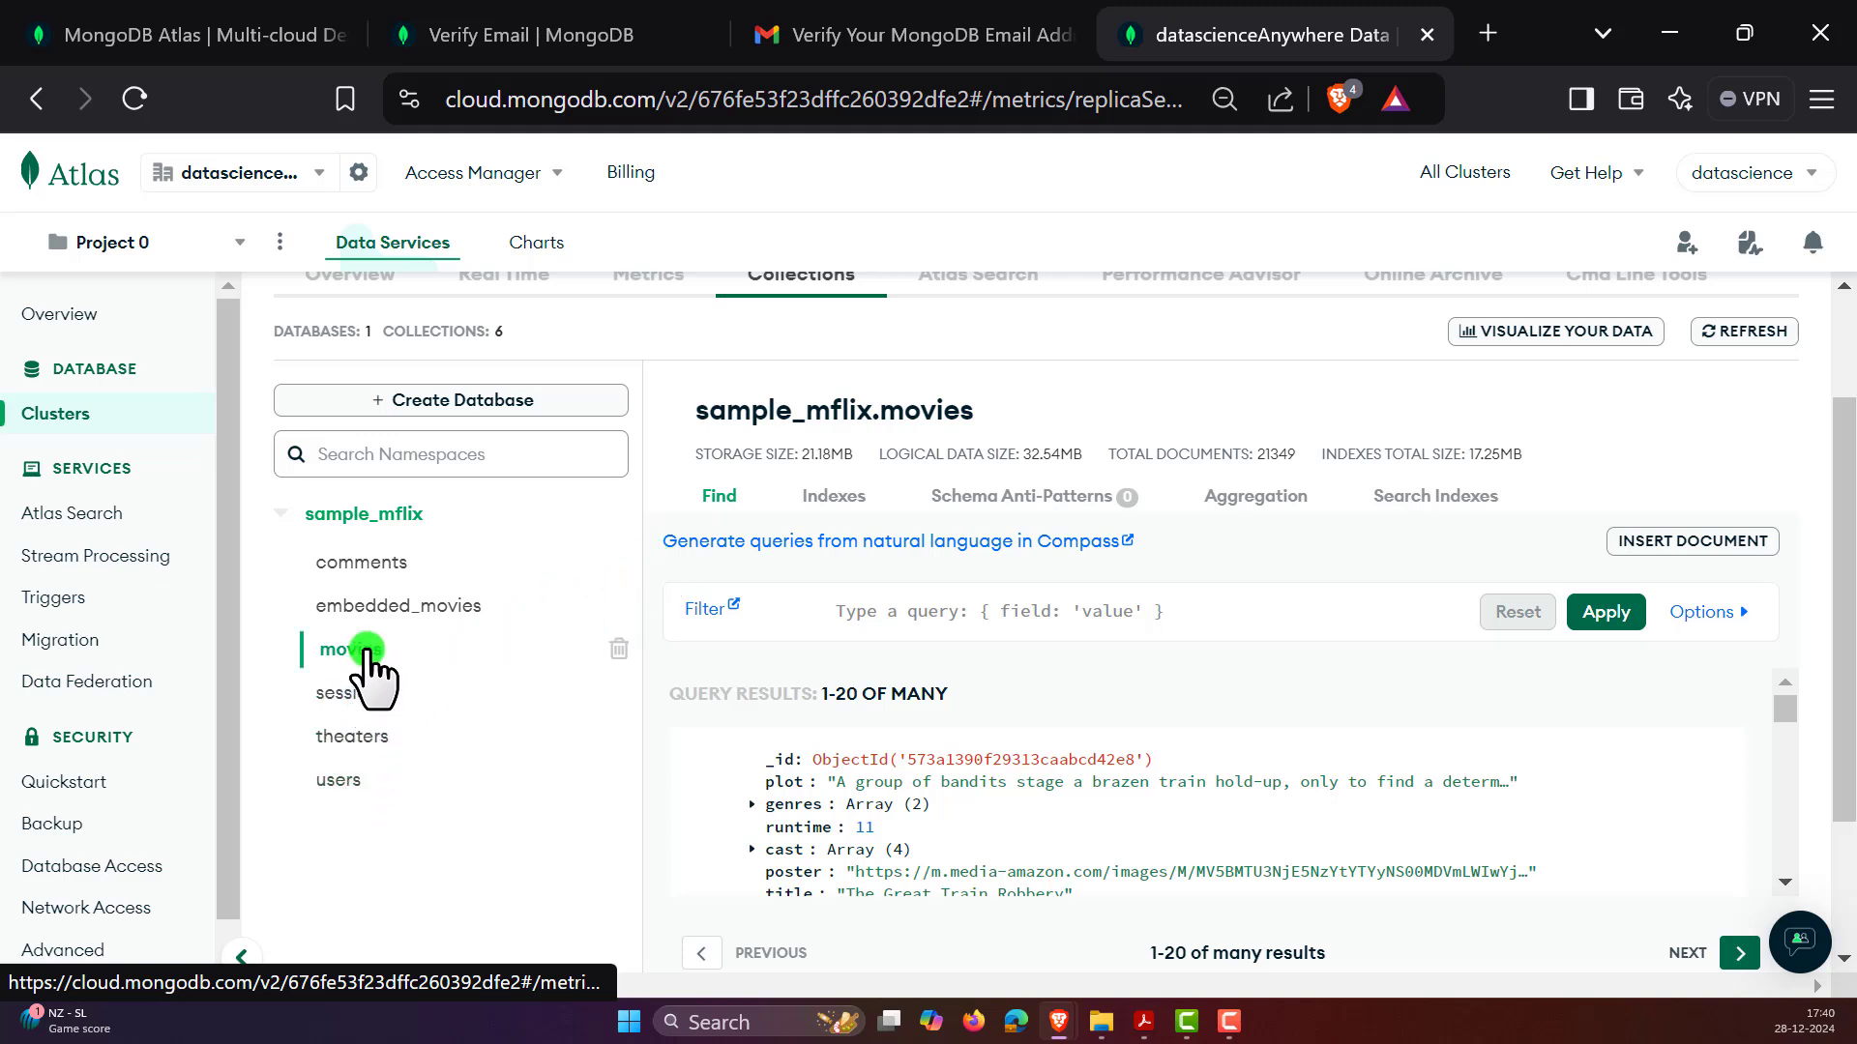
- Reload the movies documents and expand the projection, sort and collation options
left_click(340, 649)
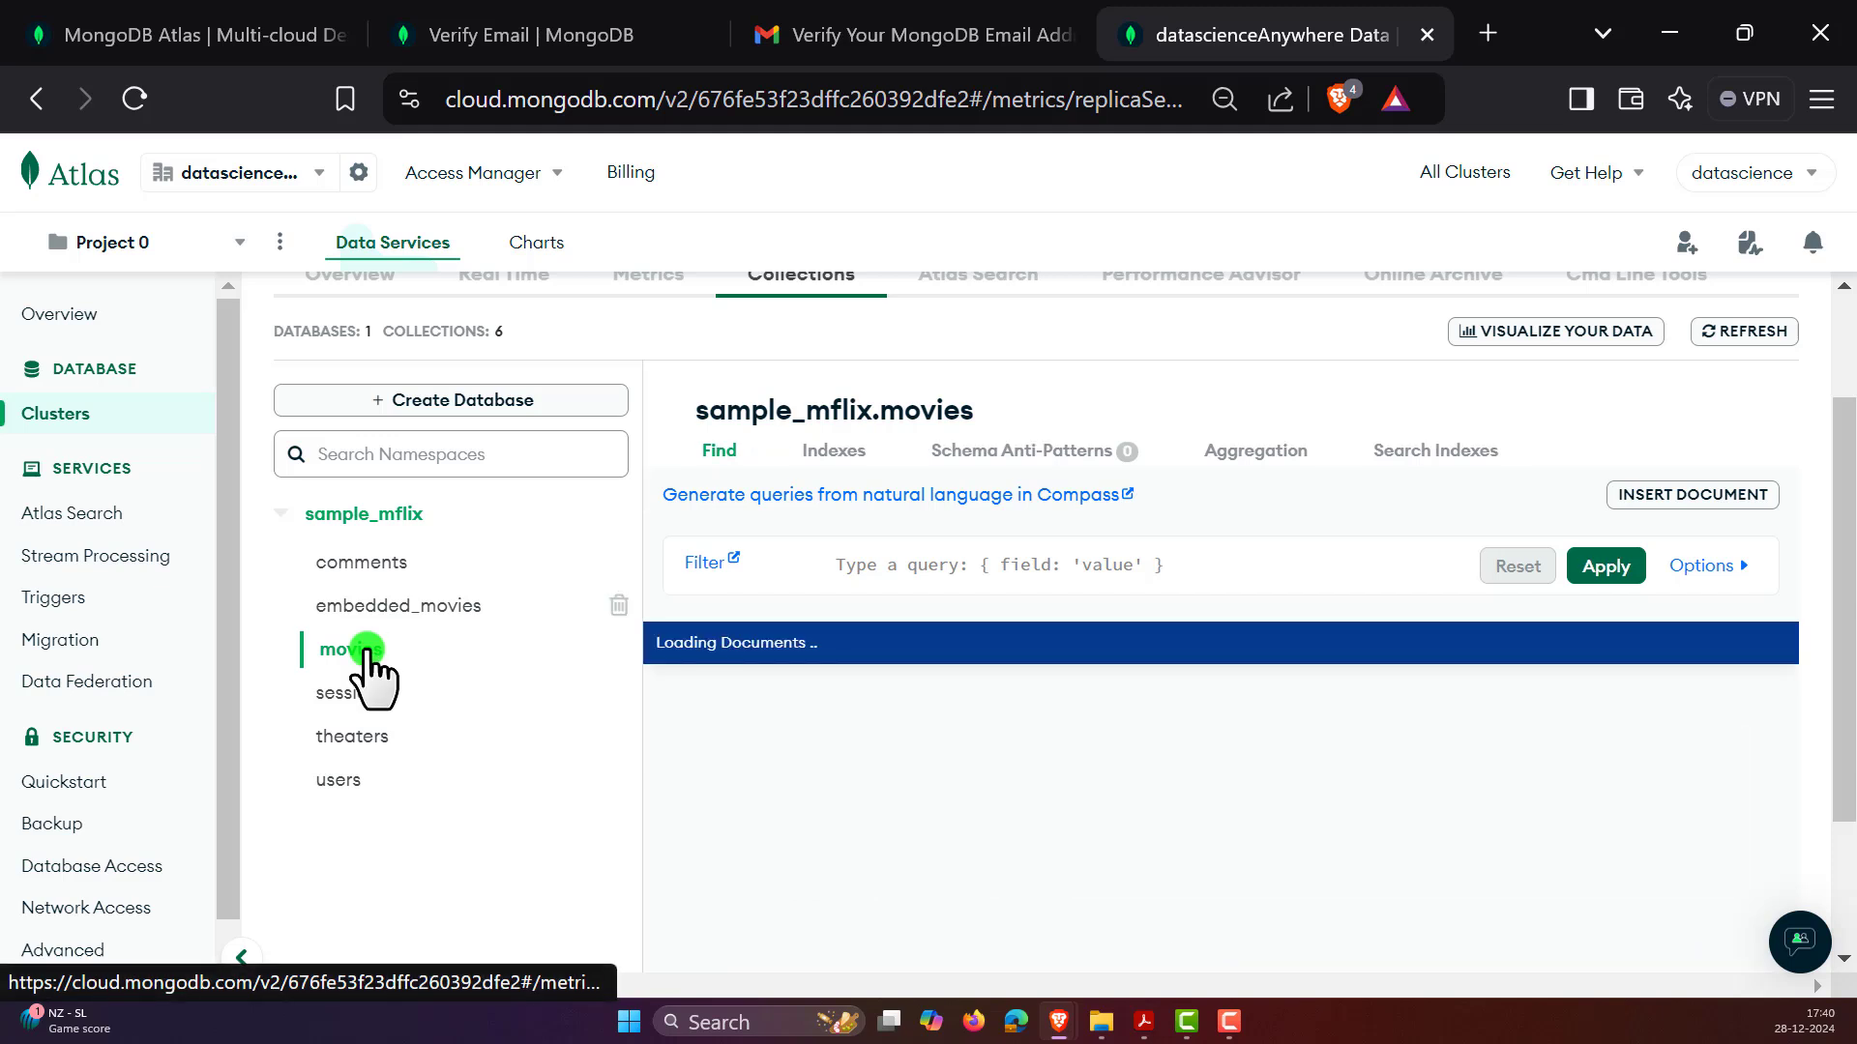
left_click(339, 649)
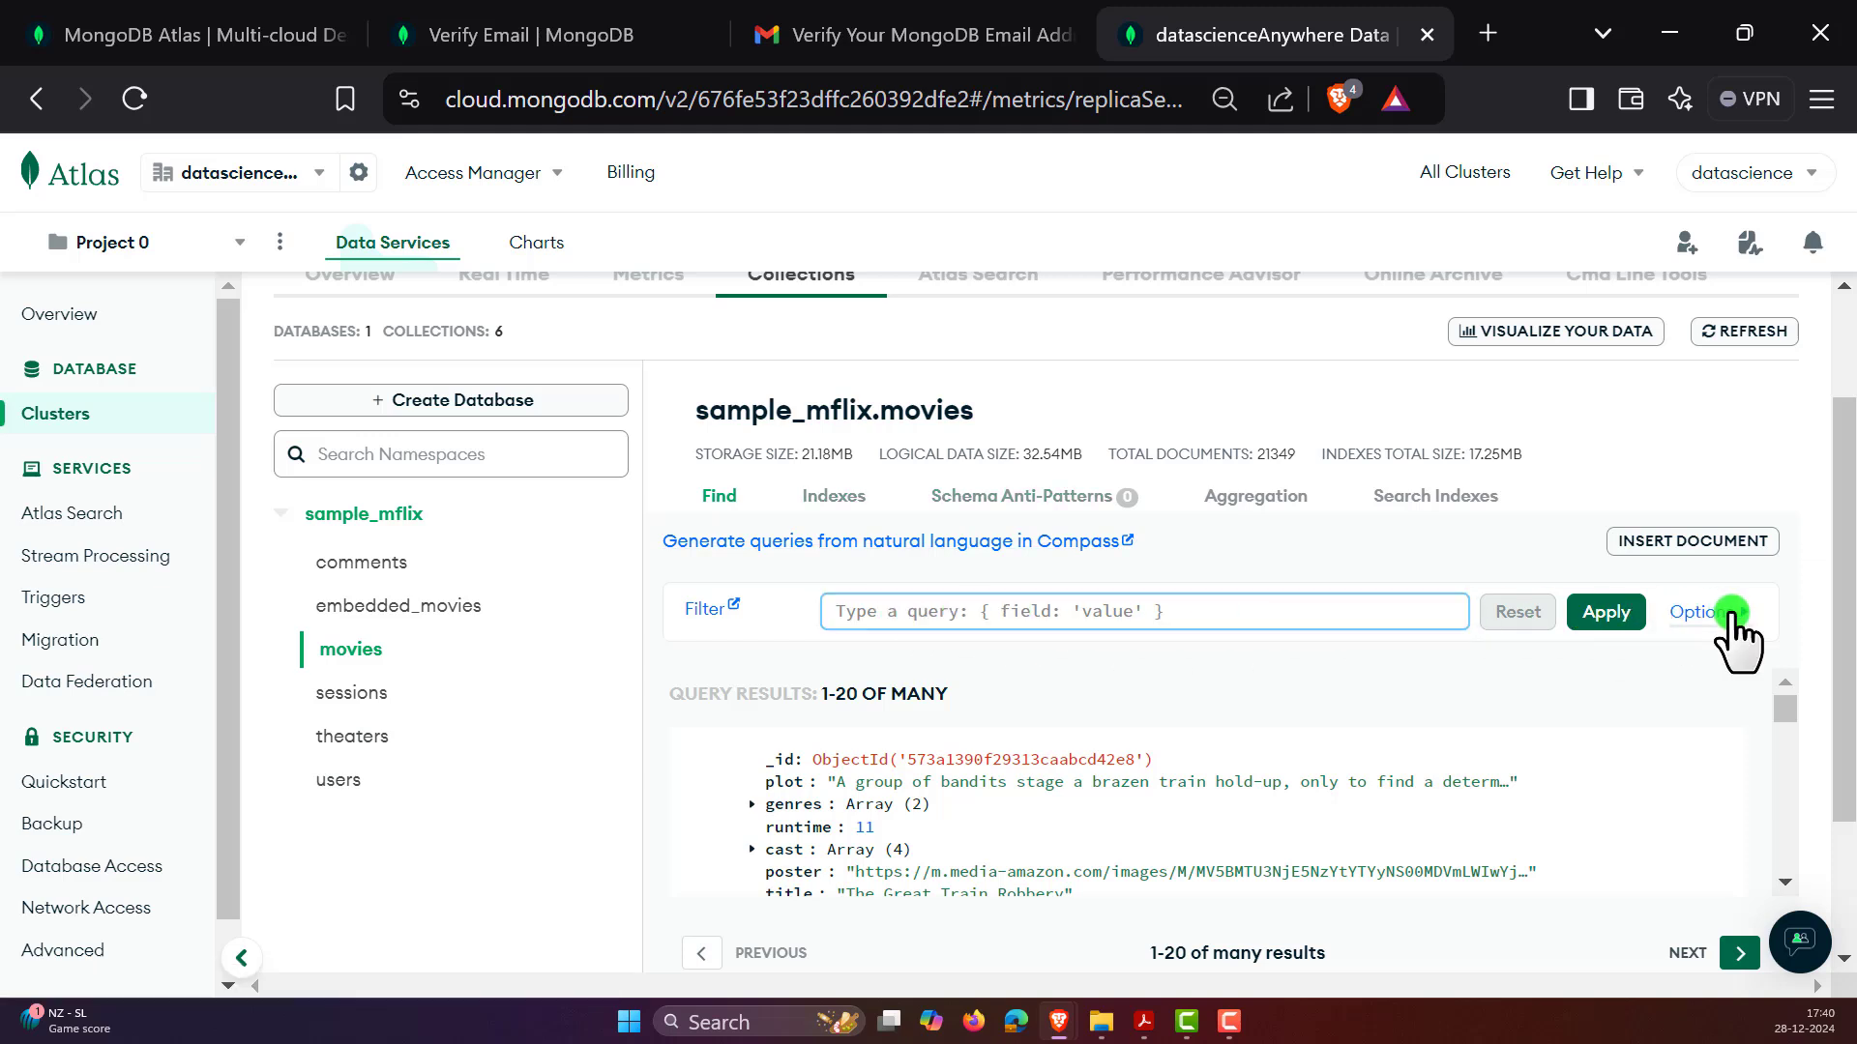
left_click(1703, 612)
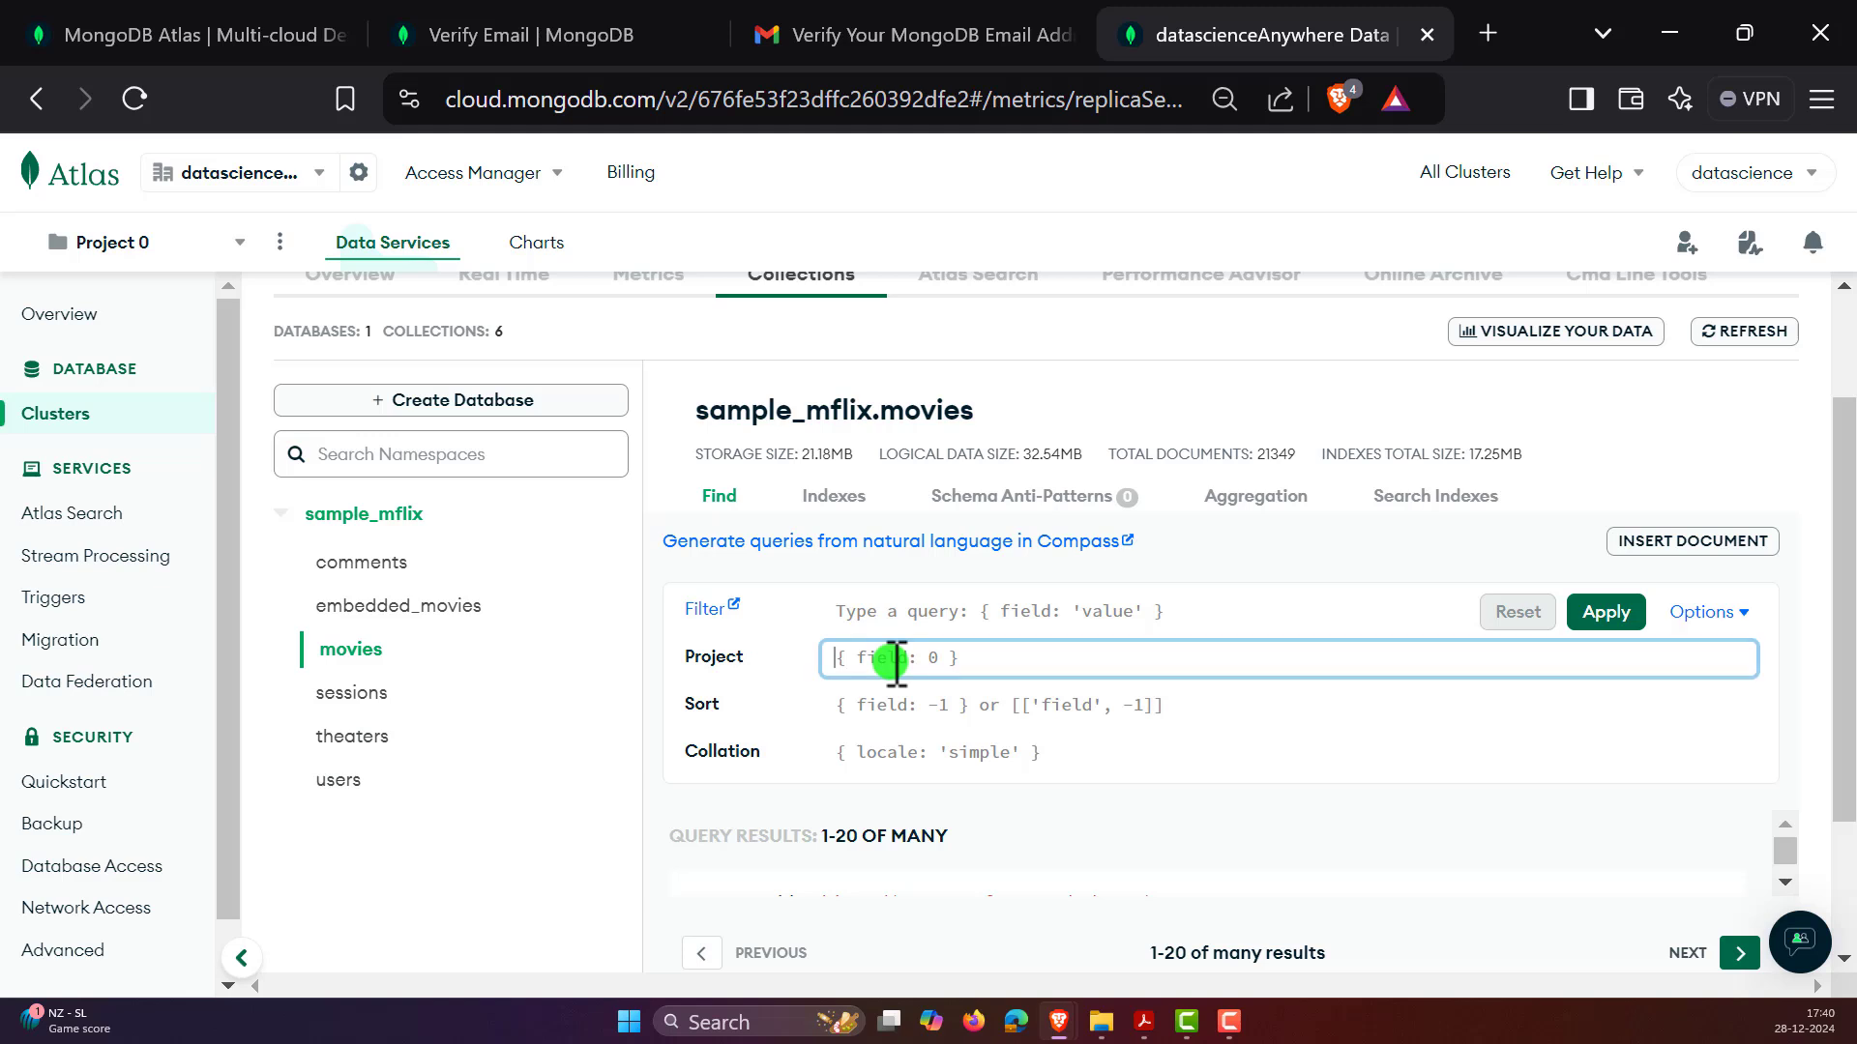
left_click(1289, 705)
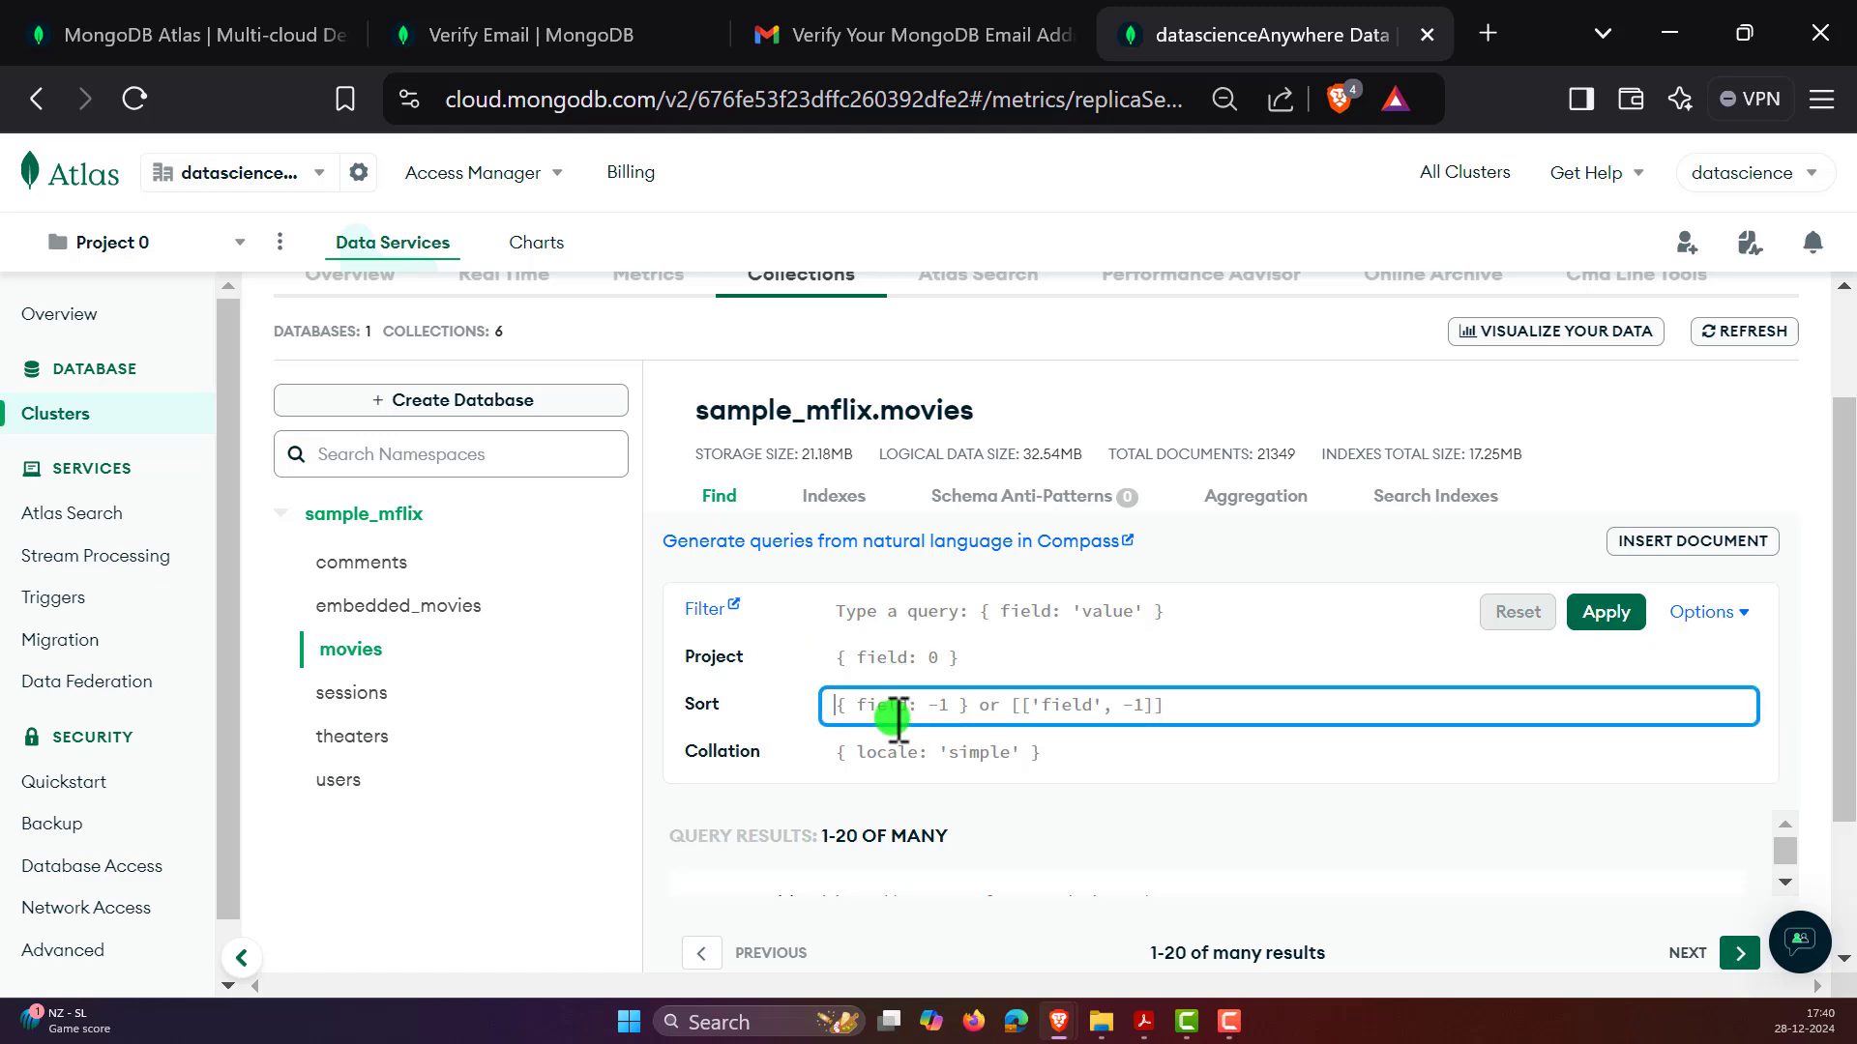
scroll("down", 3)
type("{}")
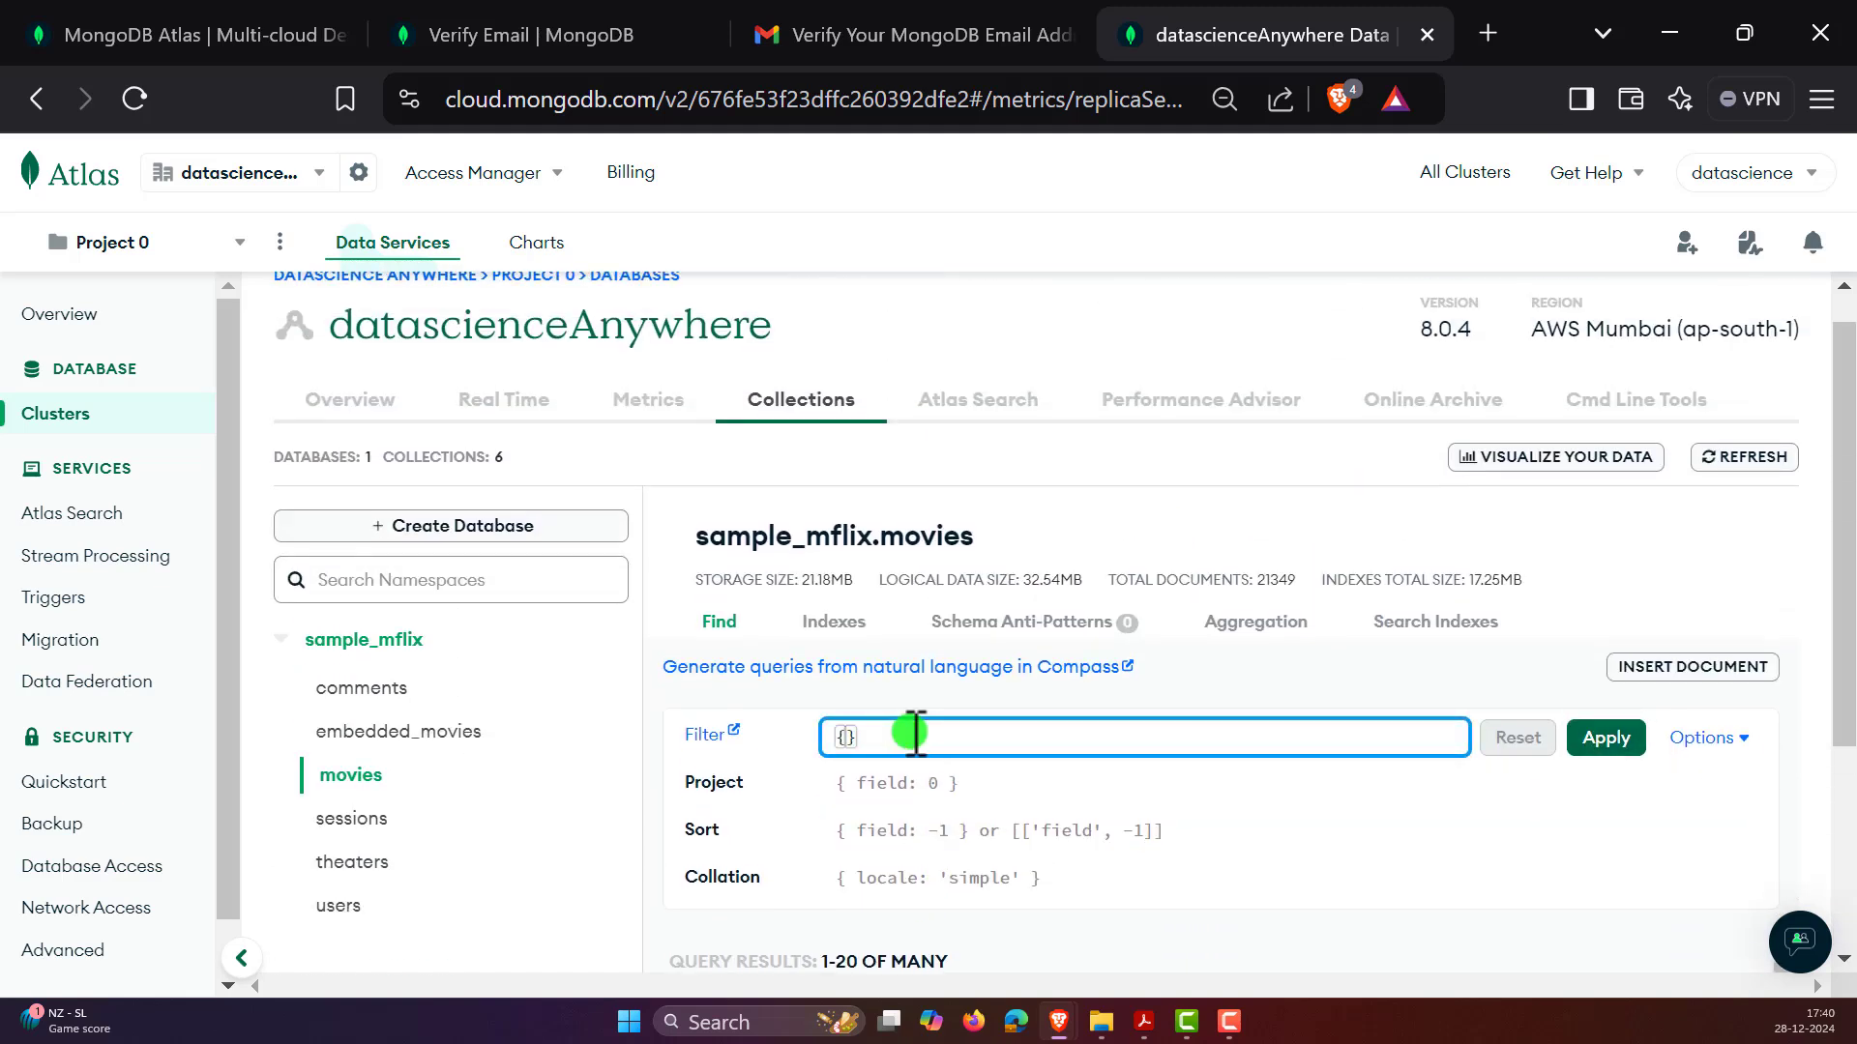
scroll("down", 3)
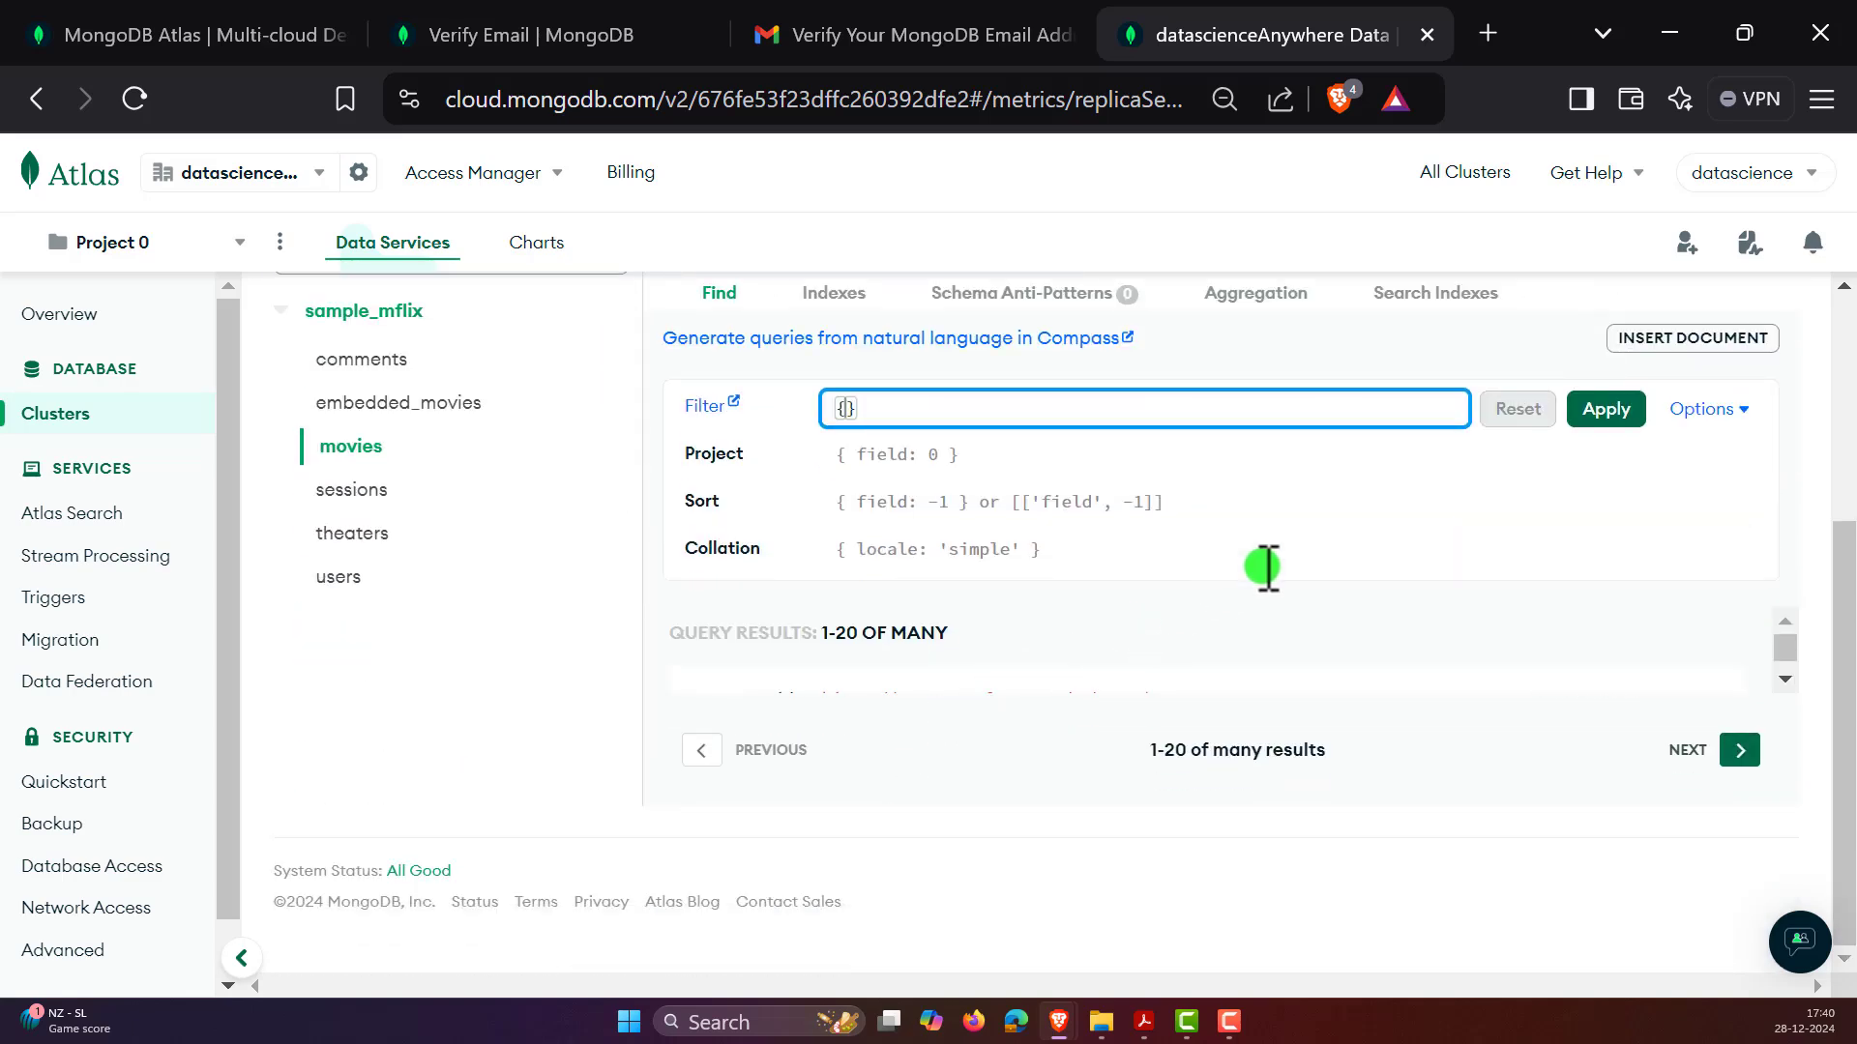
left_click(1576, 408)
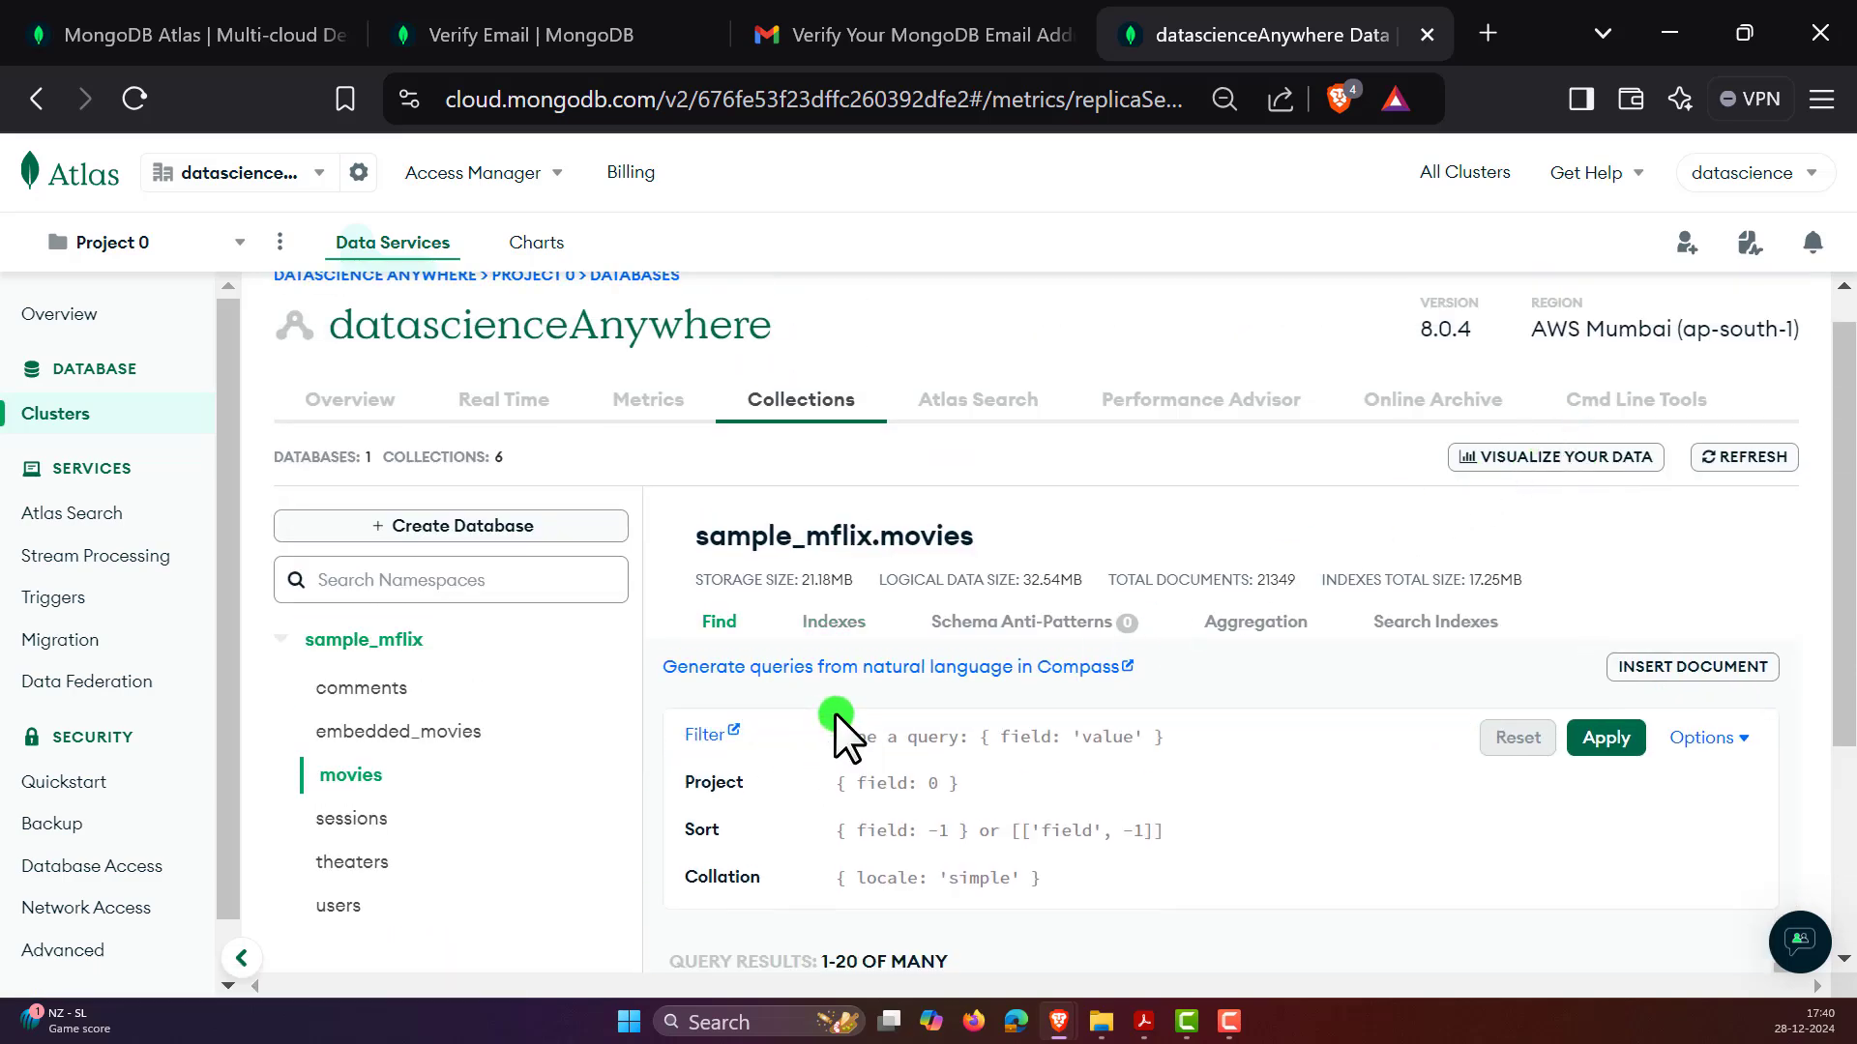
- Run the movies query with an empty filter and collapse the extra options
scroll("down", 3)
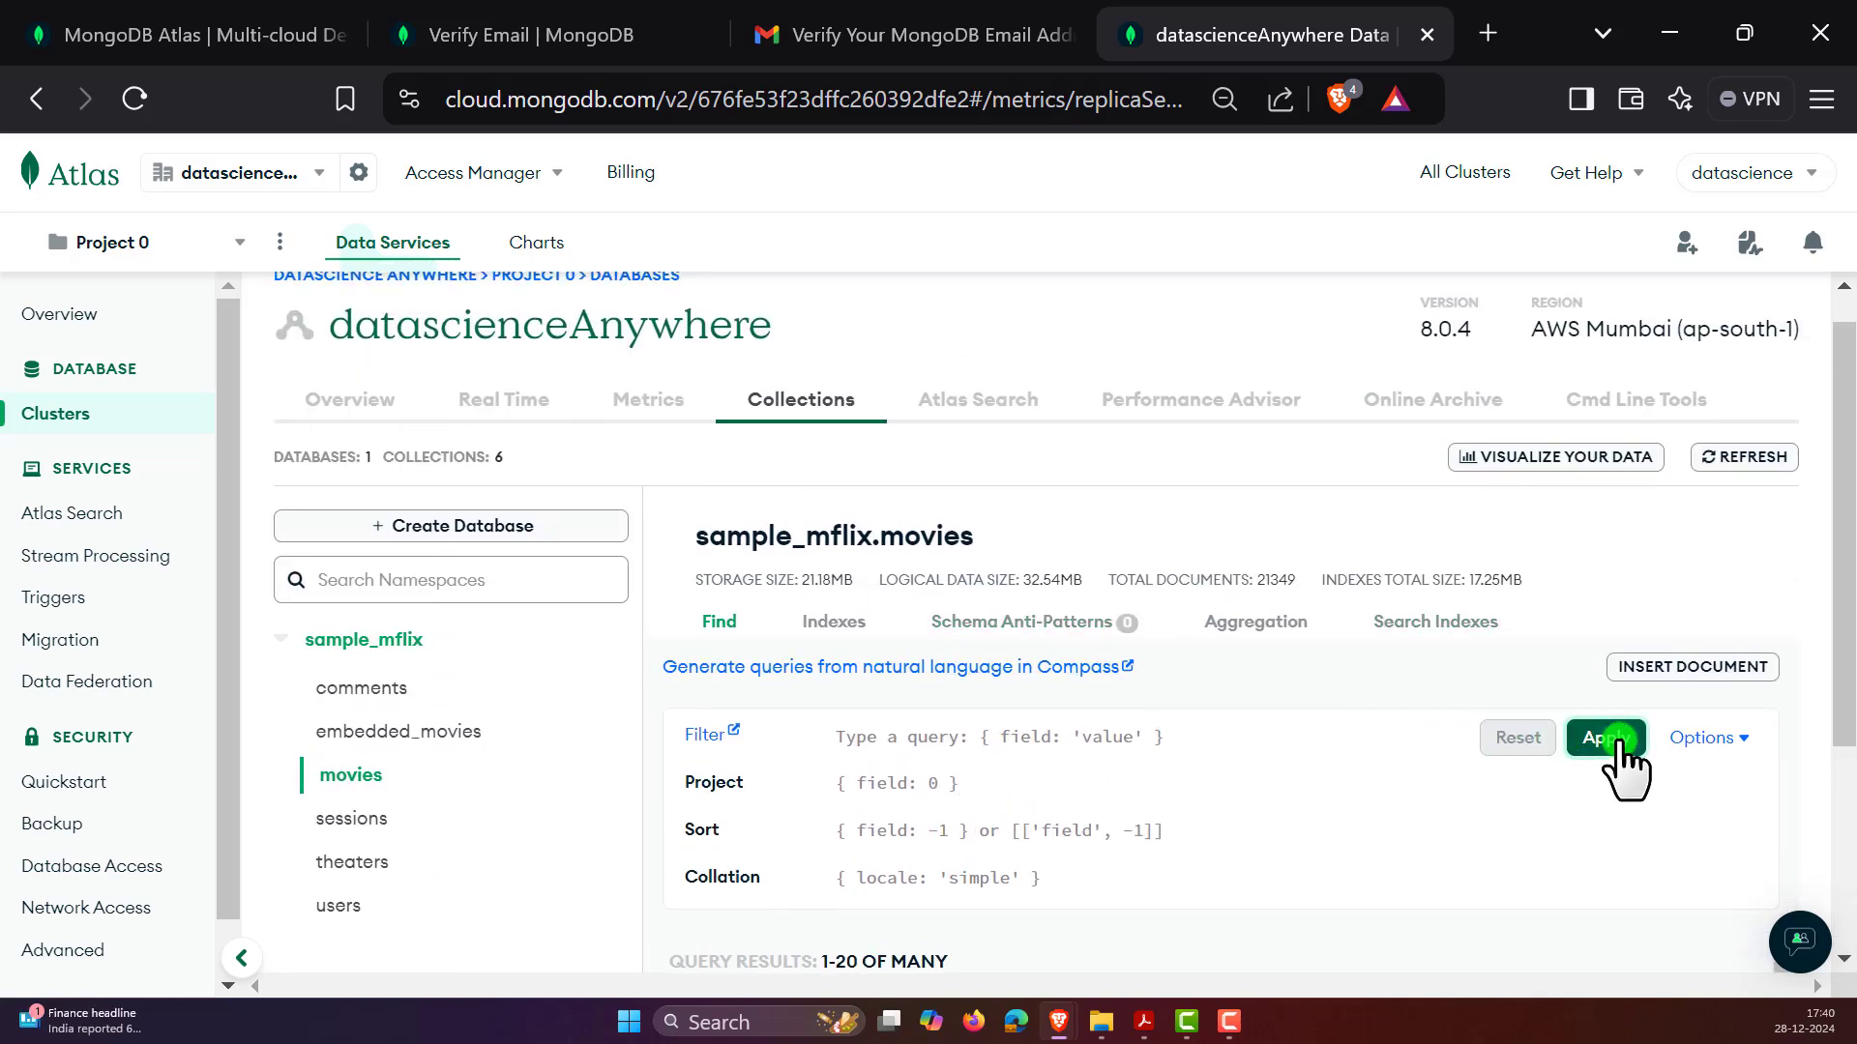
left_click(1604, 737)
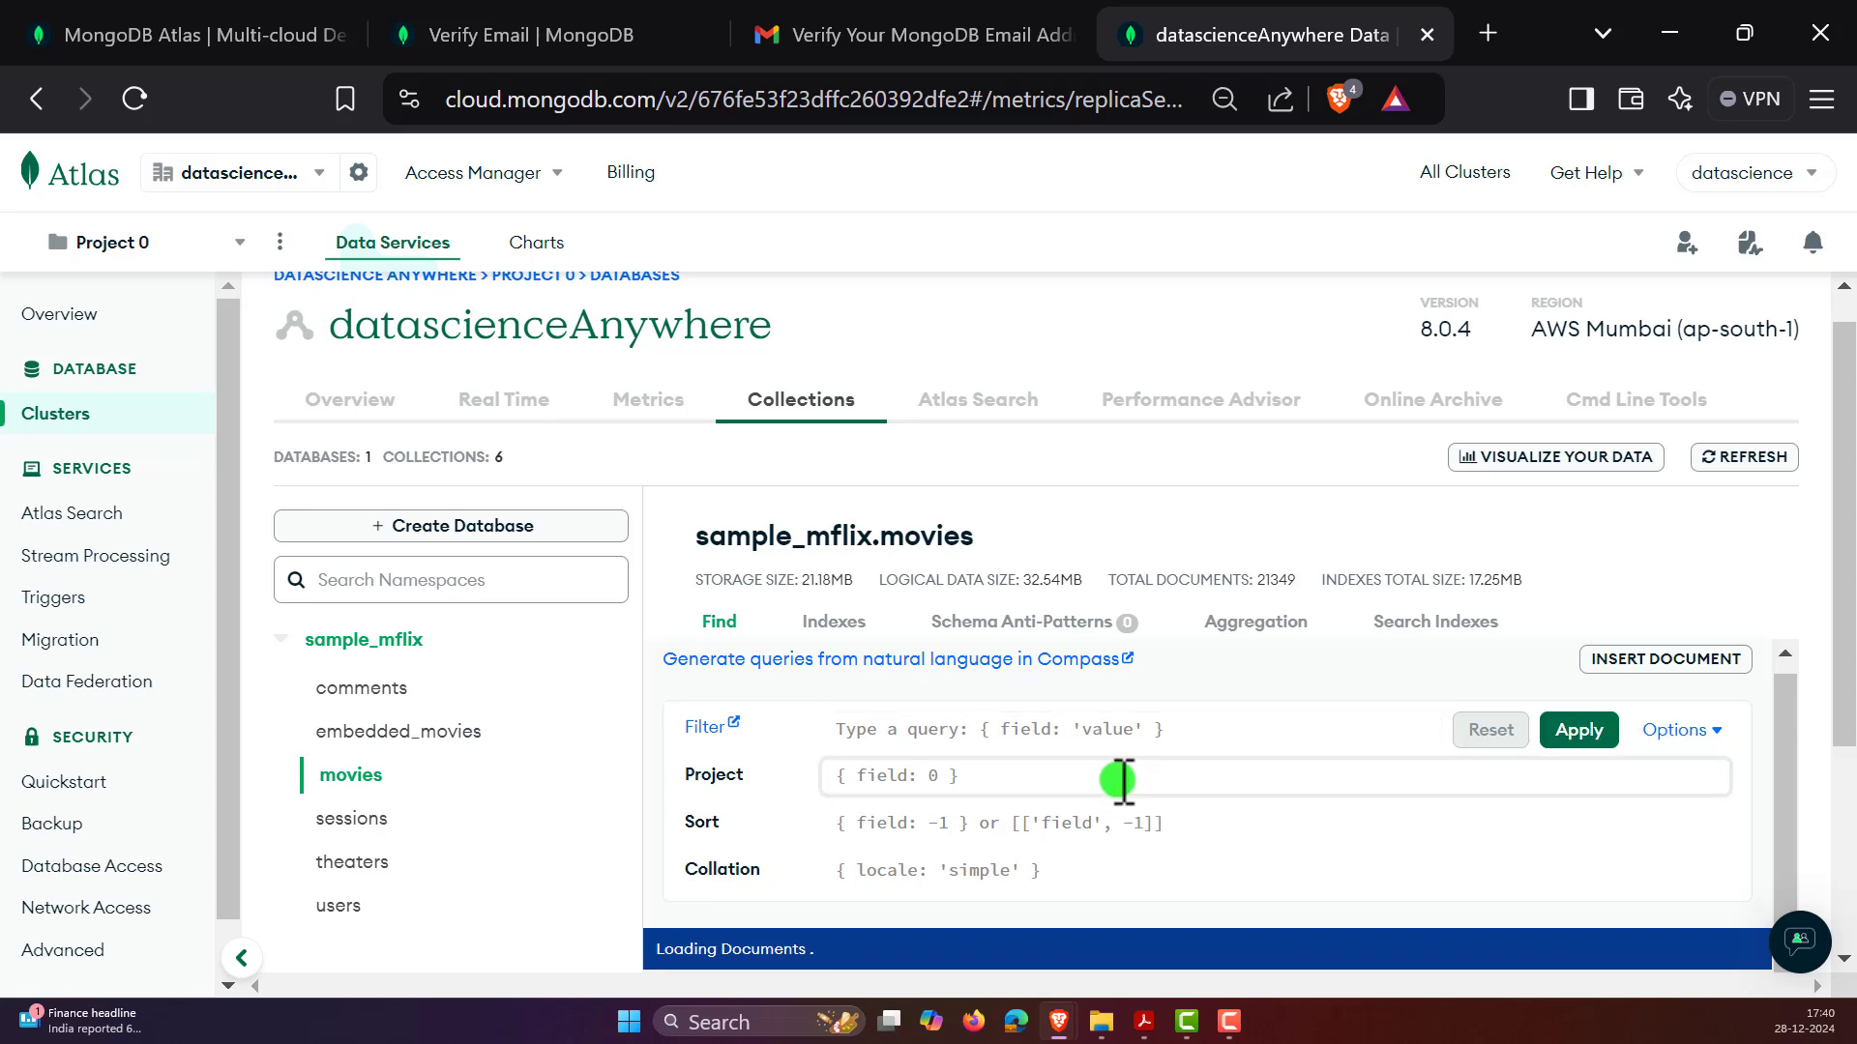
scroll("down", 3)
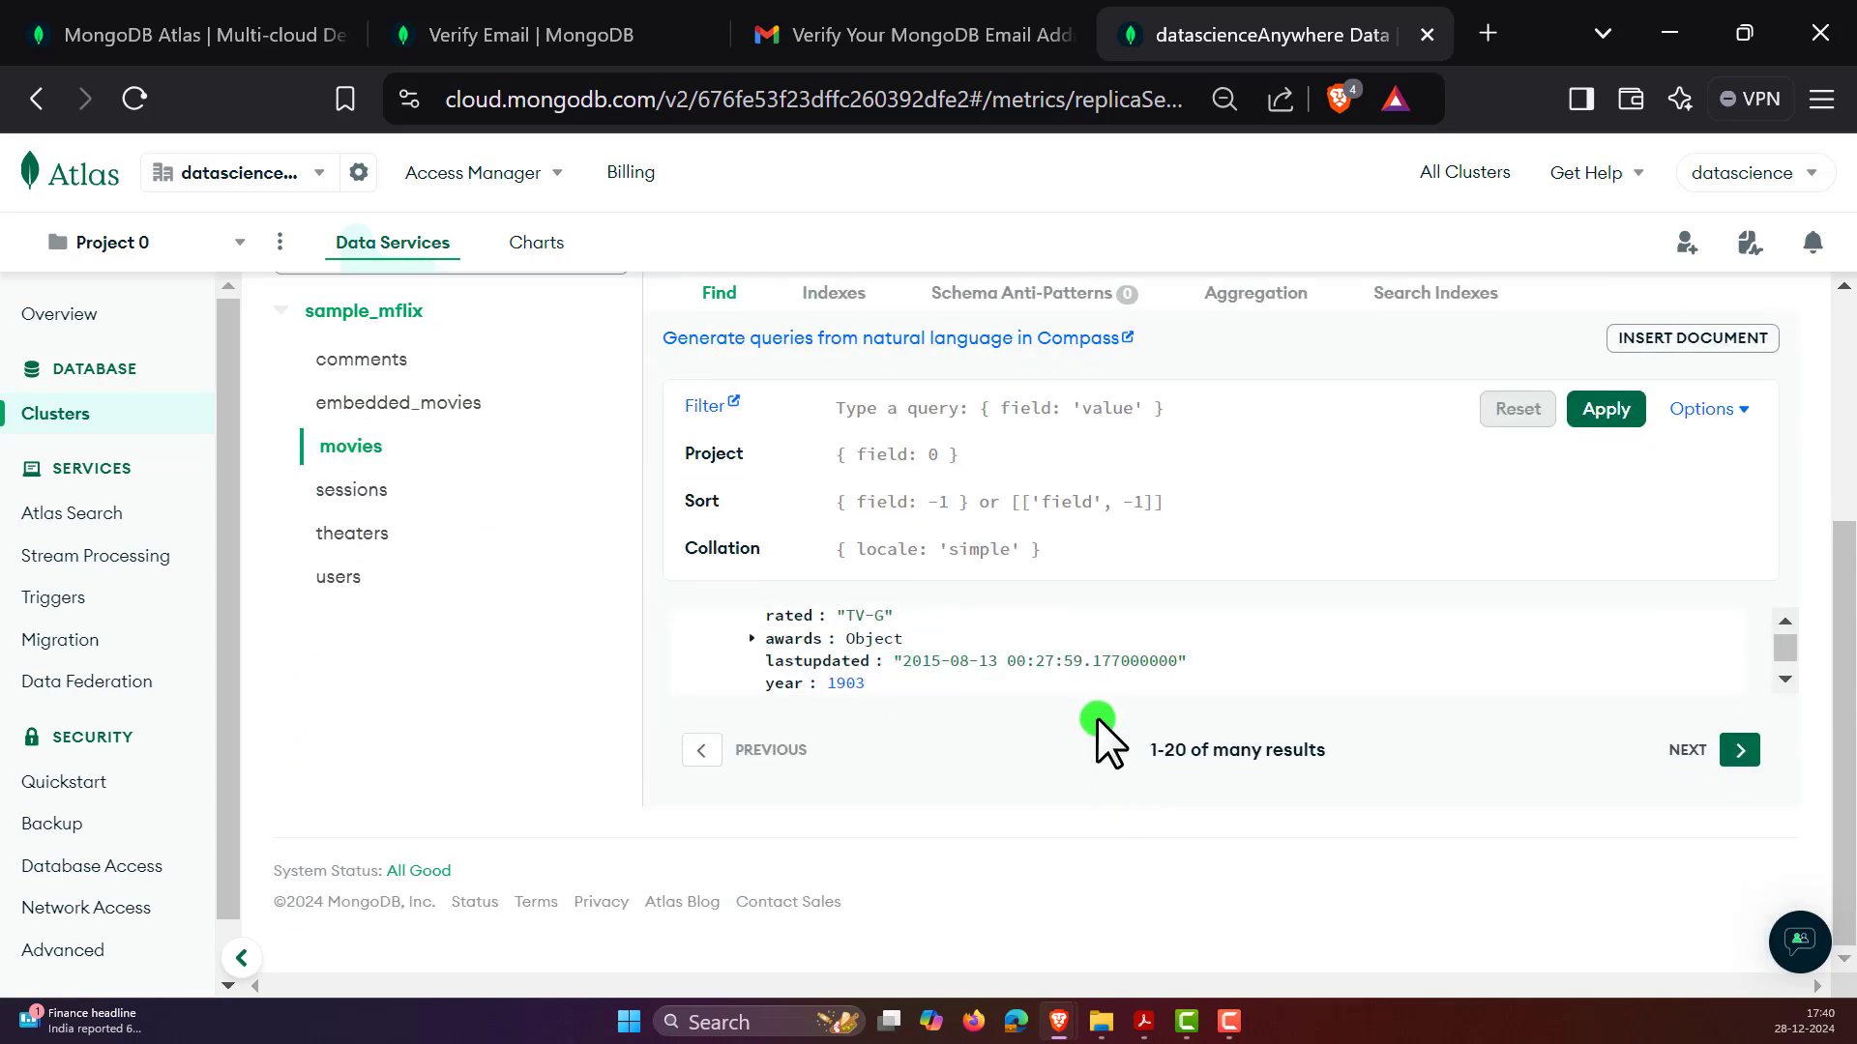
mouse_move(1099, 719)
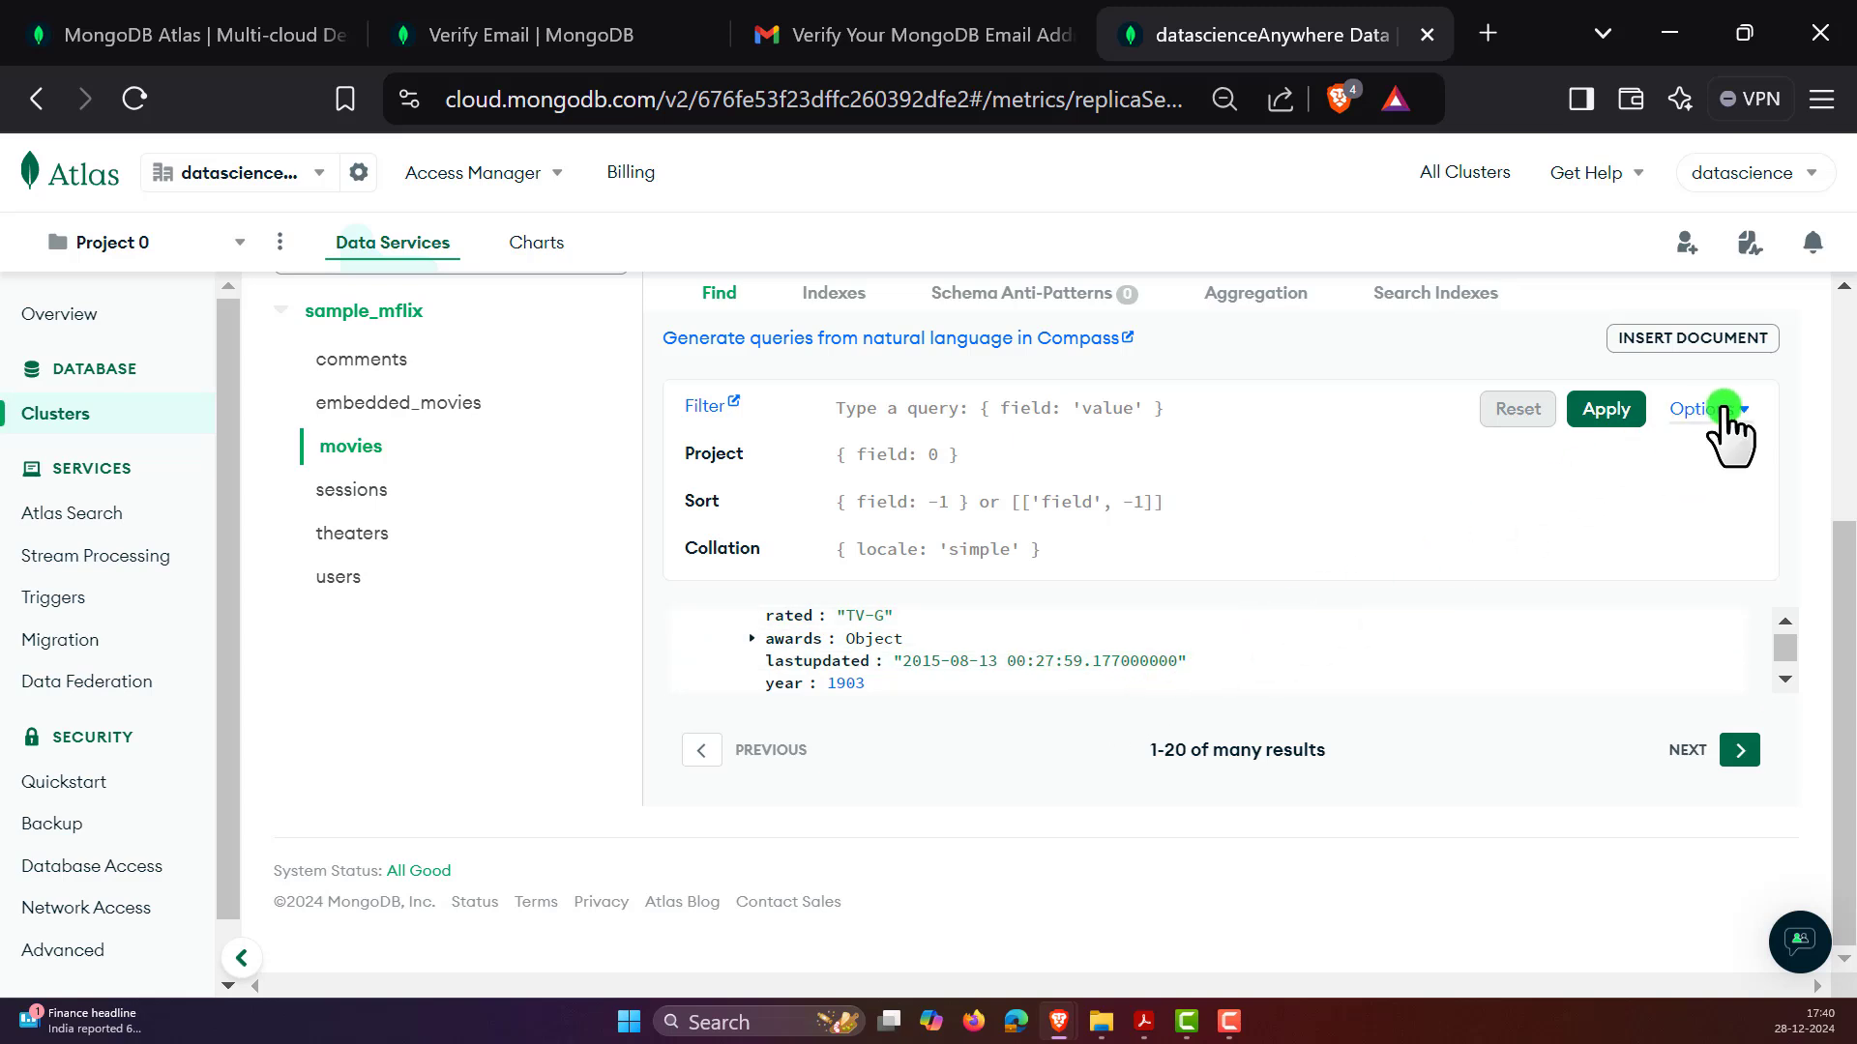
left_click(1703, 409)
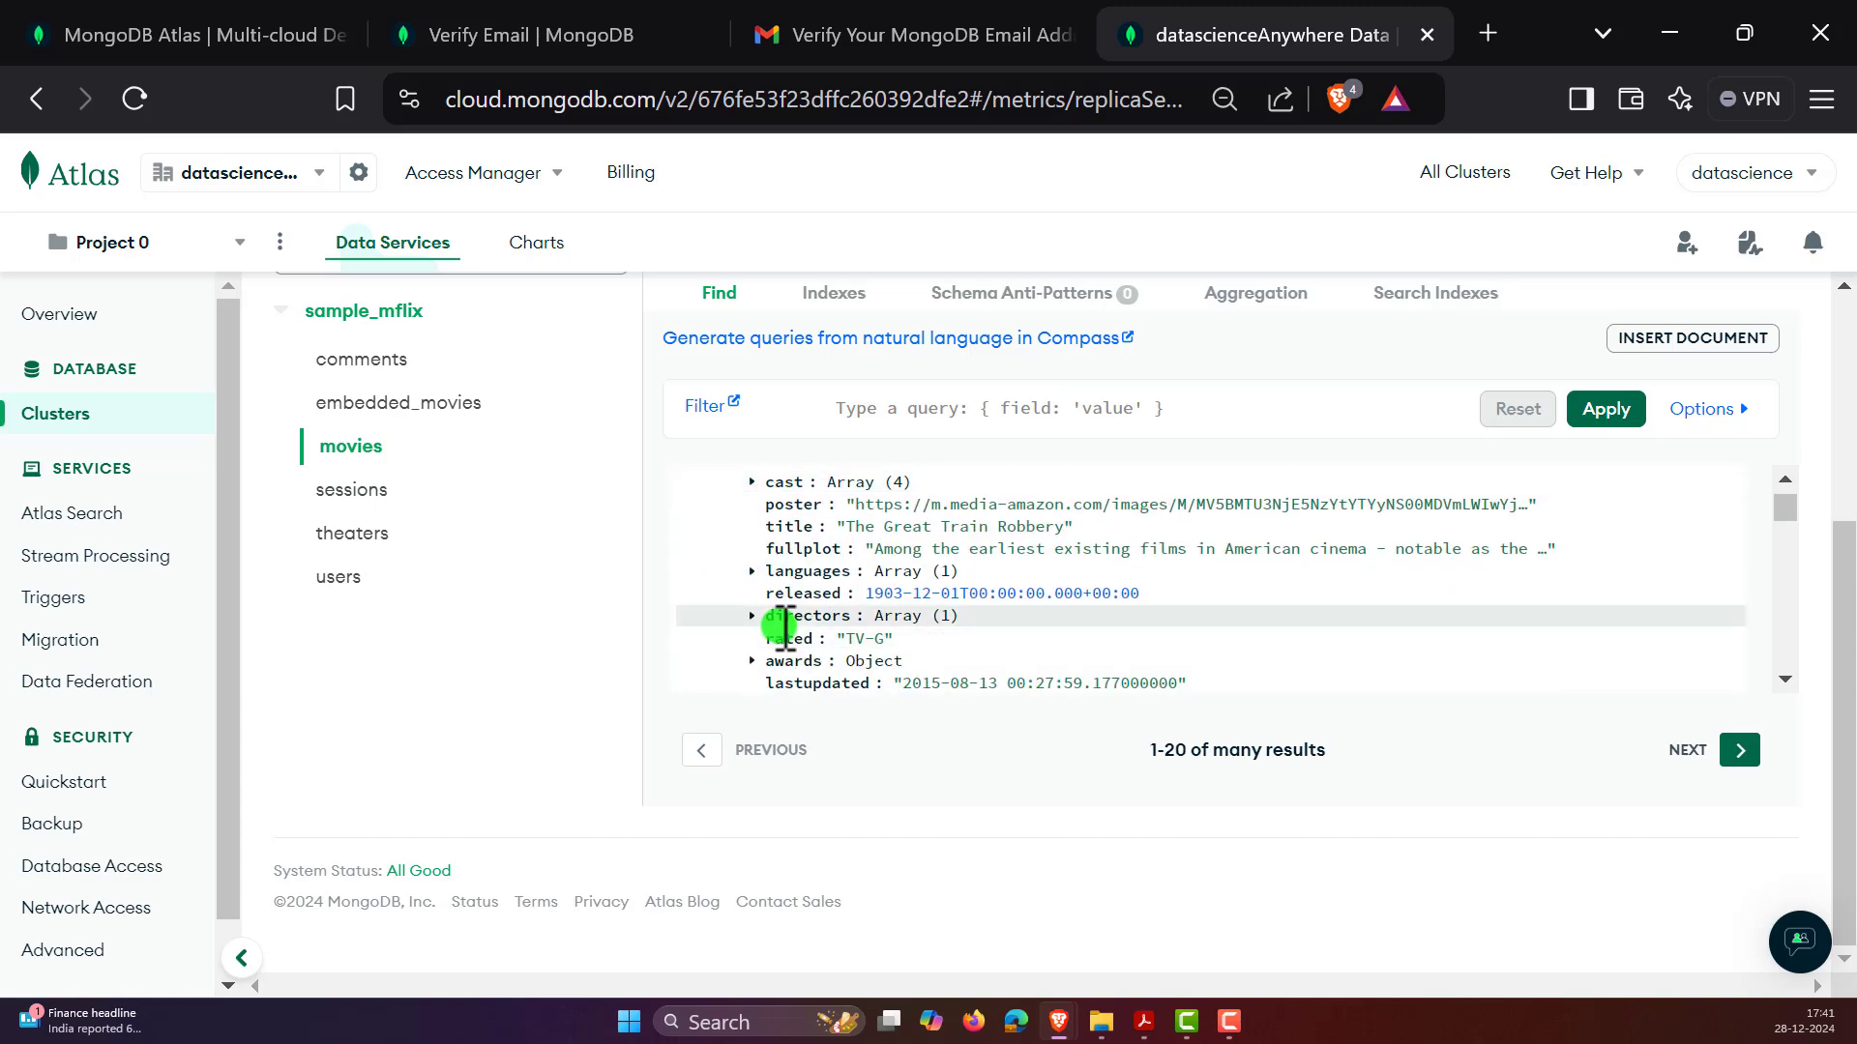
scroll("down", 3)
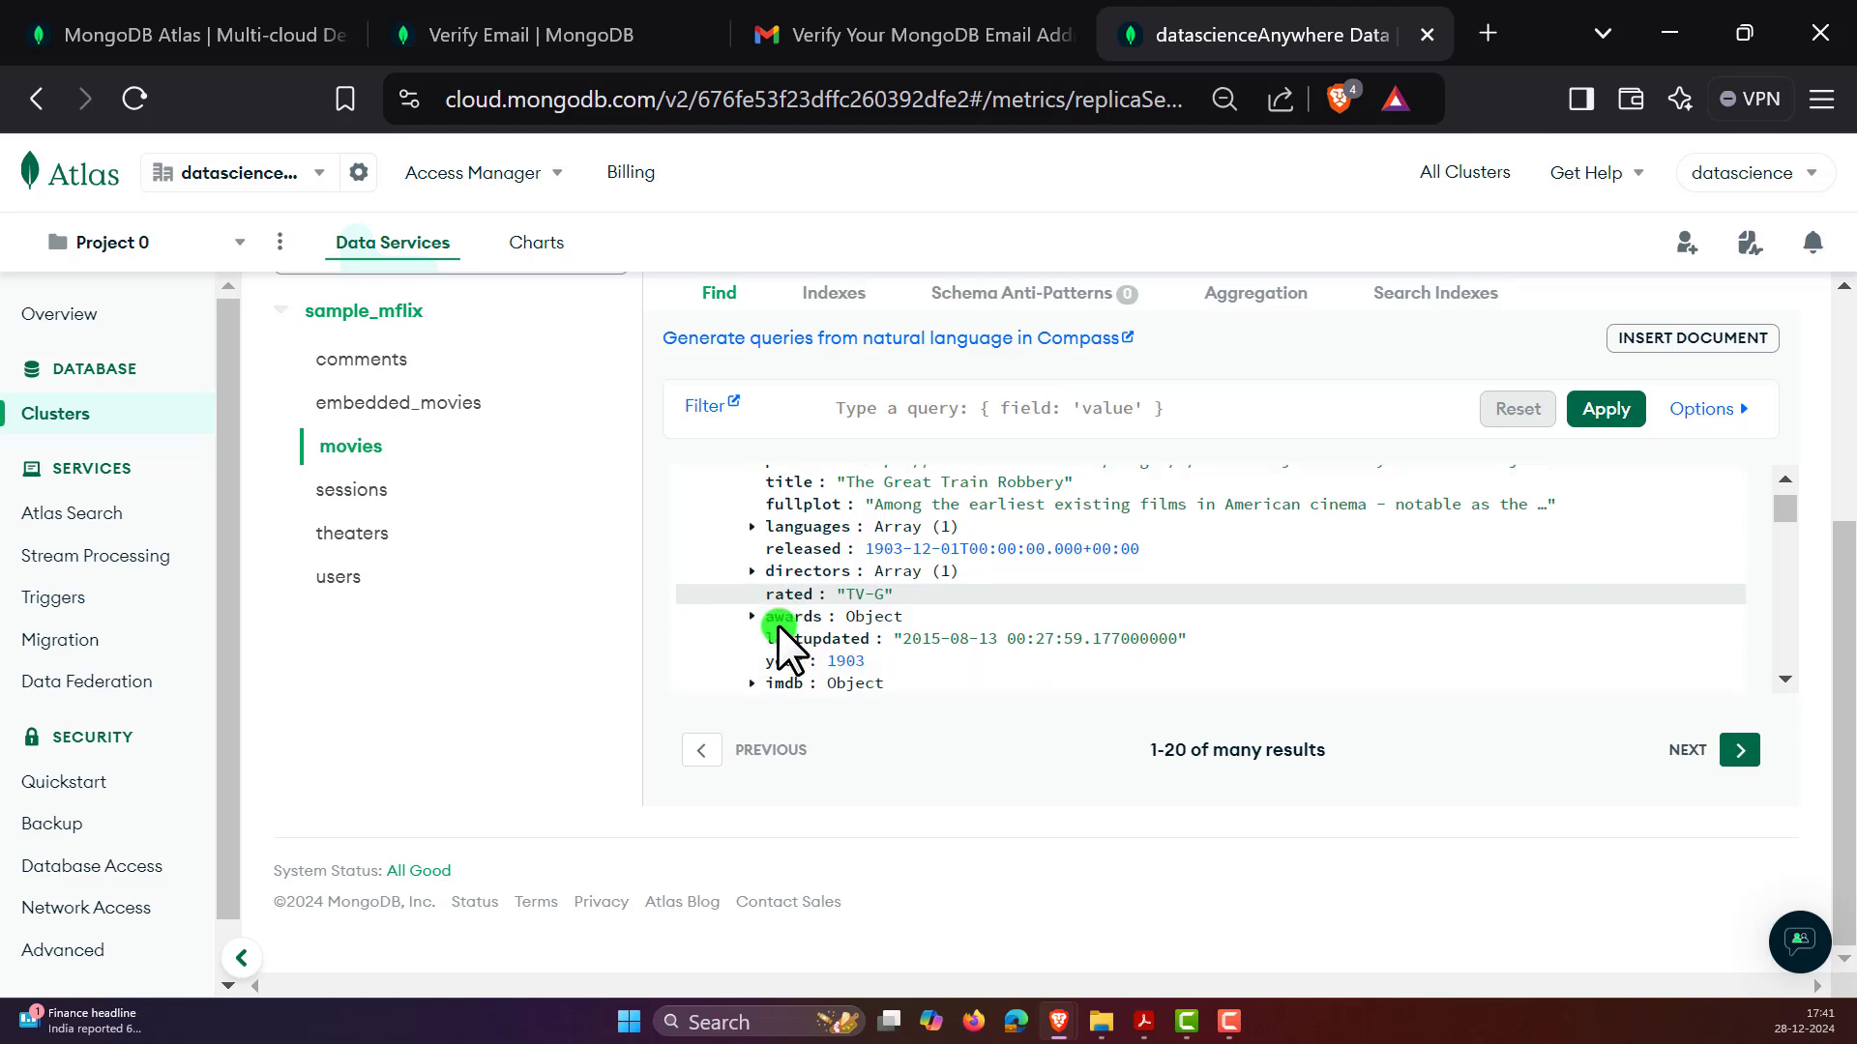
scroll("down", 3)
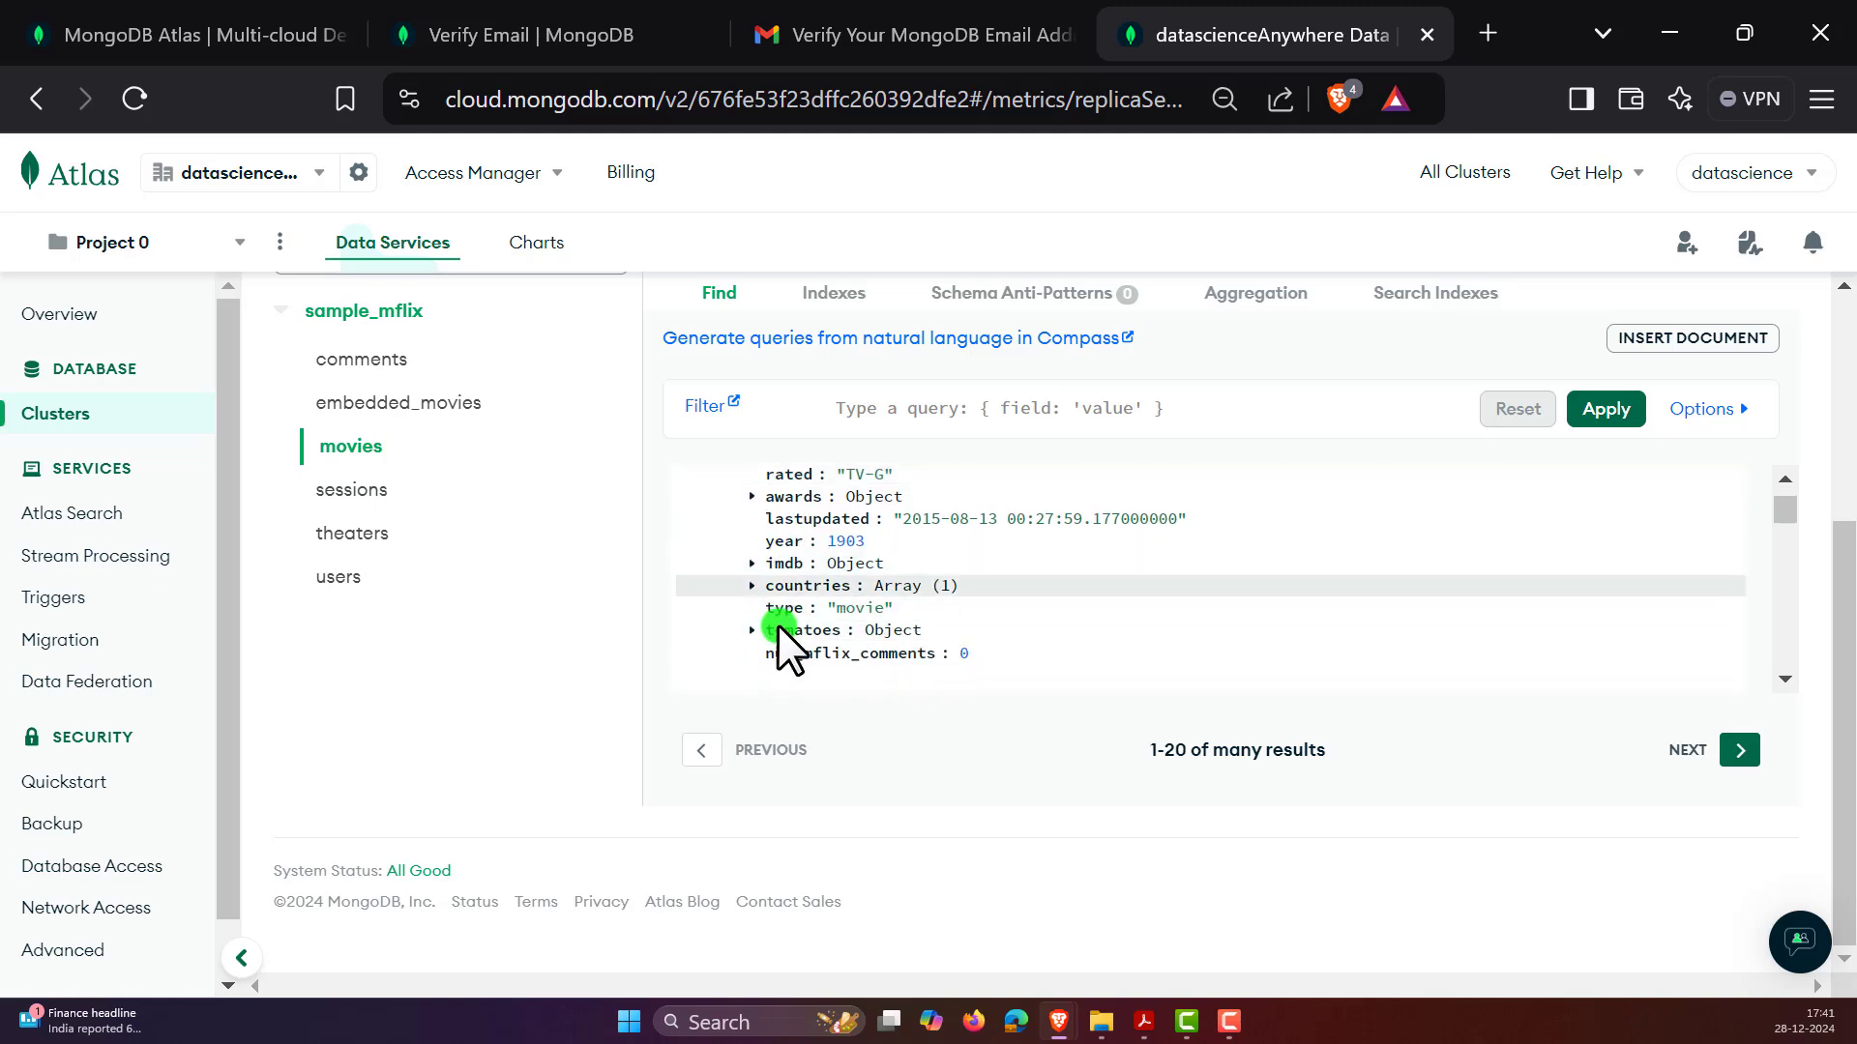
scroll("down", 3)
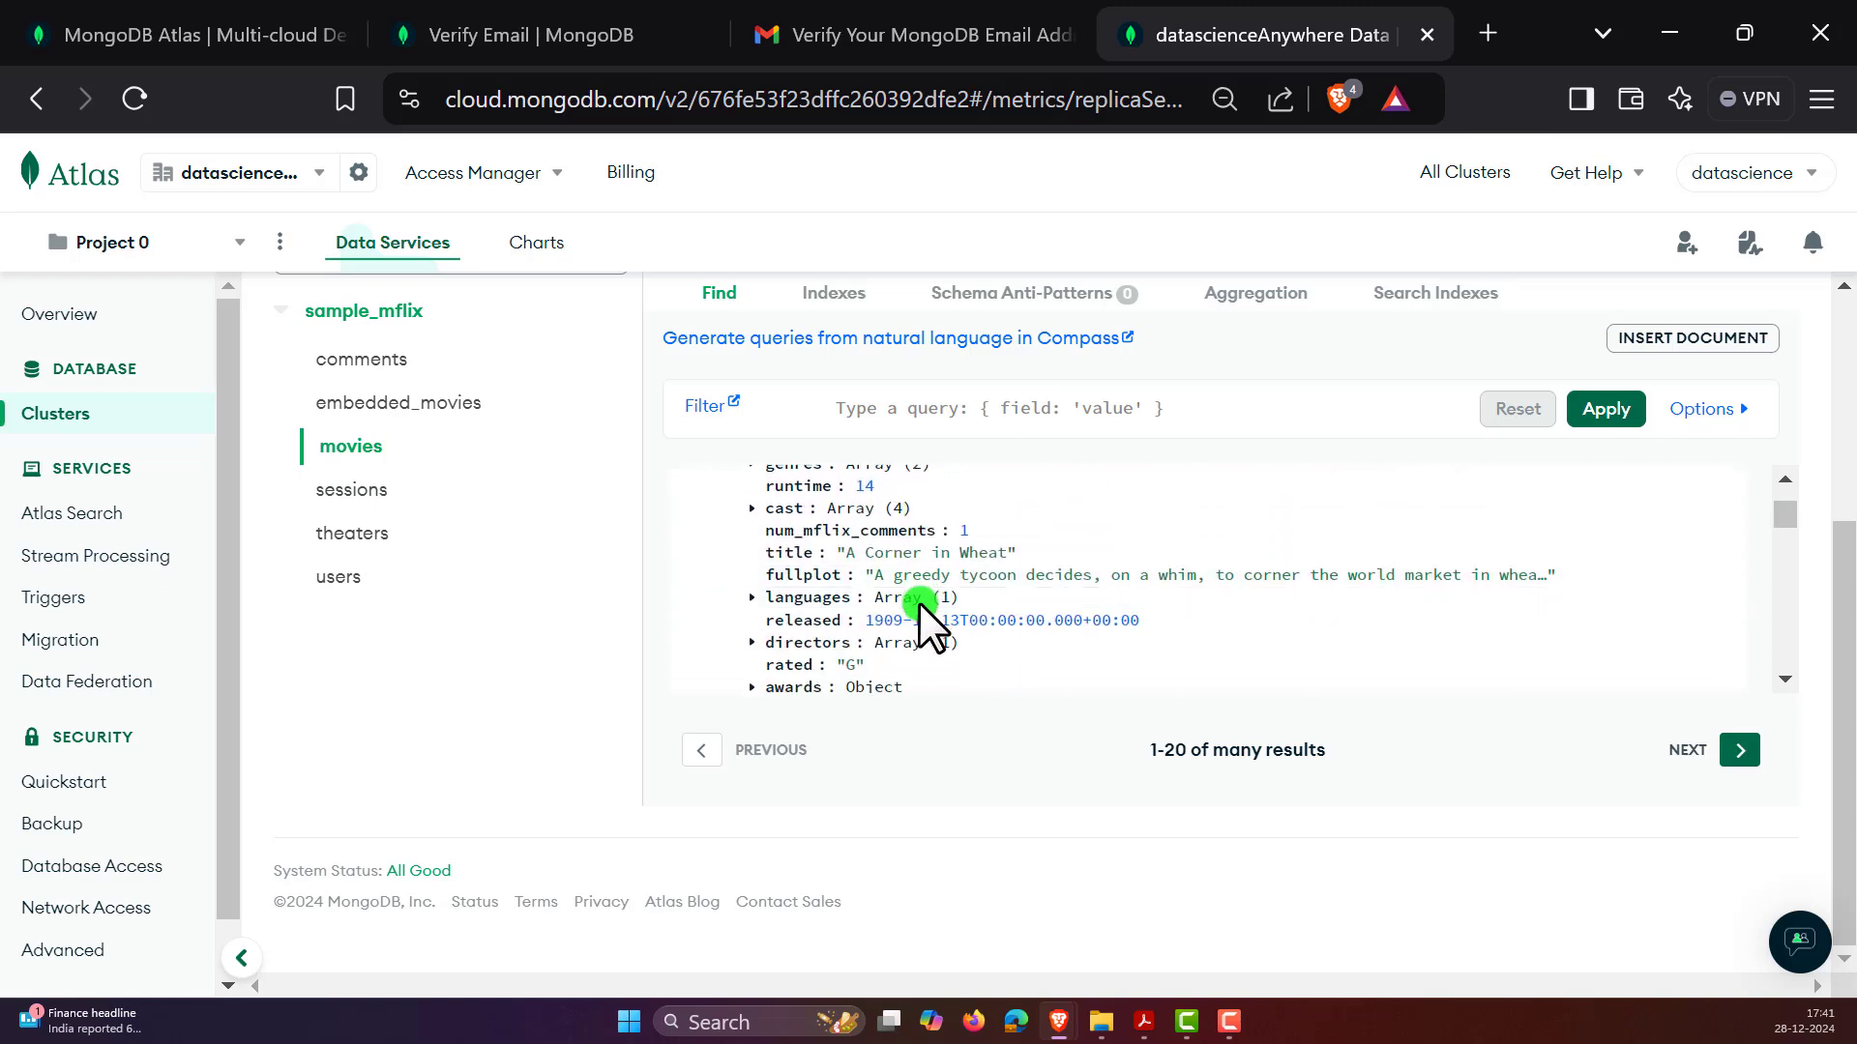
scroll("down", 3)
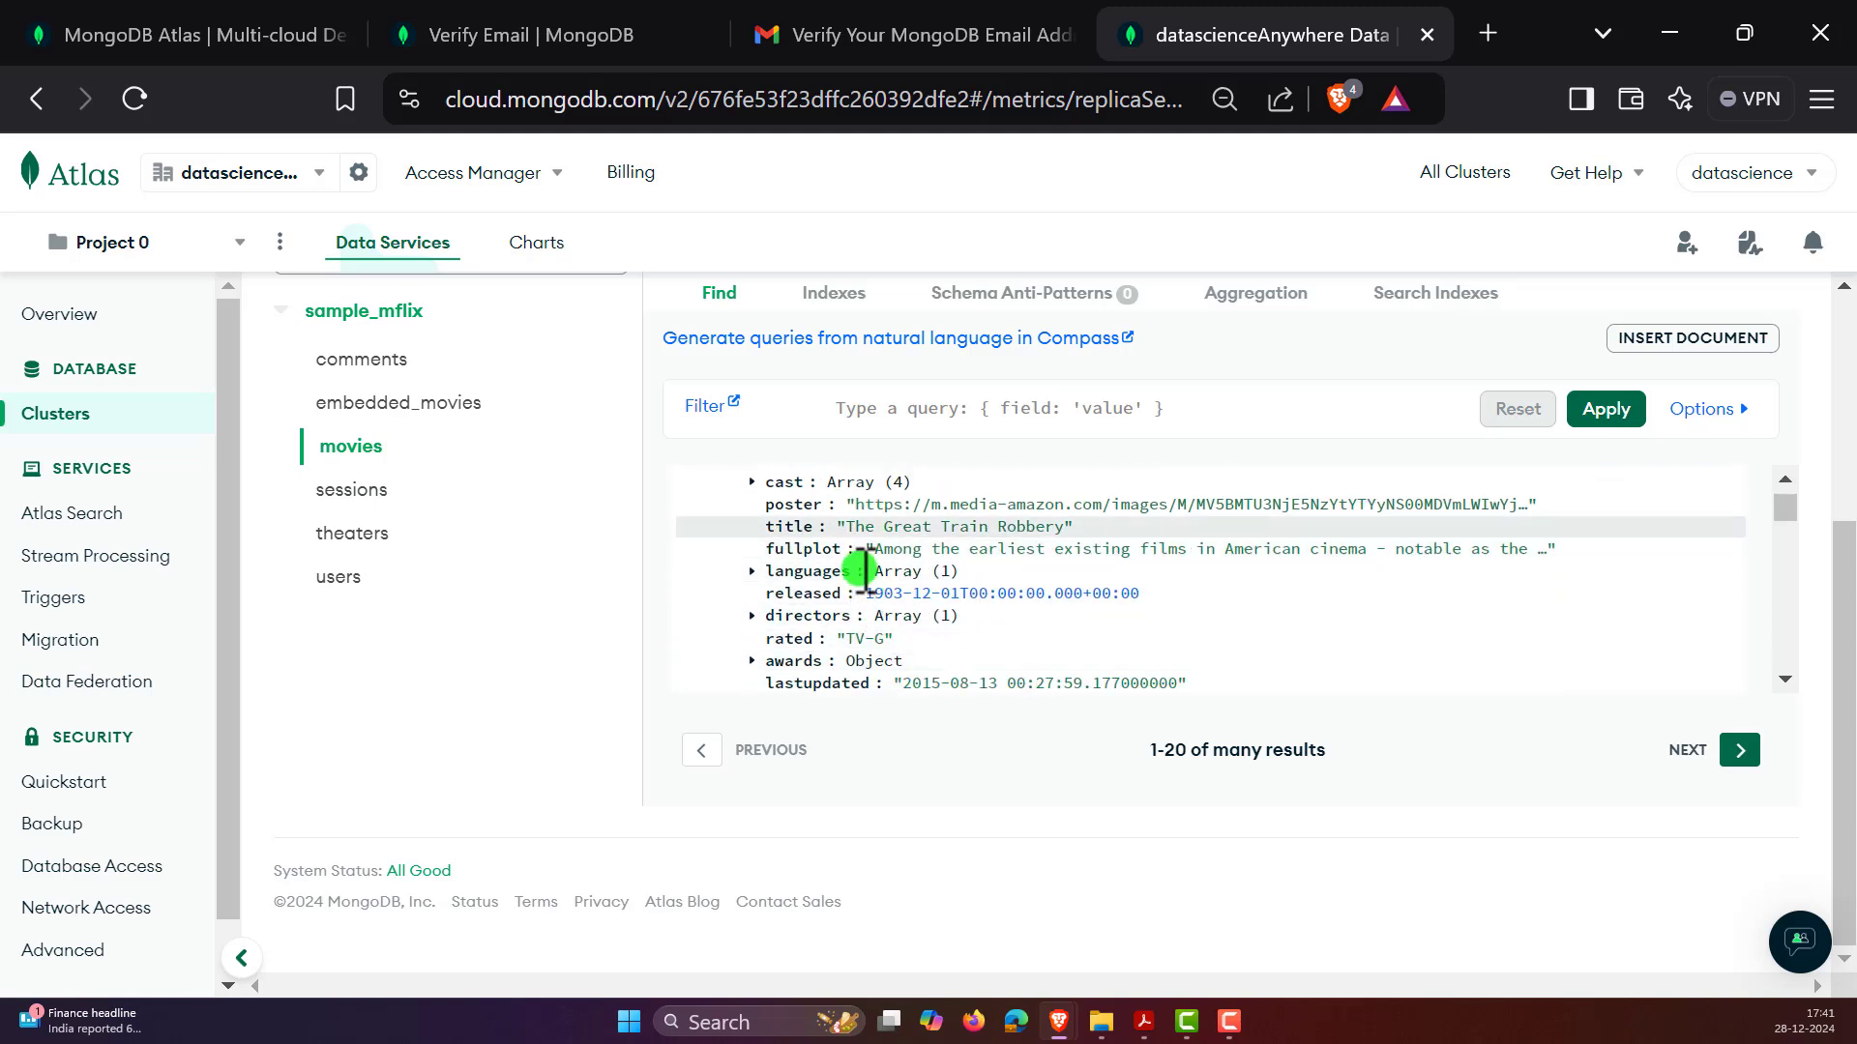
double_click(954, 526)
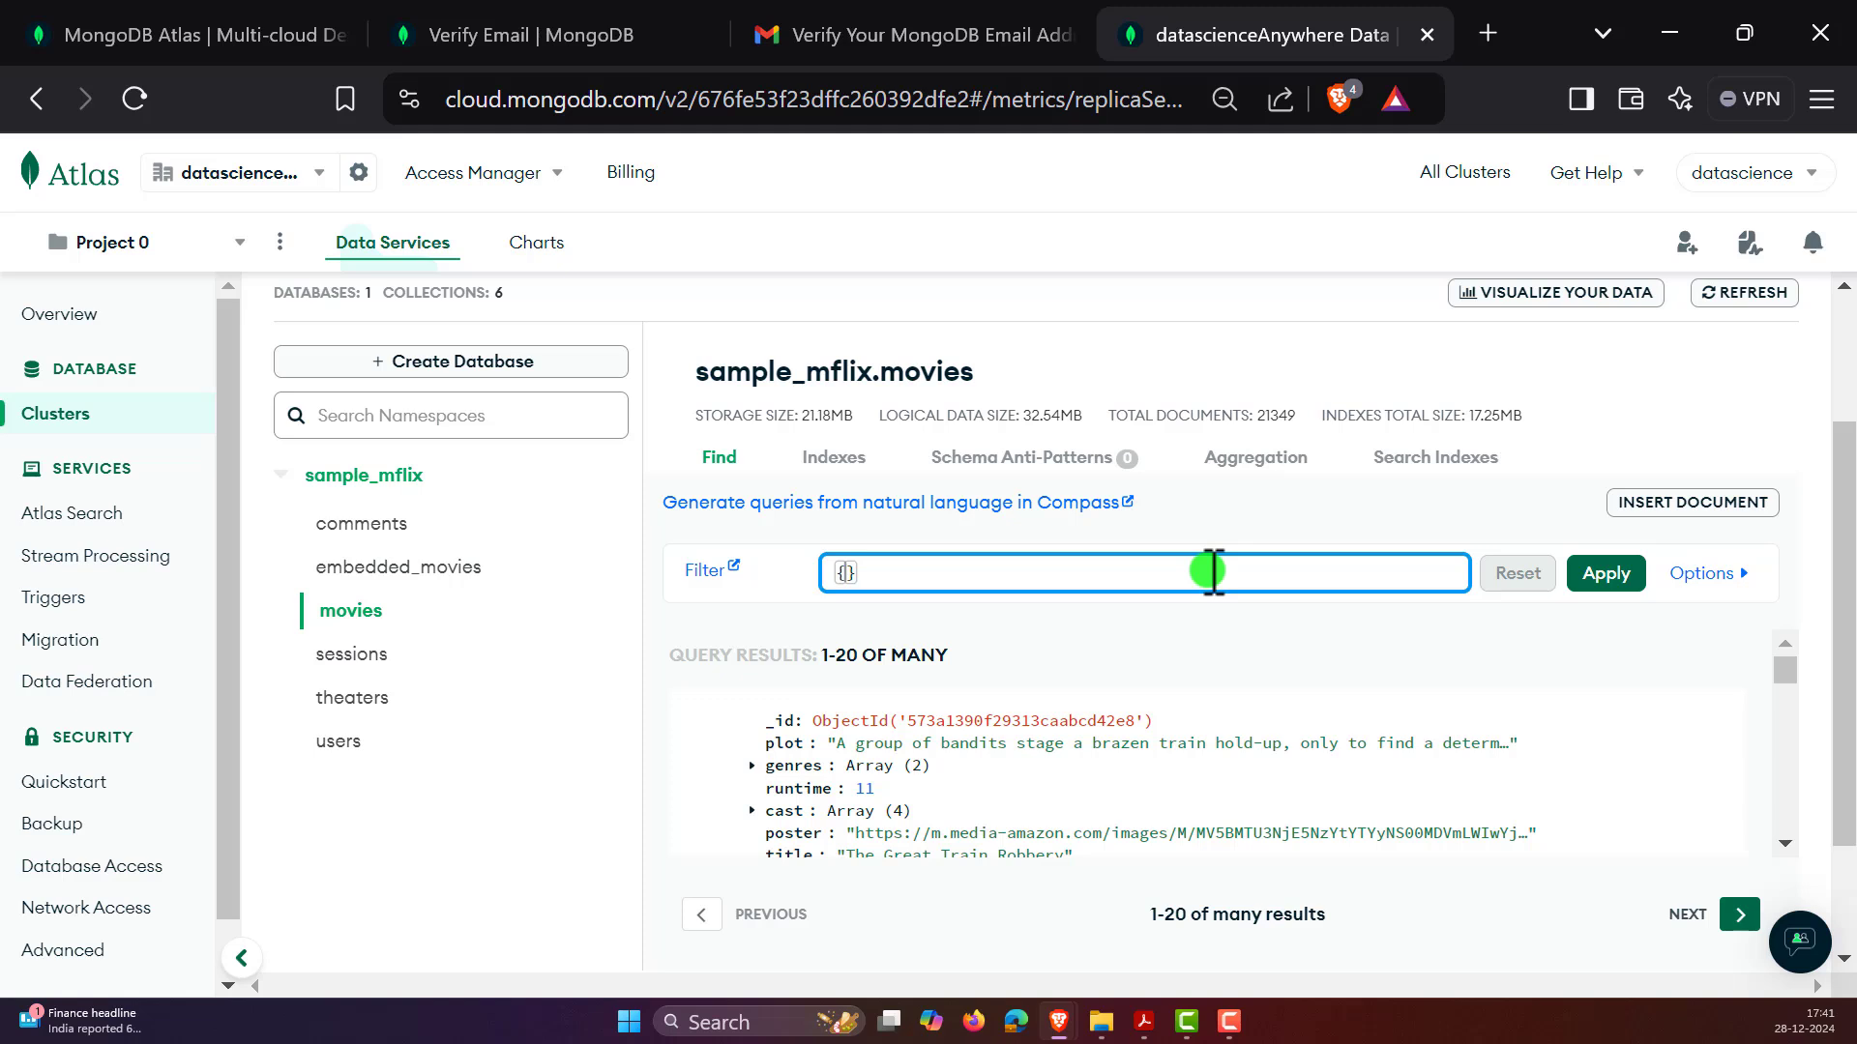
mouse_move(1217, 596)
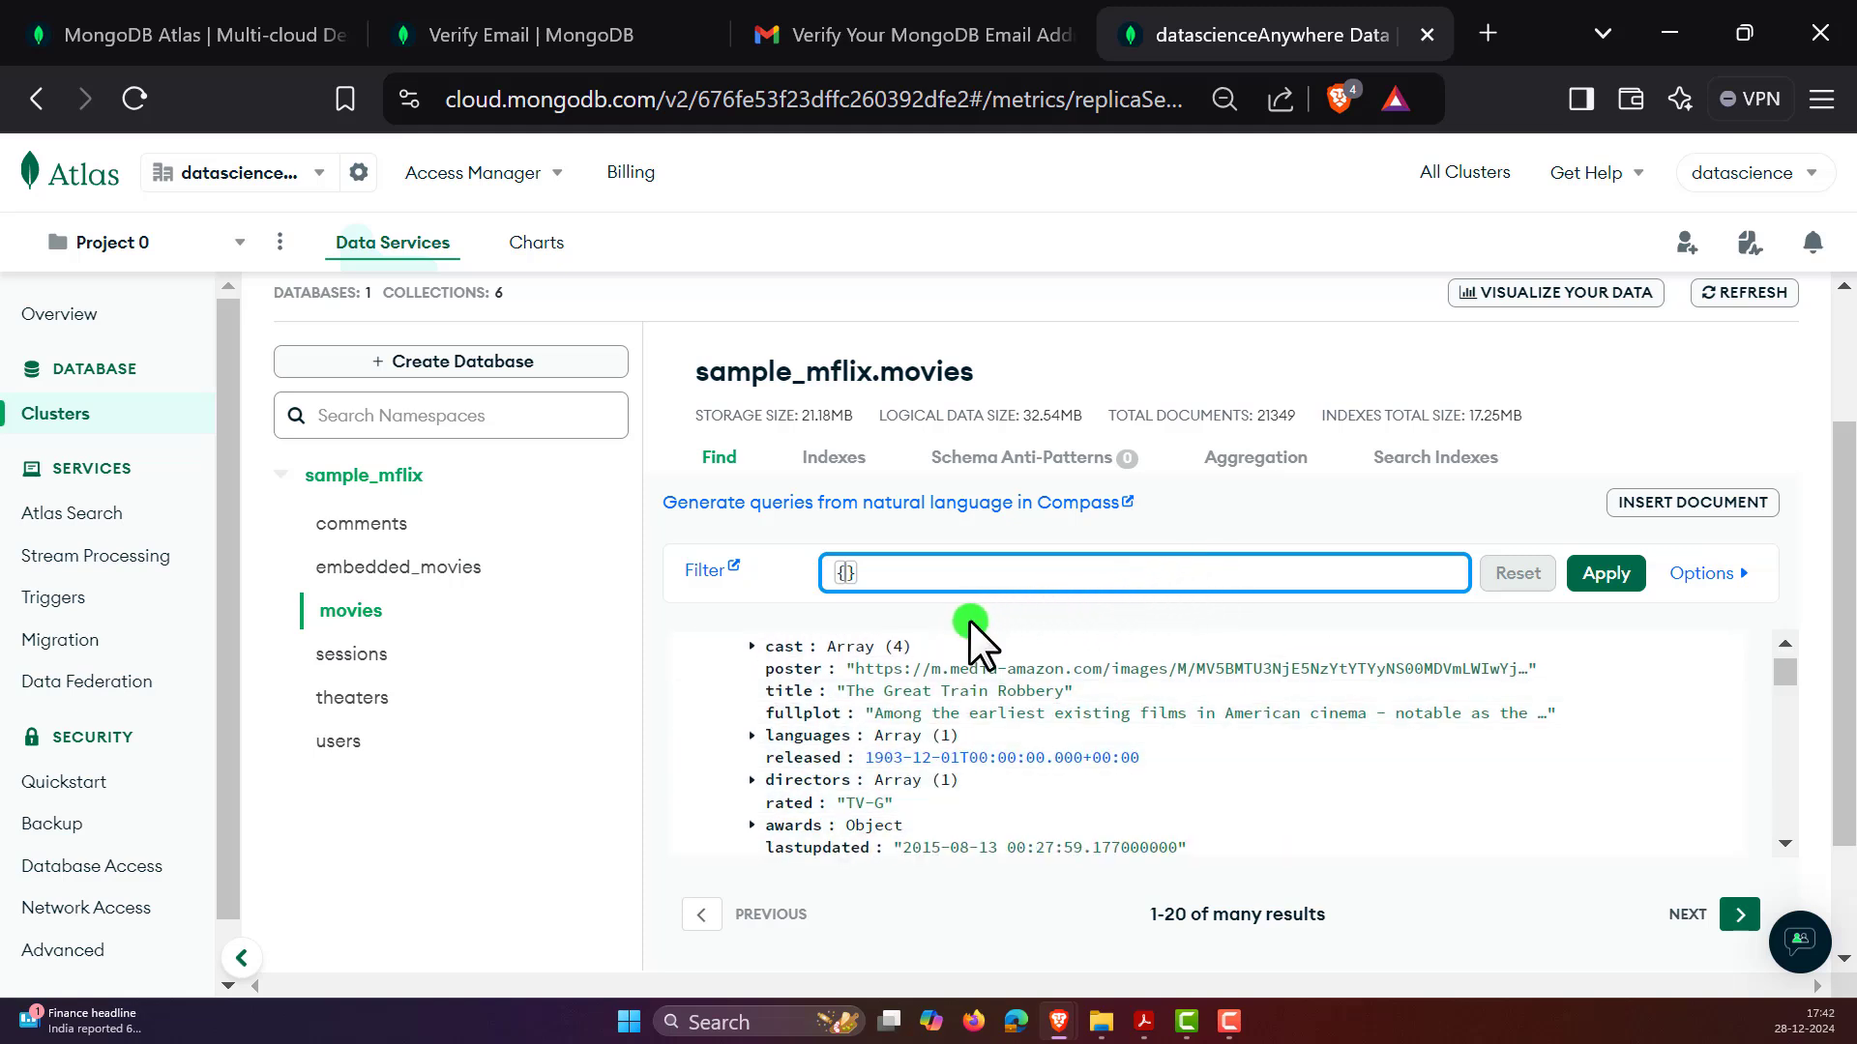
- Apply filter {title: "The Great Train Robbery"}, getting 2 documents, and highlight the title
type("{title: \"\"}")
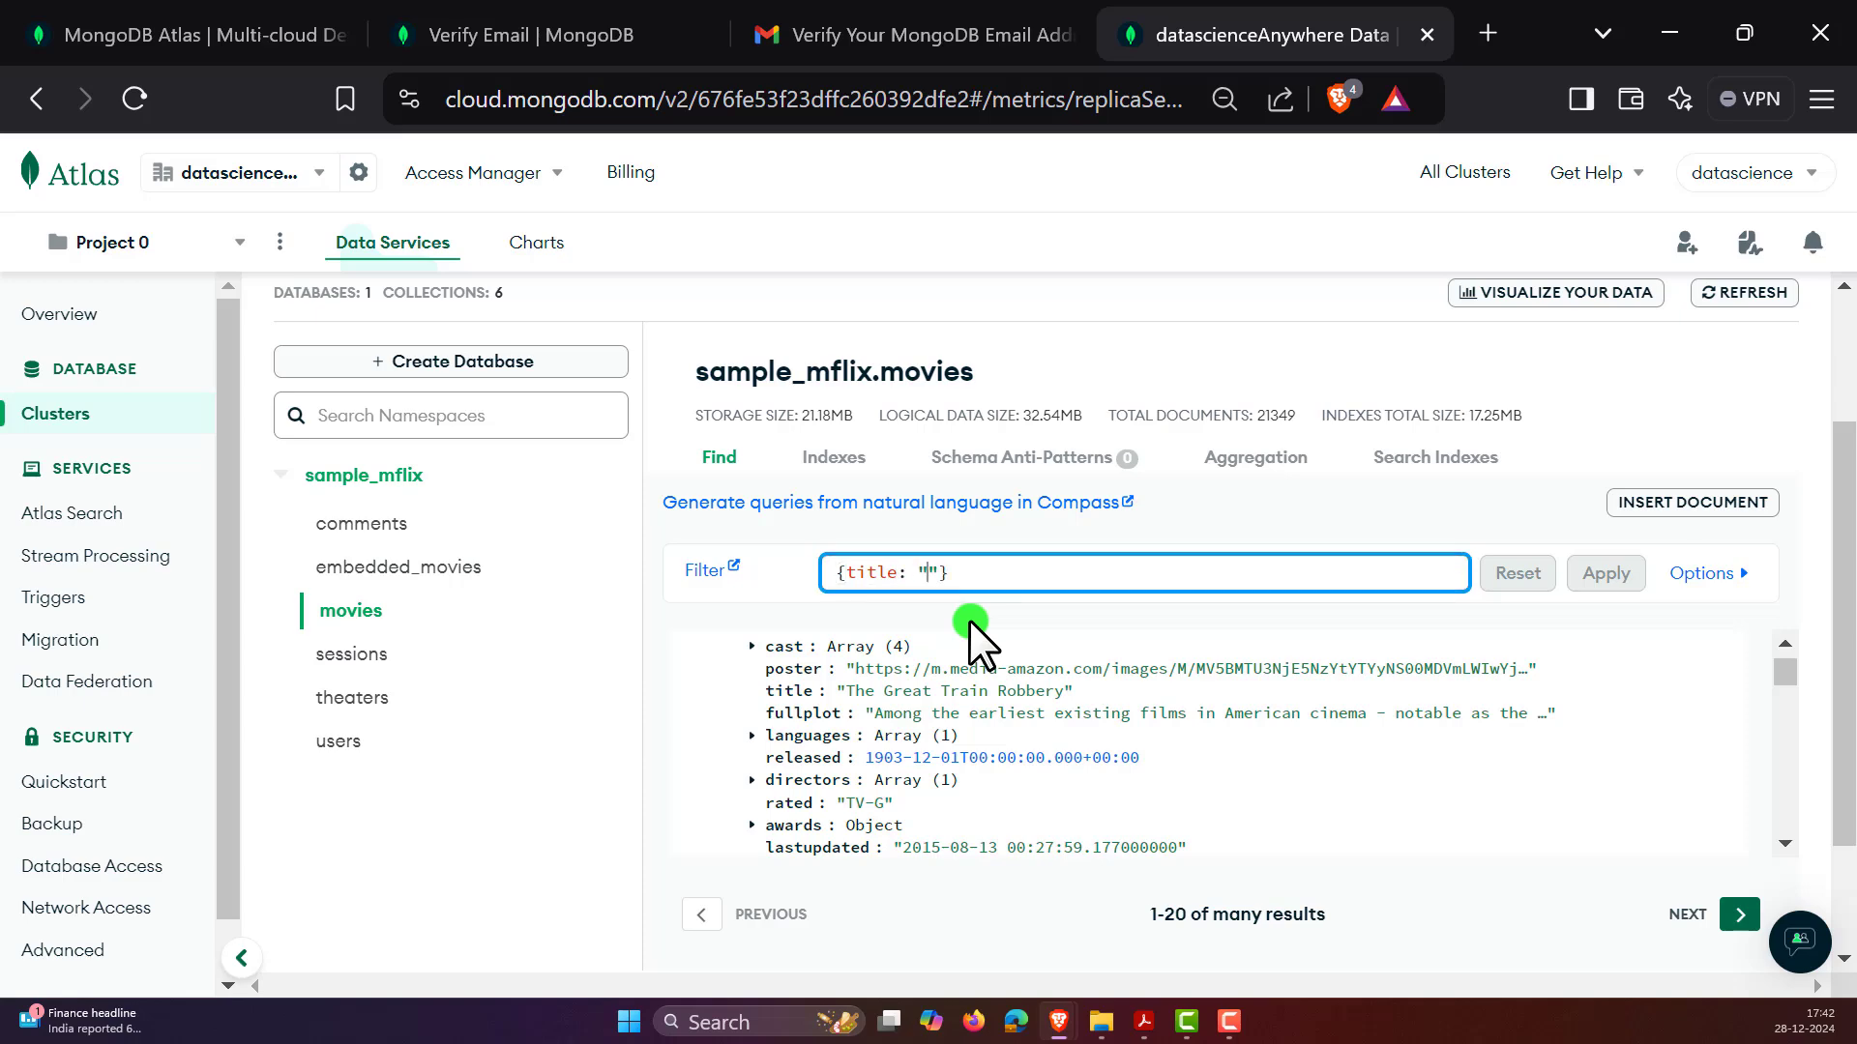
type("The Great Train Robbery")
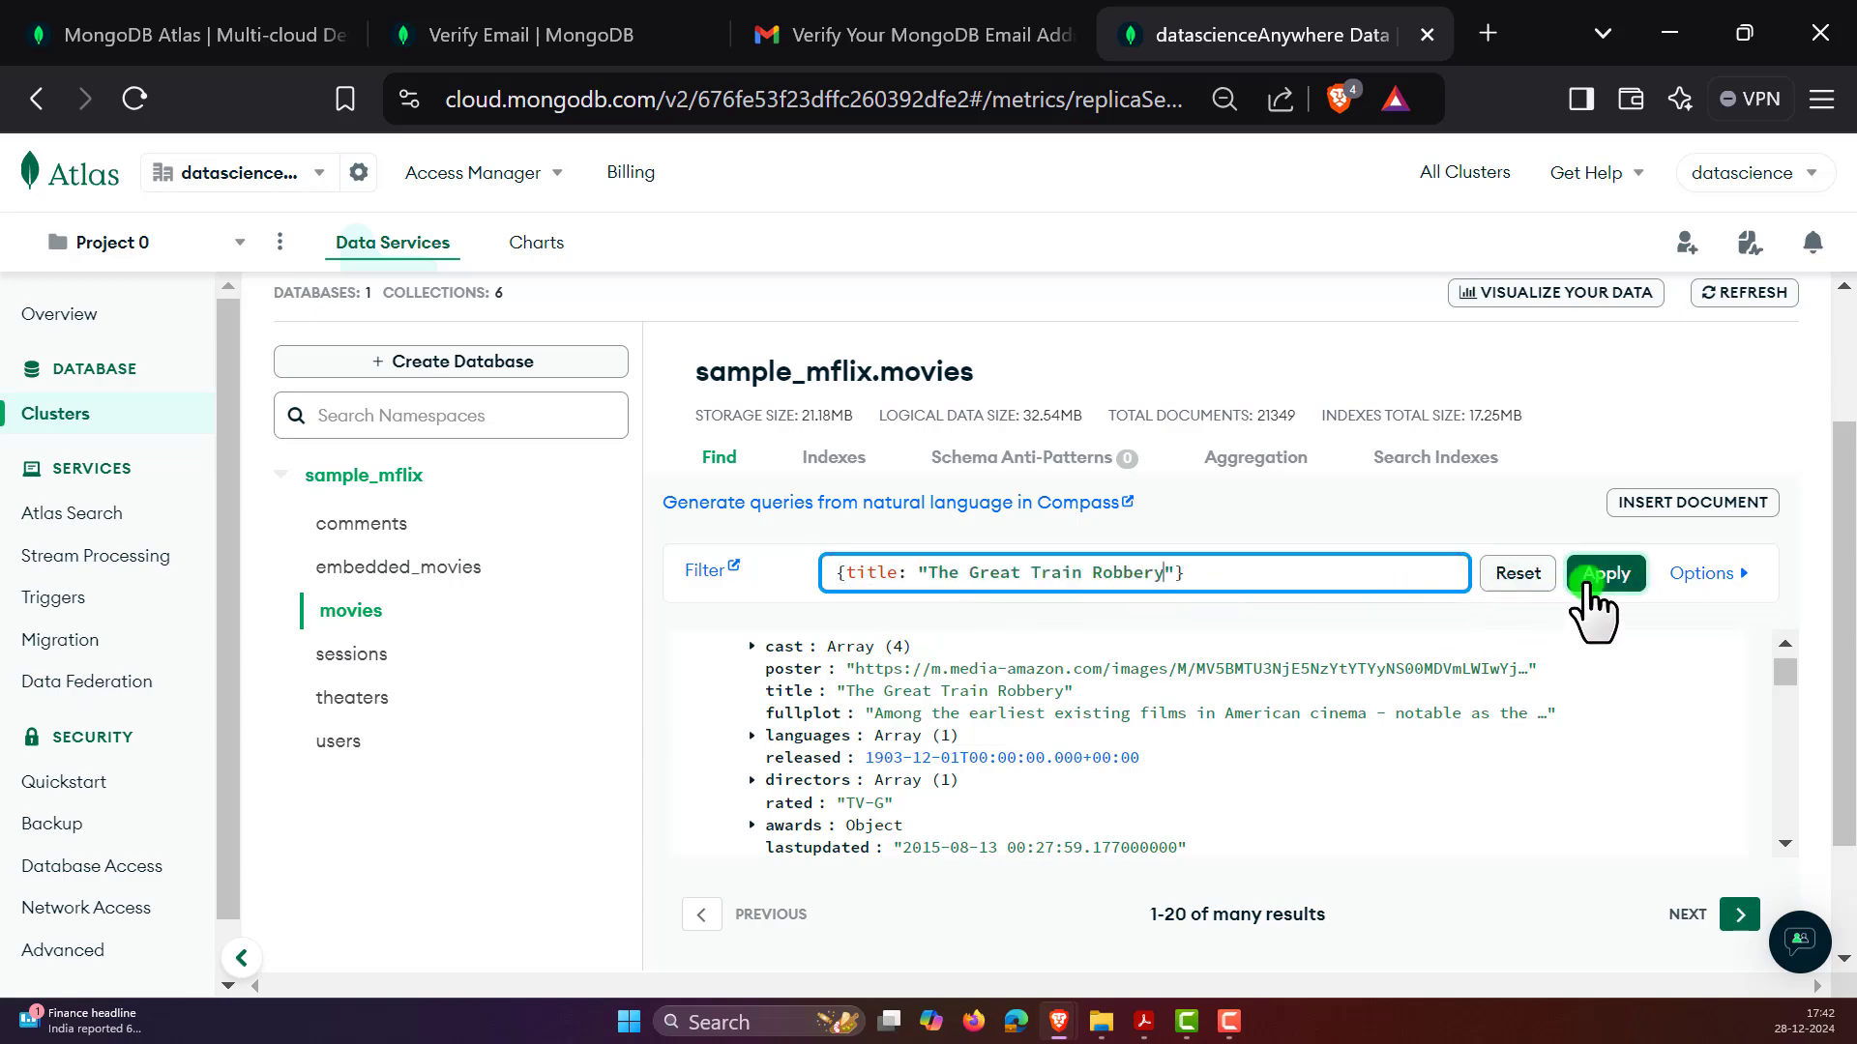
left_click(1605, 573)
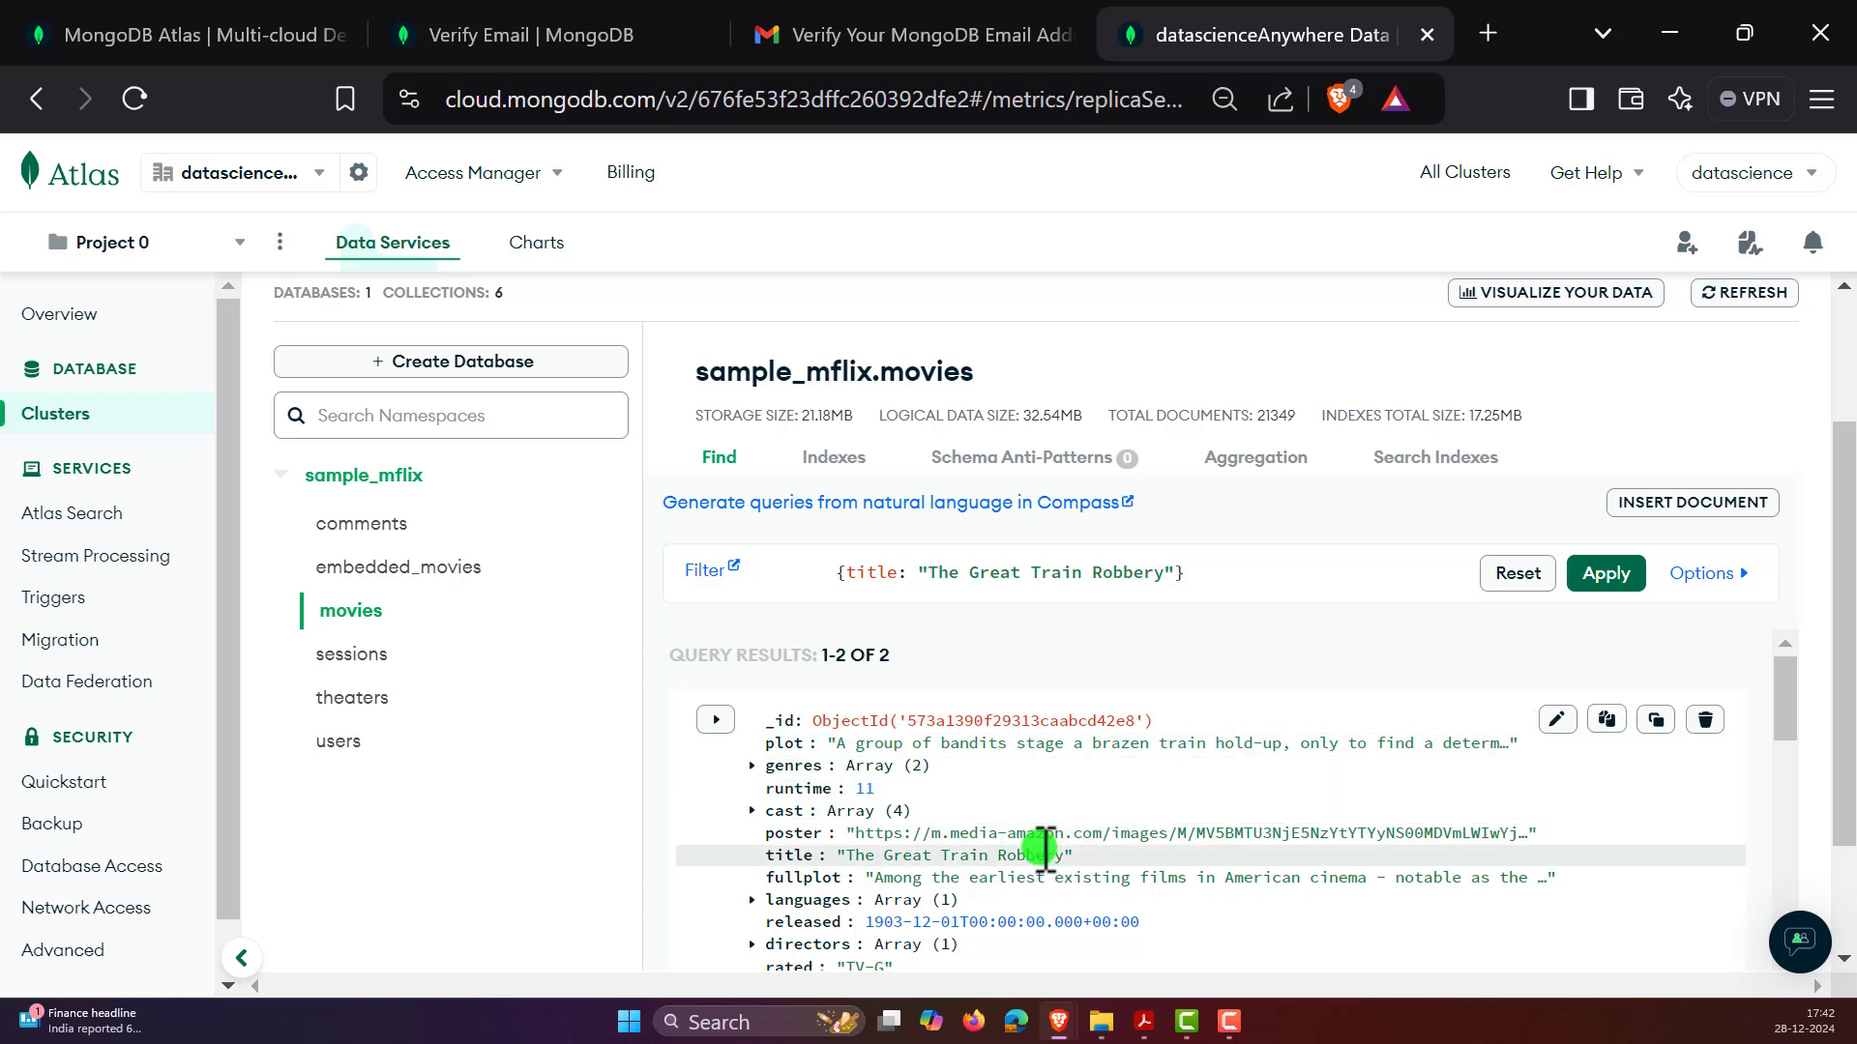
mouse_move(1043, 855)
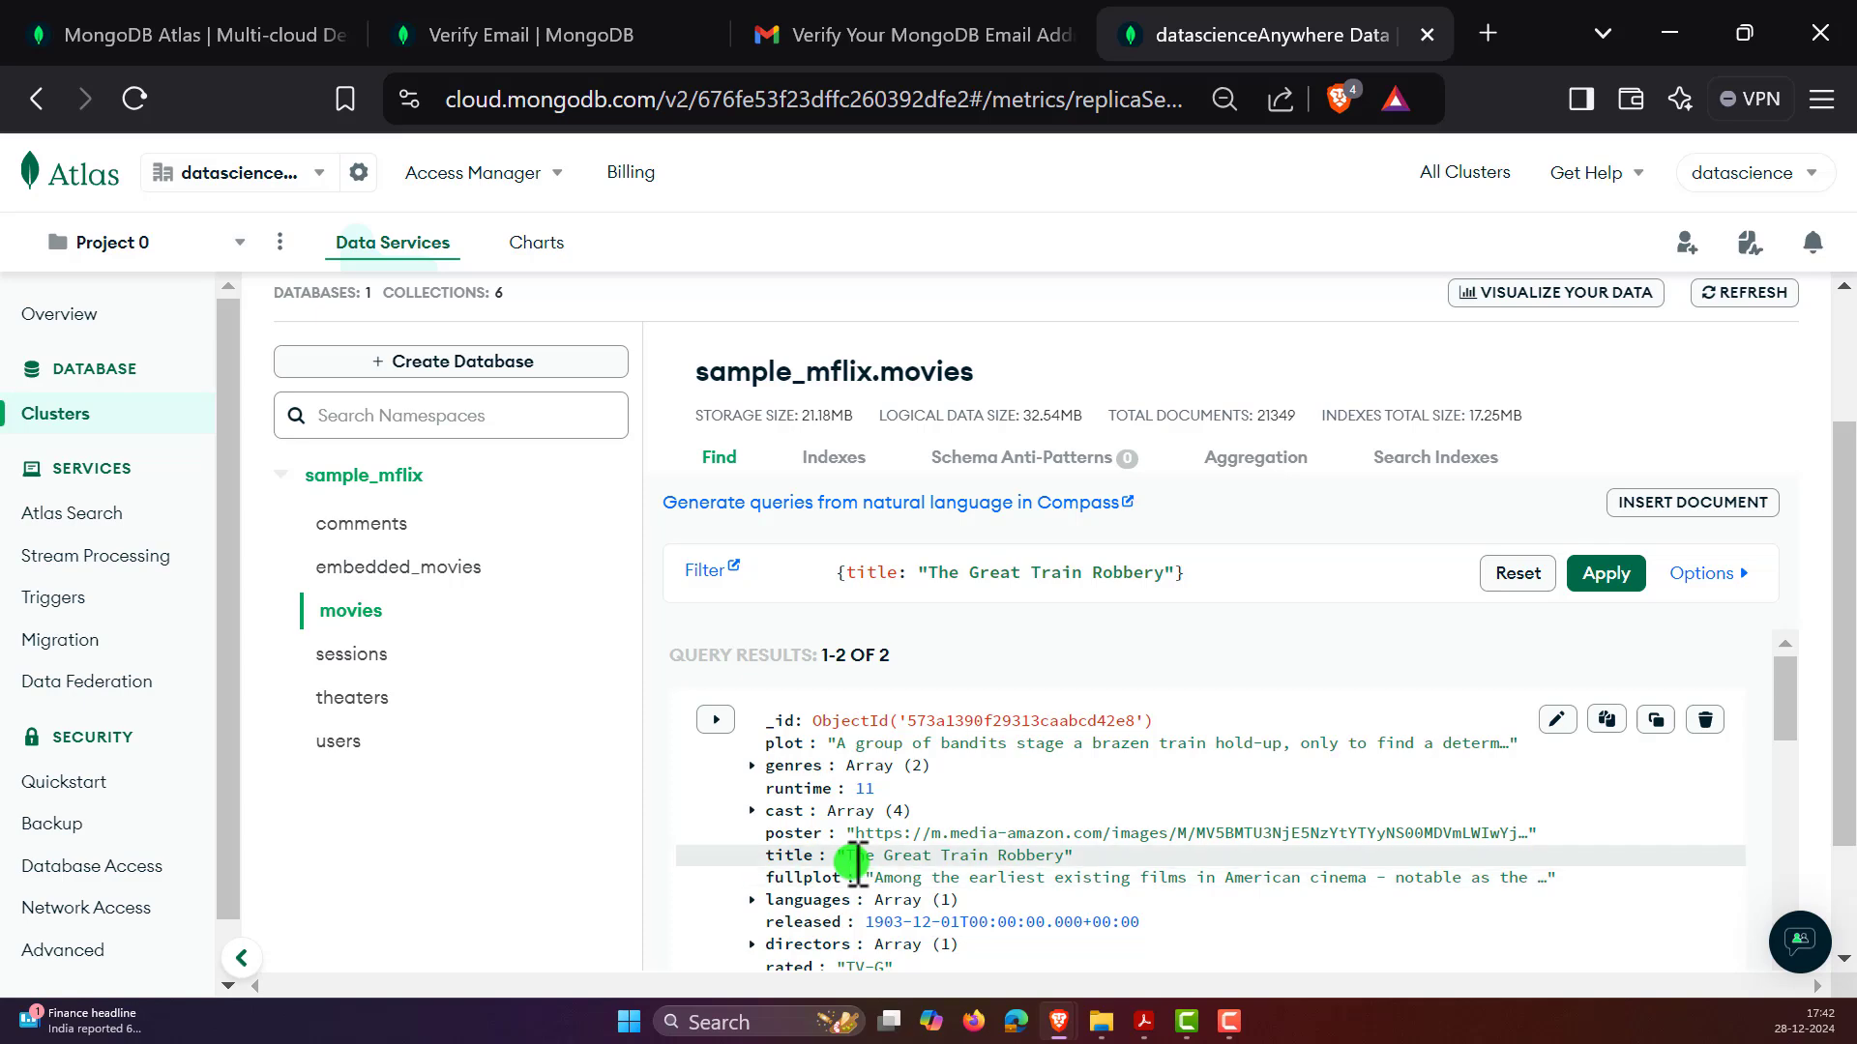
double_click(954, 855)
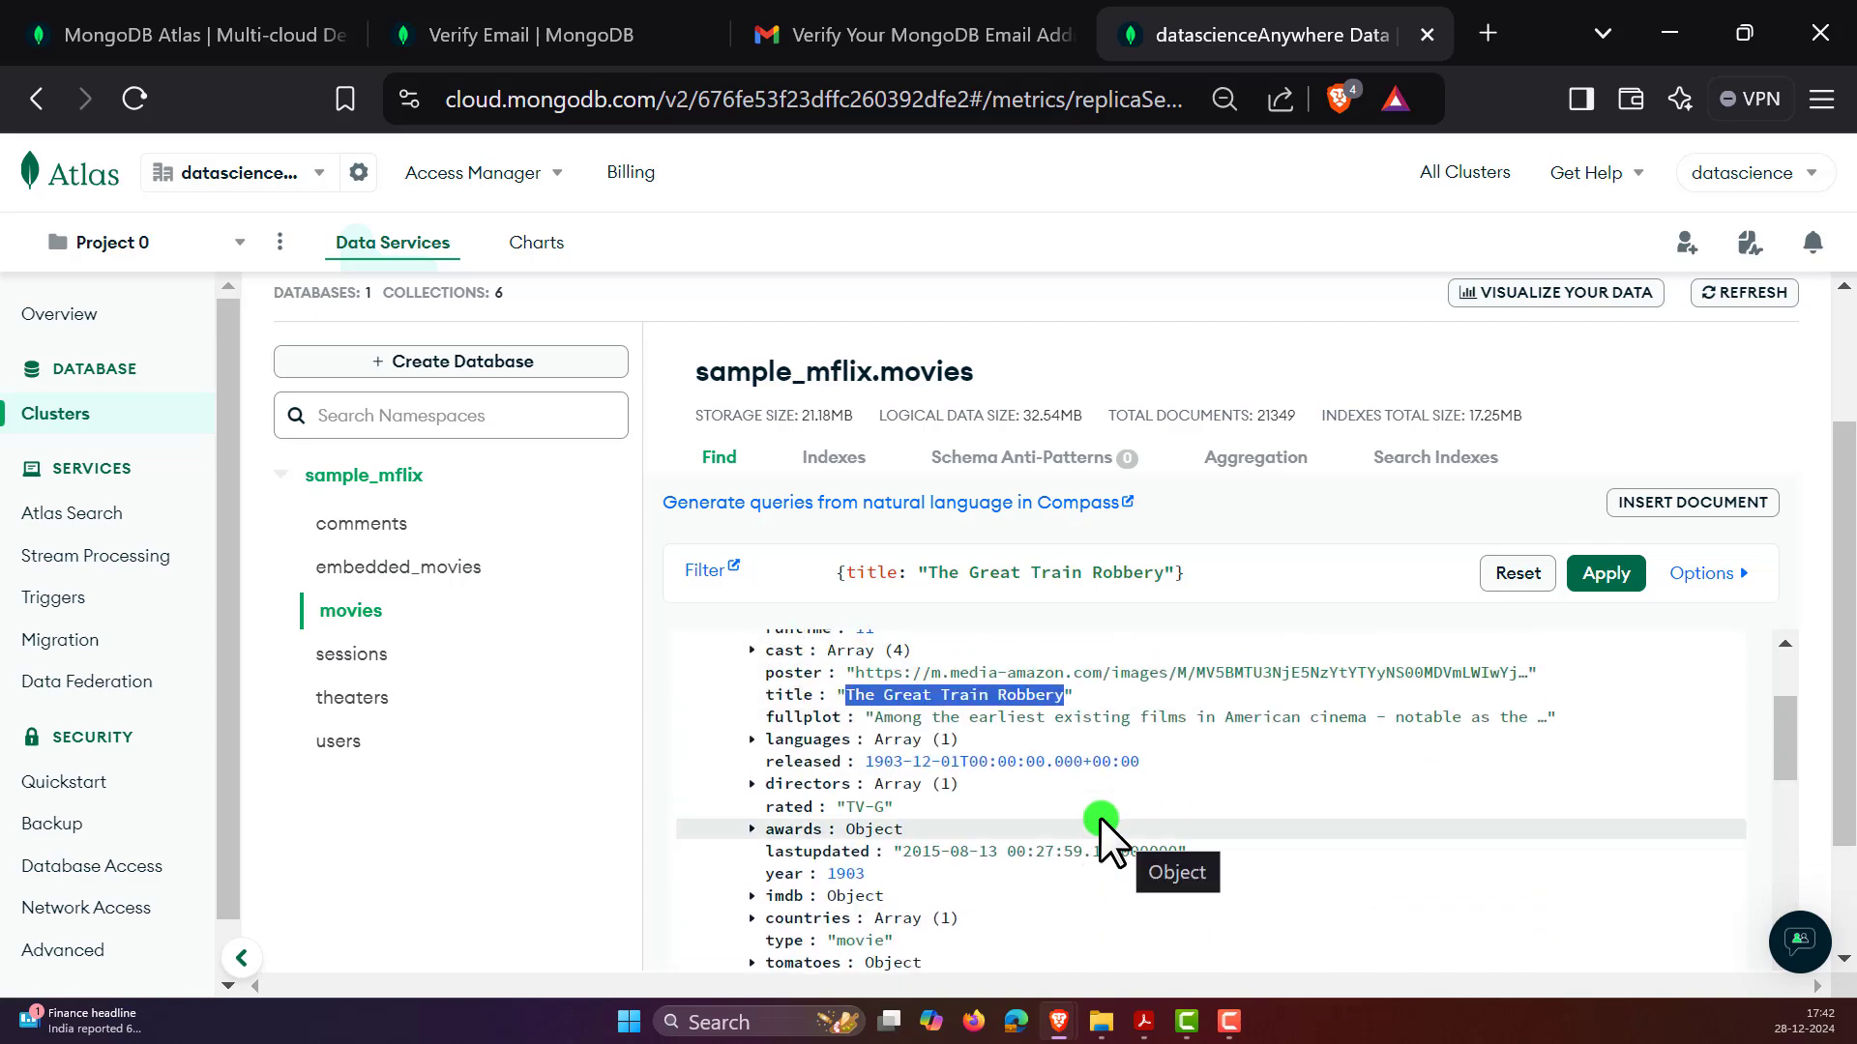
mouse_move(834, 882)
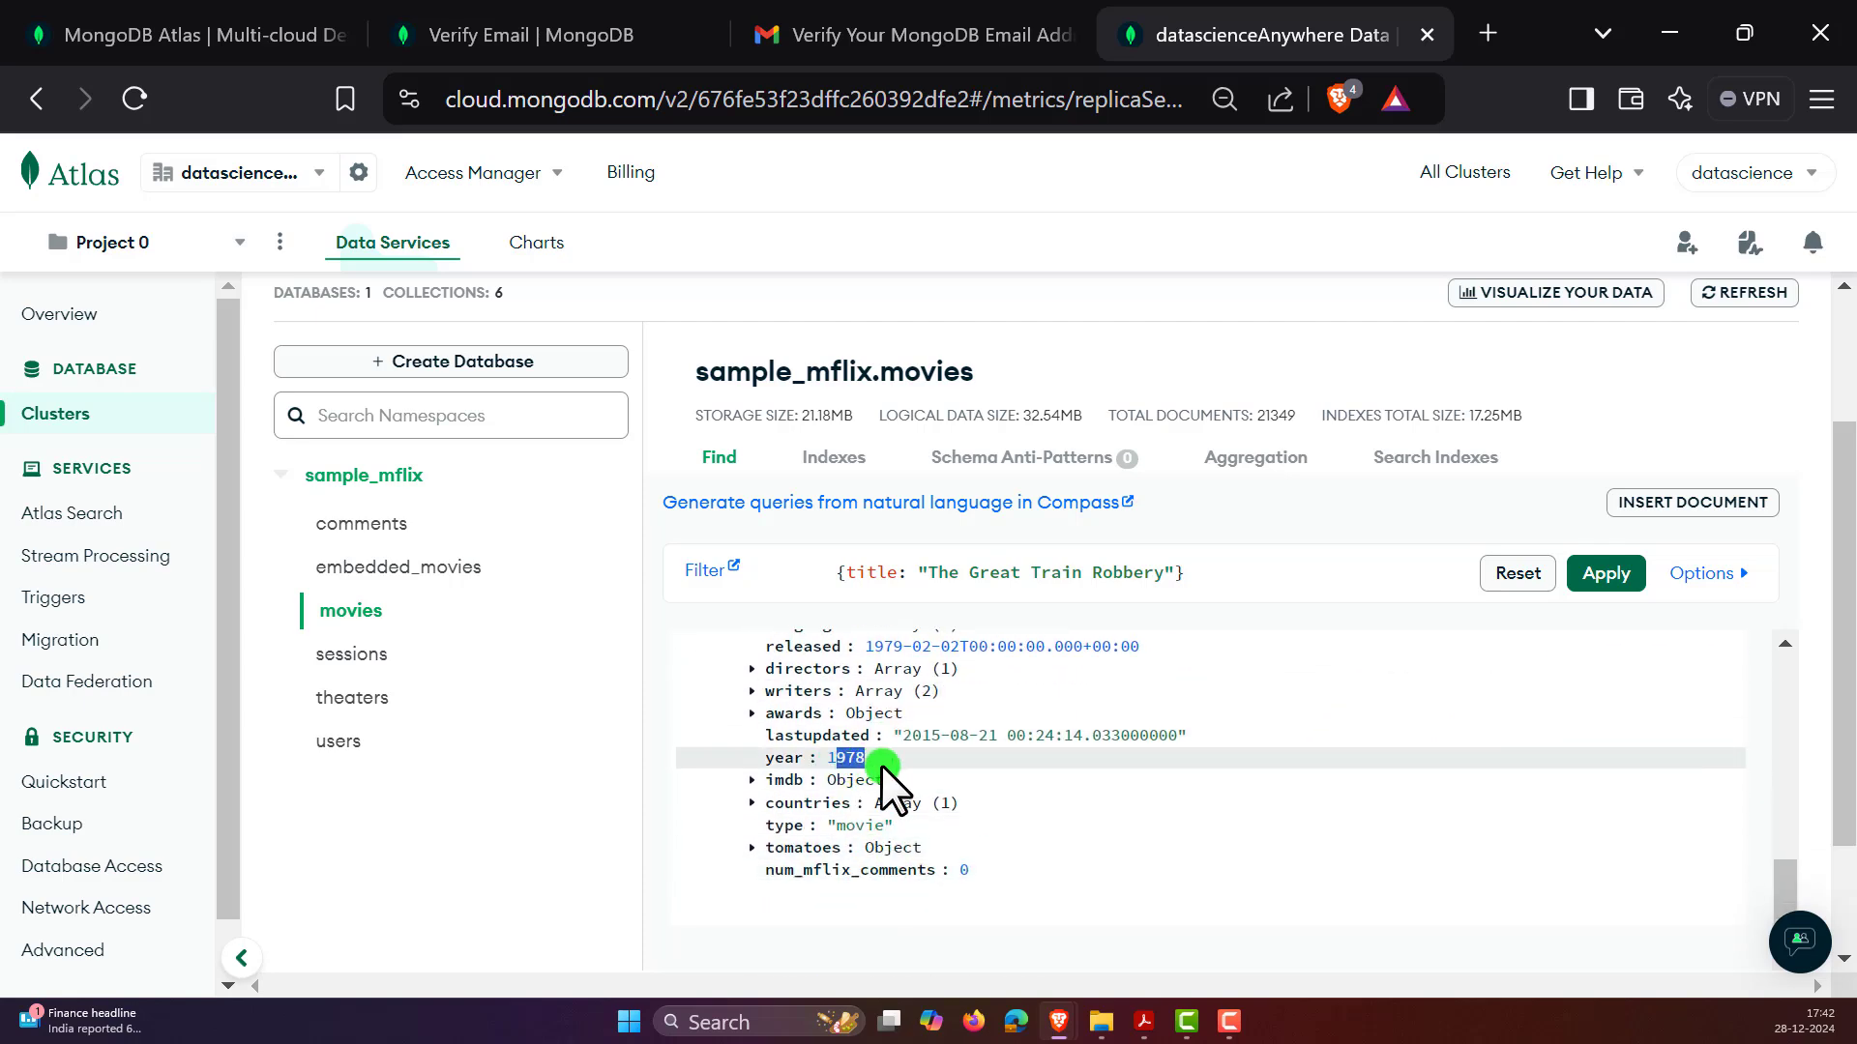
scroll("down", 3)
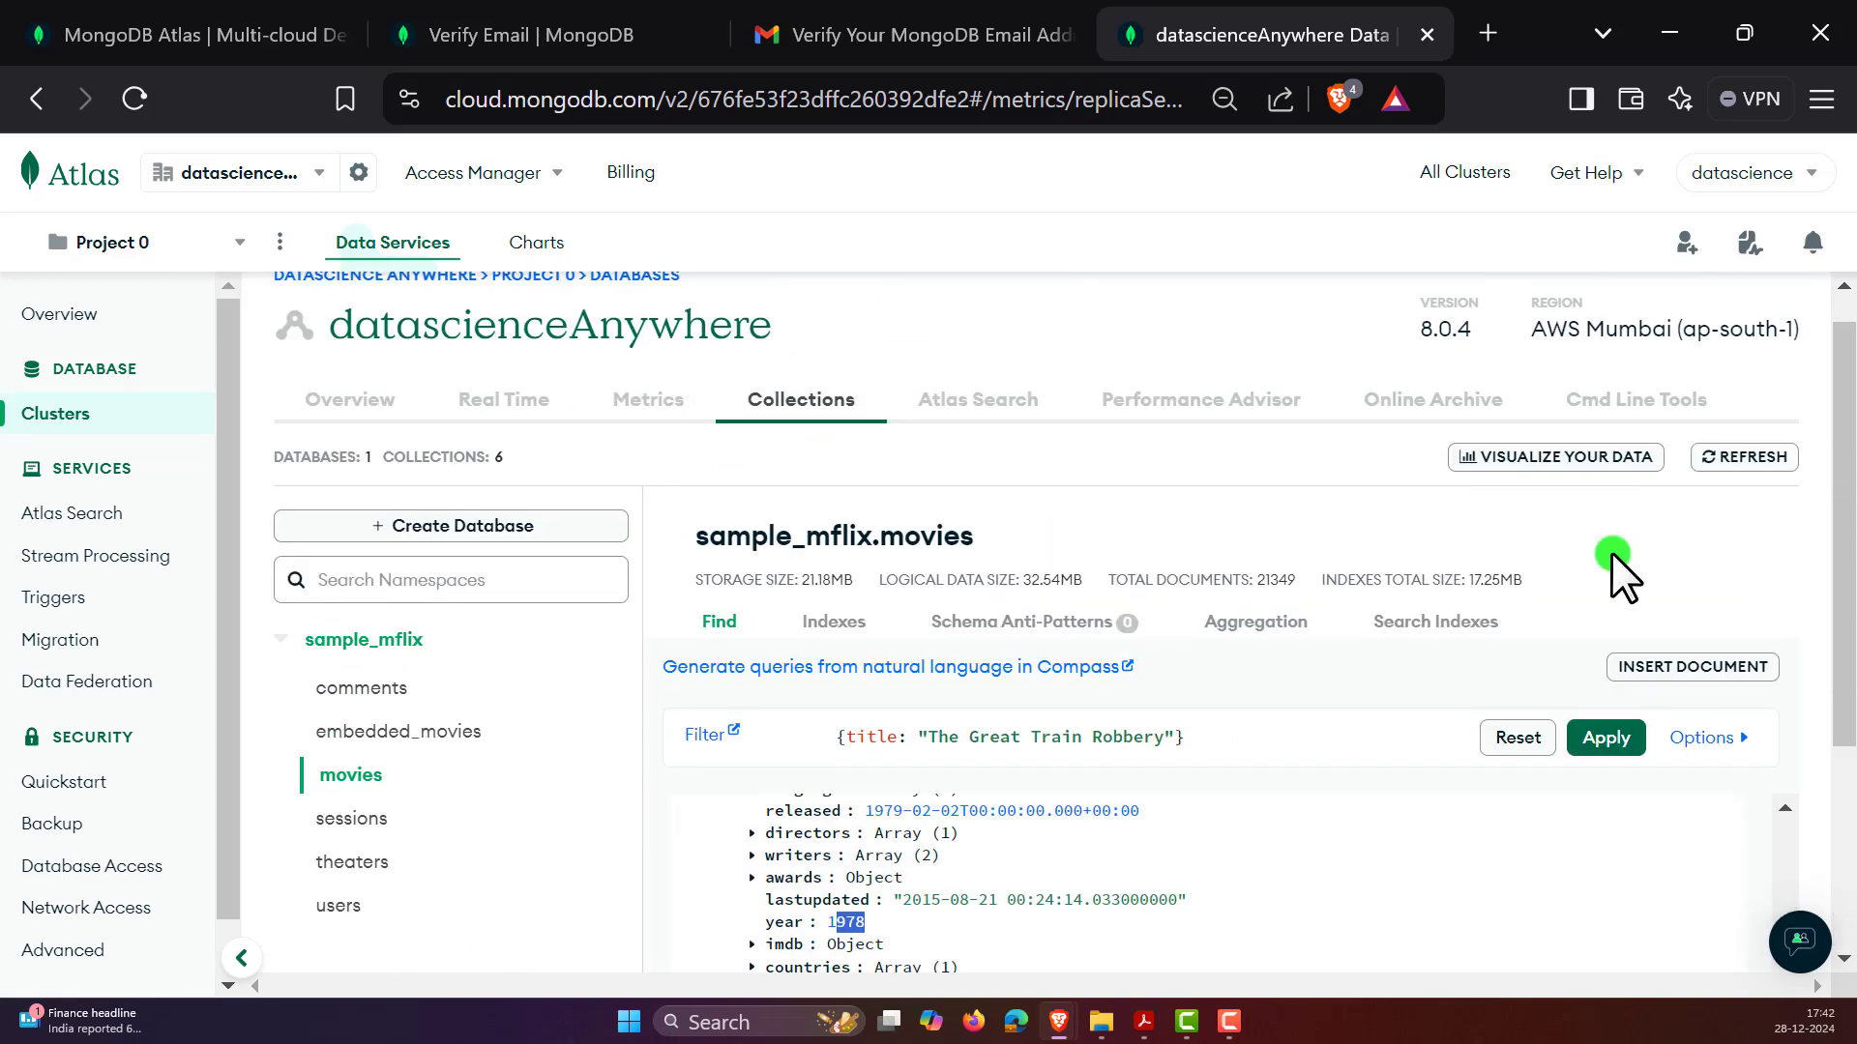
scroll("down", 3)
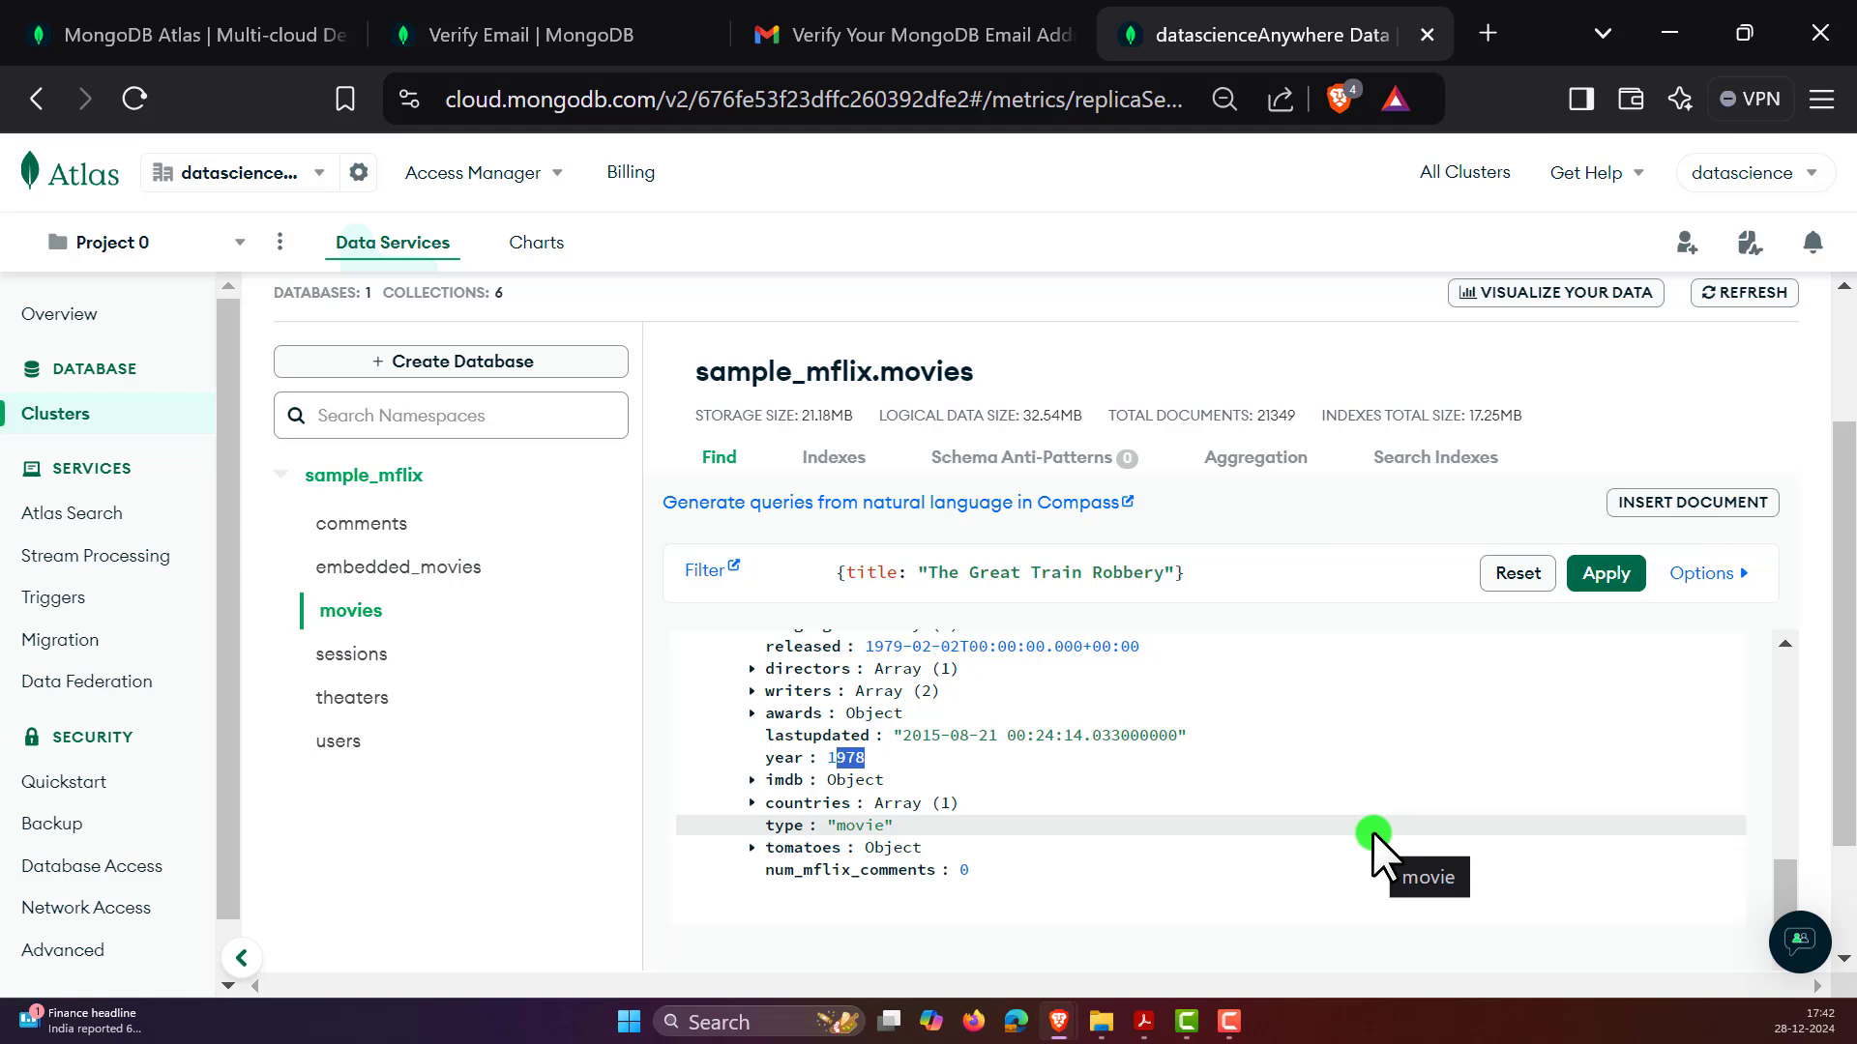
mouse_move(1371, 862)
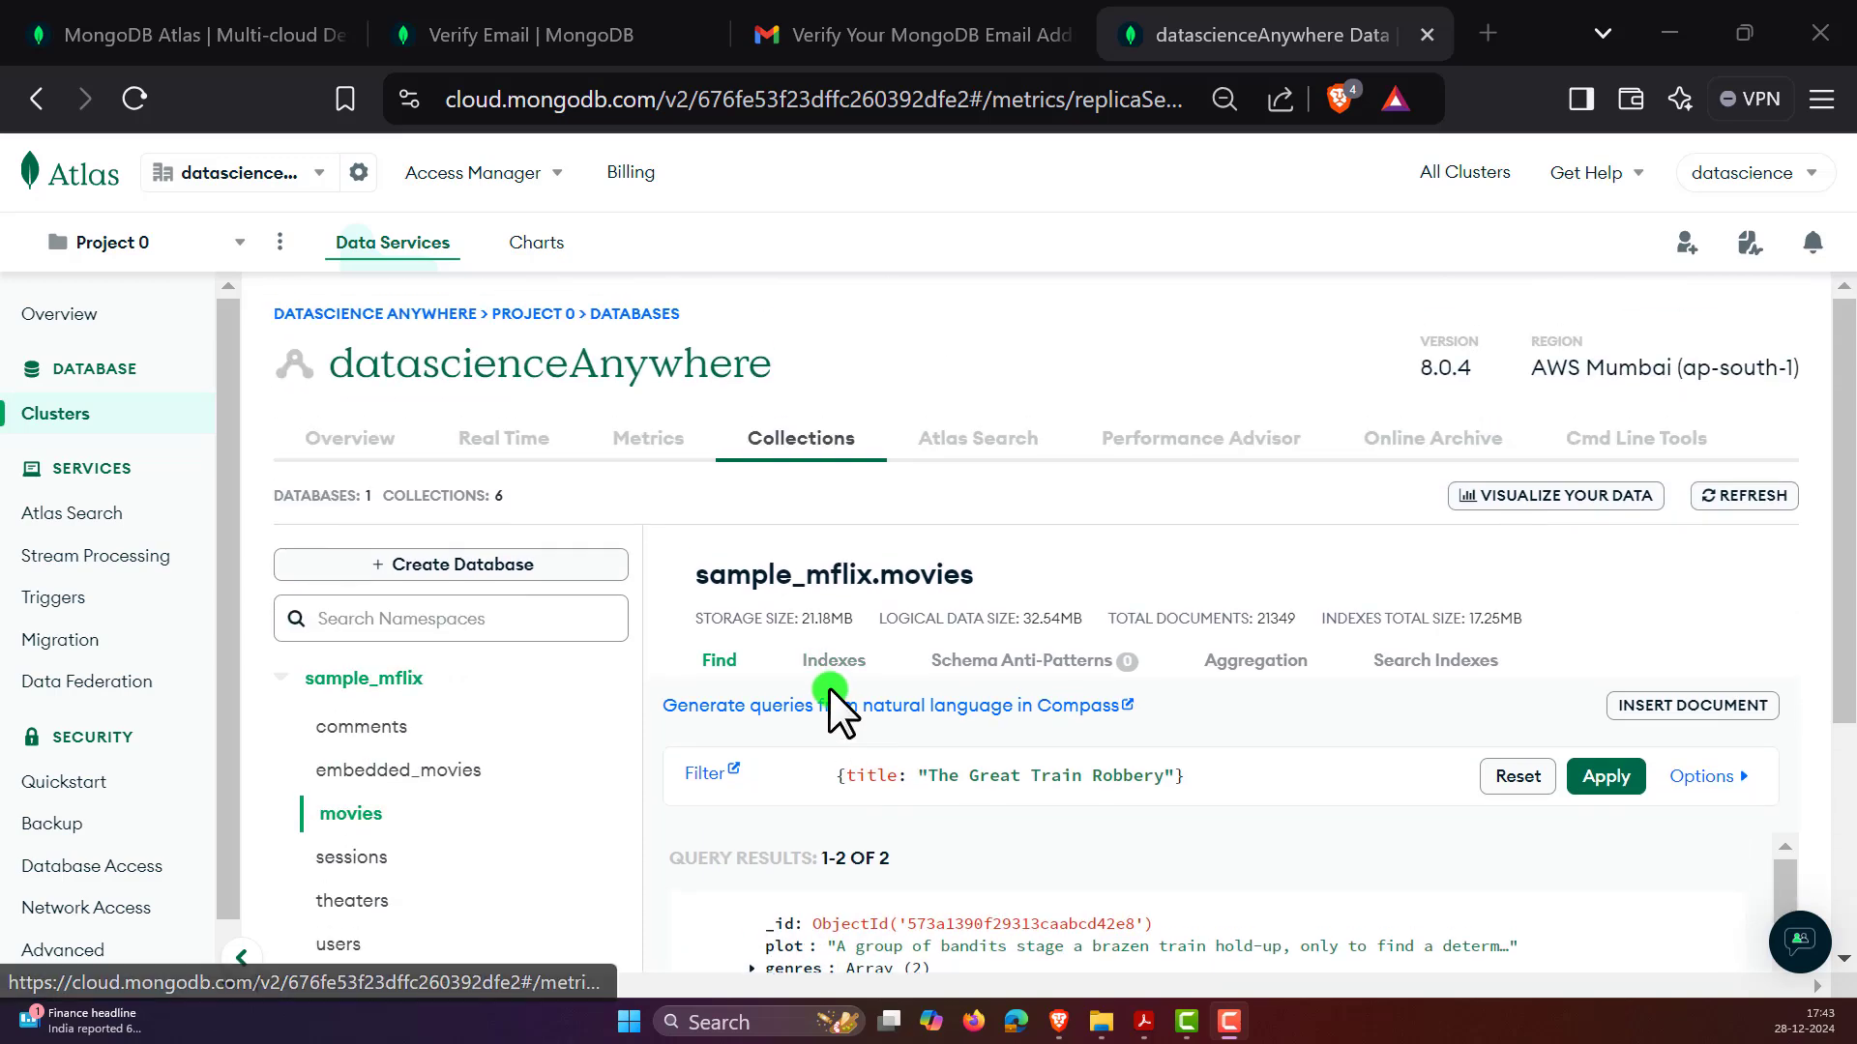
mouse_move(615, 462)
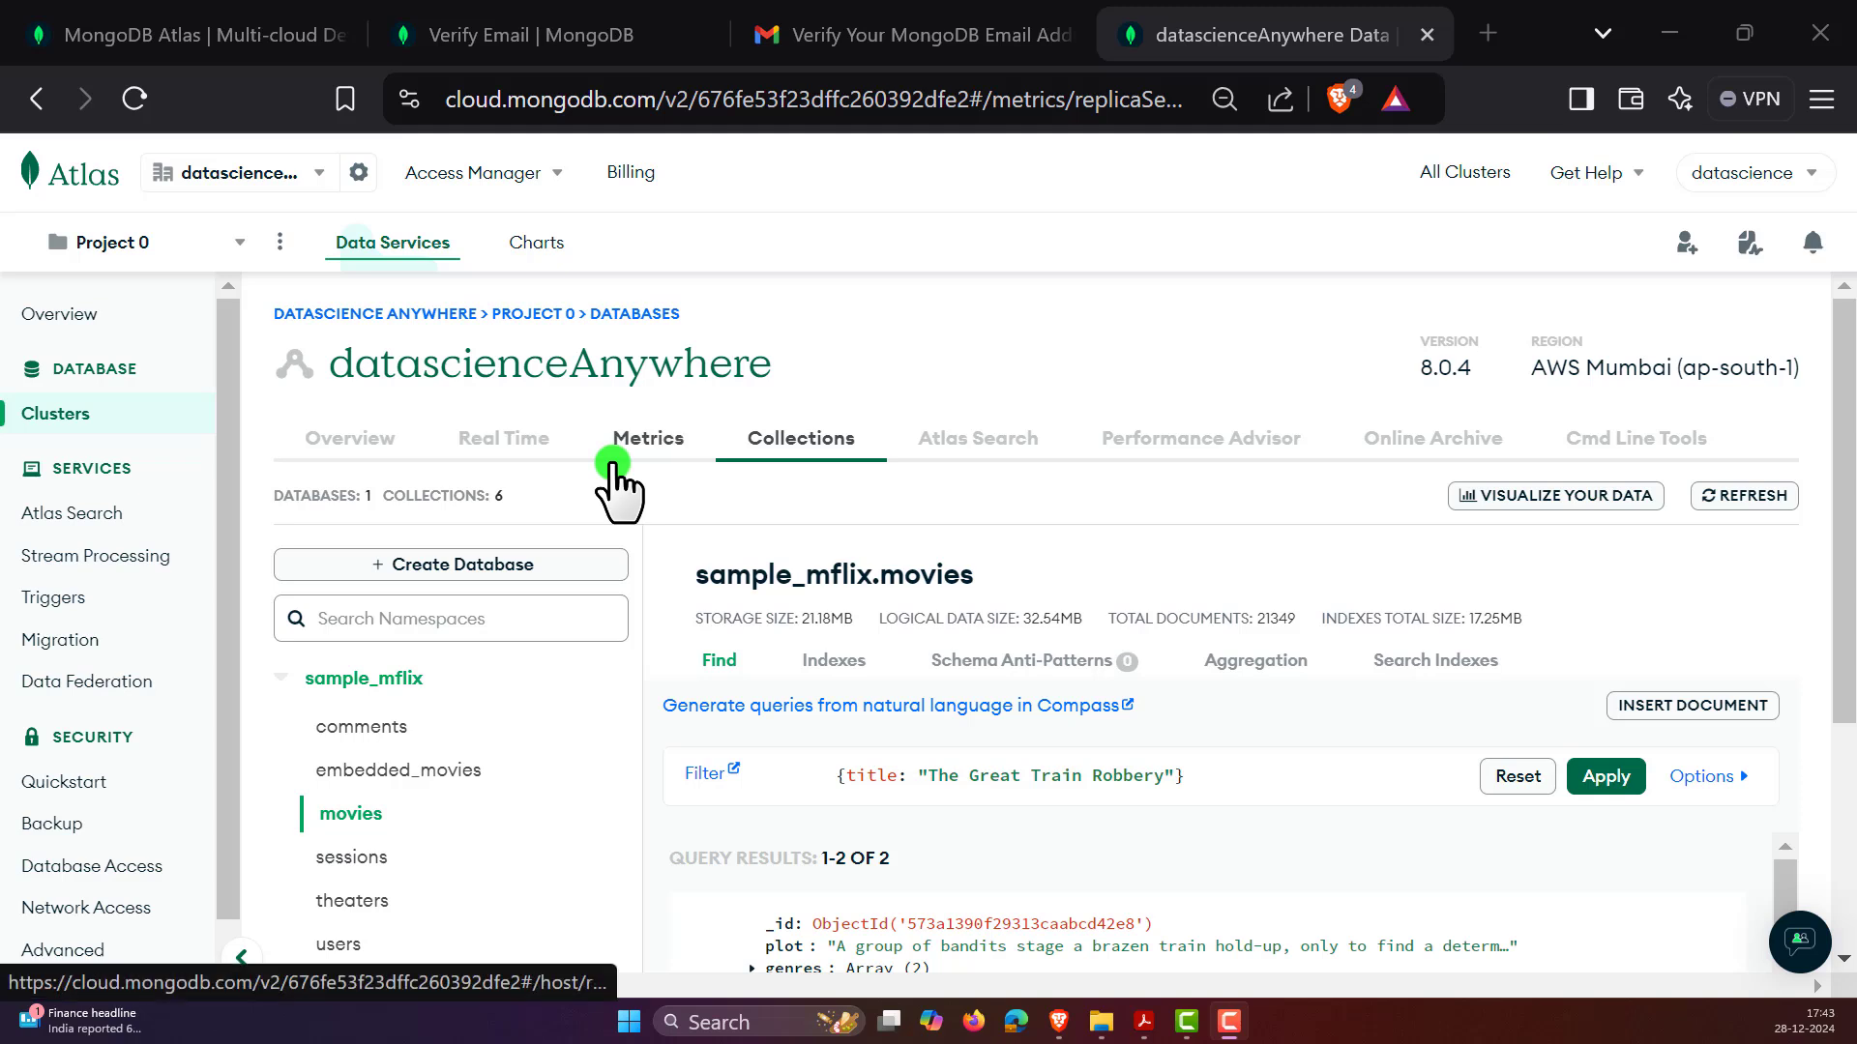
mouse_move(814, 544)
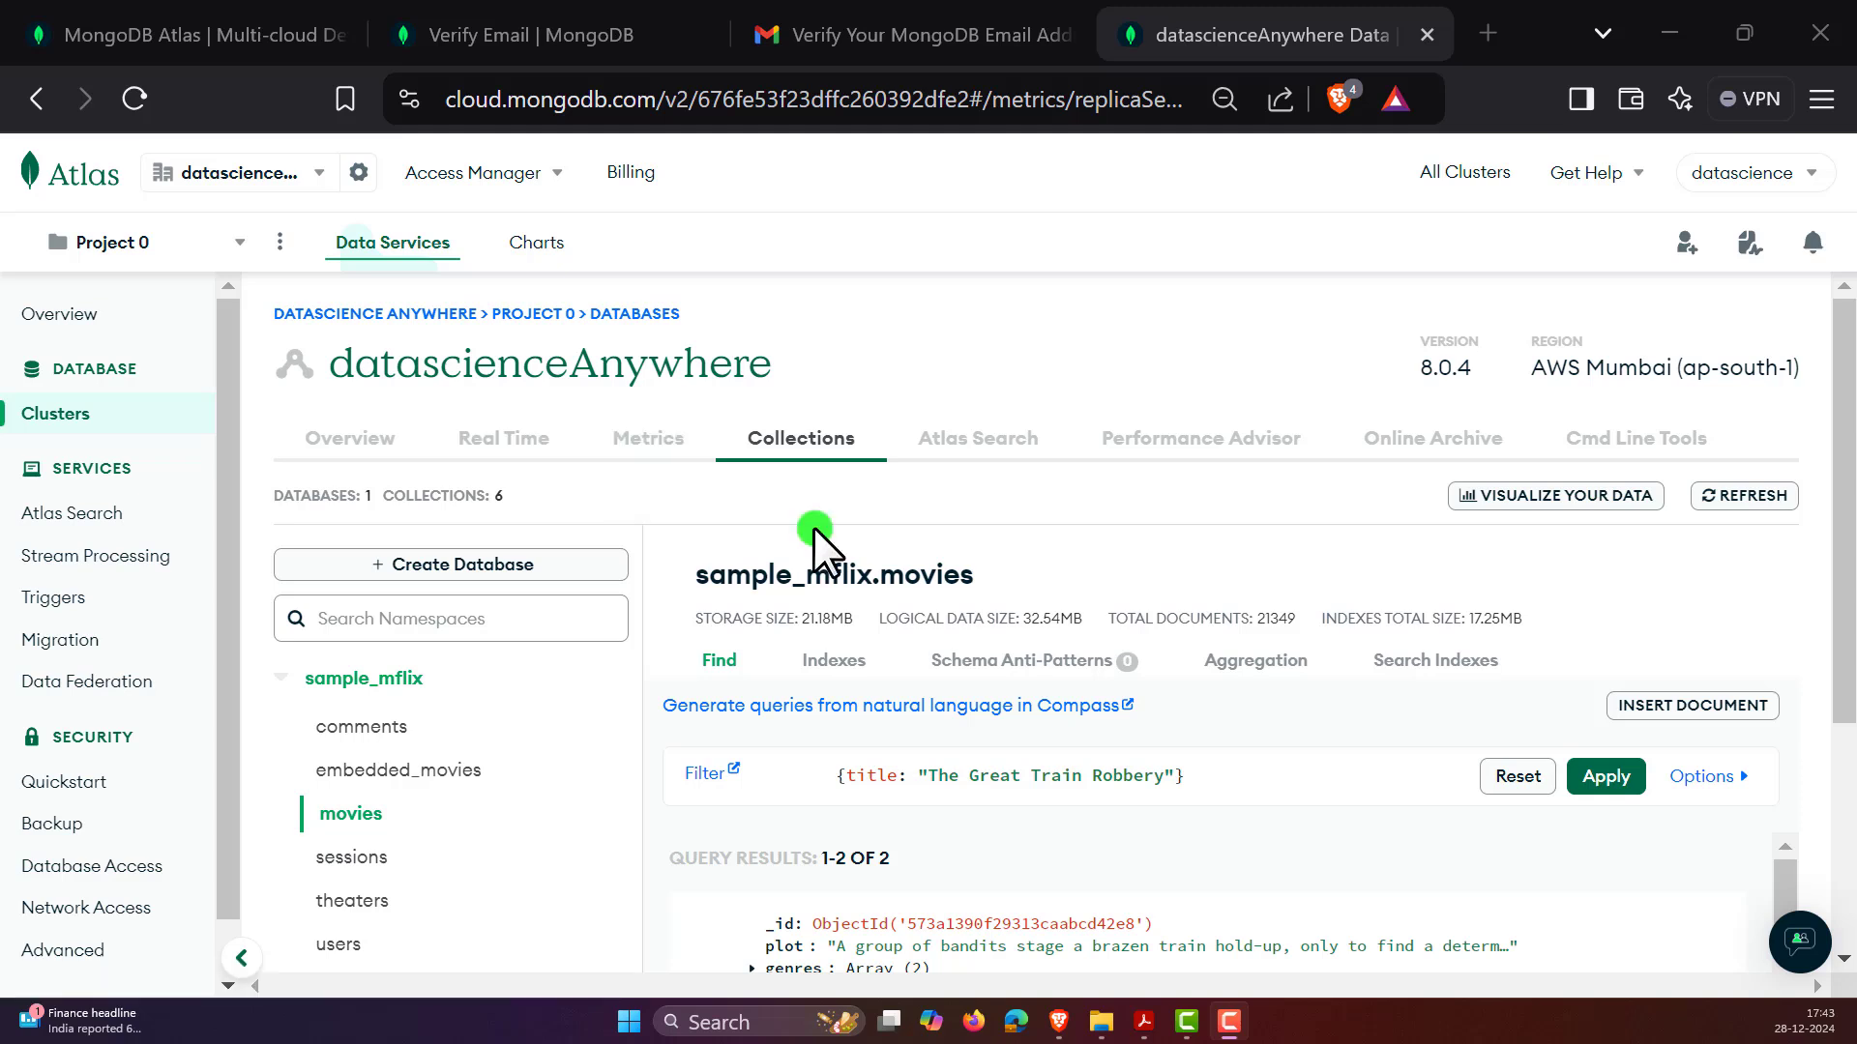
mouse_move(909, 557)
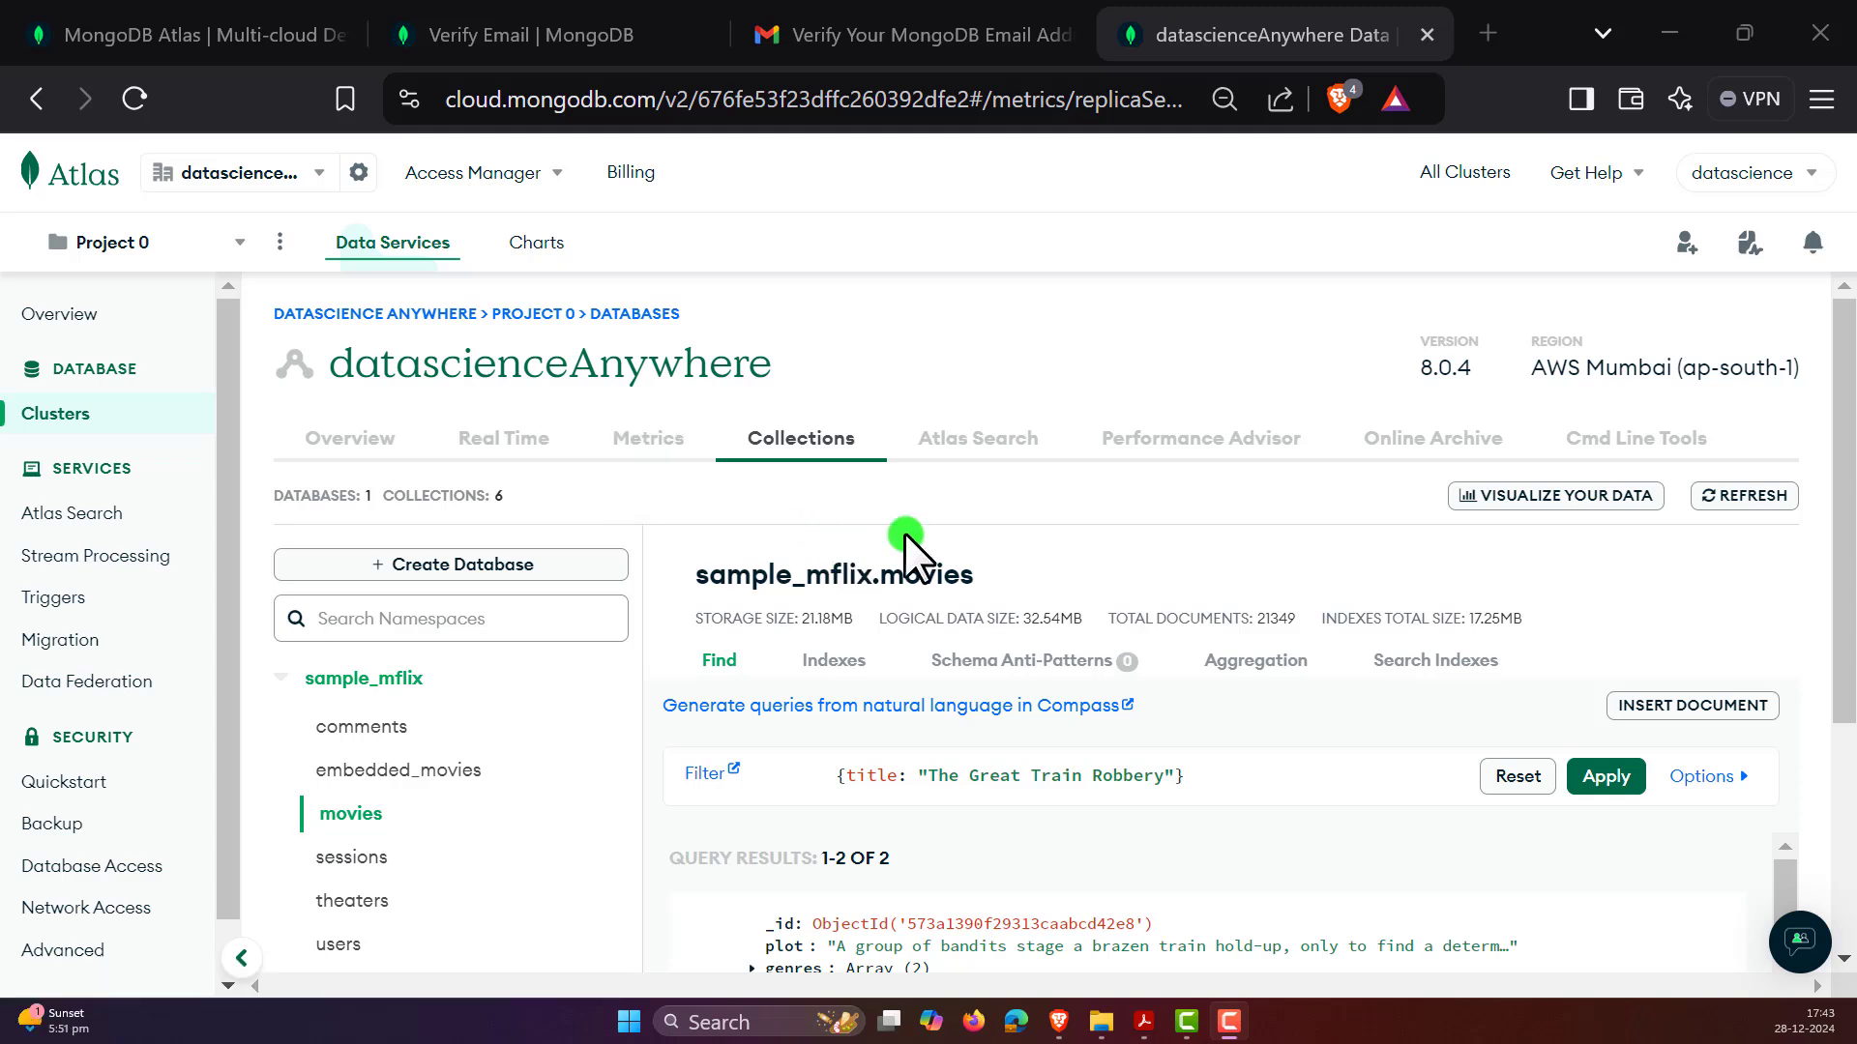